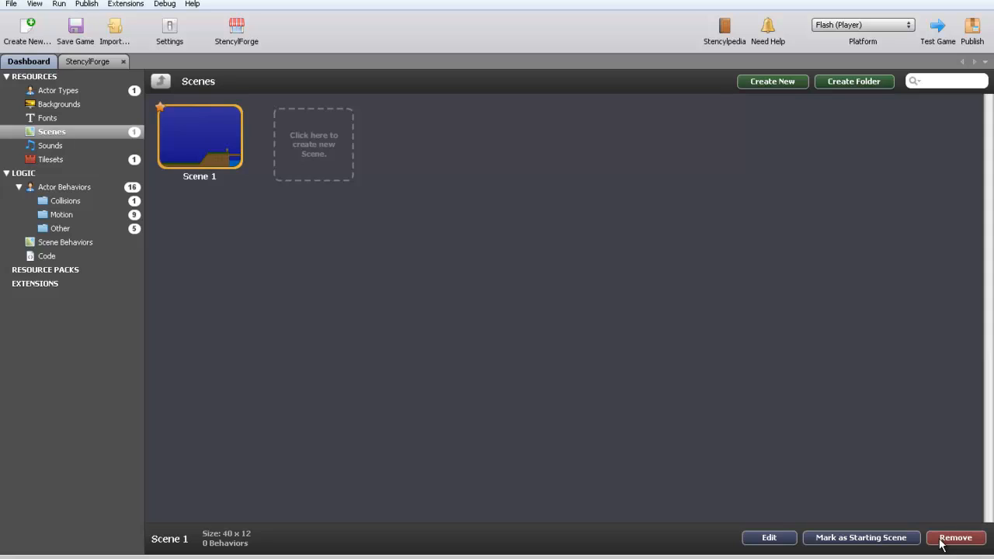
pyautogui.moveTo(809, 479)
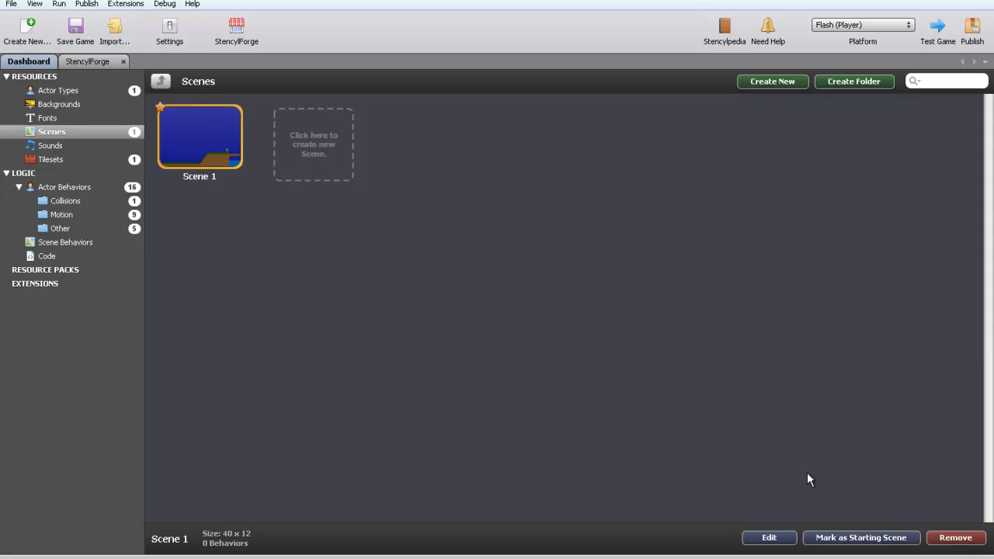
pyautogui.moveTo(808, 482)
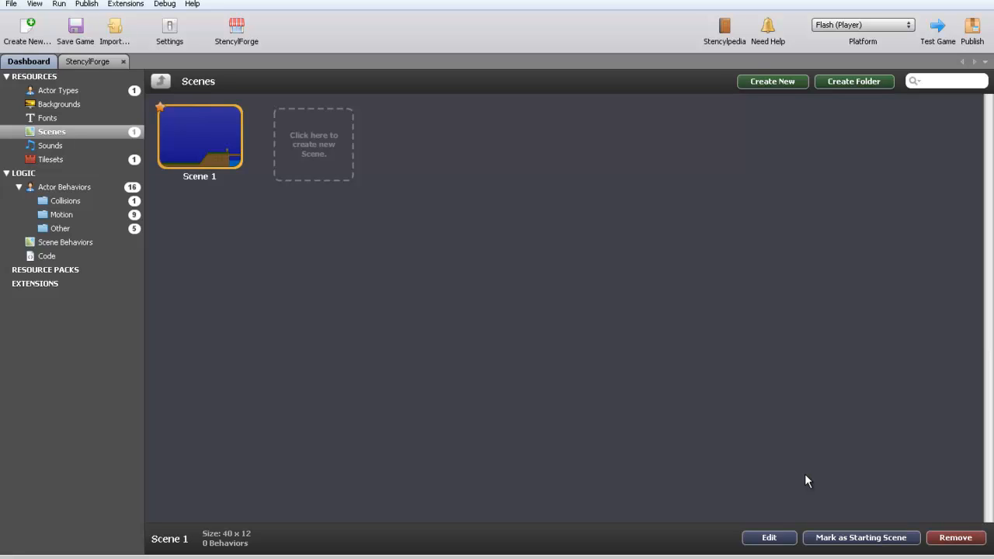
pyautogui.moveTo(795, 484)
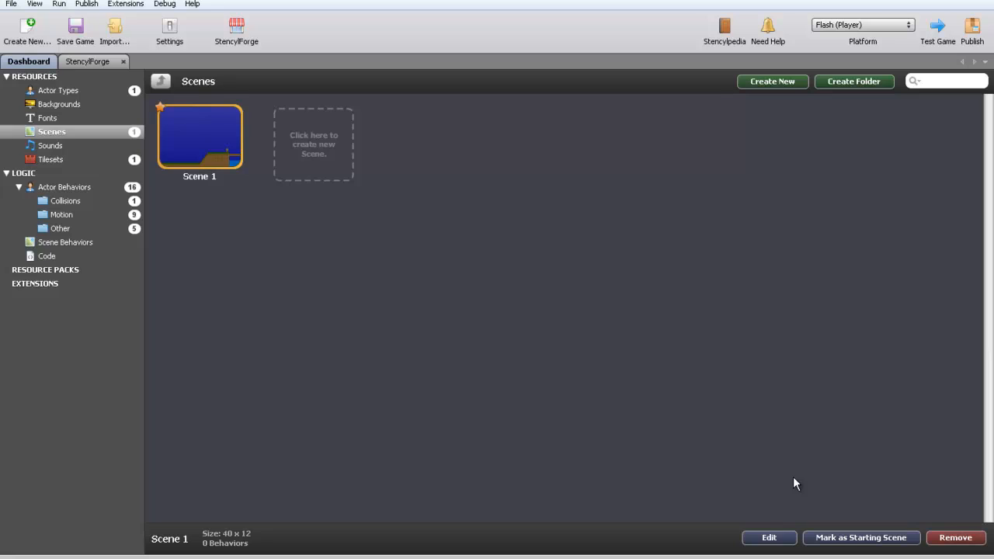
pyautogui.moveTo(763, 484)
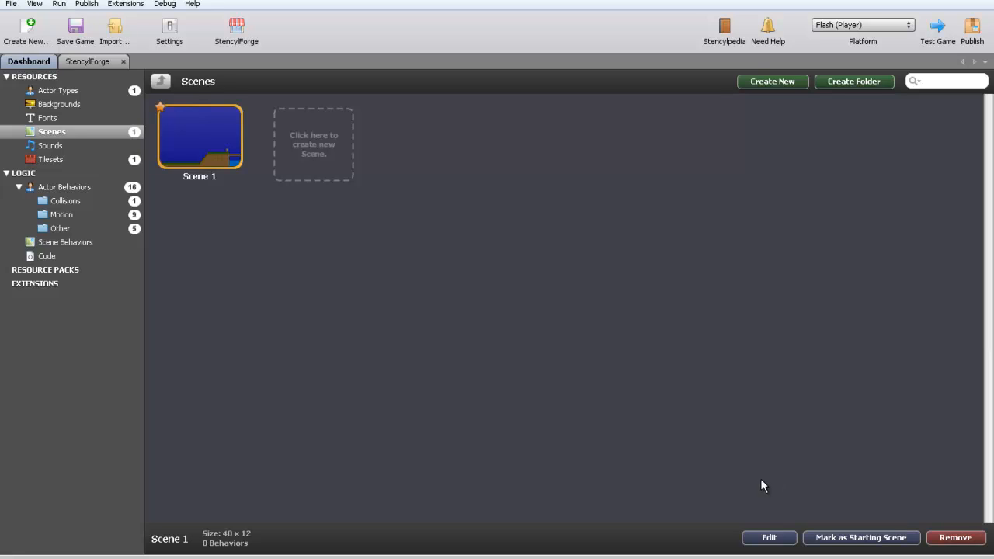
pyautogui.moveTo(744, 513)
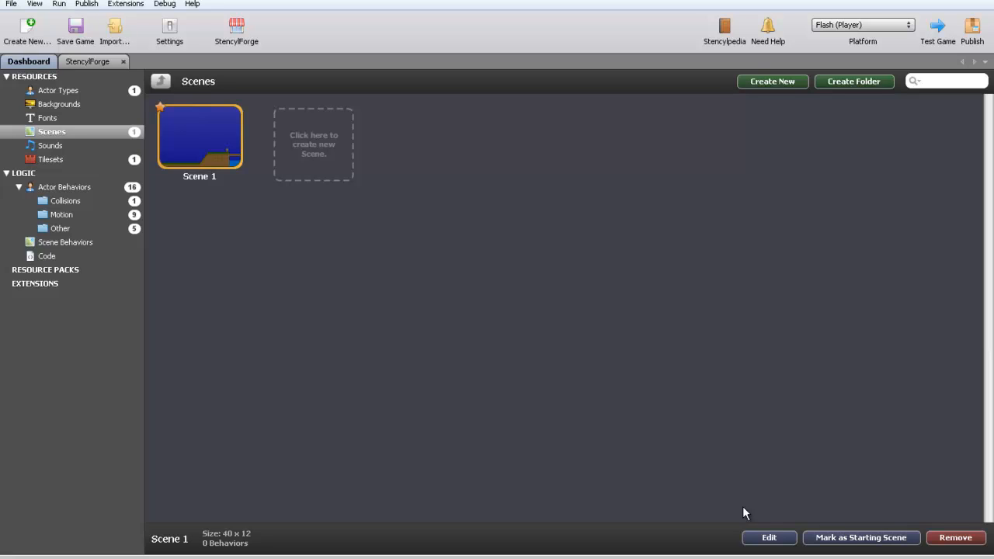
pyautogui.moveTo(694, 491)
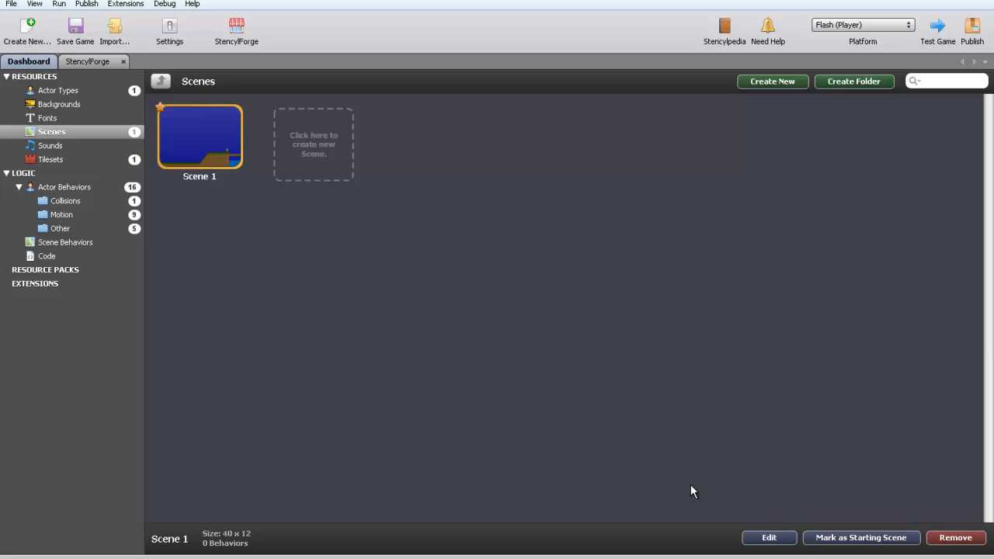
pyautogui.moveTo(688, 488)
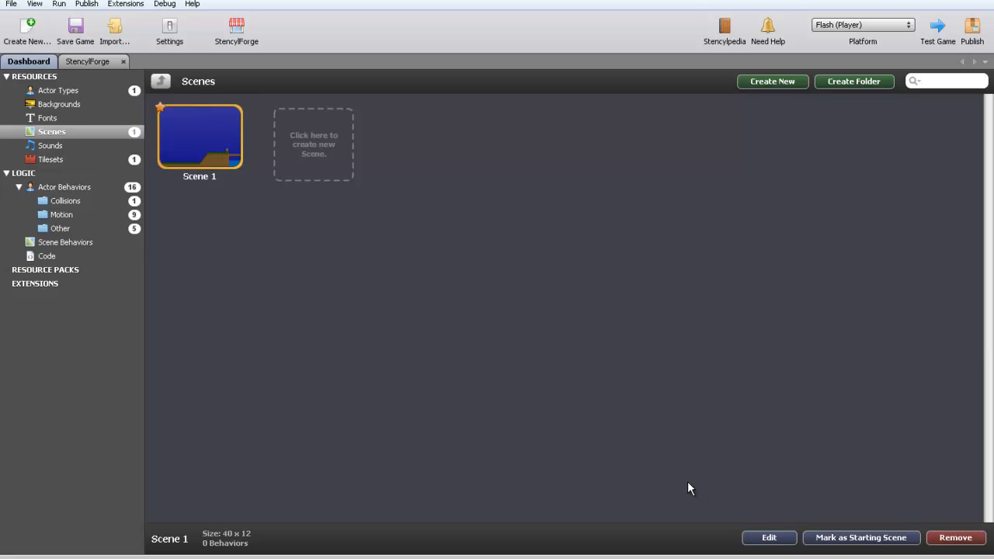
pyautogui.moveTo(62, 94)
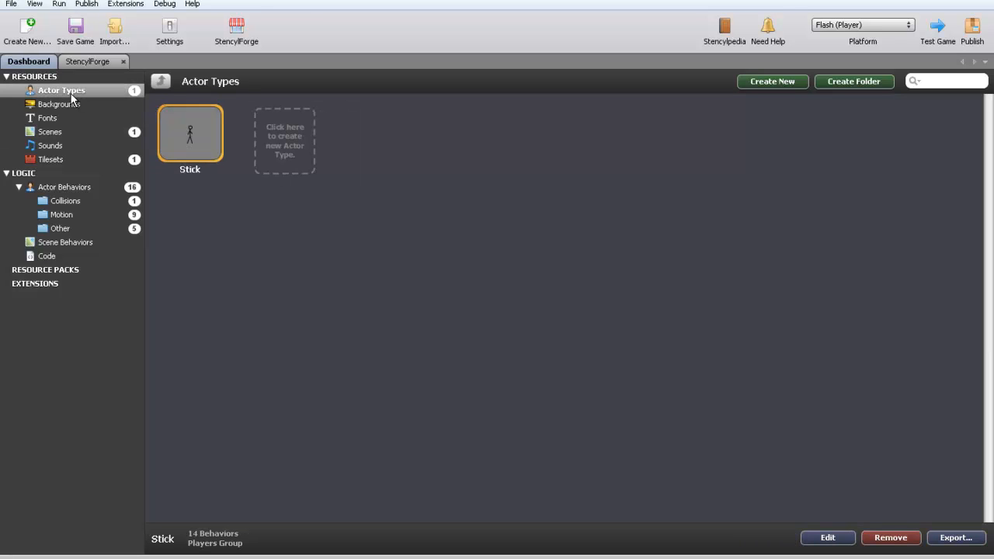
pyautogui.moveTo(217, 146)
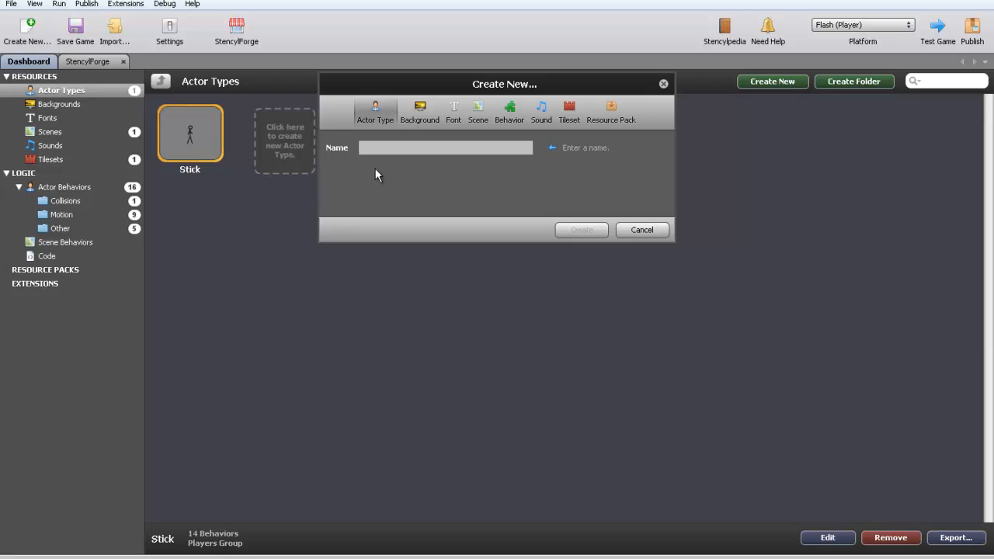
# Step: Create an empty actor type named 'Player'
pyautogui.write('Player')
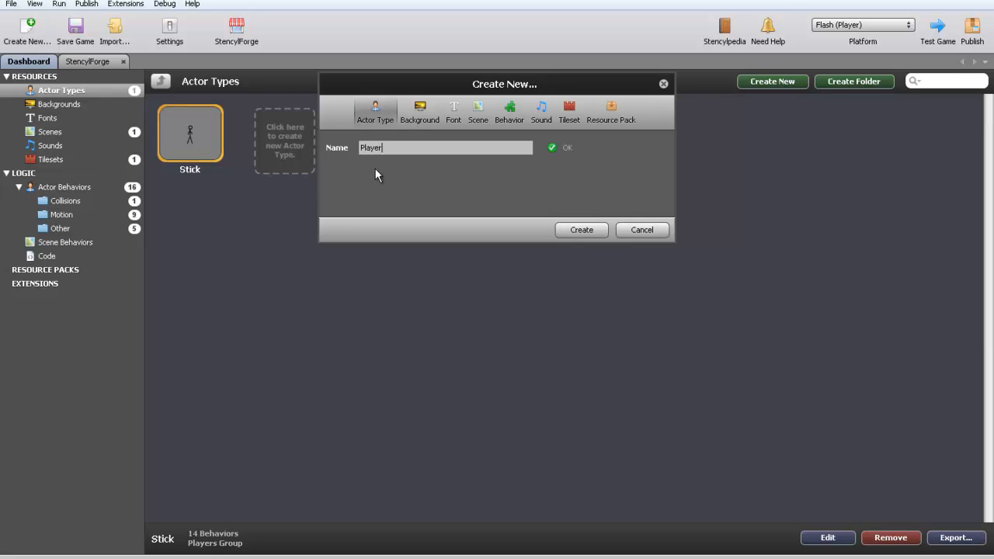
pyautogui.click(581, 229)
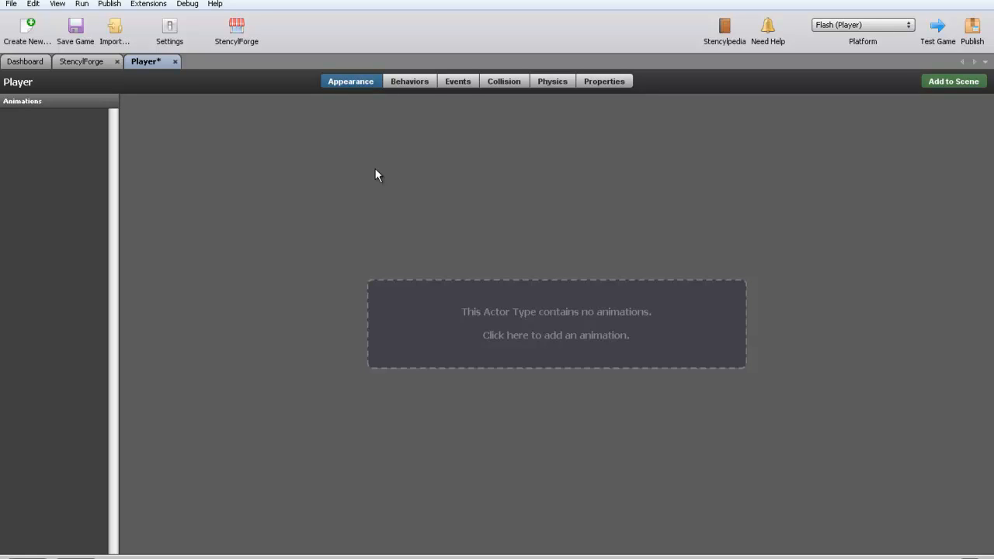
pyautogui.moveTo(324, 108)
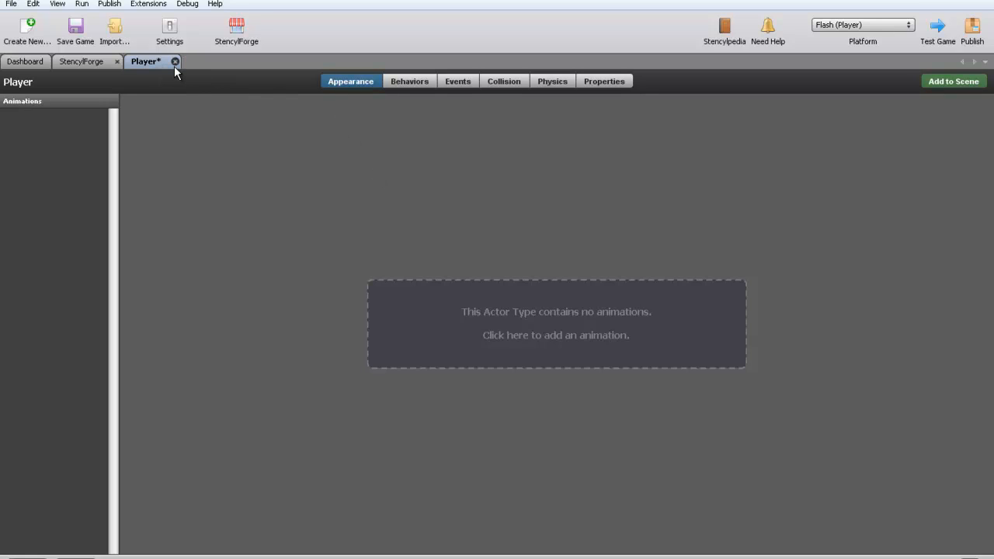
# Step: Close the Player editor and browse featured Actor Types on StencylForge
pyautogui.click(81, 61)
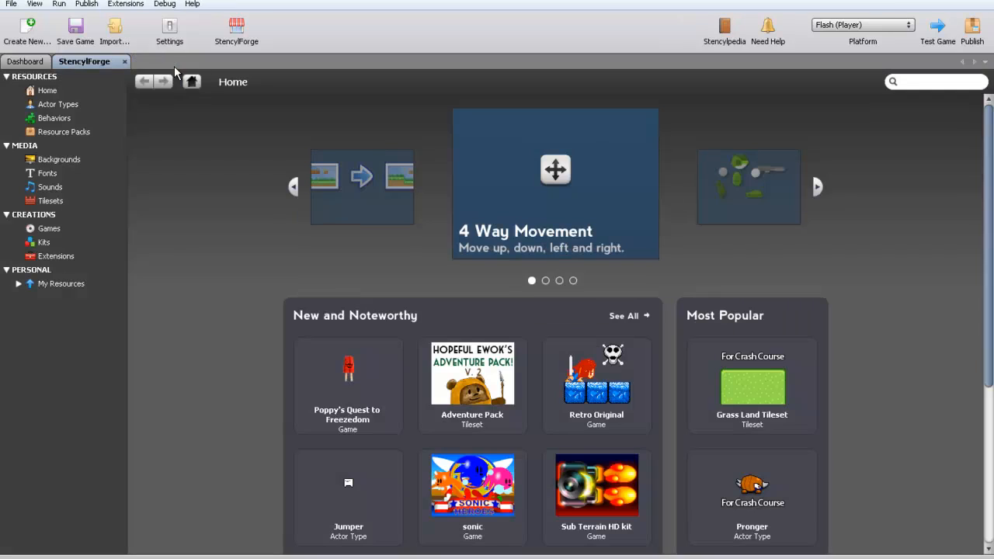
pyautogui.click(817, 186)
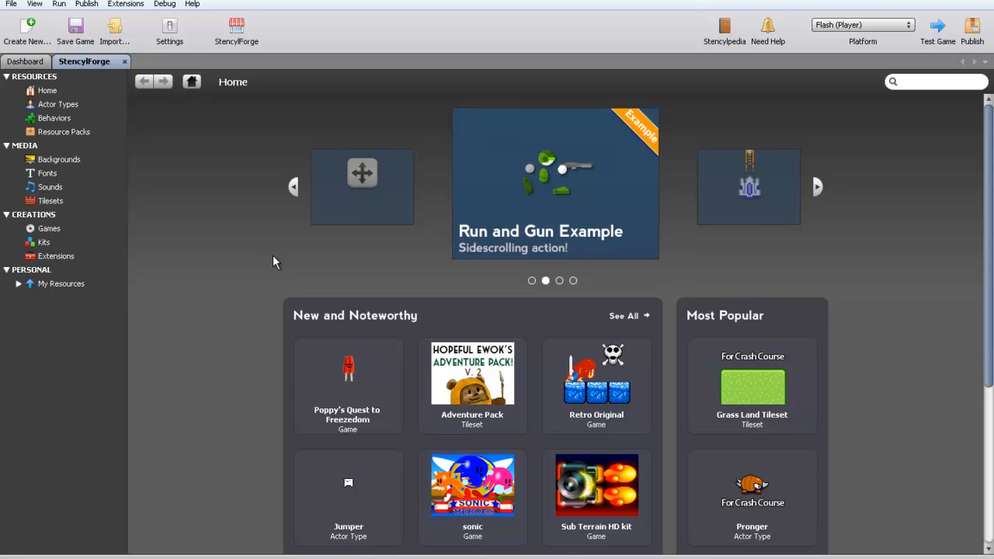
pyautogui.scroll(-3)
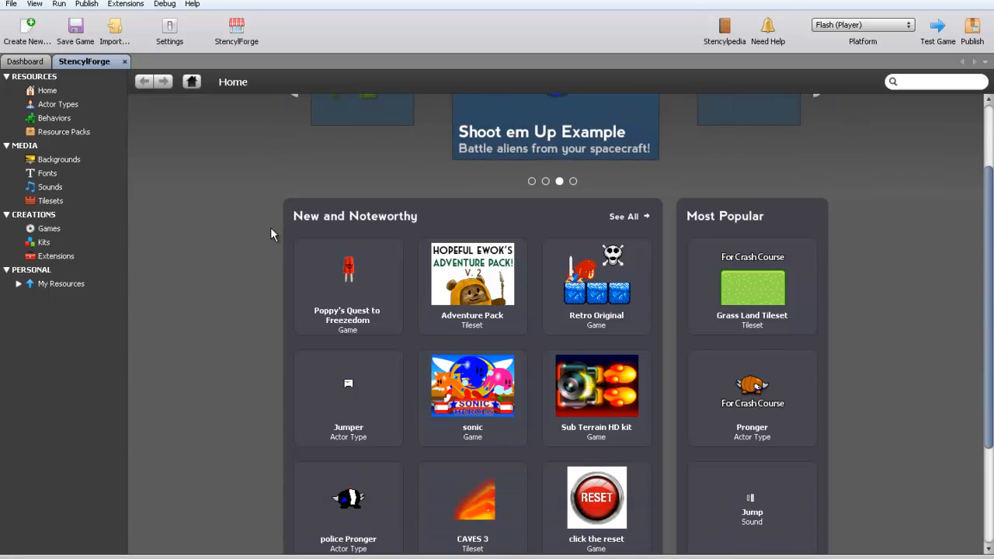
pyautogui.scroll(-3)
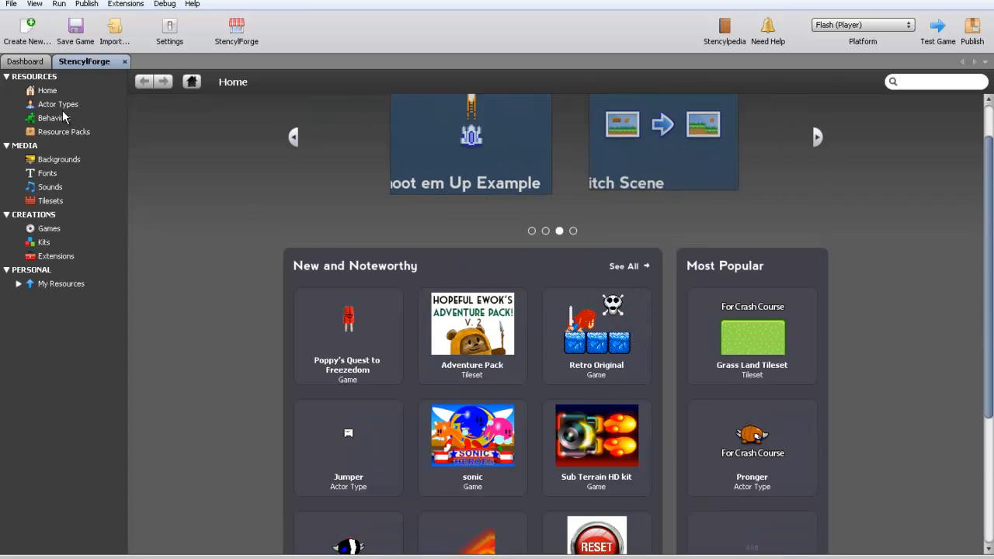
pyautogui.click(57, 104)
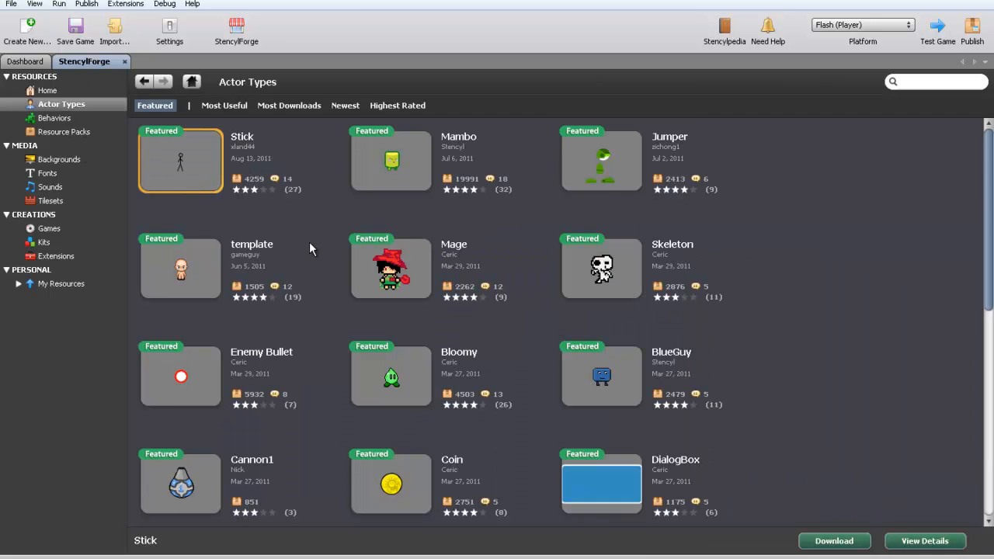
pyautogui.scroll(-3)
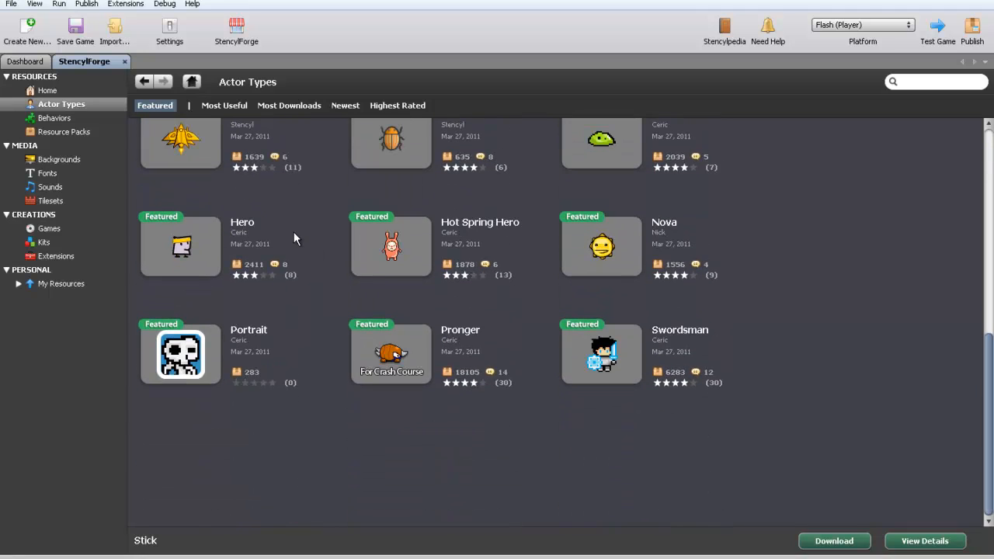
pyautogui.moveTo(286, 291)
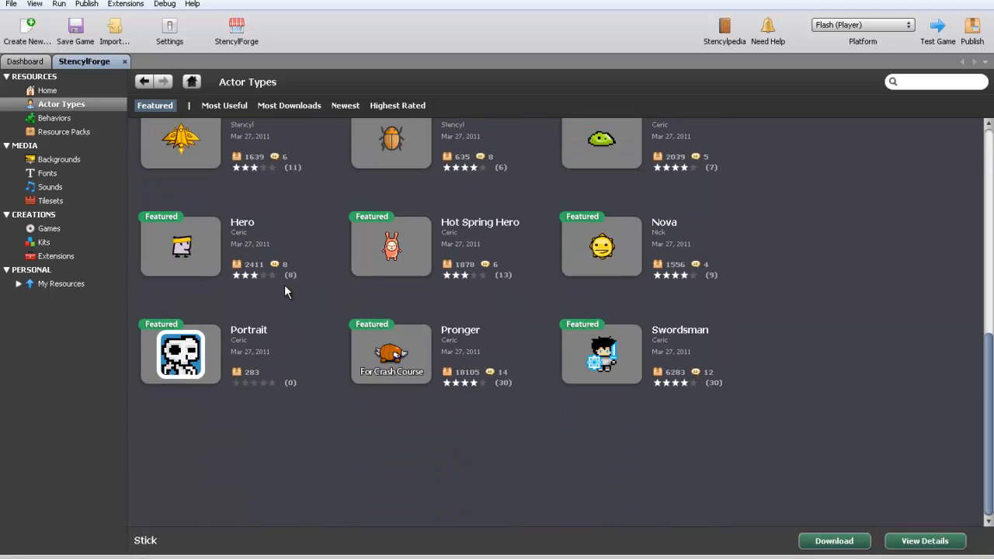
pyautogui.moveTo(634, 369)
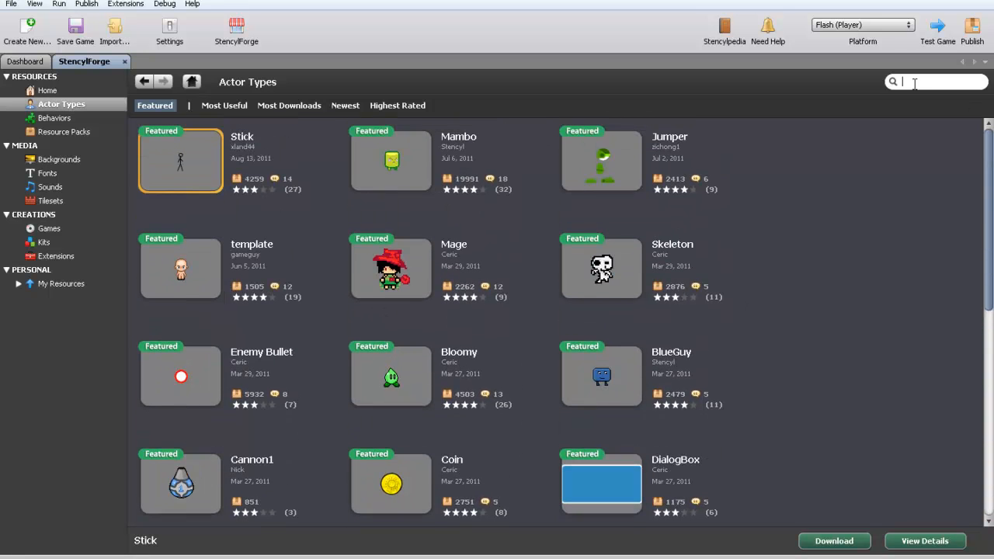
# Step: Download Cubix's Link-style Player actor from StencylForge, replacing the empty Player
pyautogui.write('play')
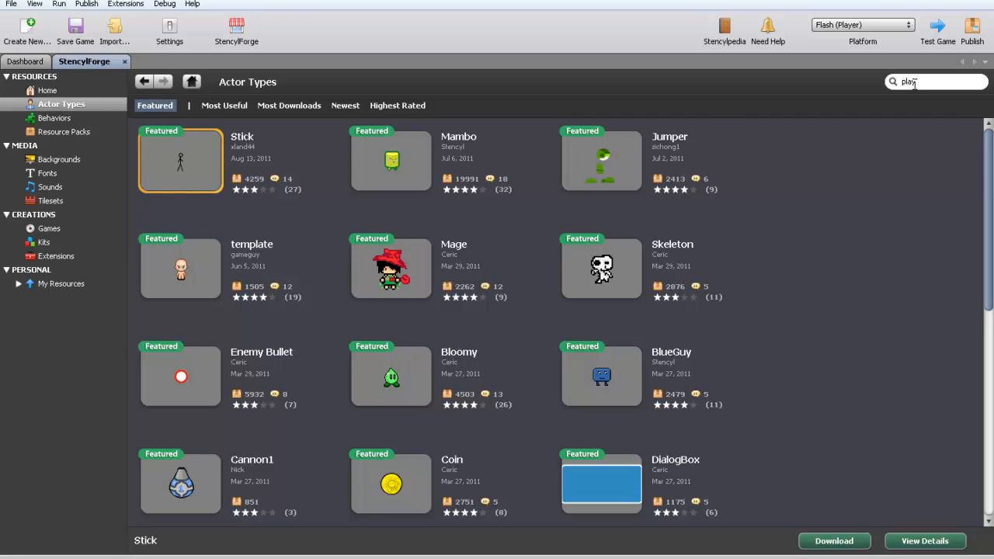
pyautogui.write('player')
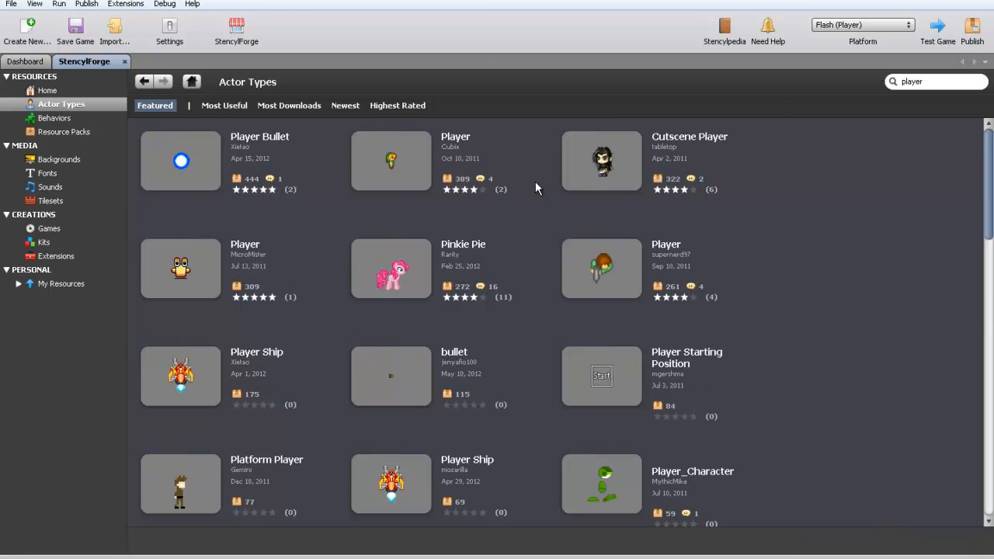
pyautogui.click(391, 161)
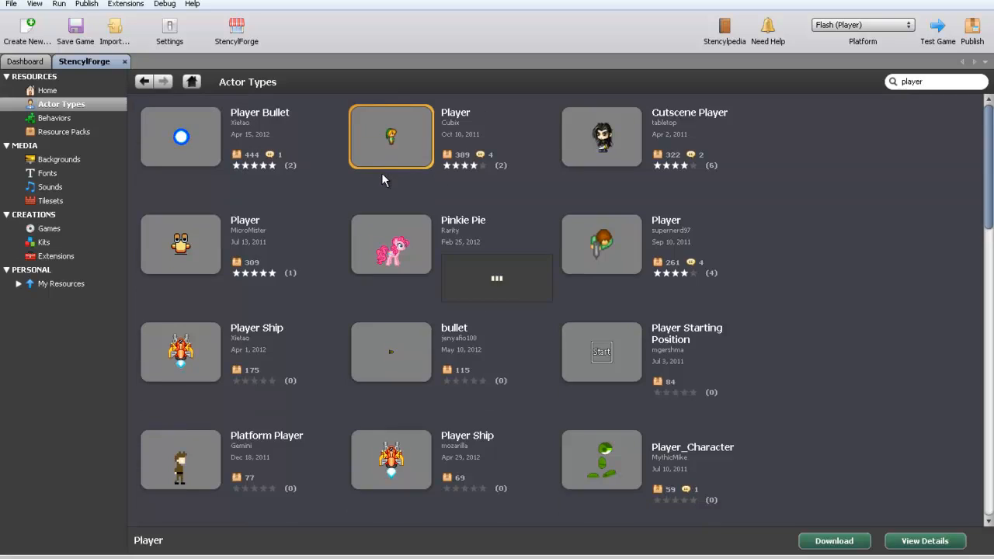
pyautogui.doubleClick(391, 136)
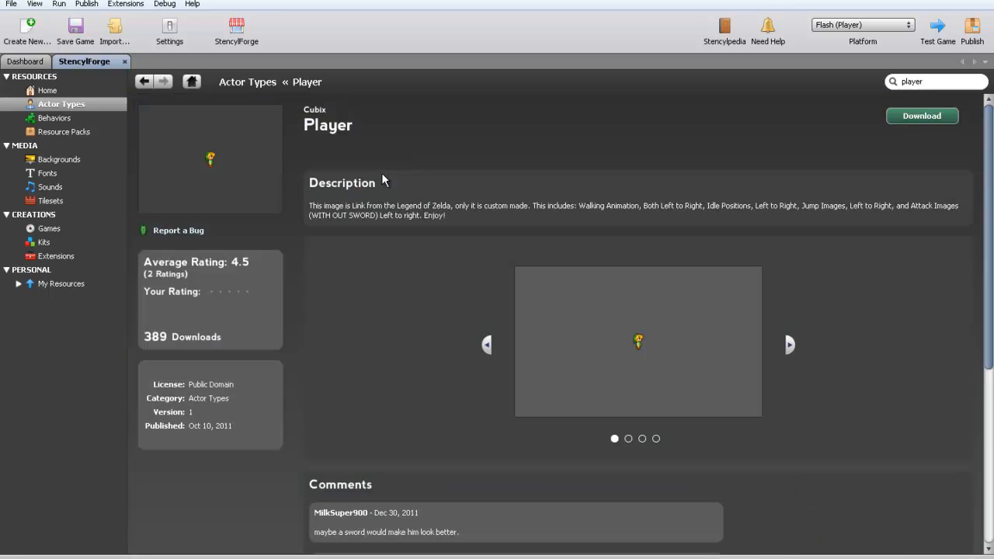
pyautogui.click(922, 115)
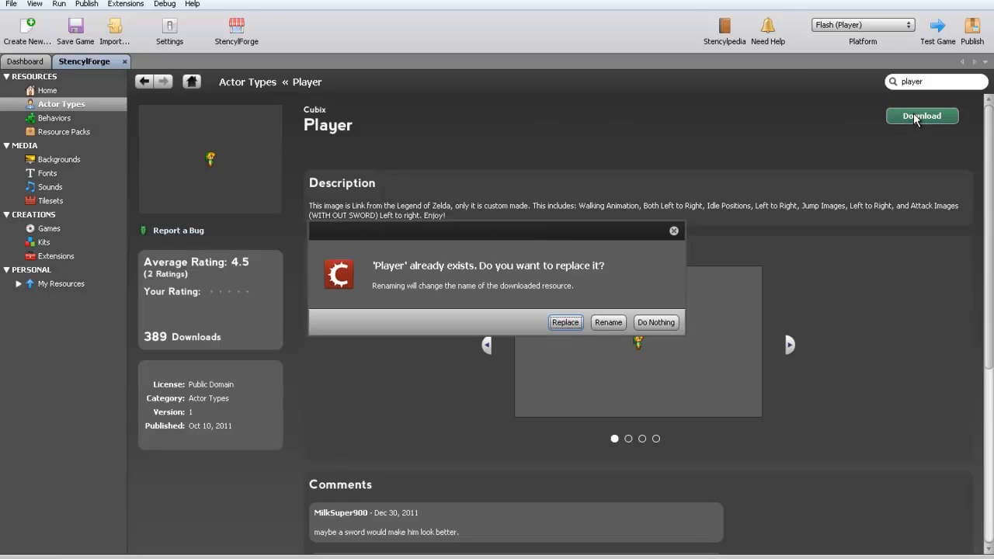
pyautogui.click(565, 322)
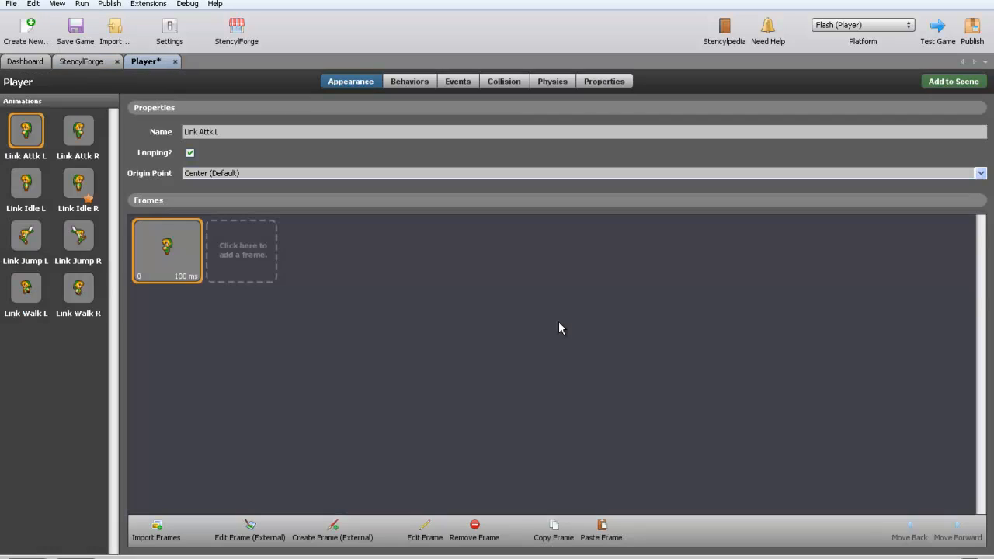
pyautogui.moveTo(208, 210)
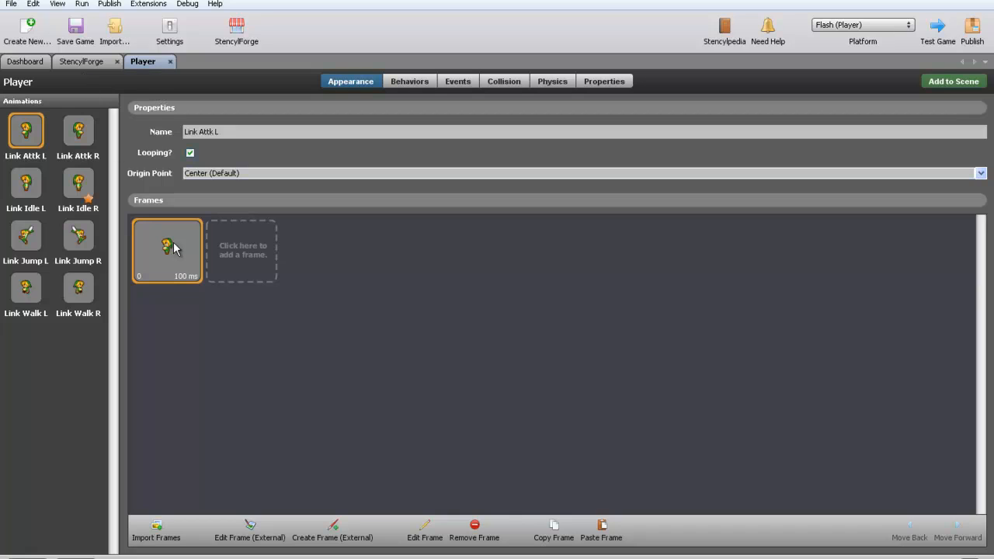
pyautogui.moveTo(46, 390)
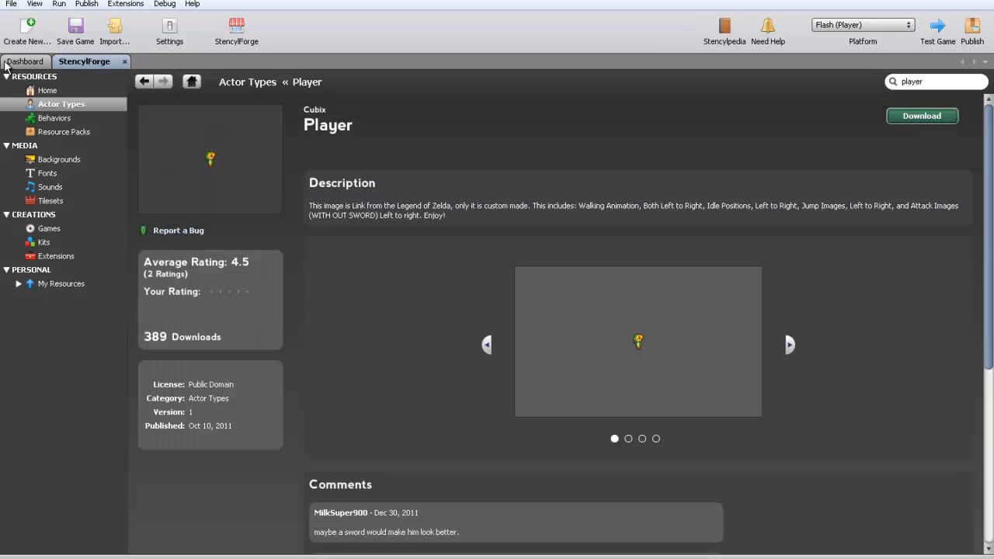
# Step: Reopen the Player actor type from the Dashboard's Actor Types
pyautogui.click(24, 61)
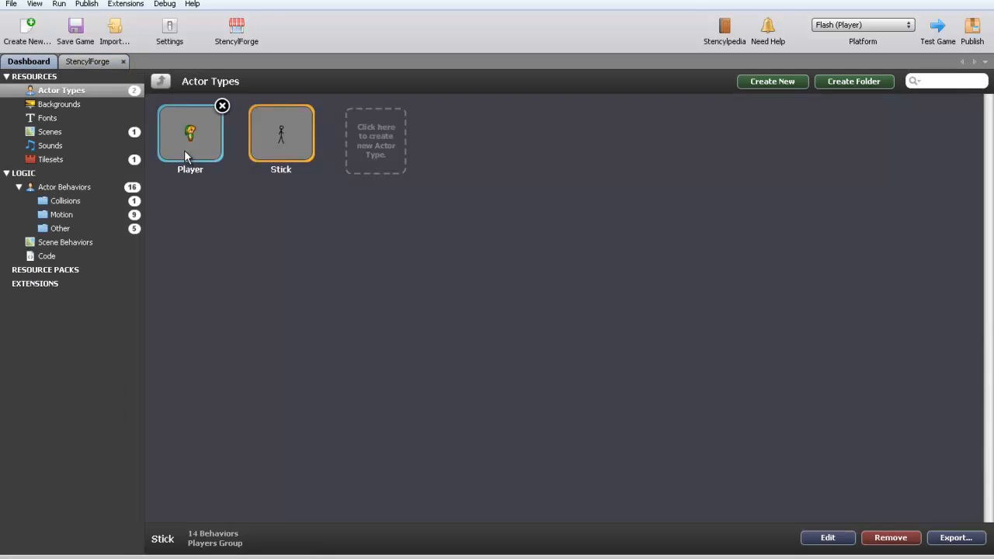
pyautogui.doubleClick(190, 134)
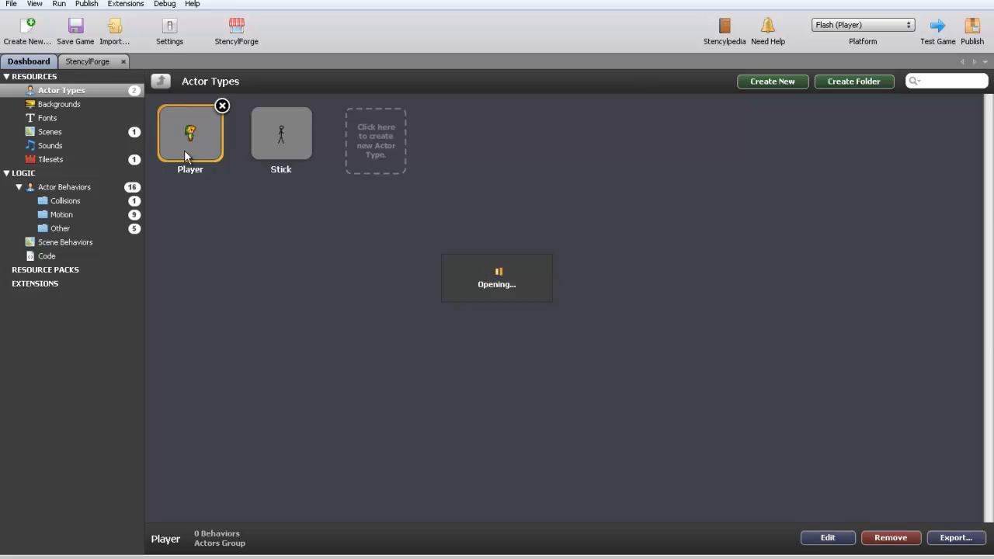
pyautogui.doubleClick(191, 133)
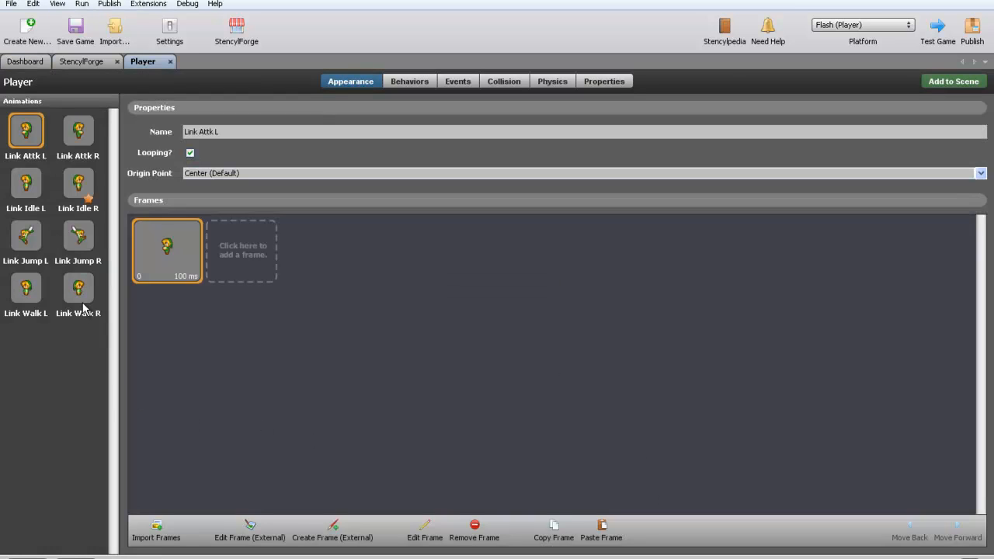
# Step: Show the Link Walk R animation with its seven 150 ms frames
pyautogui.click(77, 288)
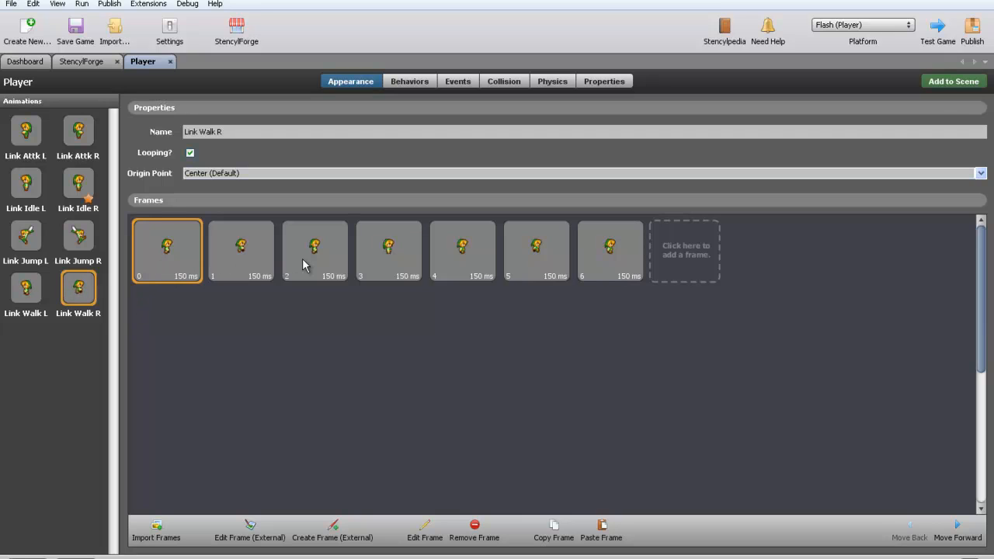
pyautogui.moveTo(375, 268)
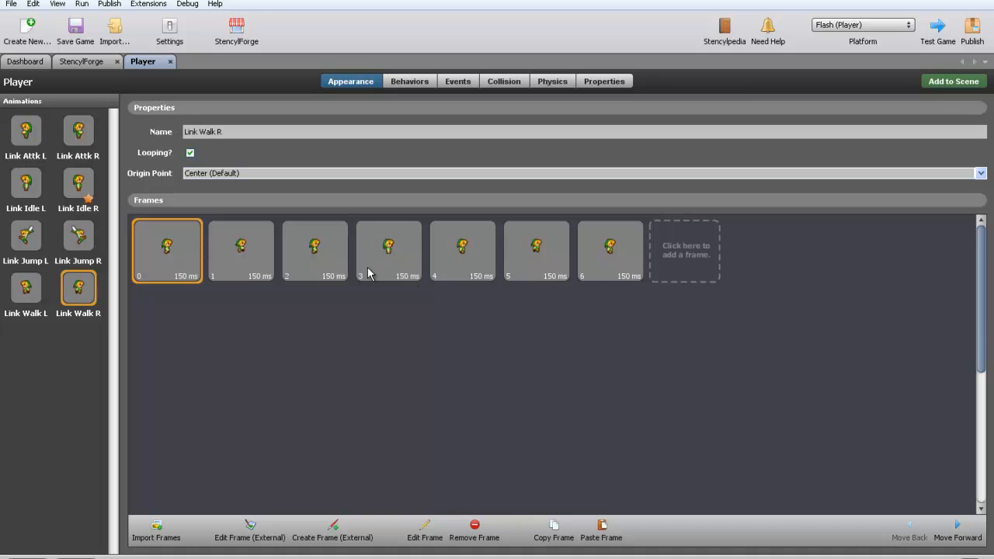
pyautogui.moveTo(600, 262)
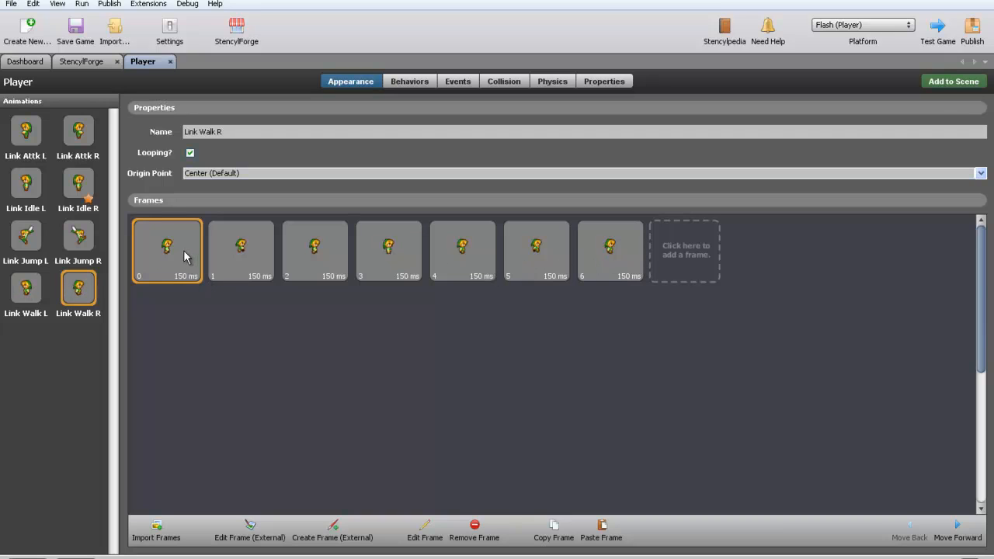
pyautogui.moveTo(454, 256)
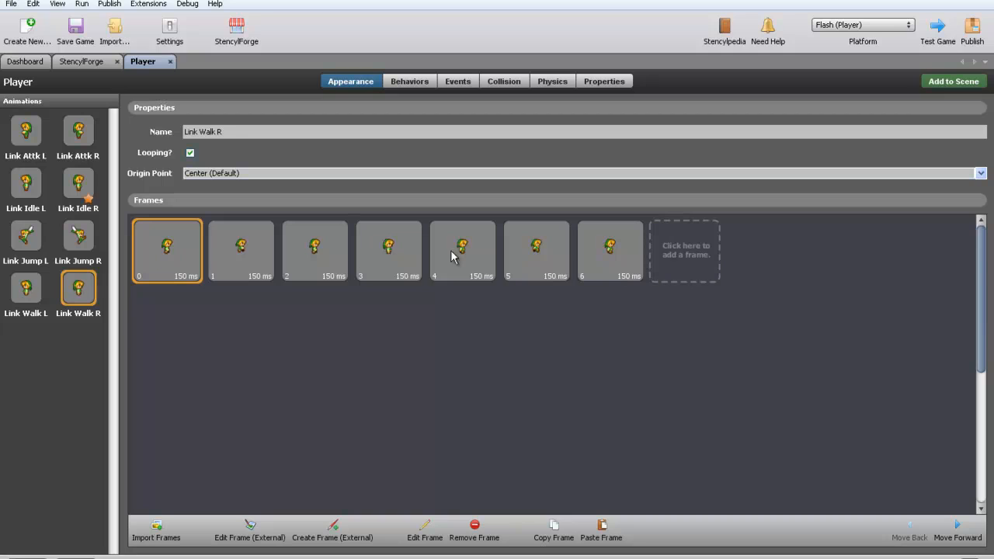
pyautogui.moveTo(210, 290)
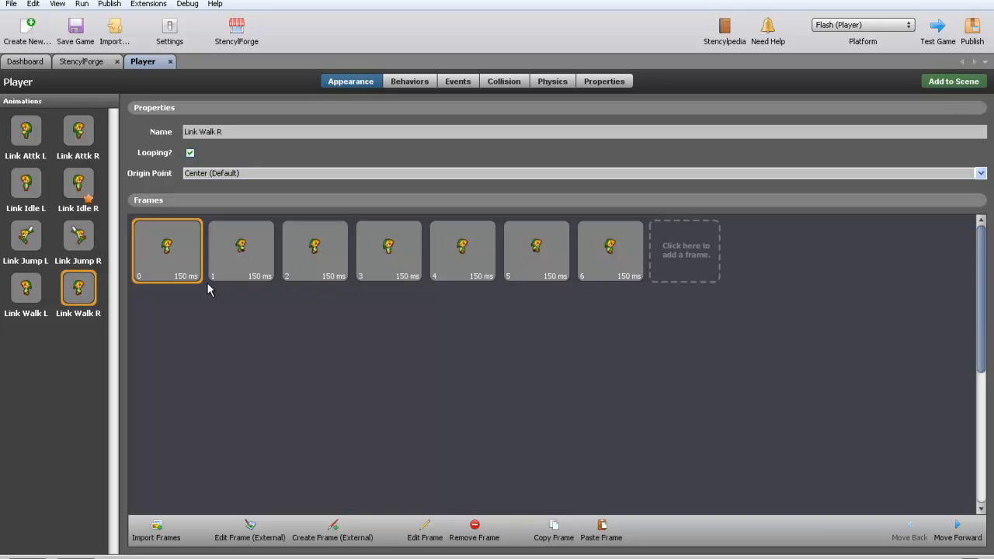
pyautogui.moveTo(259, 285)
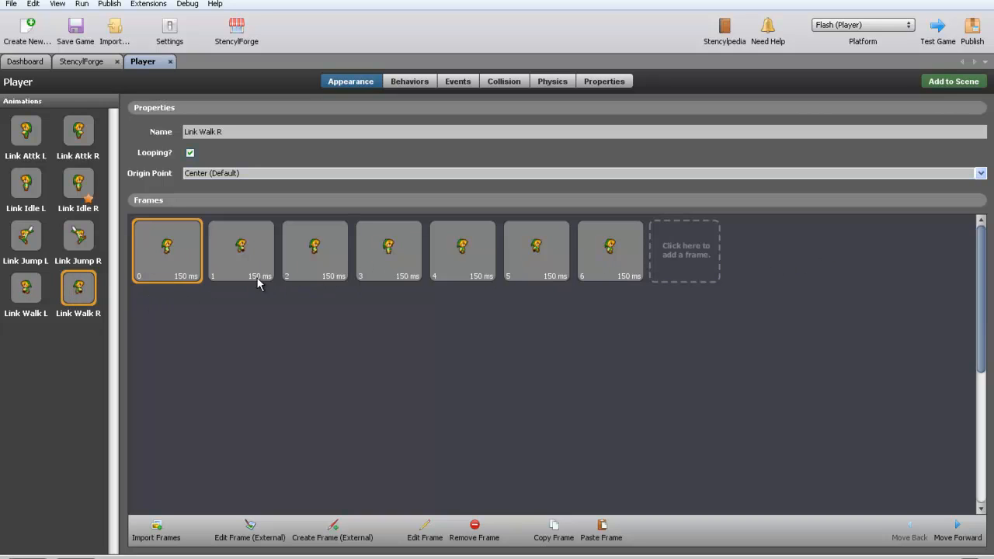
pyautogui.moveTo(249, 280)
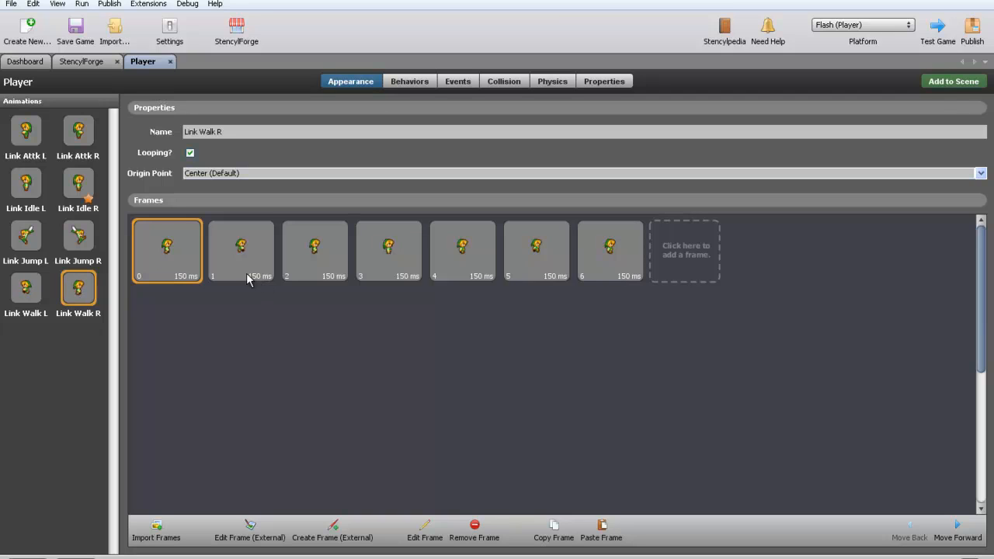
pyautogui.moveTo(266, 288)
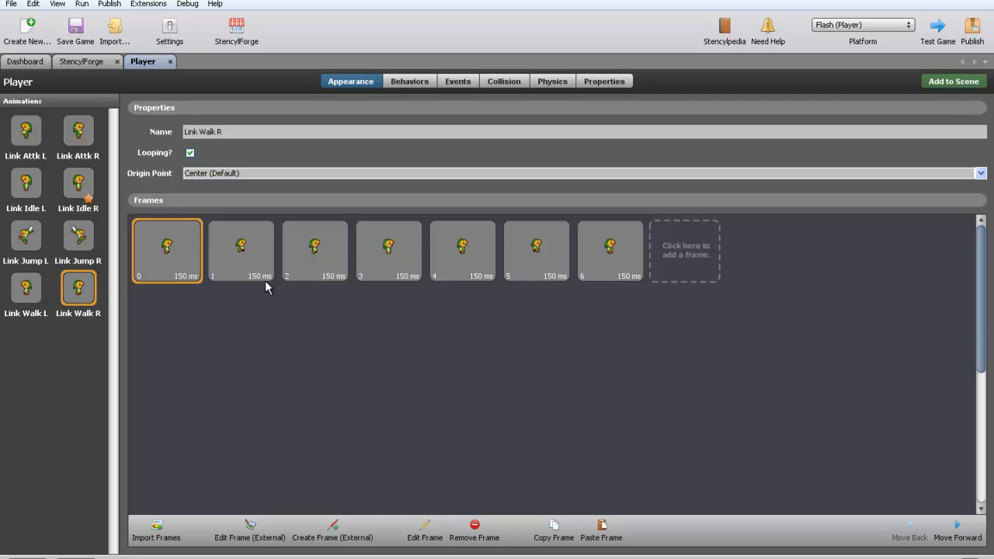
pyautogui.moveTo(247, 285)
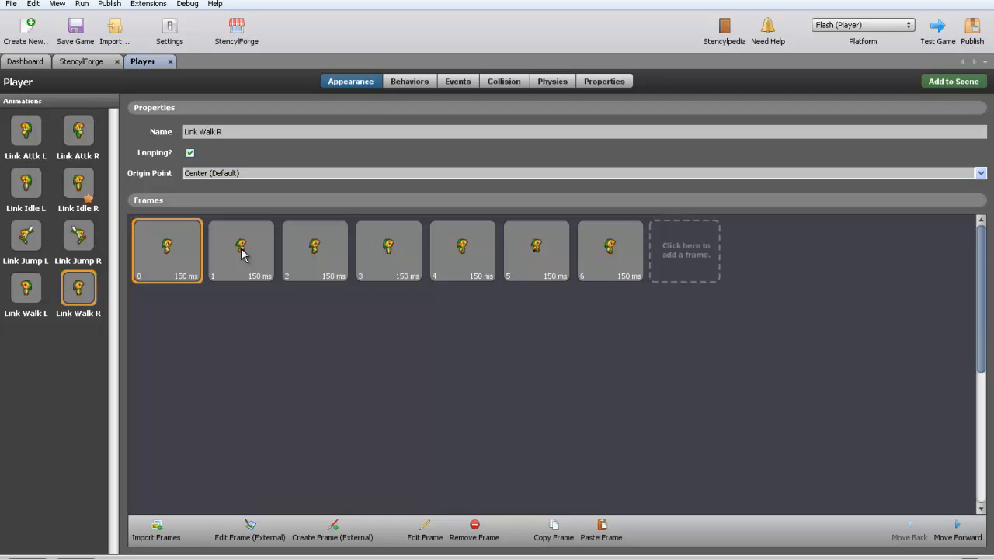
pyautogui.moveTo(250, 229)
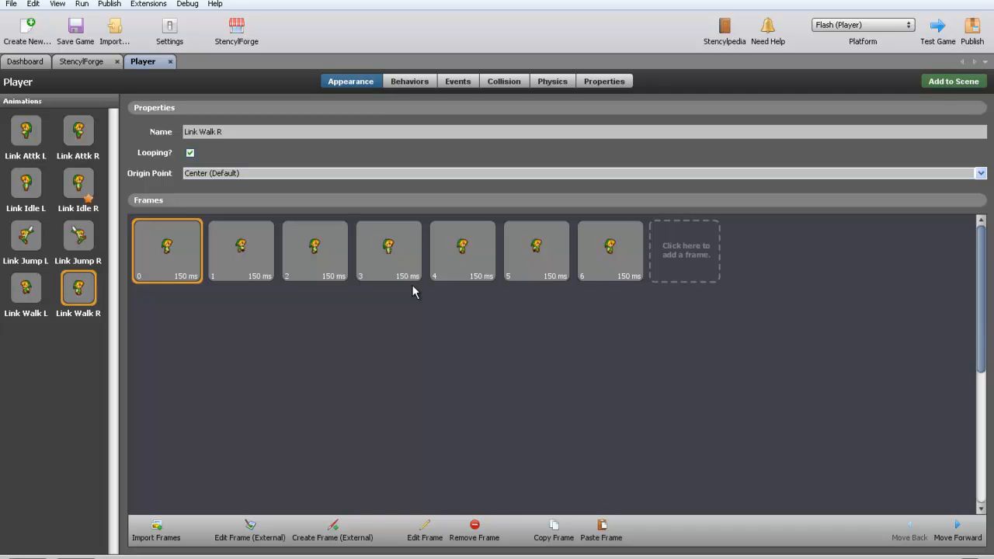
pyautogui.moveTo(371, 537)
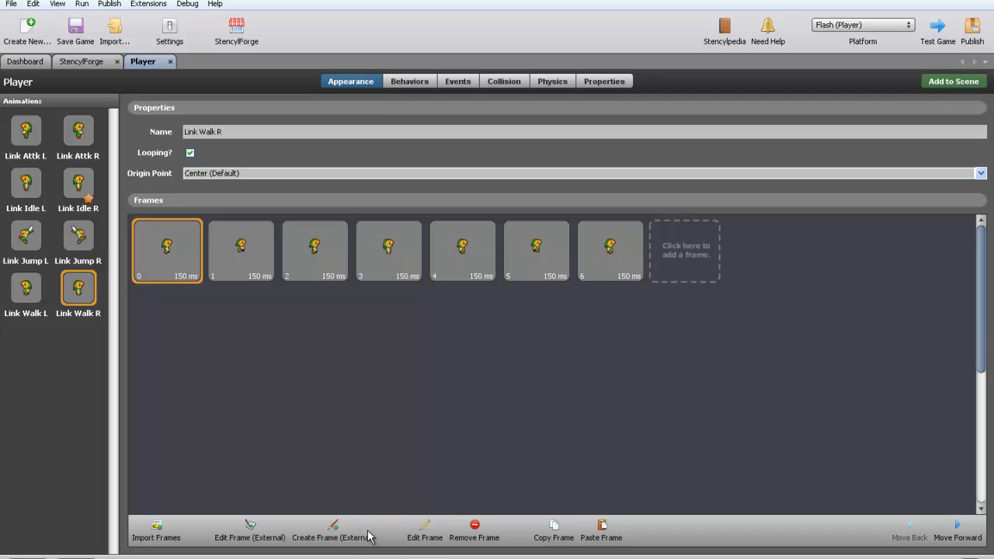
pyautogui.moveTo(403, 462)
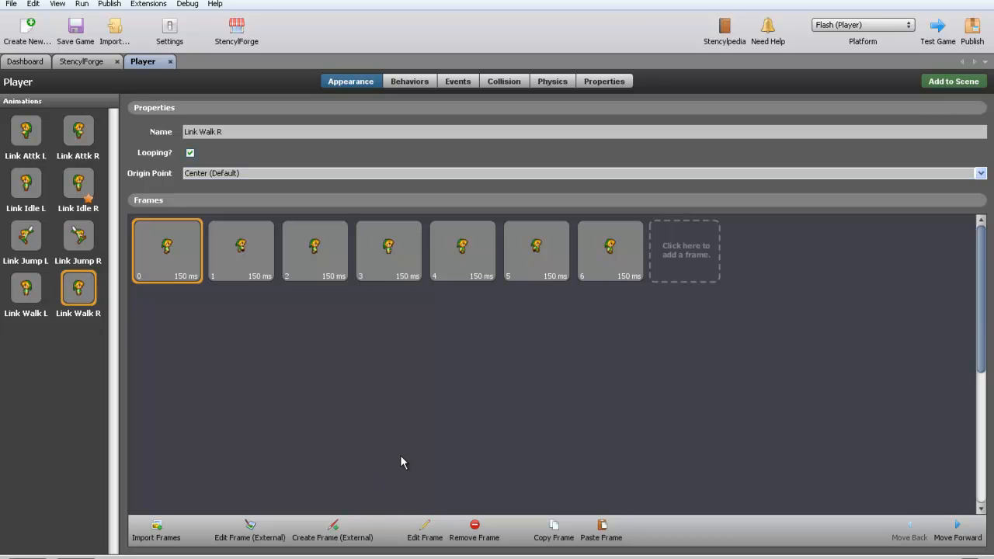
# Step: Check the first walk frame's 150 ms duration, then return to the Dashboard
pyautogui.click(424, 532)
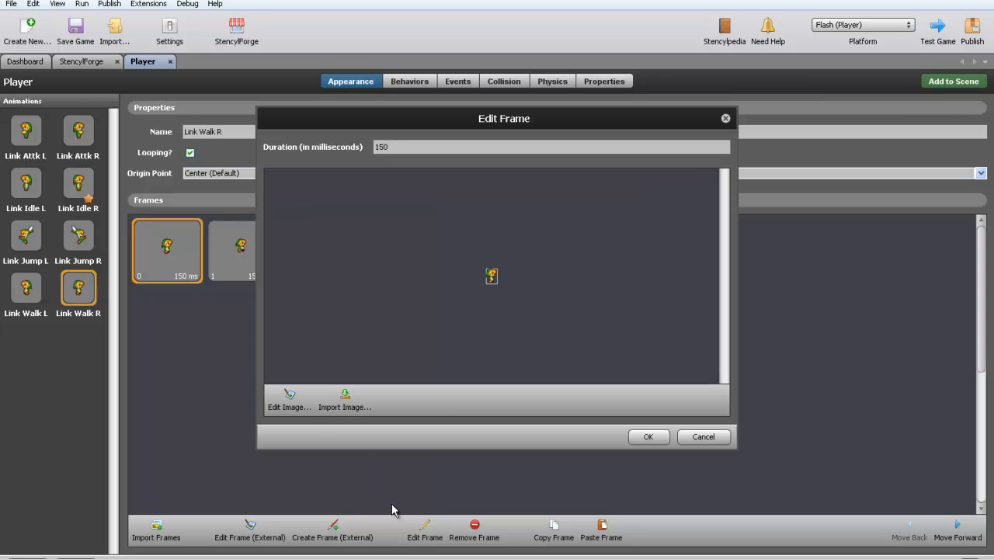
pyautogui.moveTo(216, 267)
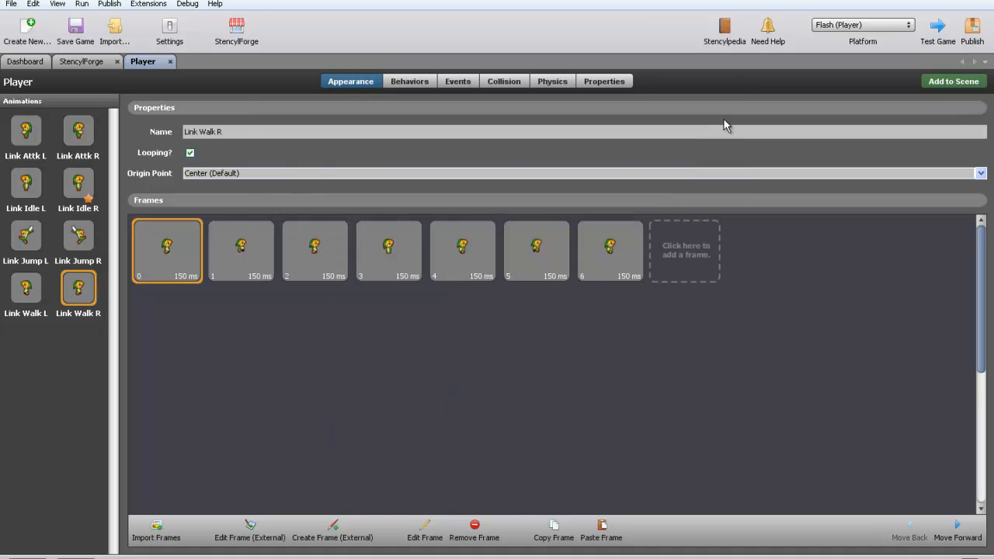
pyautogui.moveTo(65, 159)
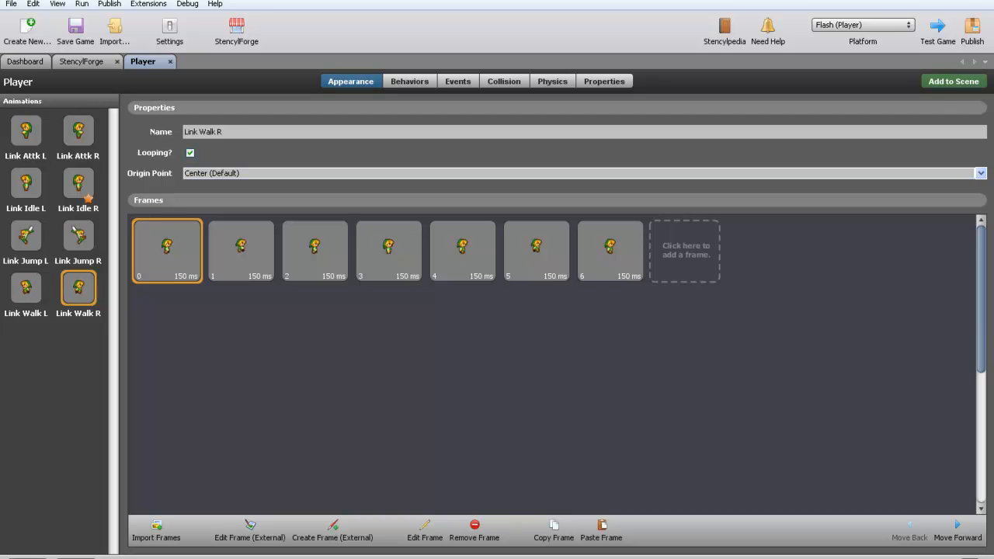
pyautogui.moveTo(26, 180)
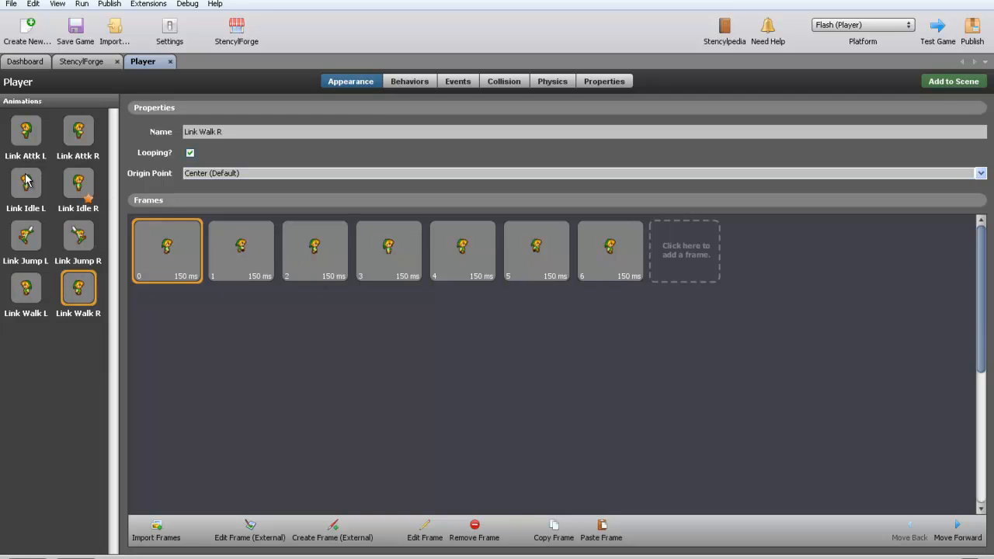
pyautogui.moveTo(22, 77)
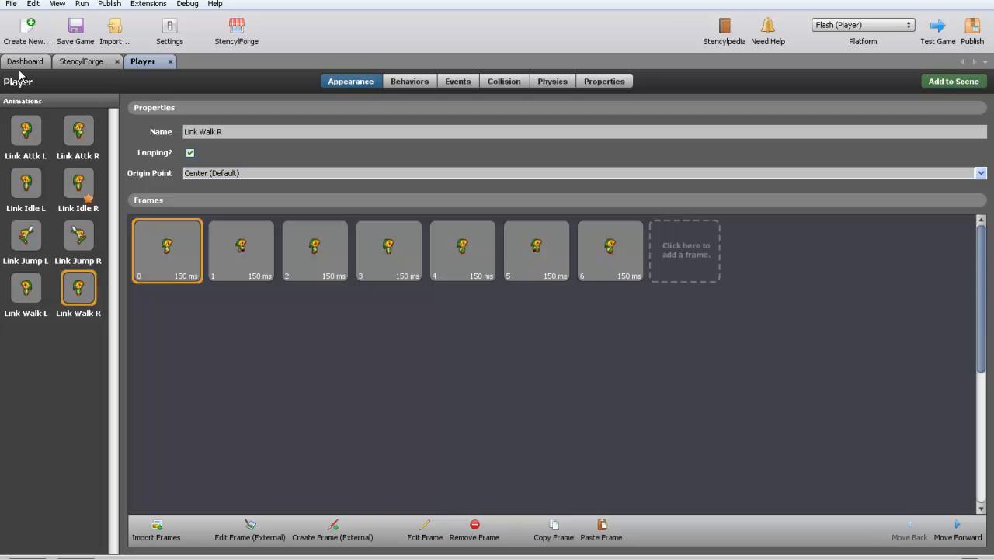
pyautogui.click(25, 61)
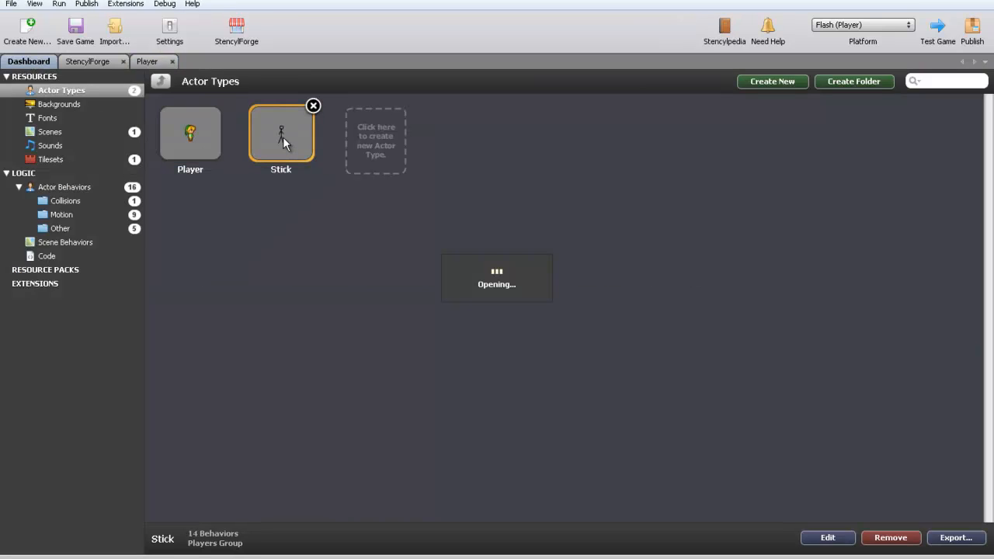
# Step: View the Stick actor's idle-r and idle-l animations, then close Stick
pyautogui.doubleClick(281, 134)
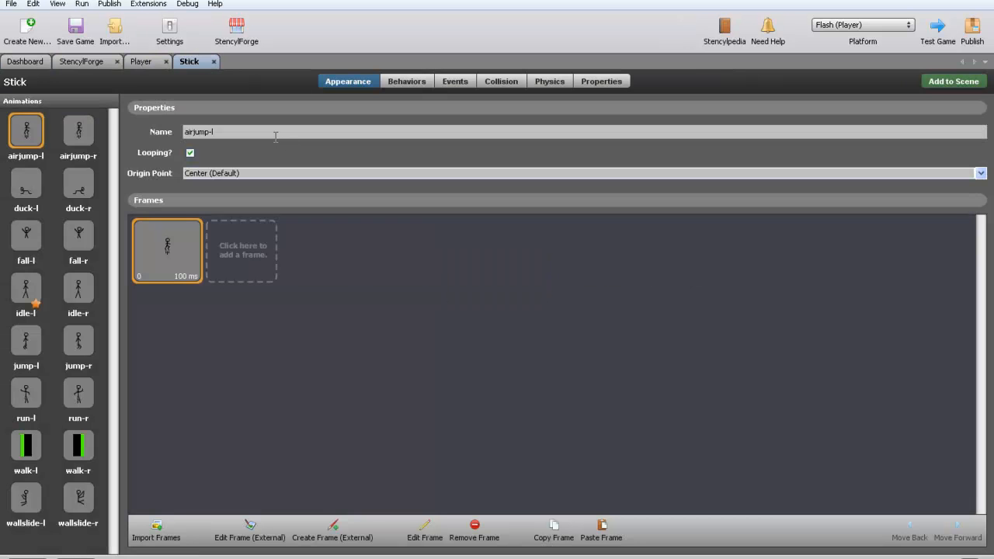
pyautogui.moveTo(93, 289)
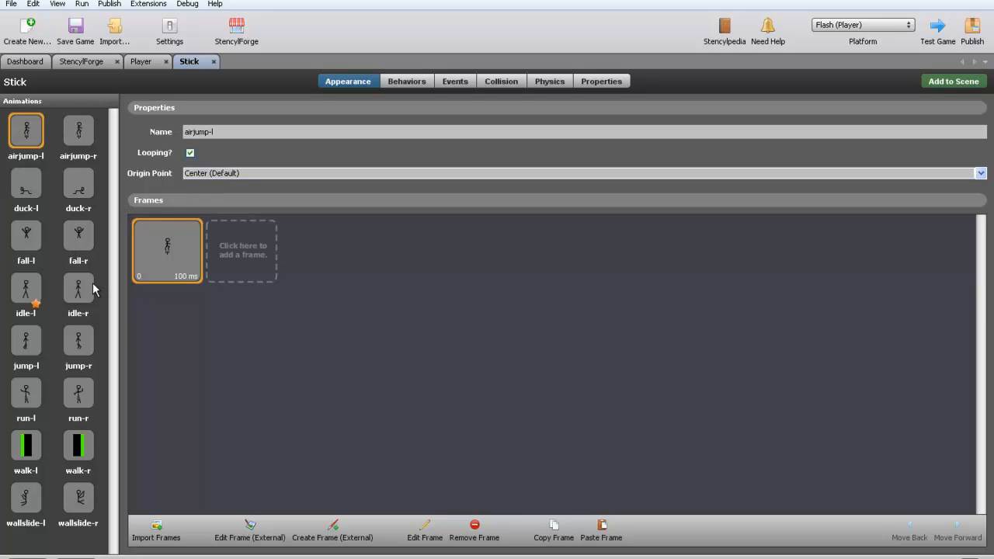
pyautogui.moveTo(113, 181)
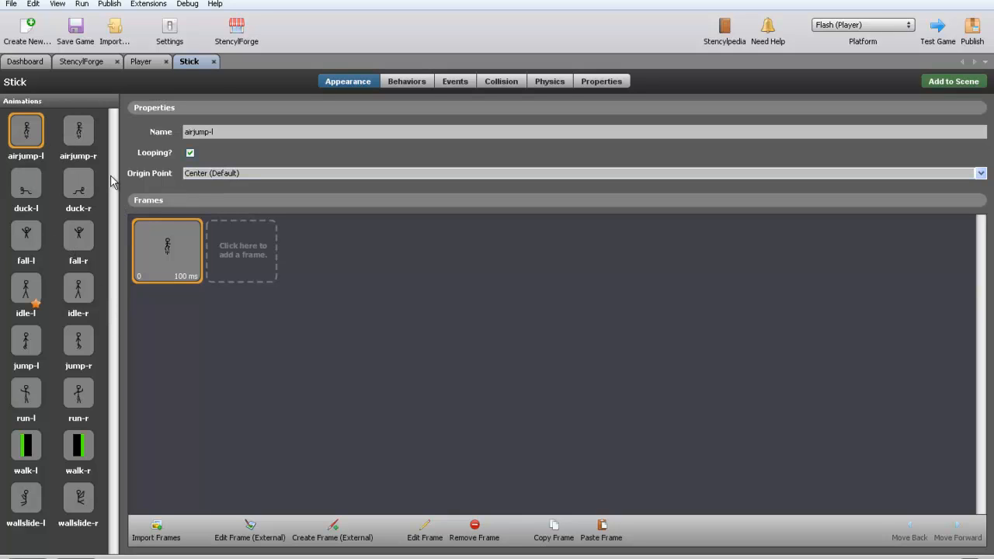
pyautogui.moveTo(87, 460)
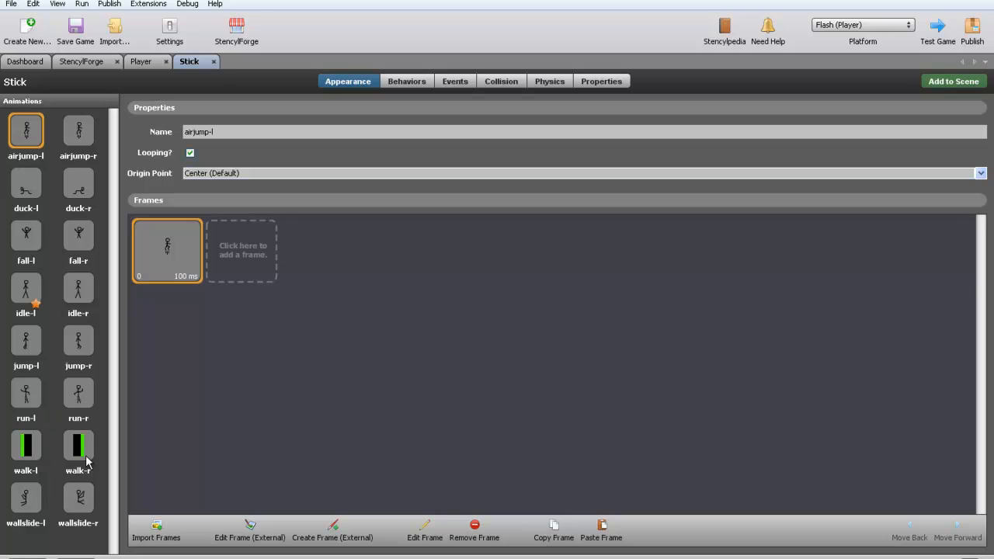
pyautogui.moveTo(45, 257)
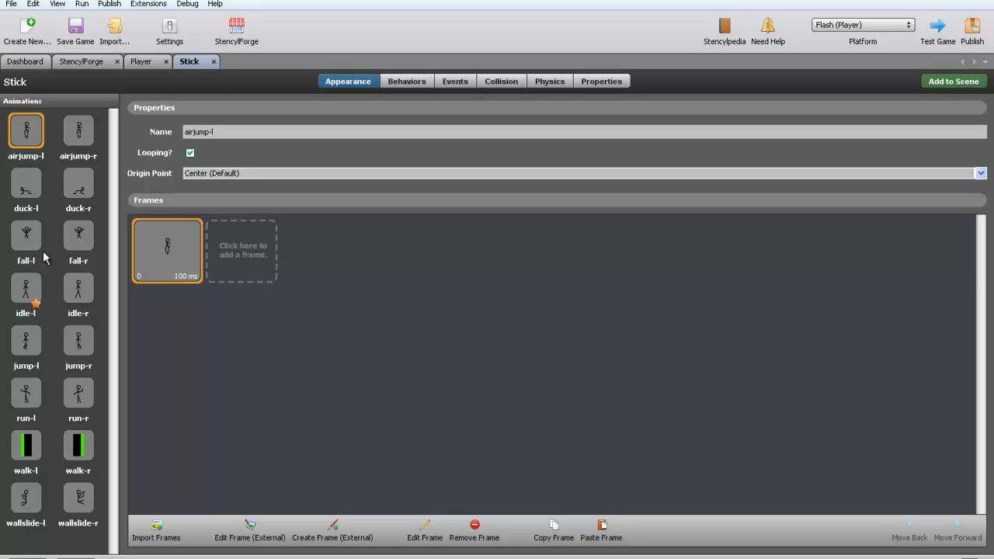
pyautogui.click(78, 289)
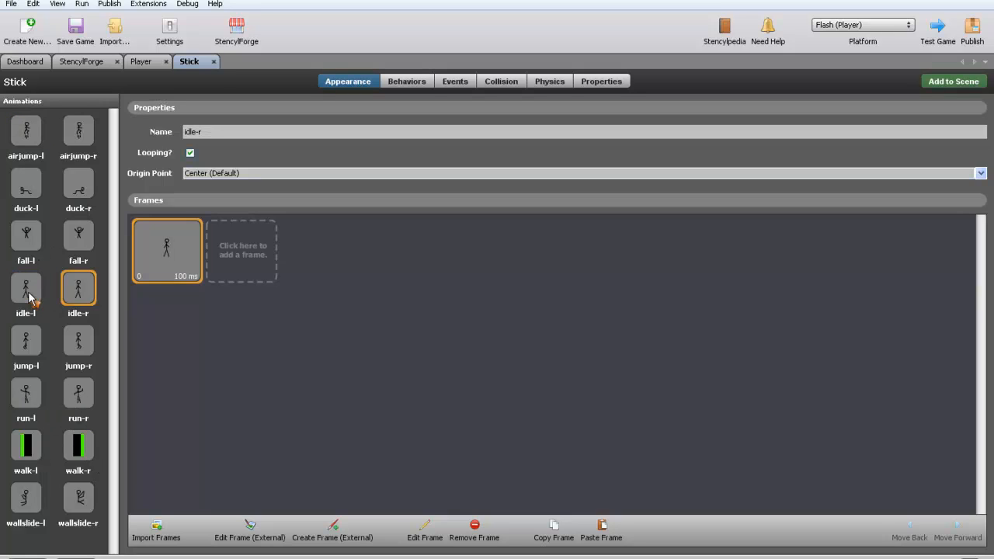
pyautogui.click(26, 289)
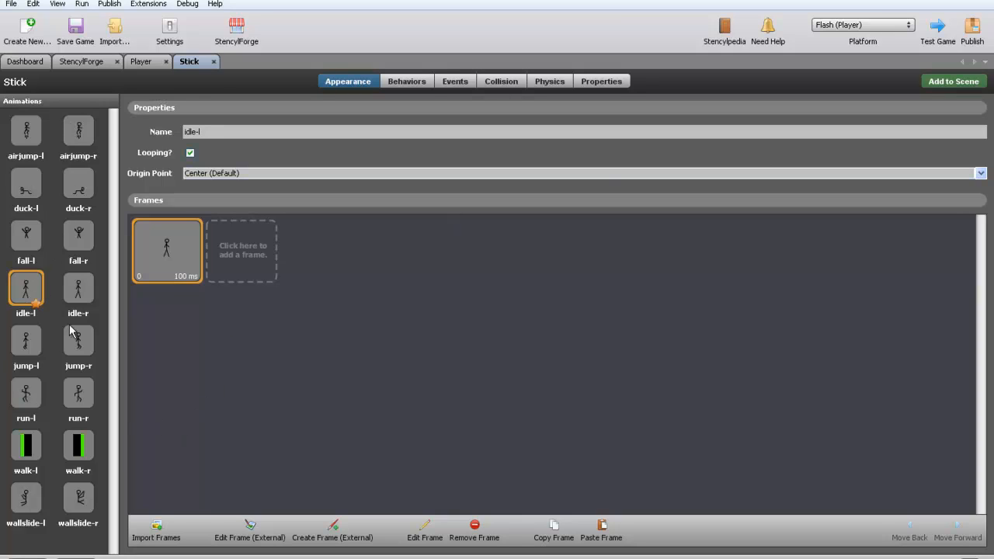
pyautogui.moveTo(61, 302)
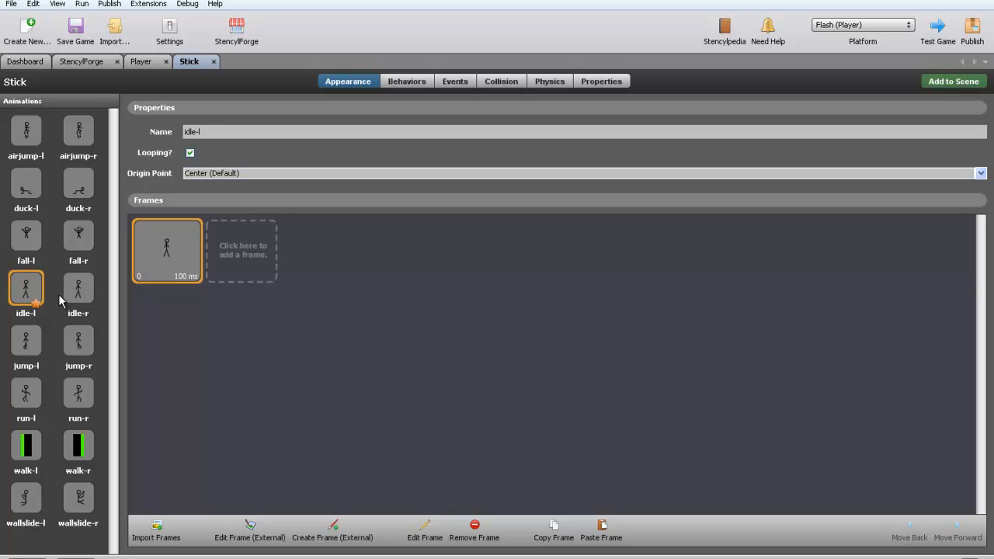
pyautogui.moveTo(219, 200)
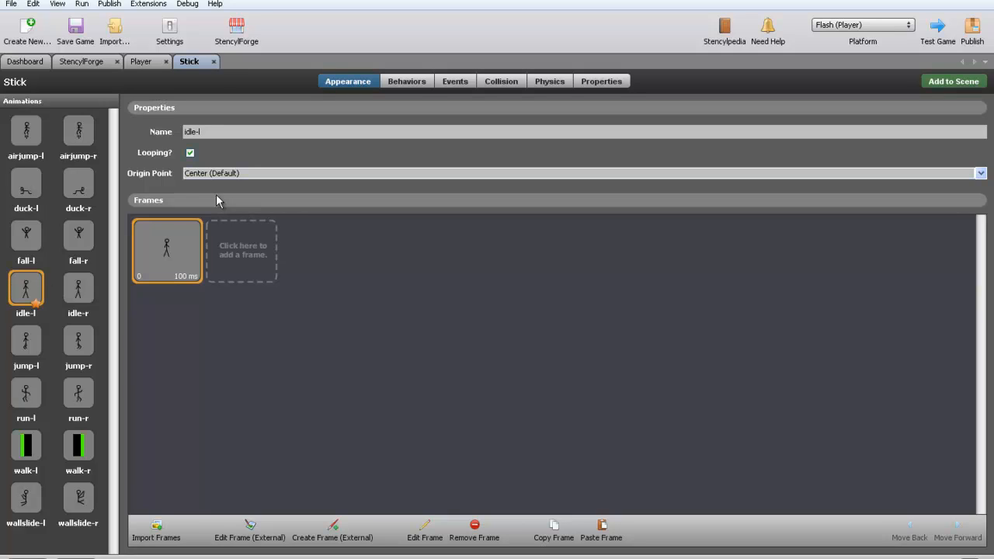
pyautogui.click(143, 62)
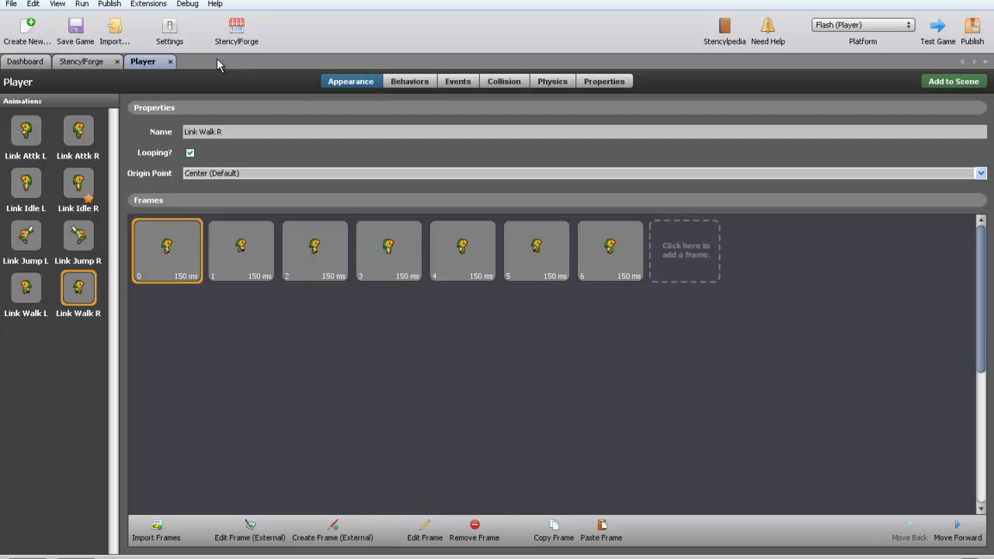
pyautogui.moveTo(203, 80)
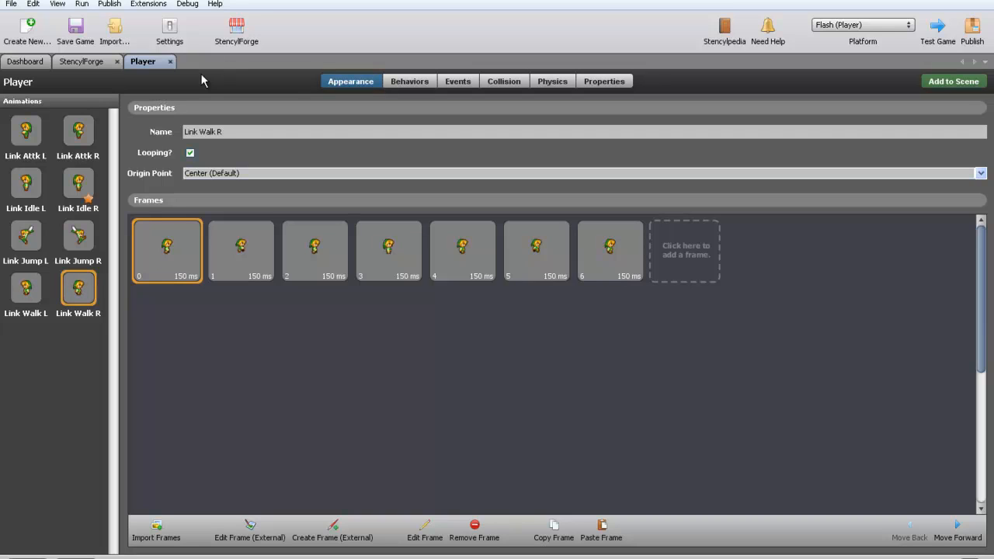
pyautogui.moveTo(155, 344)
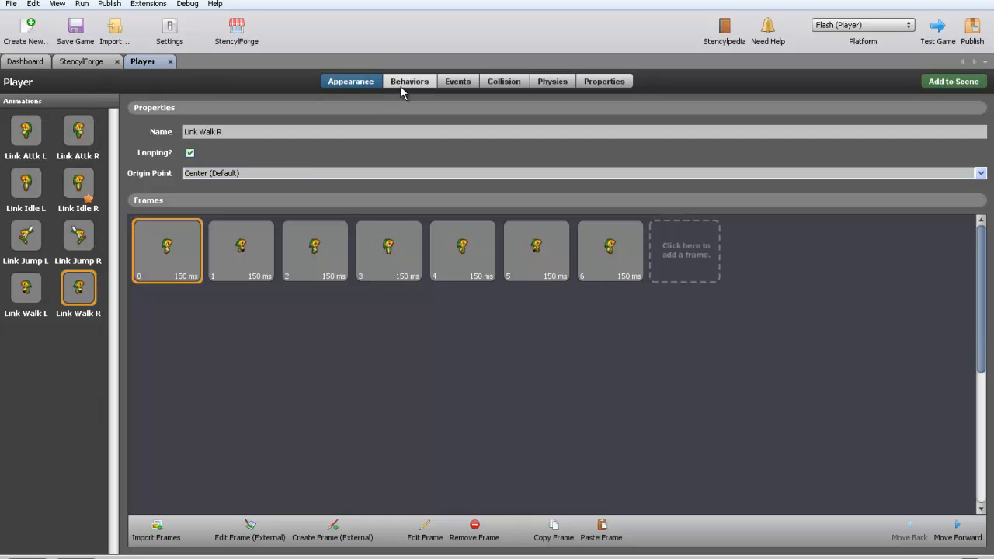
pyautogui.moveTo(403, 89)
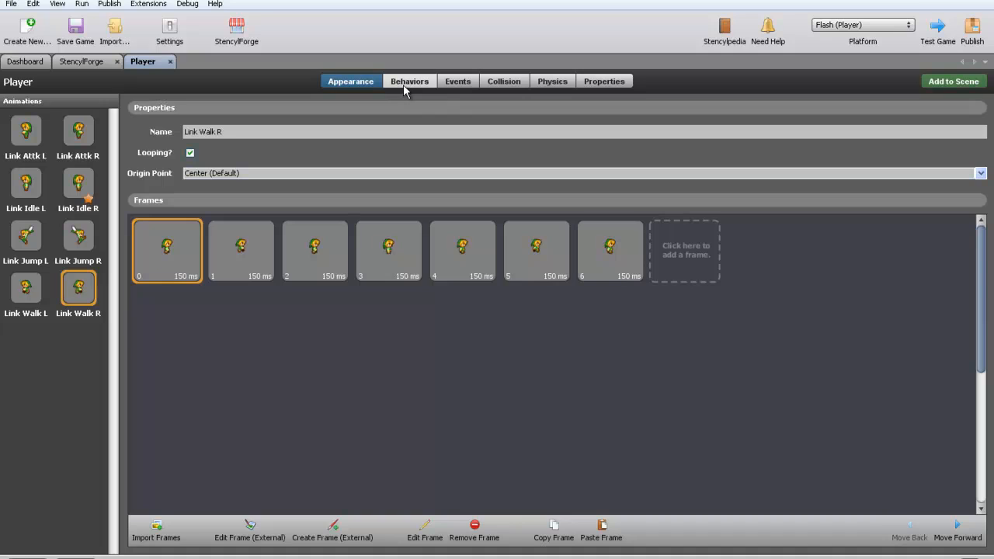
# Step: Check Player's Behaviors page, then view its empty Events editor
pyautogui.click(410, 81)
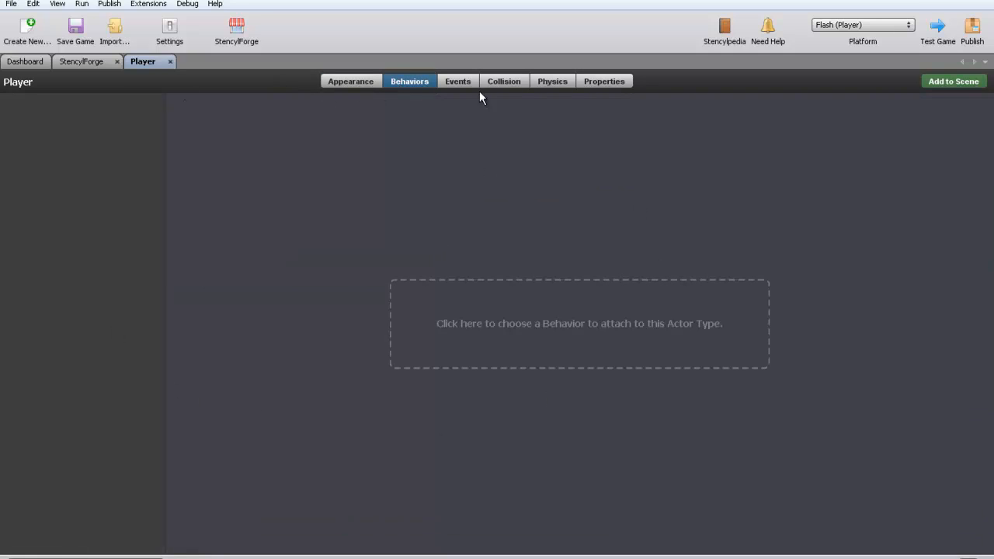
pyautogui.click(458, 81)
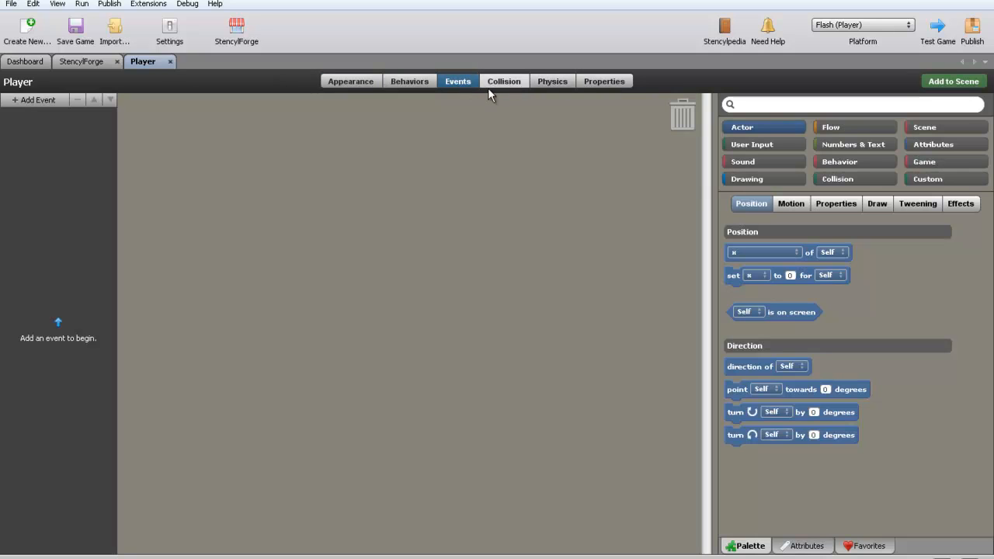
# Step: Inspect Player's collision boxes for Link Idle L, Link Jump R and Link Attk L
pyautogui.click(503, 80)
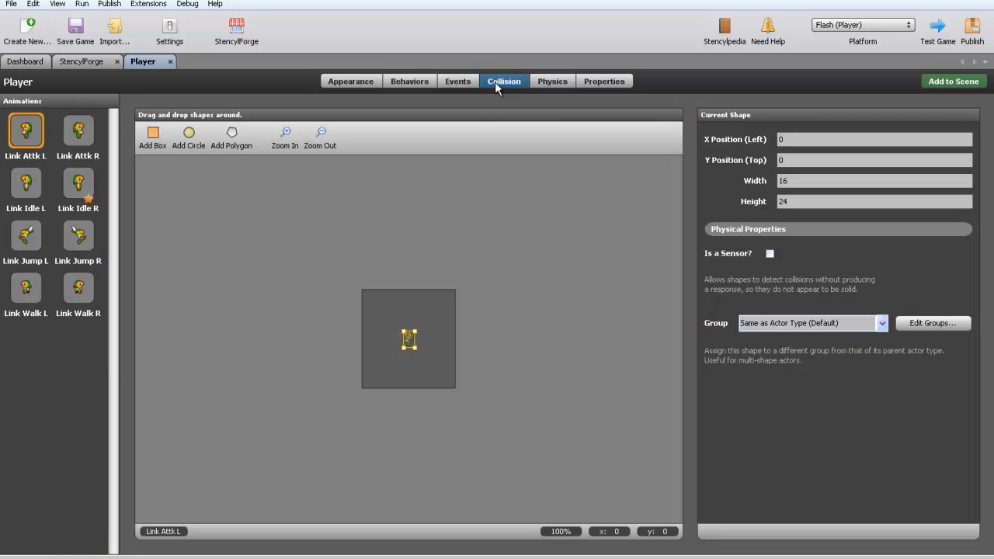
pyautogui.moveTo(489, 91)
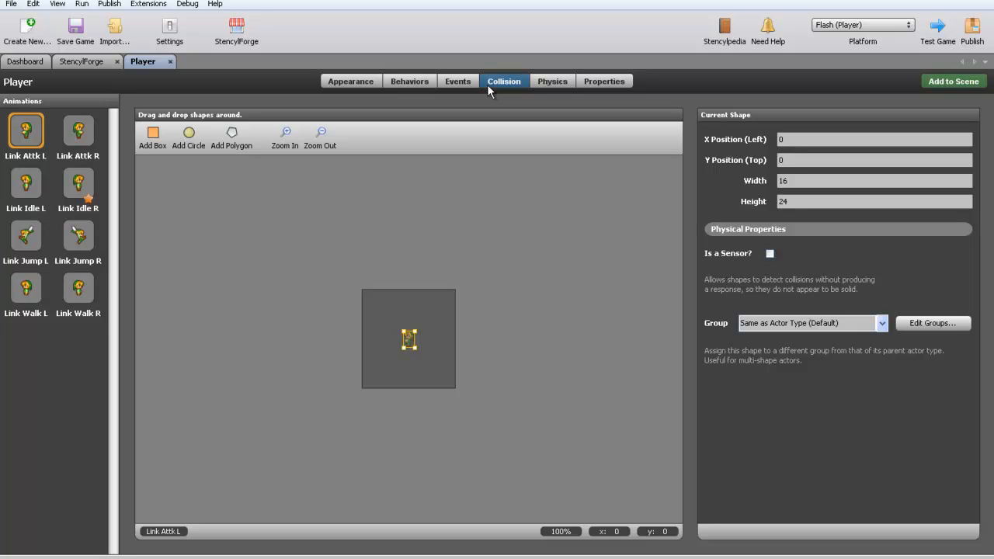
pyautogui.moveTo(470, 97)
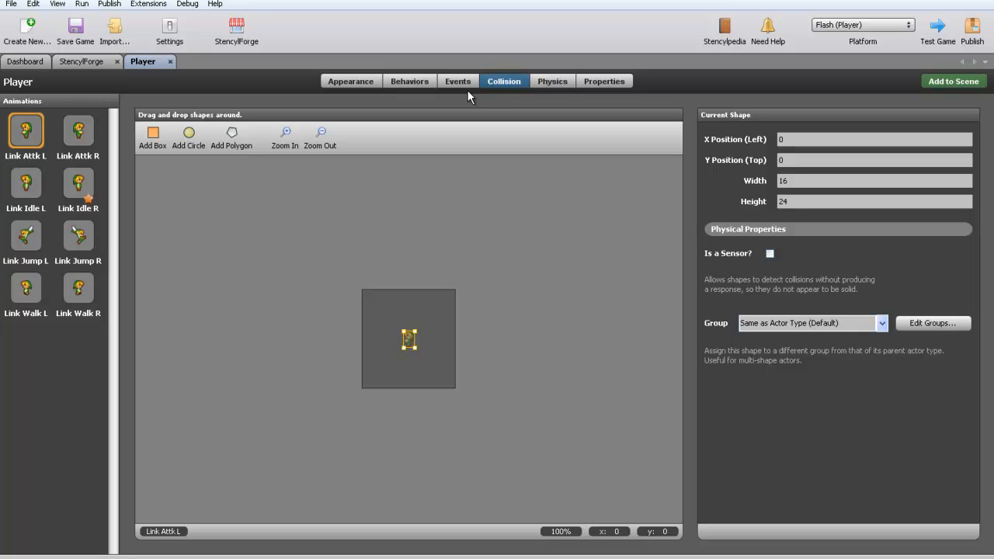
pyautogui.click(25, 184)
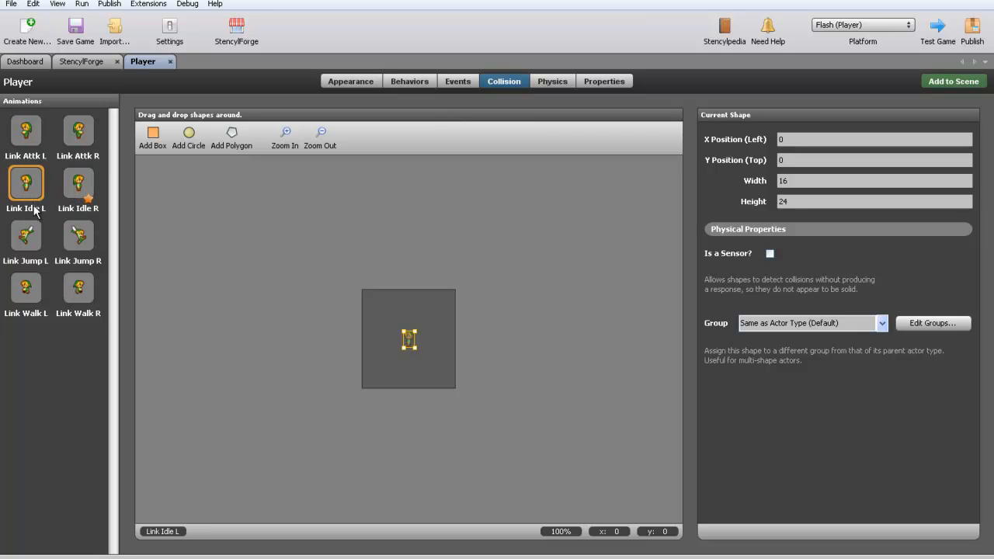
pyautogui.click(77, 236)
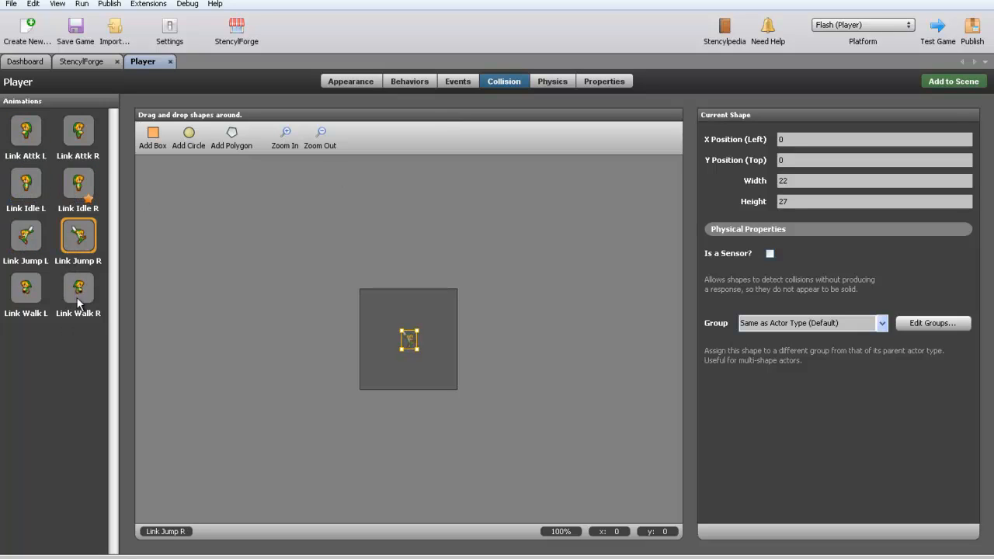
pyautogui.click(25, 131)
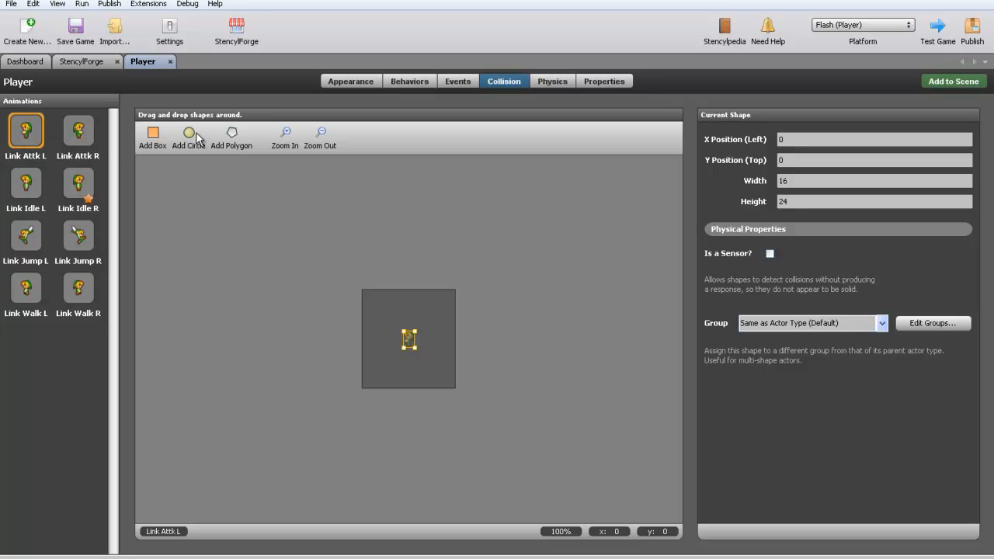
pyautogui.moveTo(232, 139)
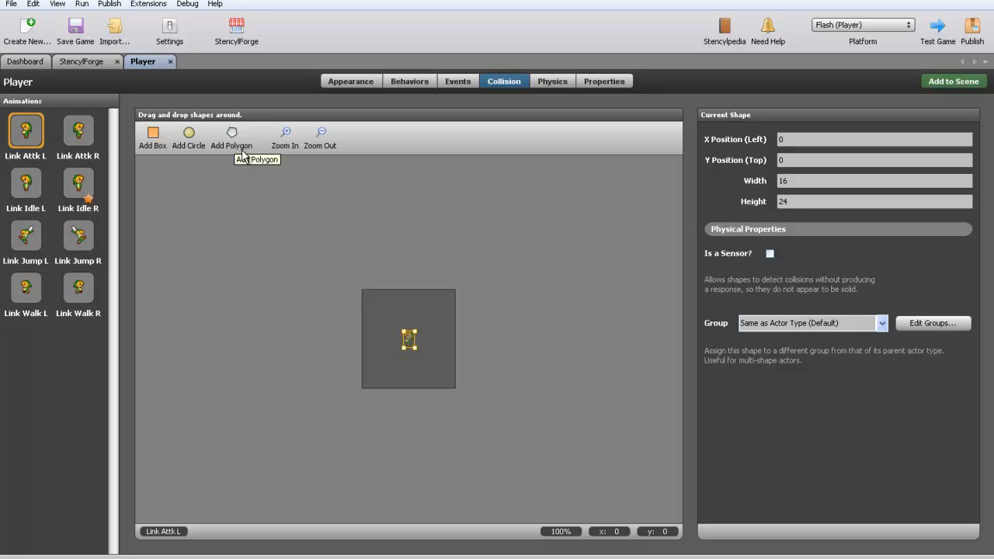
pyautogui.moveTo(237, 140)
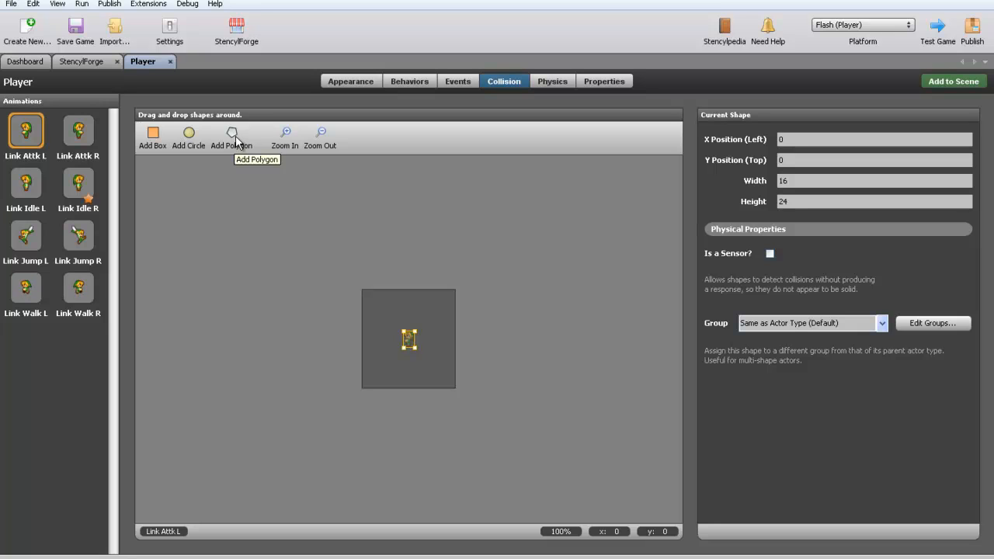
# Step: Add a polygon collision shape for Link Attk L, fitting its triangle to the sprite
pyautogui.click(231, 132)
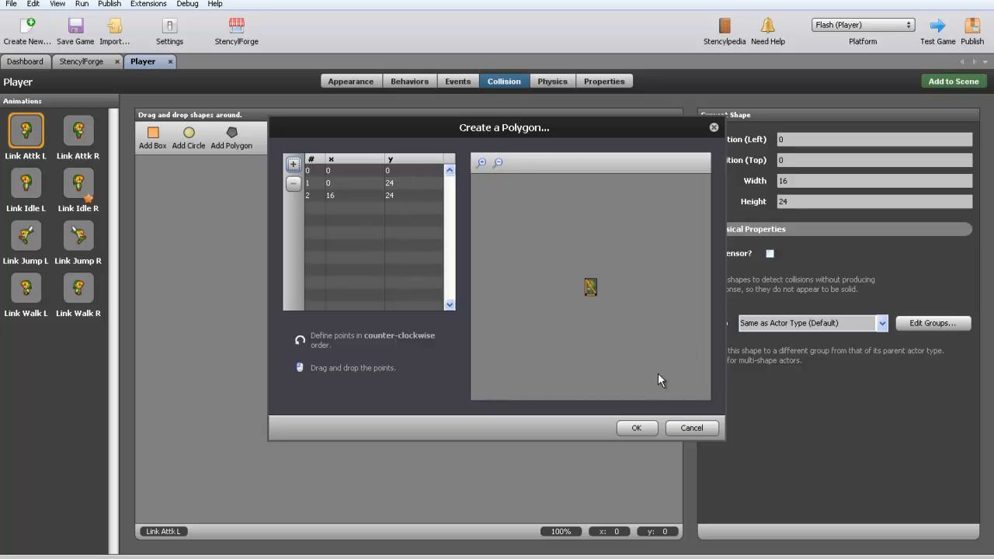
pyautogui.moveTo(265, 160)
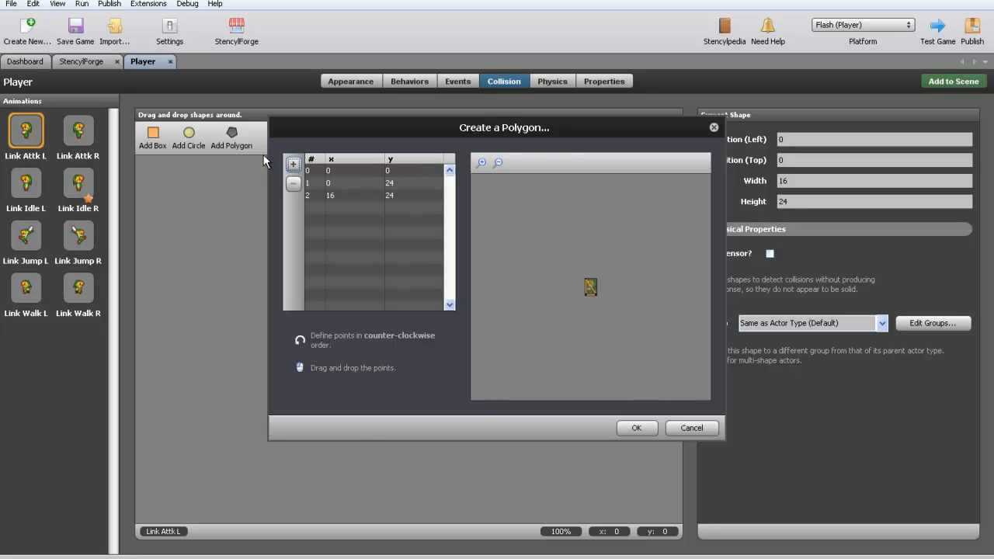
pyautogui.moveTo(152, 85)
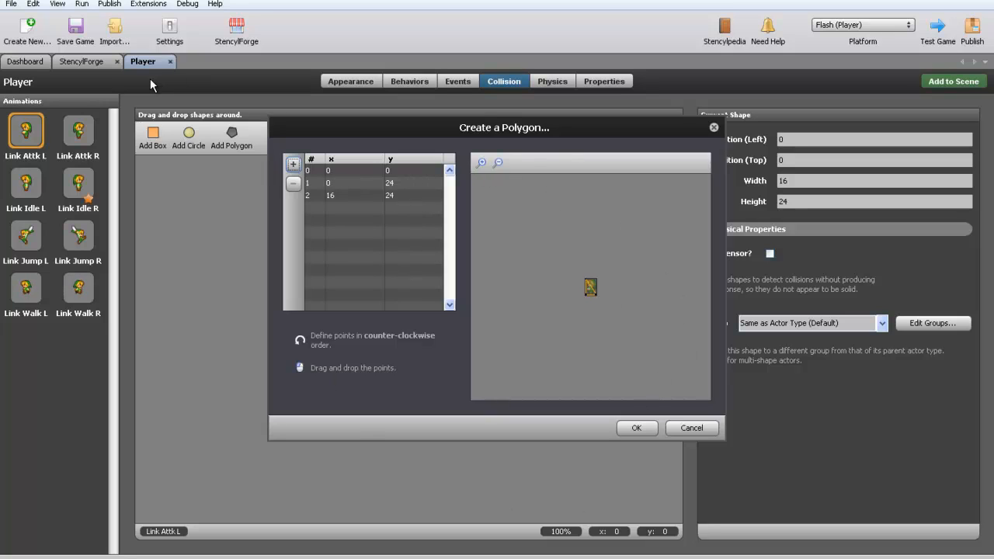
pyautogui.moveTo(466, 174)
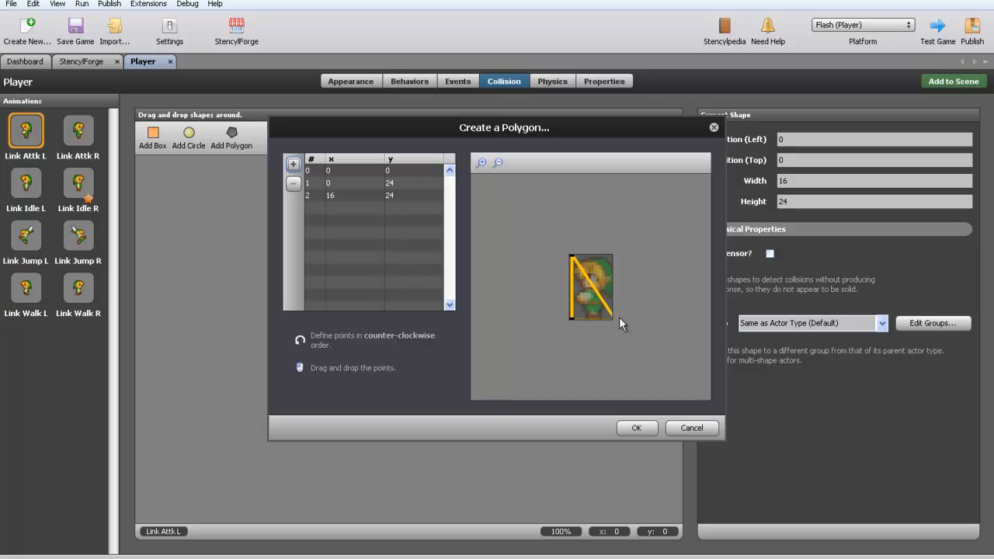
pyautogui.moveTo(618, 323); pyautogui.dragTo(608, 327)
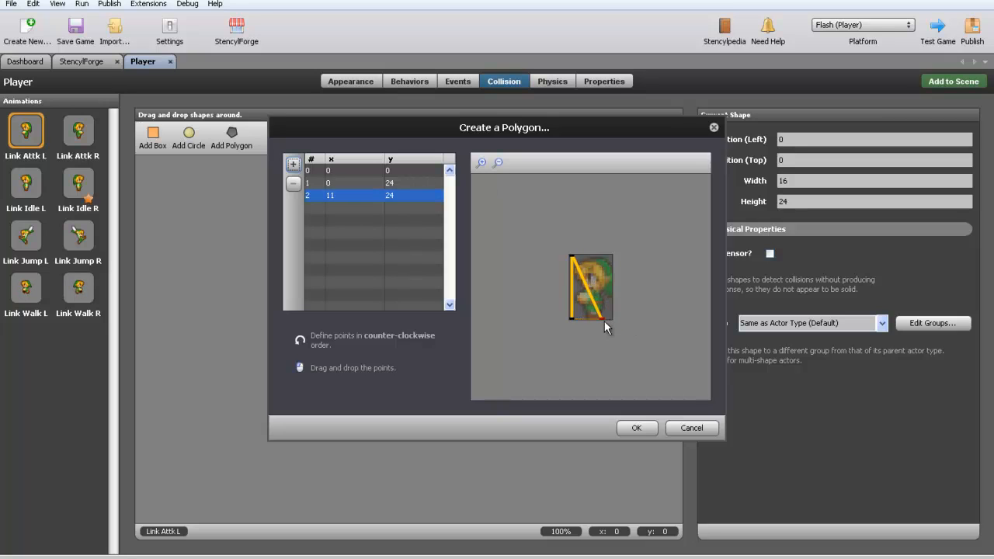
pyautogui.moveTo(605, 327); pyautogui.dragTo(605, 325)
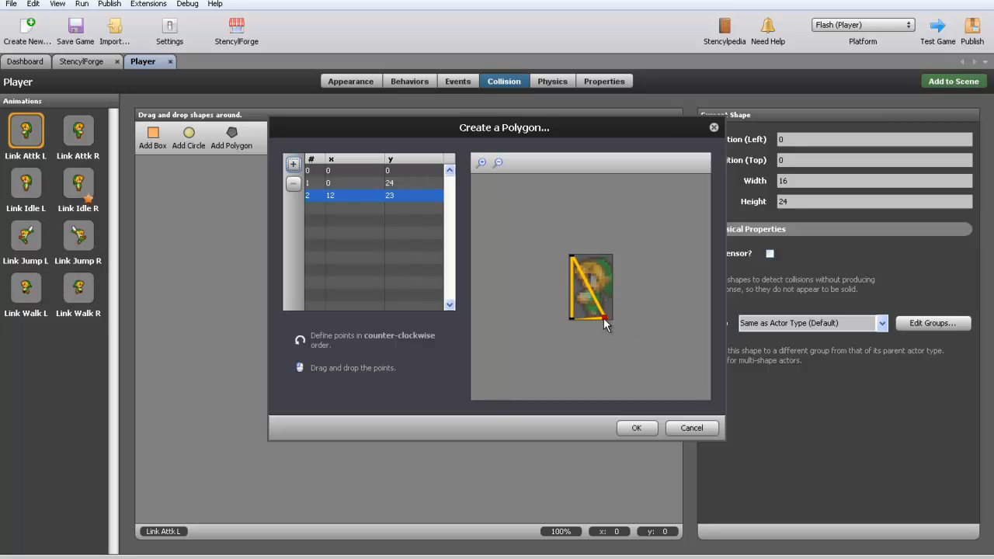
pyautogui.moveTo(602, 322); pyautogui.dragTo(610, 321)
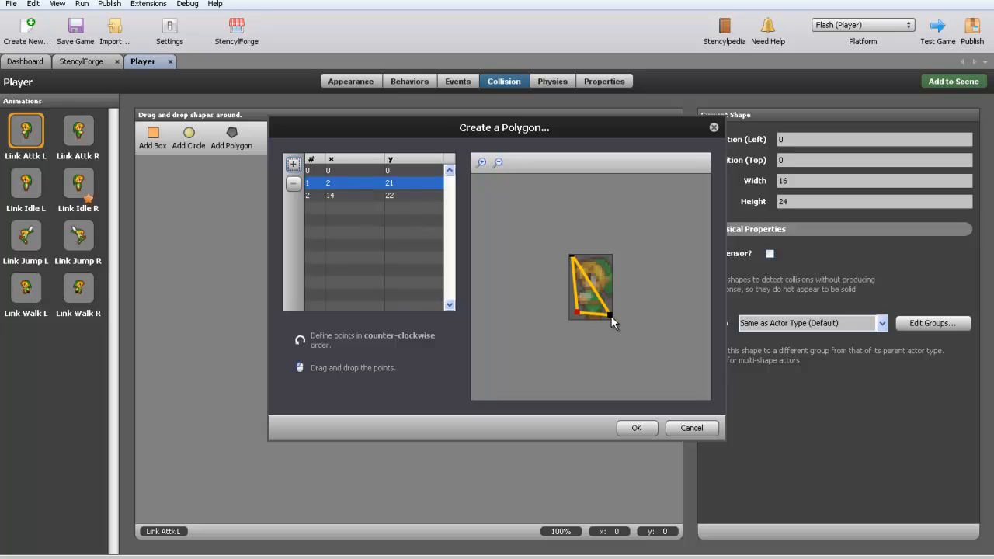
pyautogui.moveTo(512, 244)
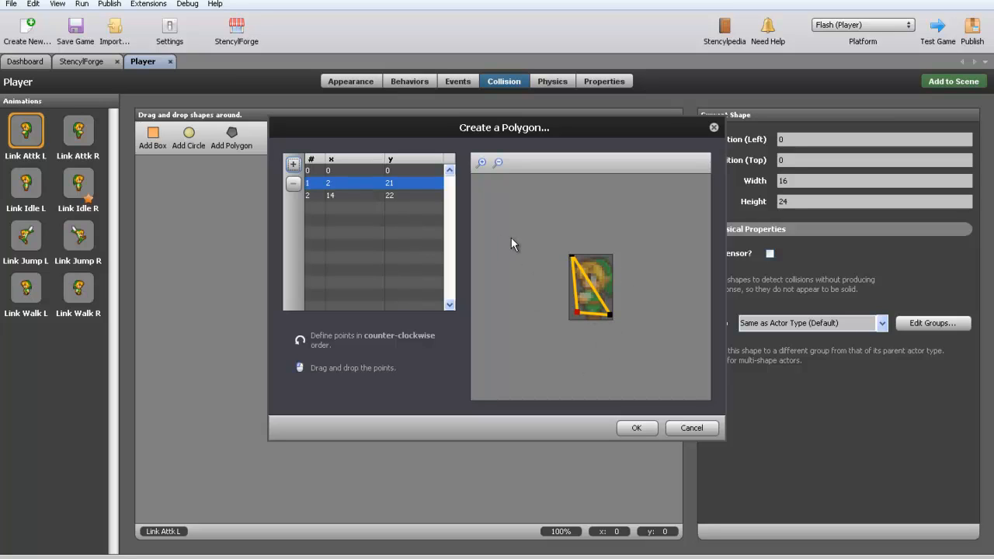
pyautogui.moveTo(483, 181)
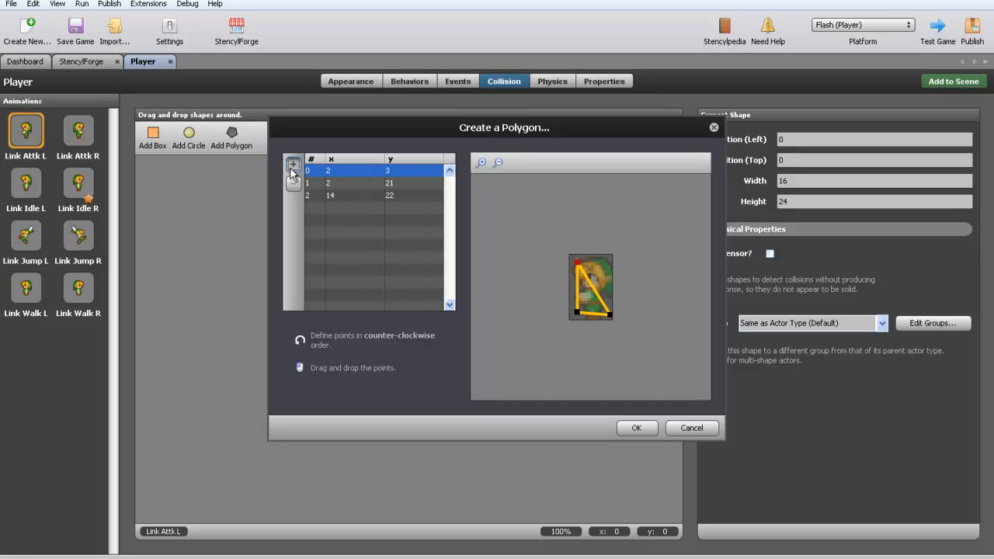
# Step: Add a fourth polygon point and drag a point, leaving a concave shape that gets rejected
pyautogui.click(294, 164)
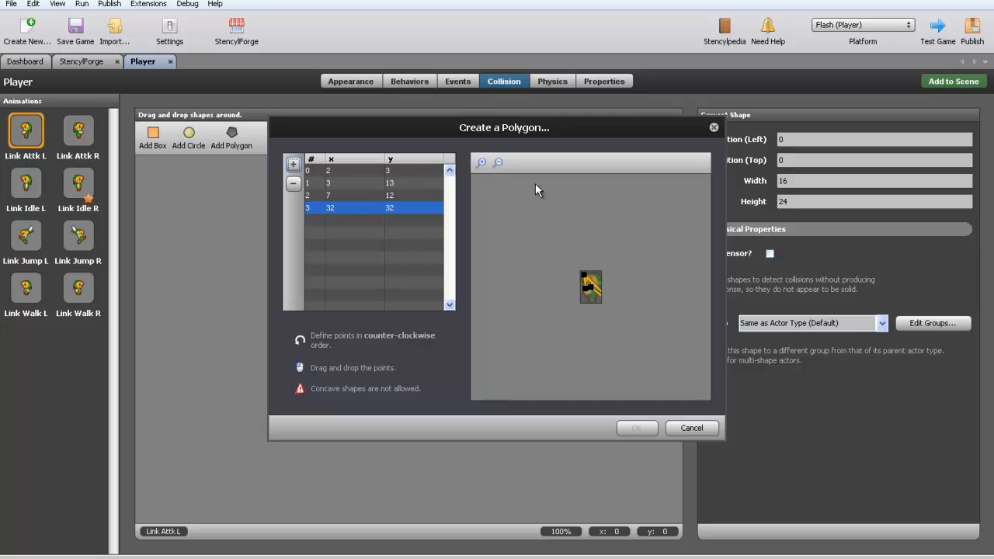
pyautogui.moveTo(604, 301)
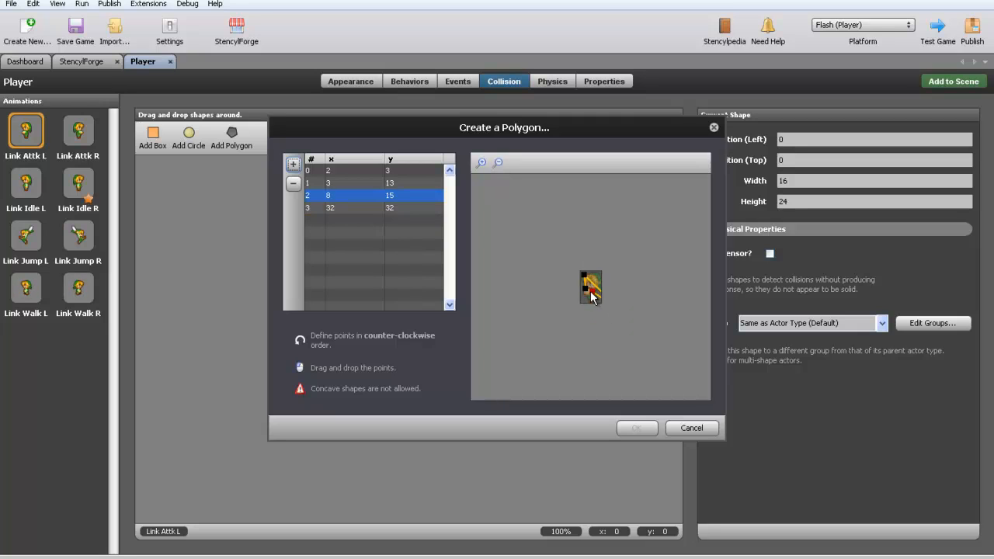
pyautogui.moveTo(591, 289); pyautogui.dragTo(588, 294)
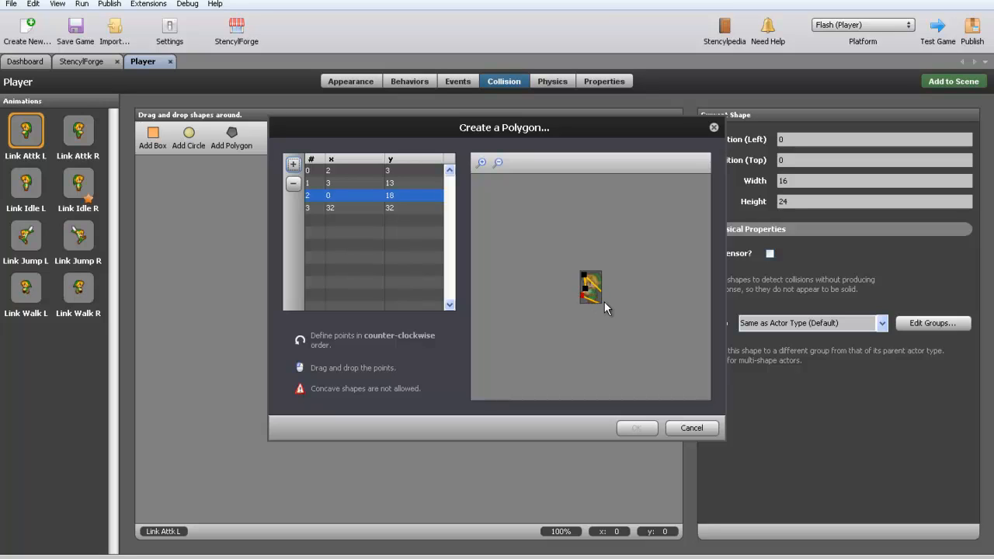
pyautogui.moveTo(600, 303)
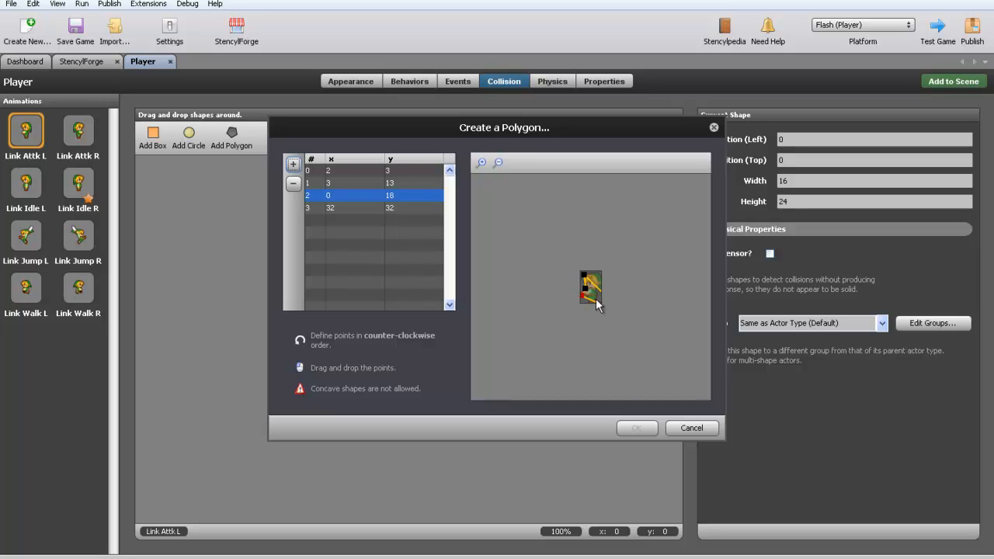
pyautogui.moveTo(612, 312)
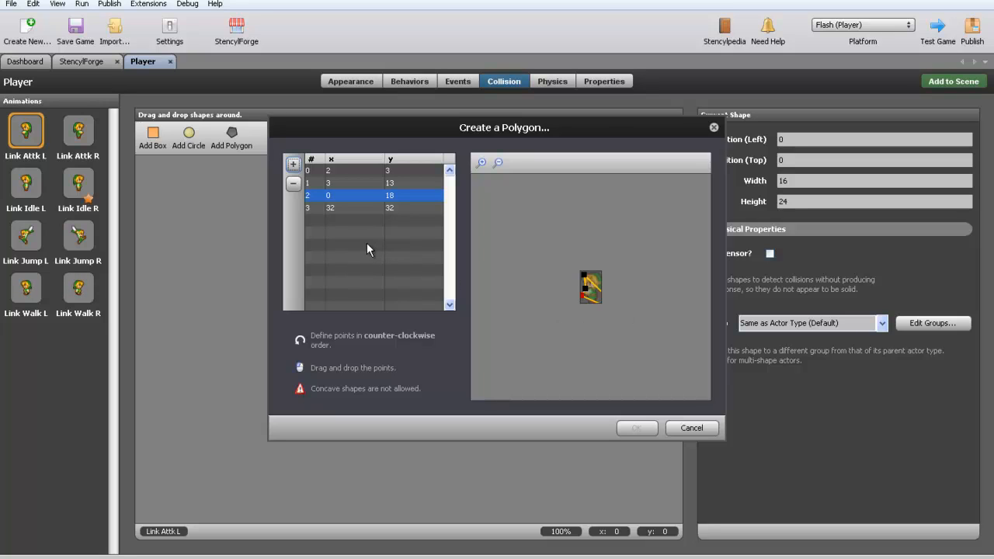
pyautogui.moveTo(597, 312)
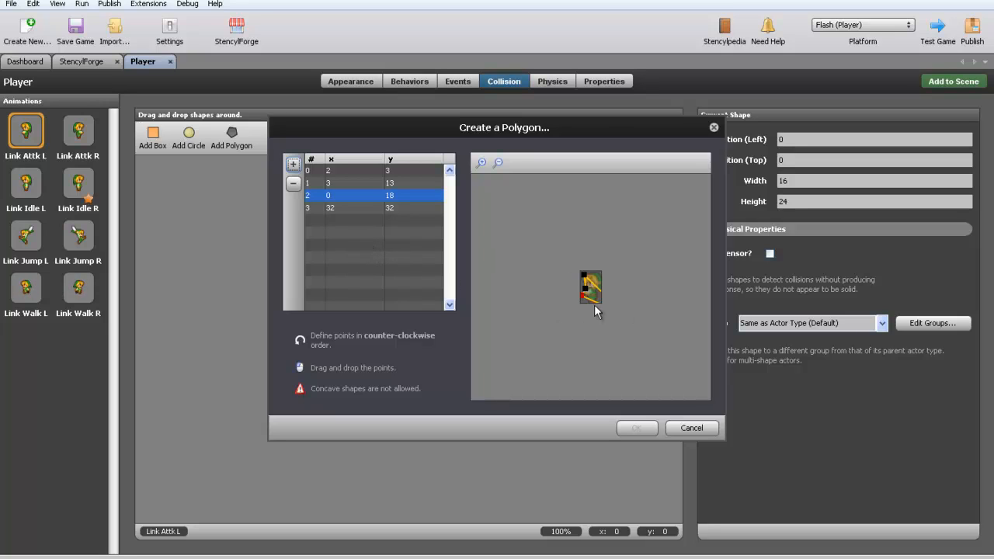
pyautogui.moveTo(597, 305)
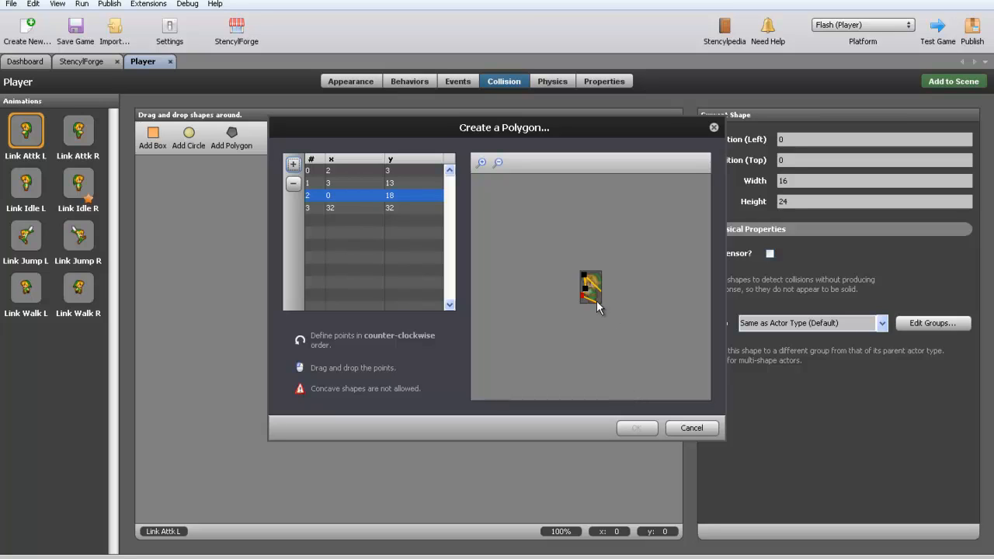
pyautogui.moveTo(592, 292)
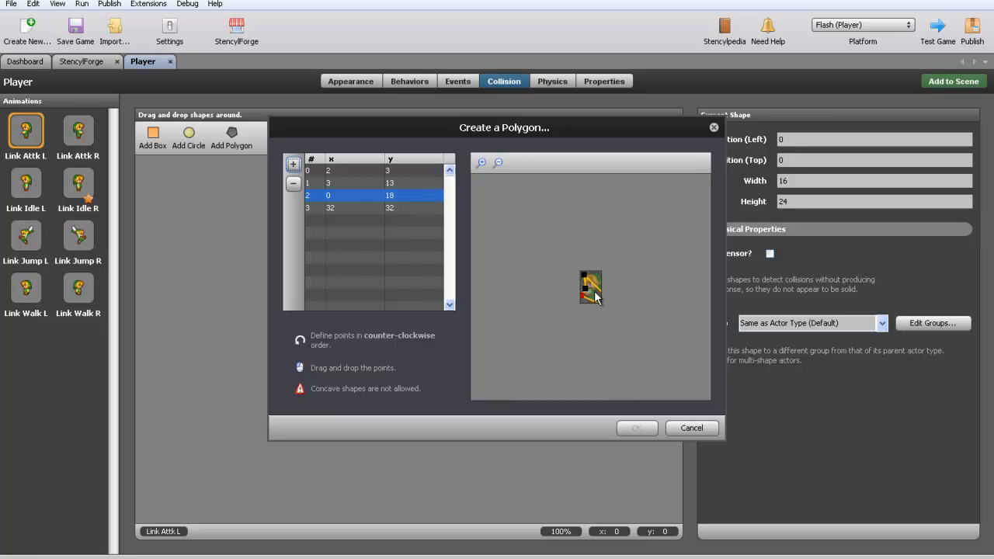
pyautogui.moveTo(594, 296)
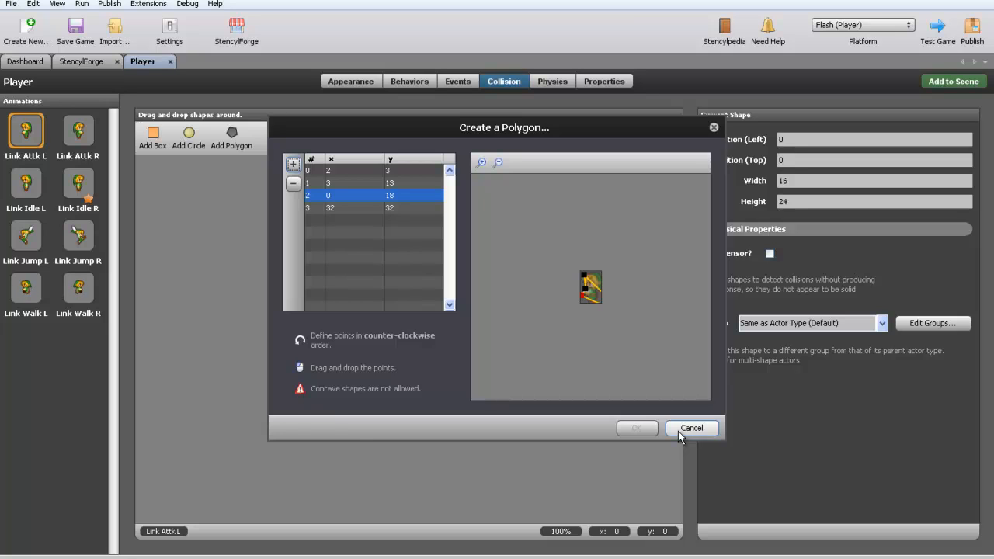
# Step: Cancel the polygon shape and bring up the Player actor's Physics settings
pyautogui.click(690, 428)
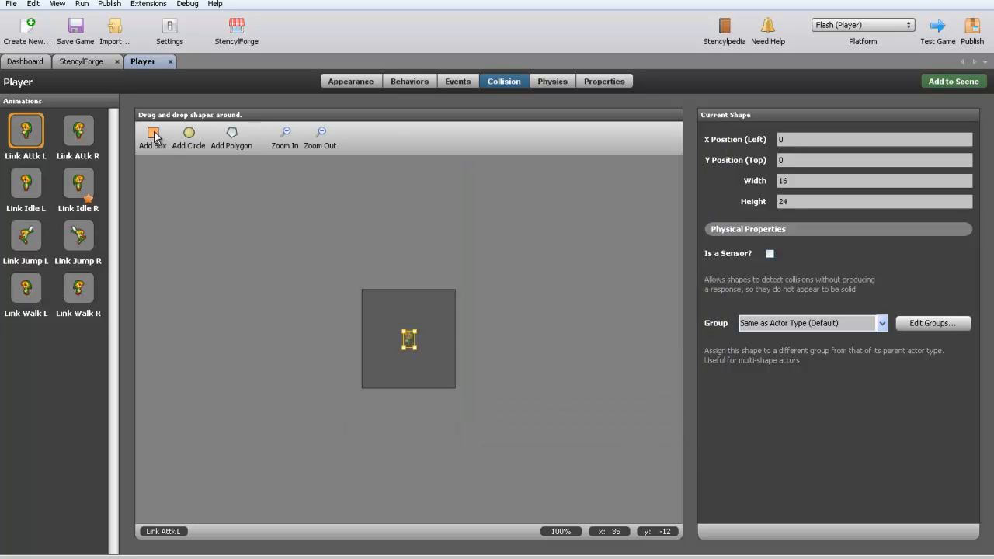
pyautogui.click(153, 133)
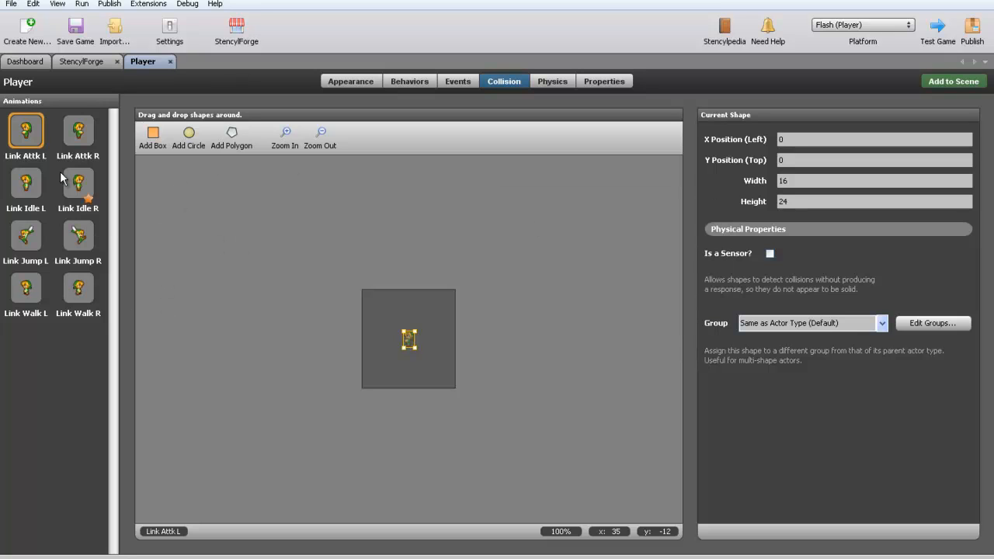
pyautogui.moveTo(499, 194)
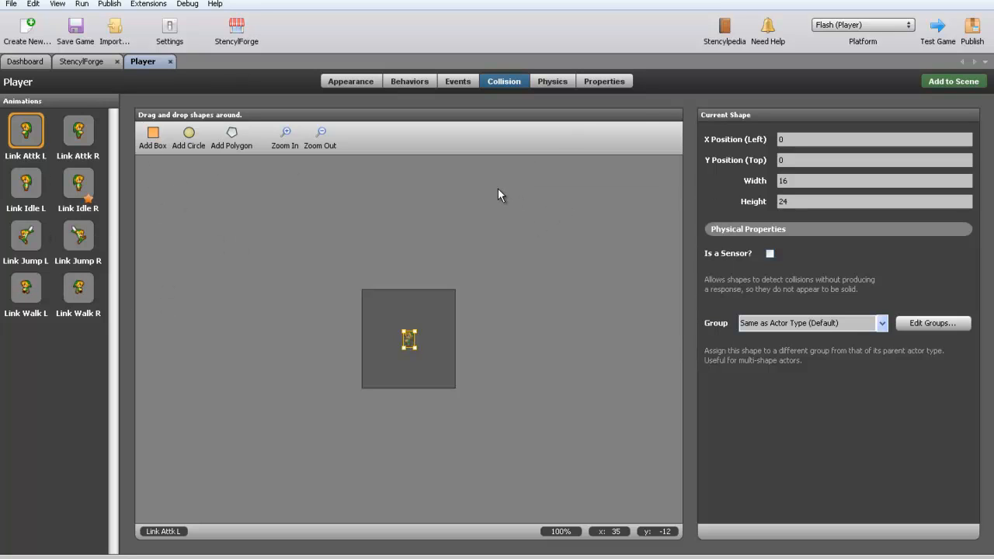
pyautogui.moveTo(435, 36)
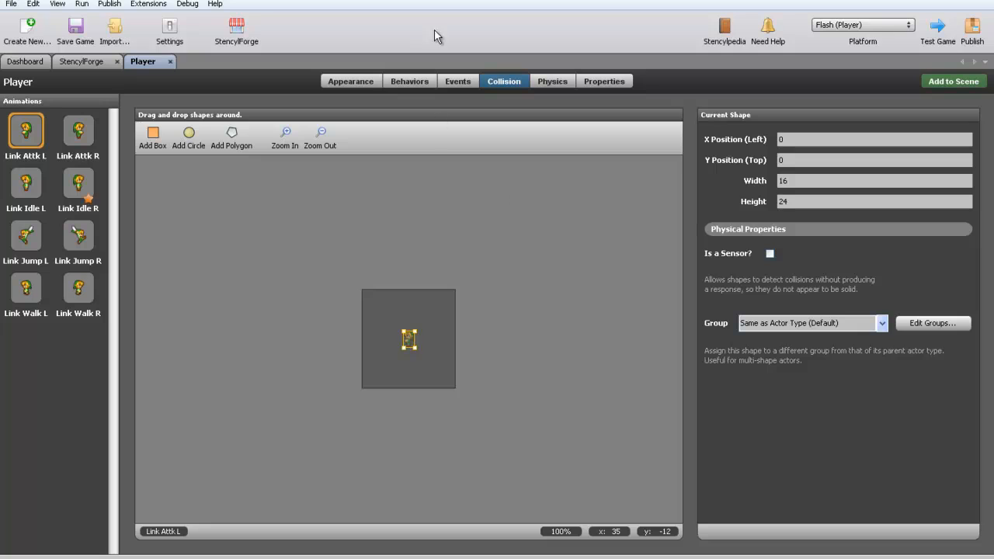
pyautogui.click(553, 81)
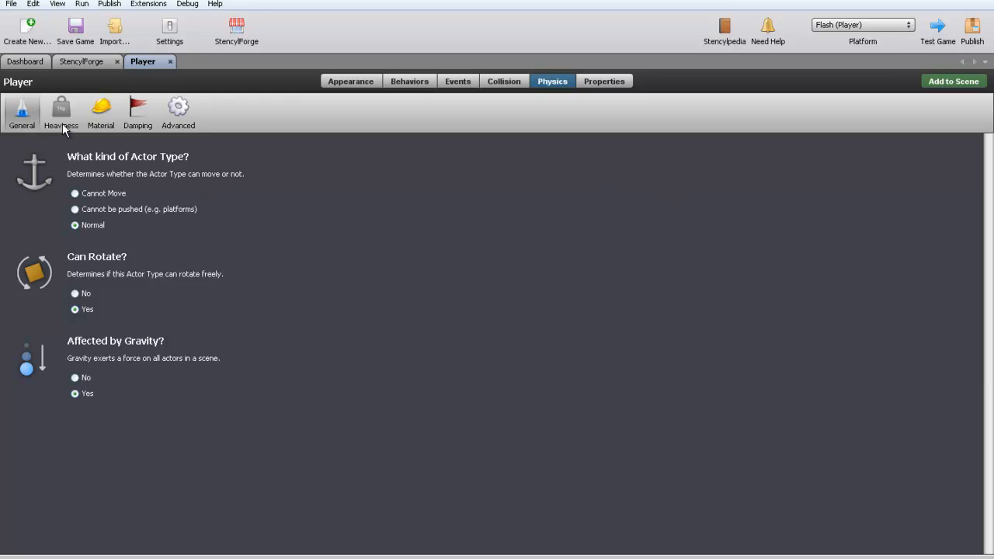
pyautogui.moveTo(137, 125)
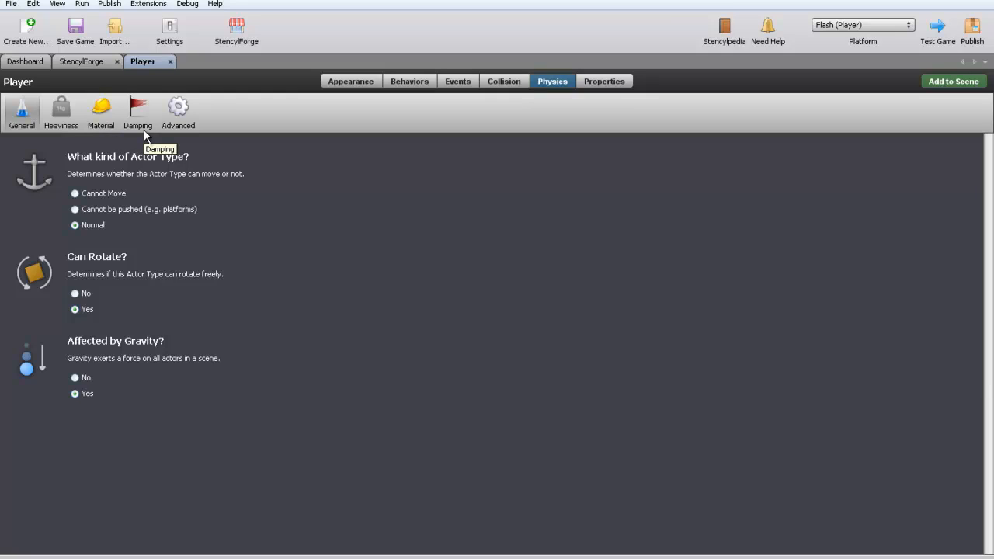
pyautogui.moveTo(169, 158)
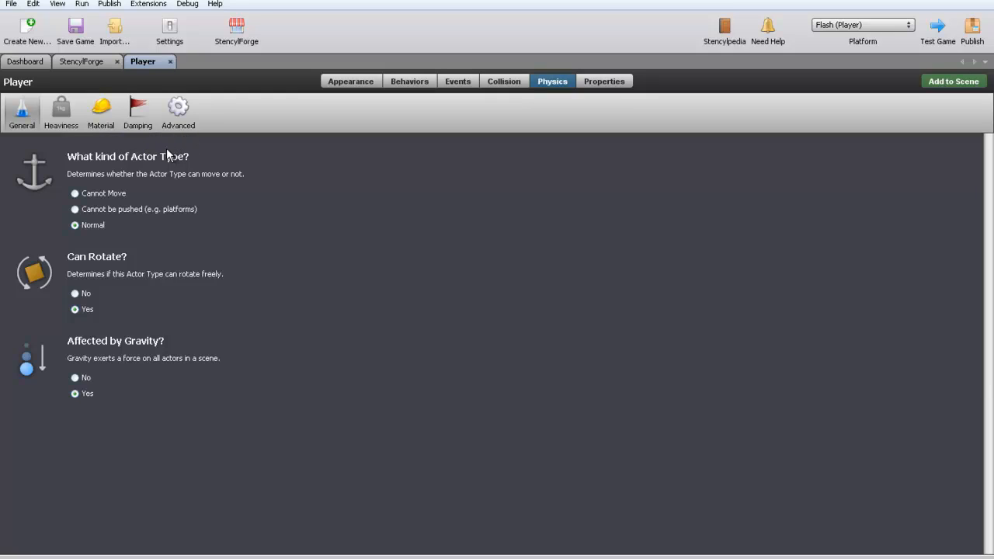
pyautogui.moveTo(165, 155)
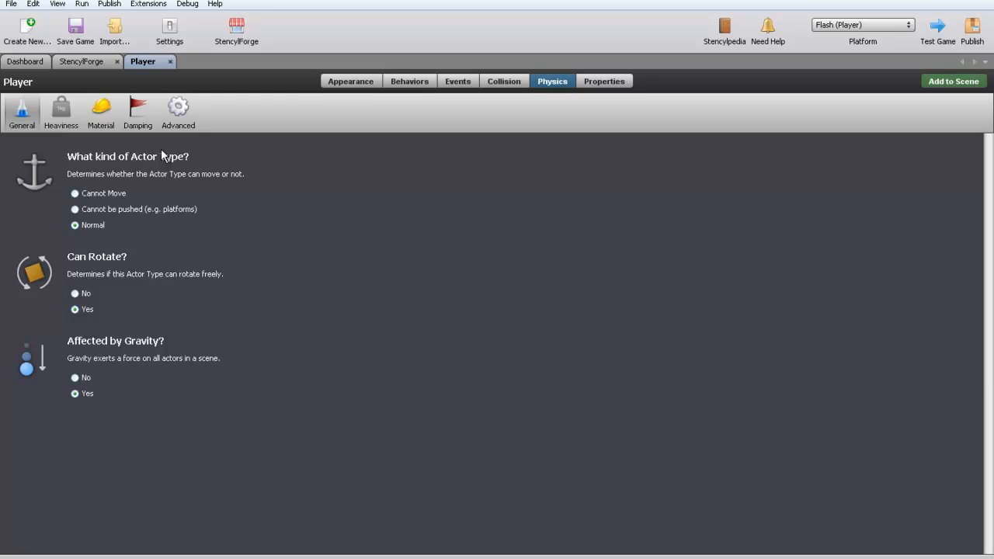
pyautogui.moveTo(44, 394)
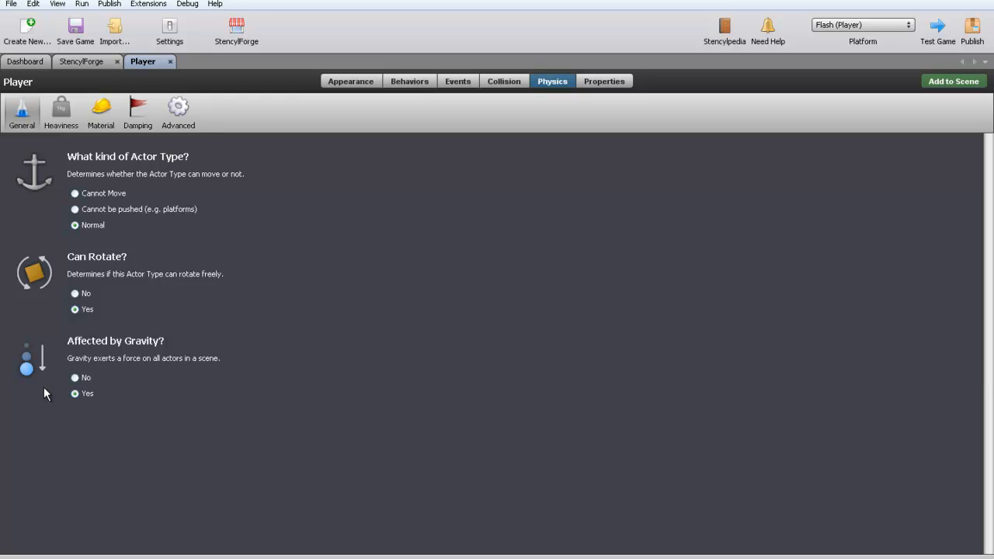
pyautogui.moveTo(130, 353)
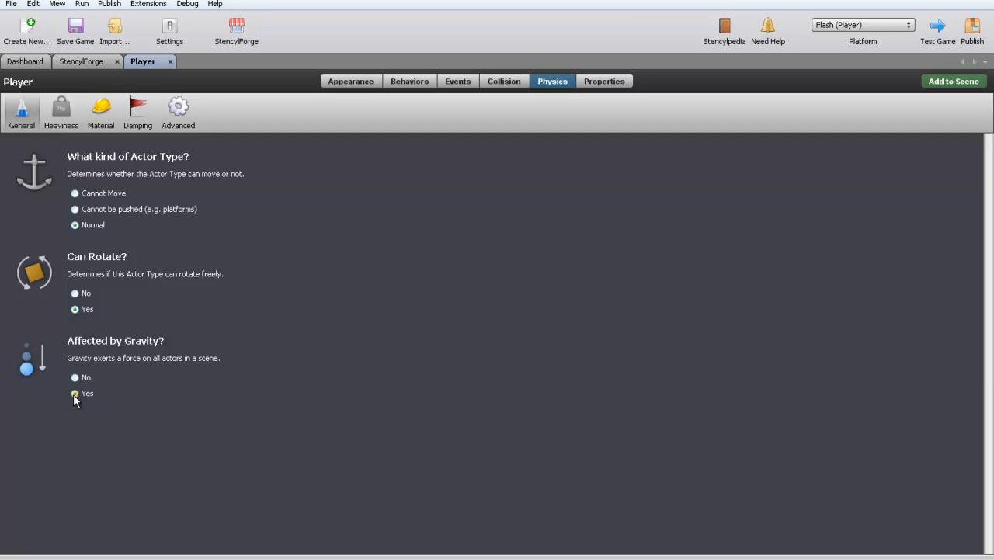
# Step: On Physics General, keep gravity on and set Can Rotate? to No
pyautogui.click(74, 377)
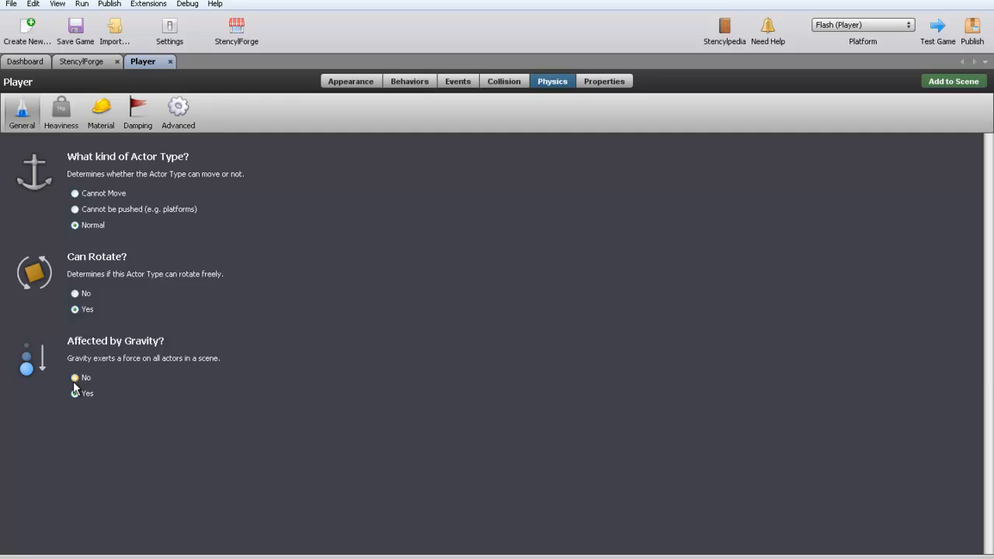
pyautogui.click(74, 393)
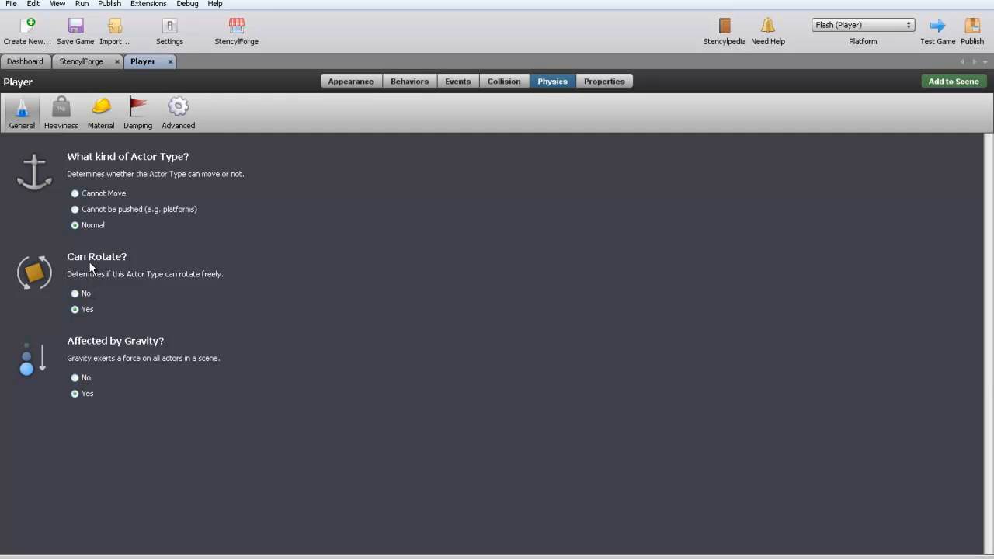
pyautogui.click(74, 292)
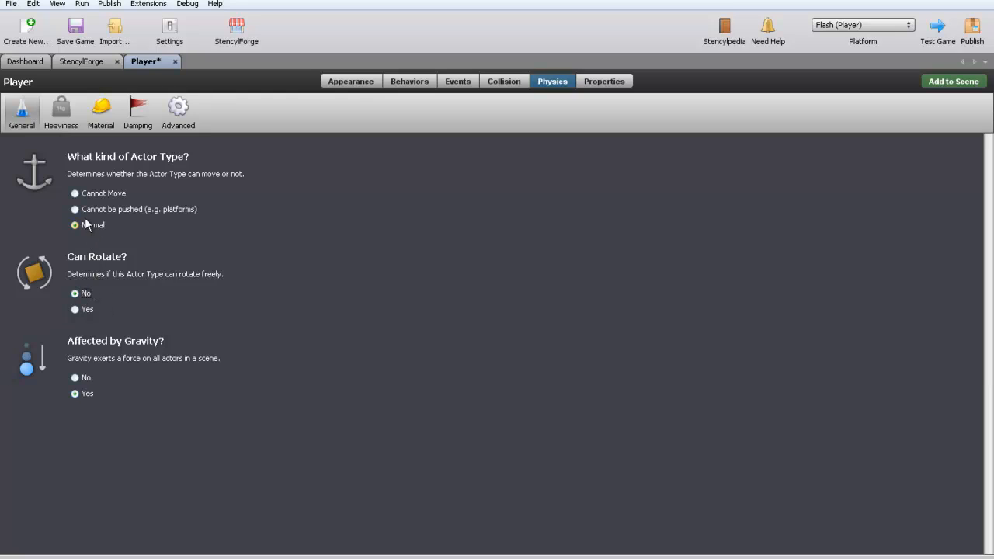
# Step: Look through the Heaviness, Material, Damping and Advanced physics pages, then reach Properties
pyautogui.click(100, 113)
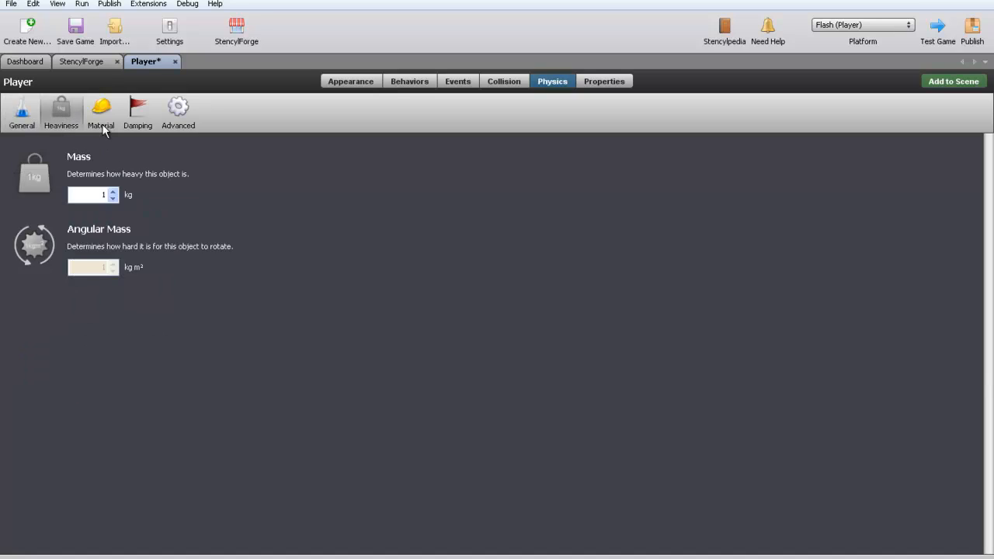
pyautogui.click(100, 113)
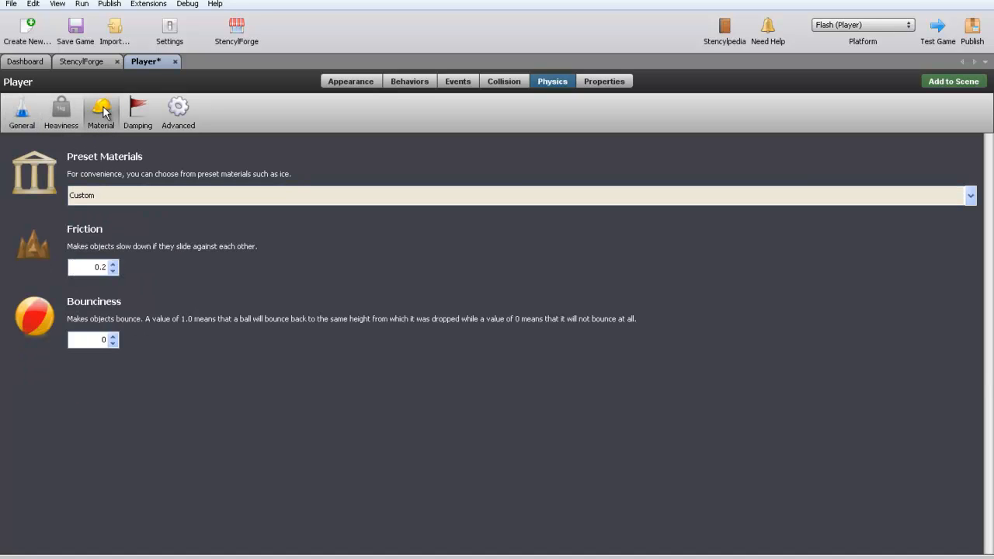
pyautogui.moveTo(138, 113)
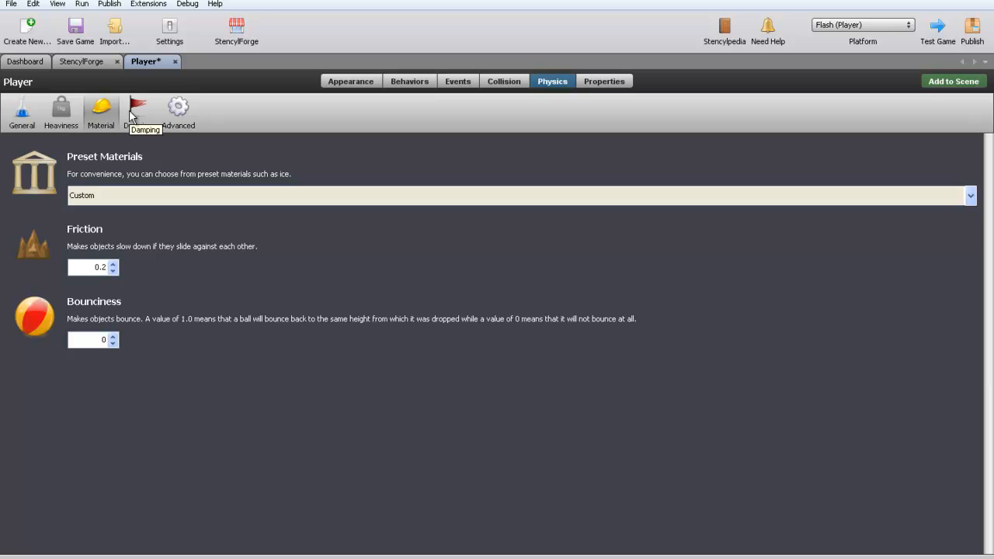
pyautogui.click(137, 111)
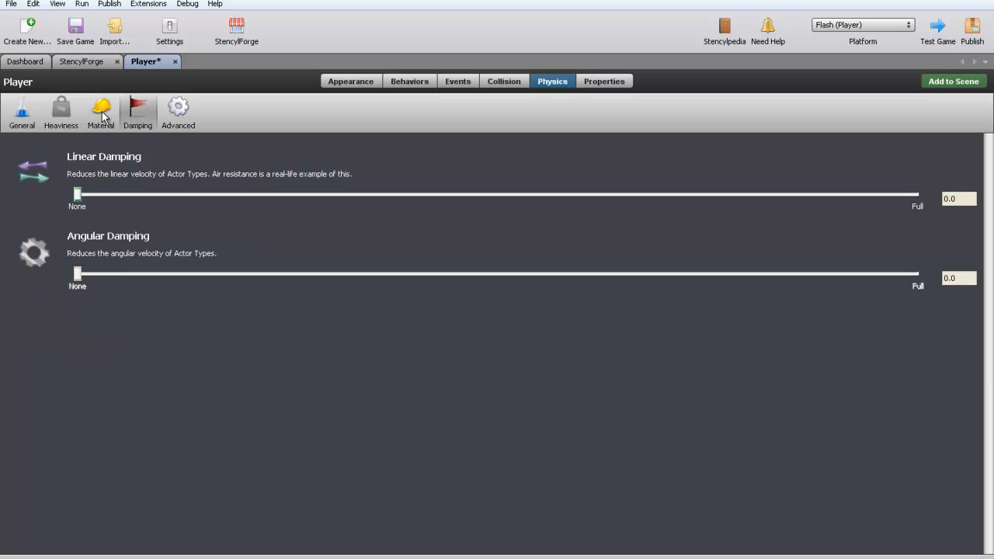
pyautogui.click(100, 111)
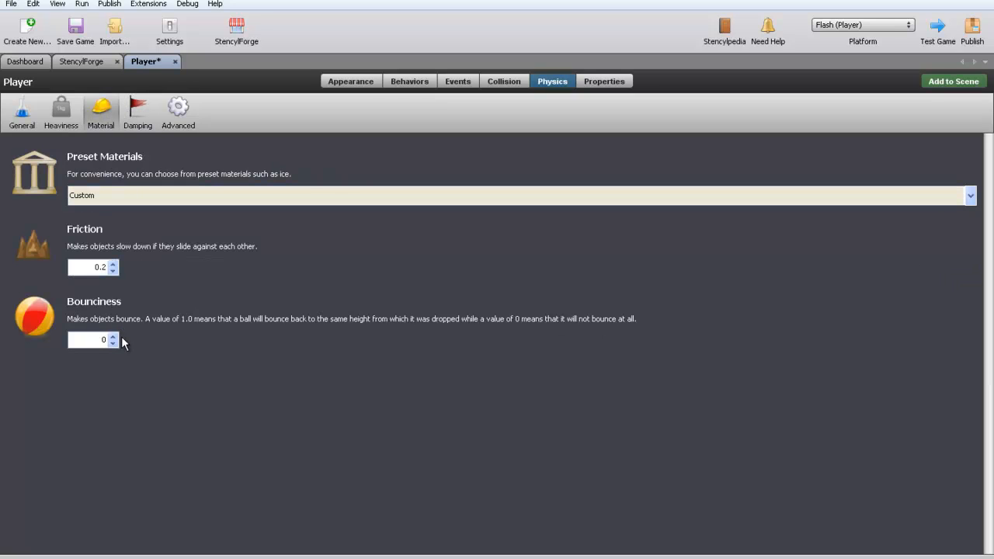
pyautogui.moveTo(123, 335)
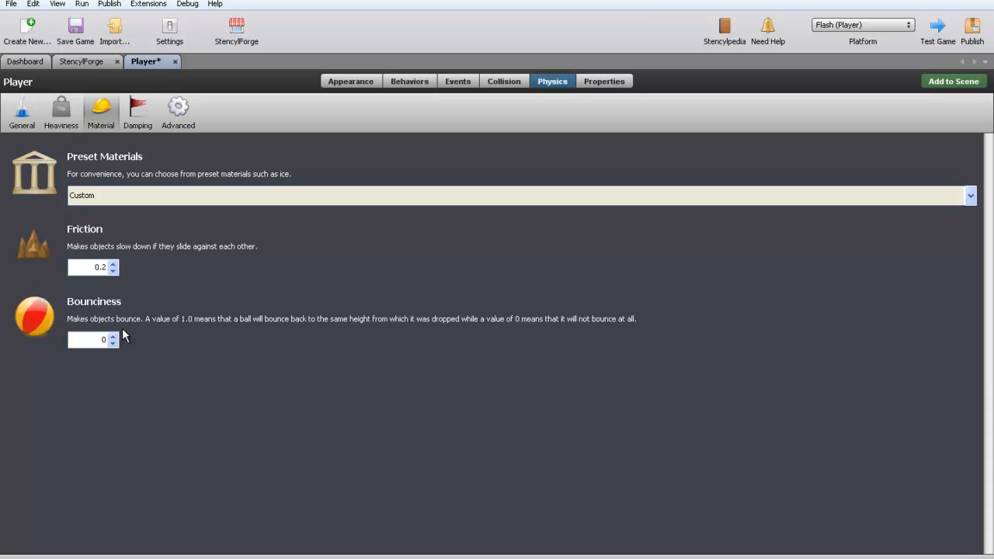
pyautogui.moveTo(142, 130)
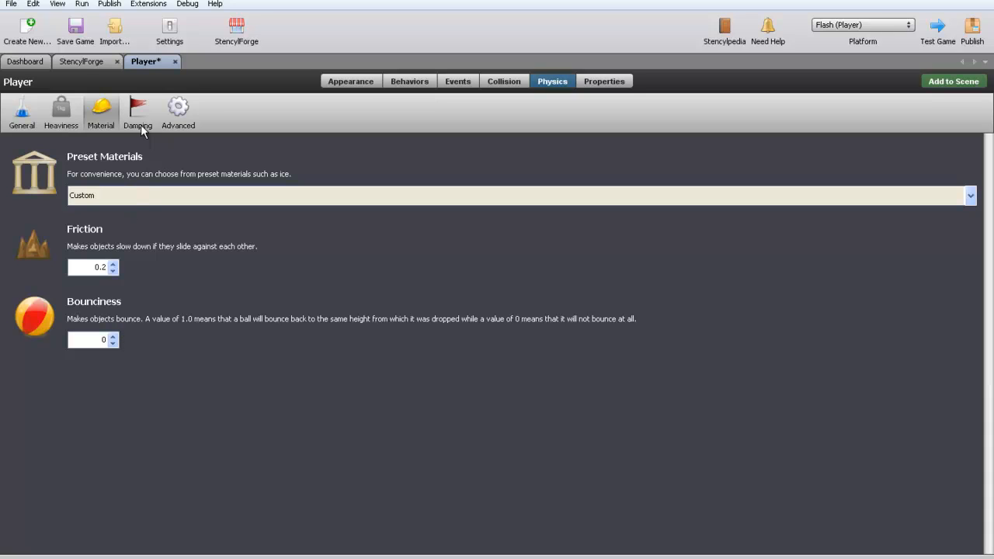
pyautogui.click(177, 112)
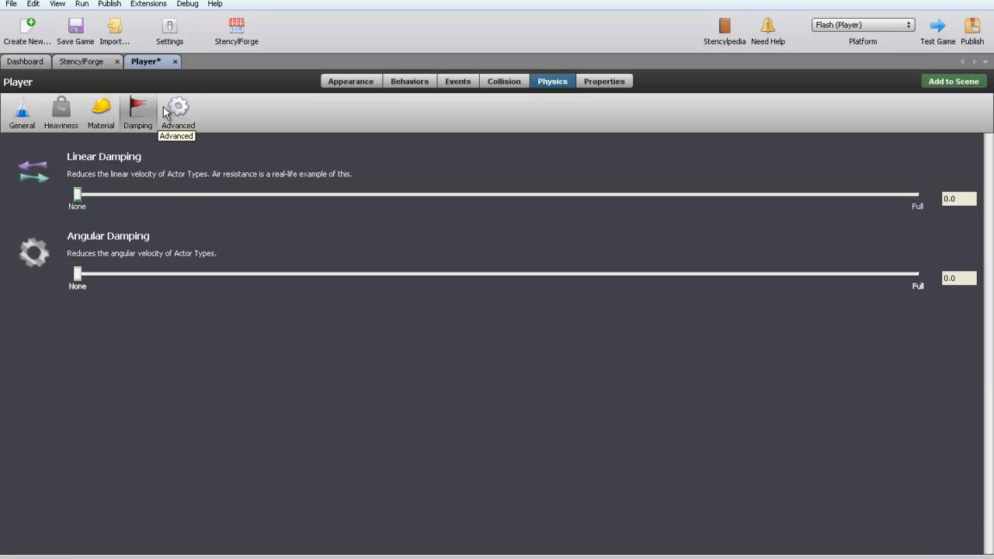
pyautogui.click(178, 112)
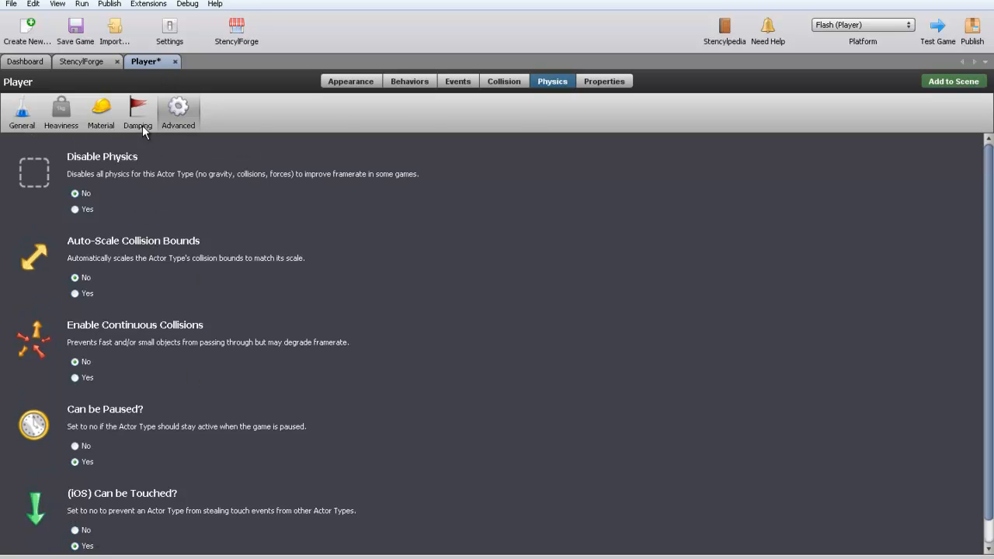
pyautogui.click(604, 81)
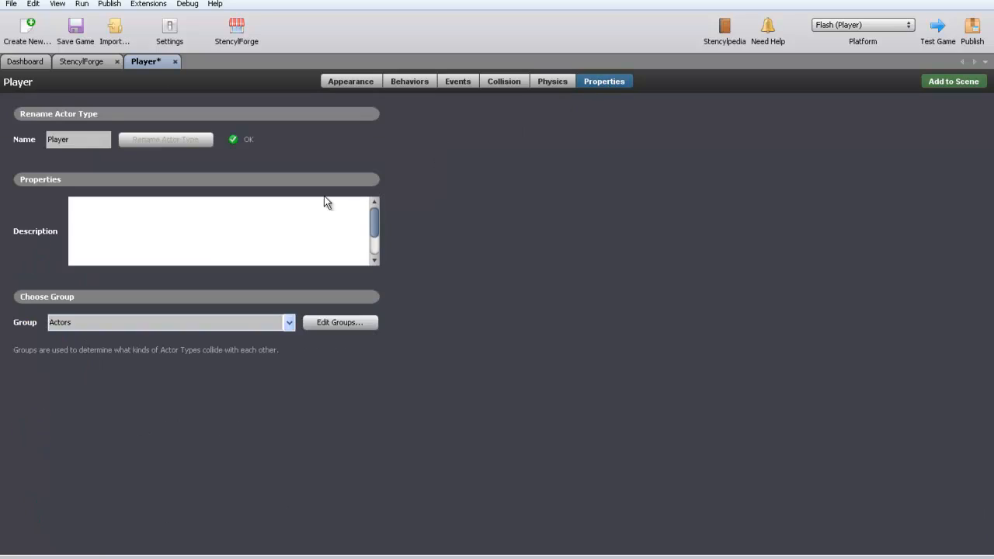
# Step: Rename the Player actor type to Link
pyautogui.tripleClick(78, 140)
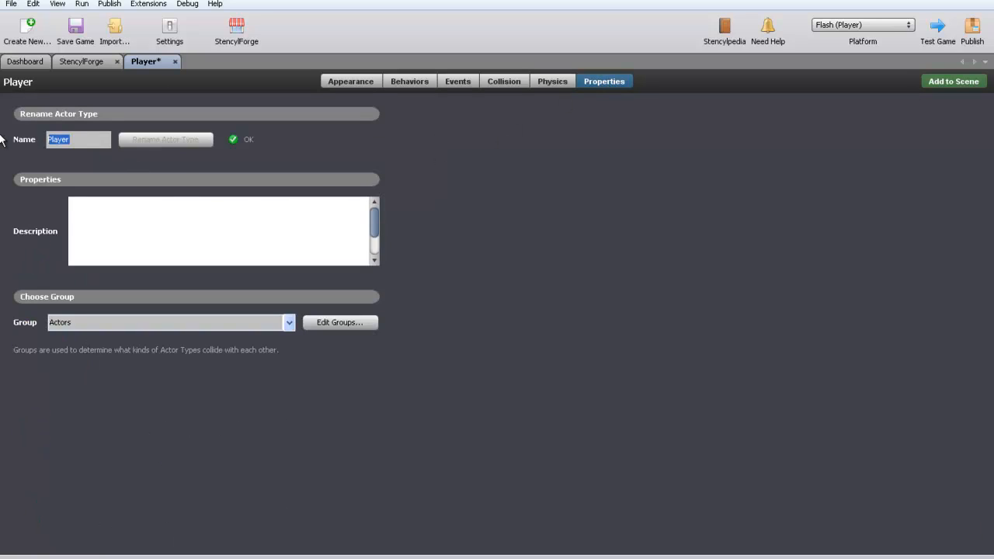
pyautogui.write('Link')
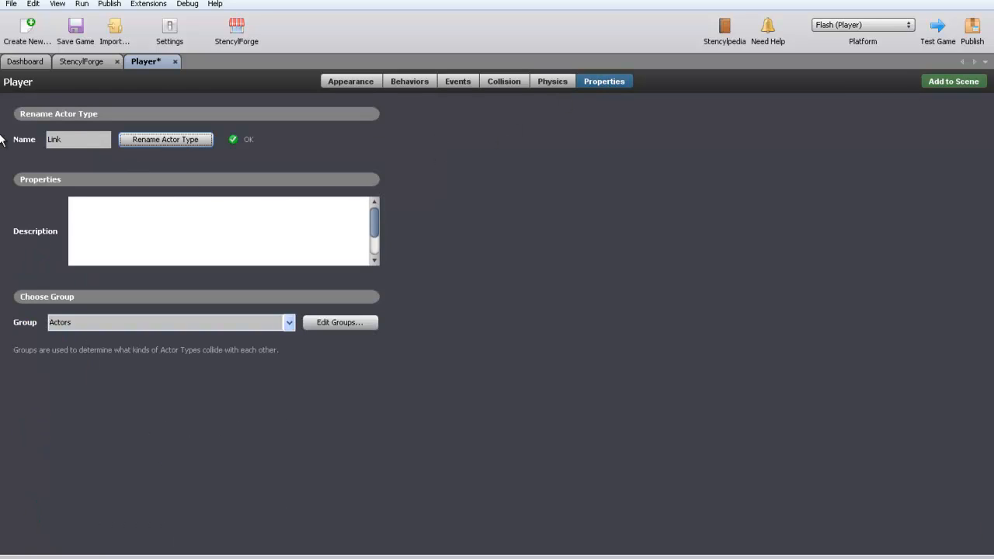
pyautogui.click(165, 139)
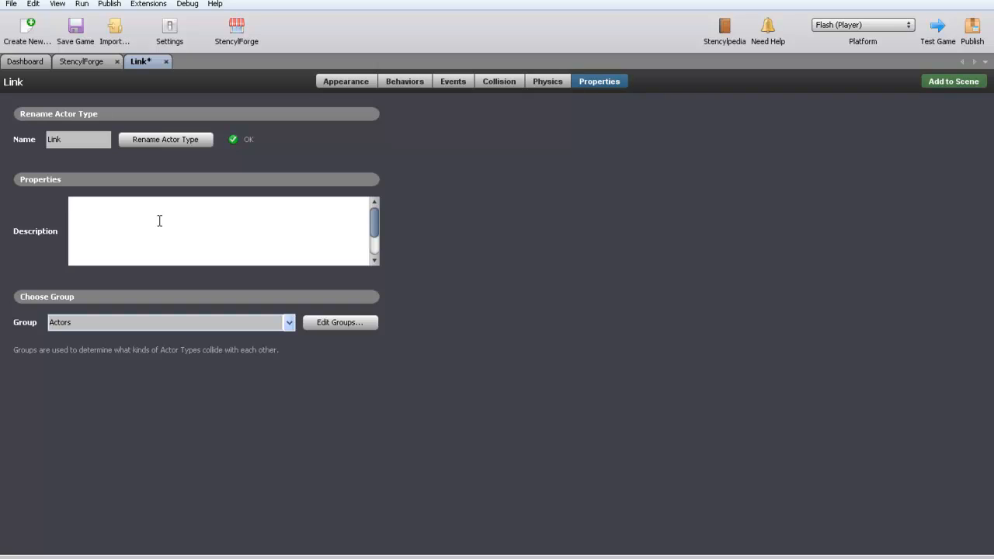
# Step: Give Link the description "It's a guy... yo" and assign it to the Players group
pyautogui.write("It's a guy")
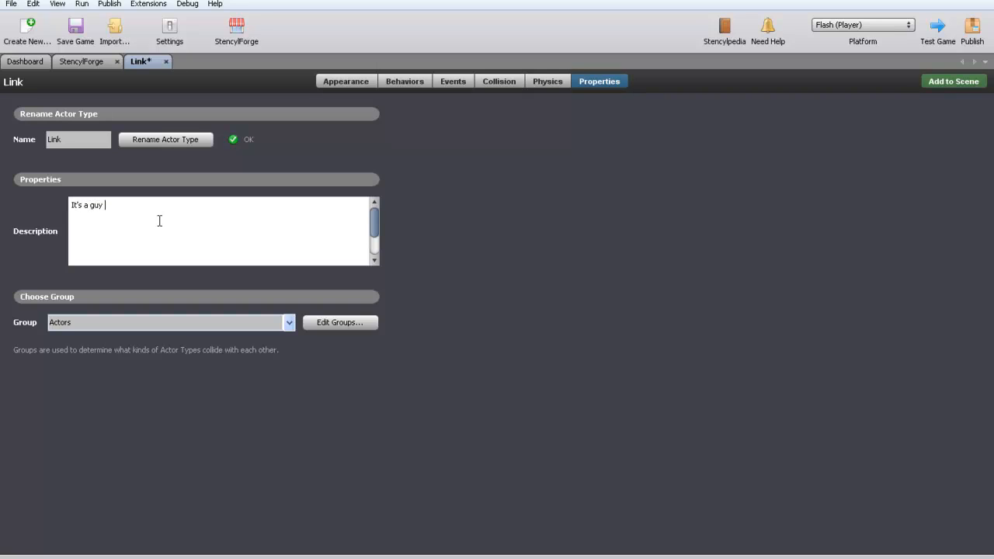
pyautogui.write('.. yo')
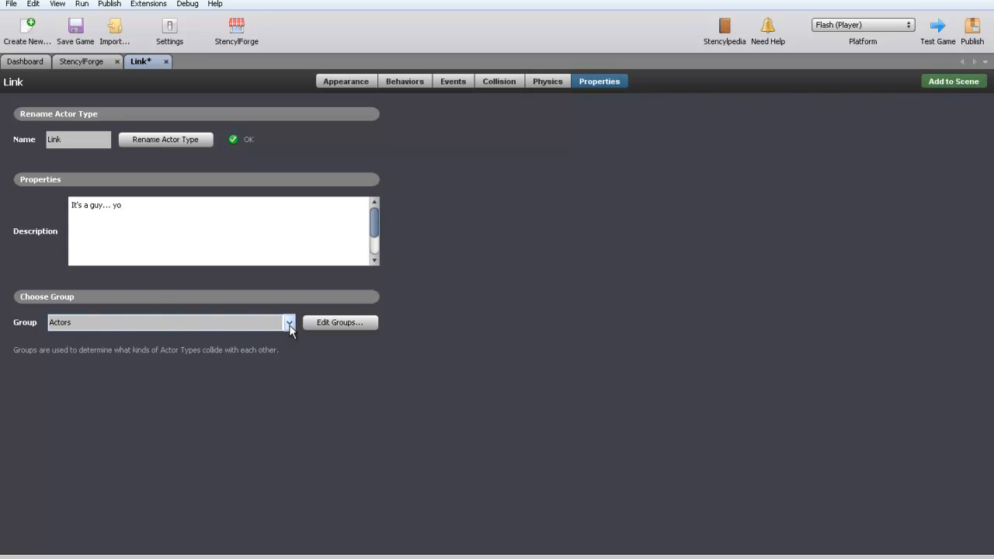
pyautogui.click(167, 322)
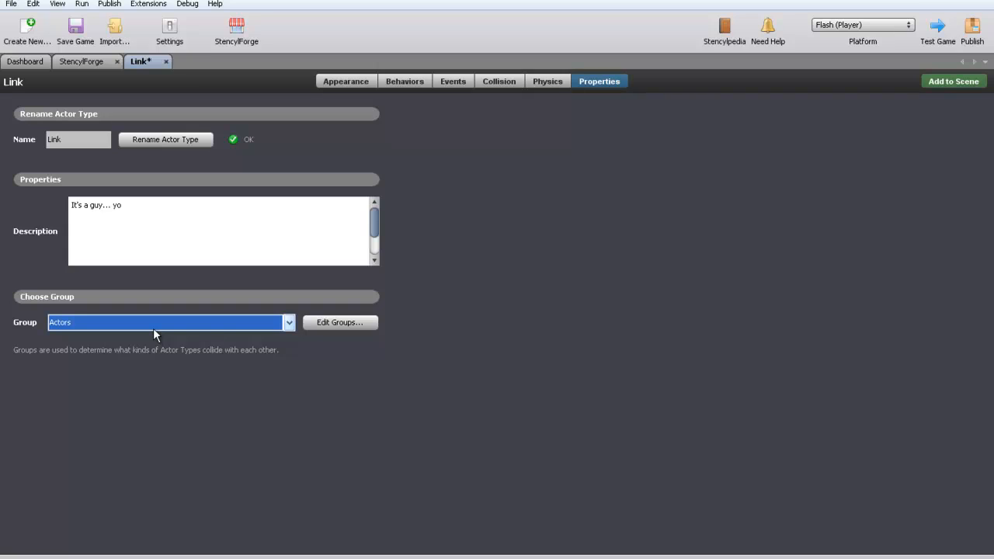
pyautogui.click(167, 323)
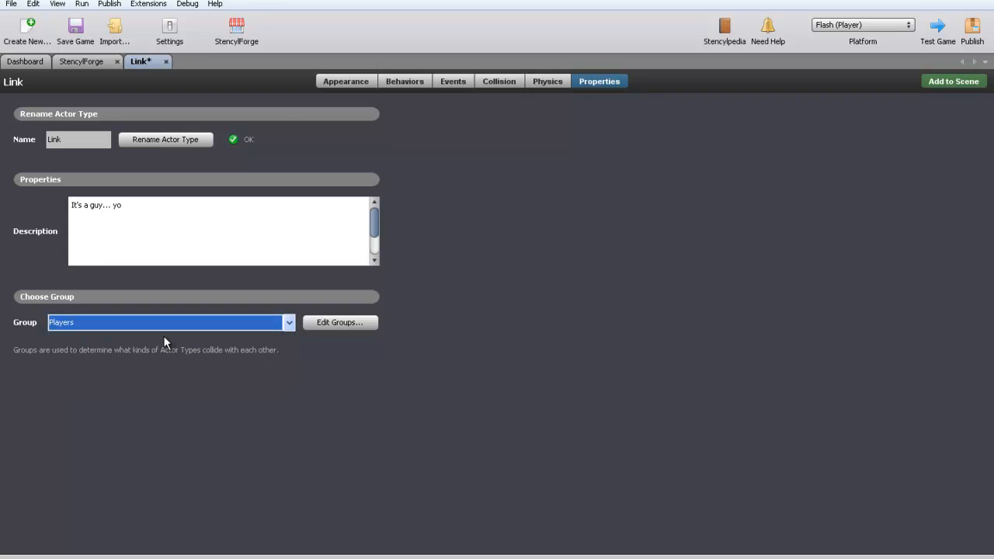
pyautogui.moveTo(173, 246)
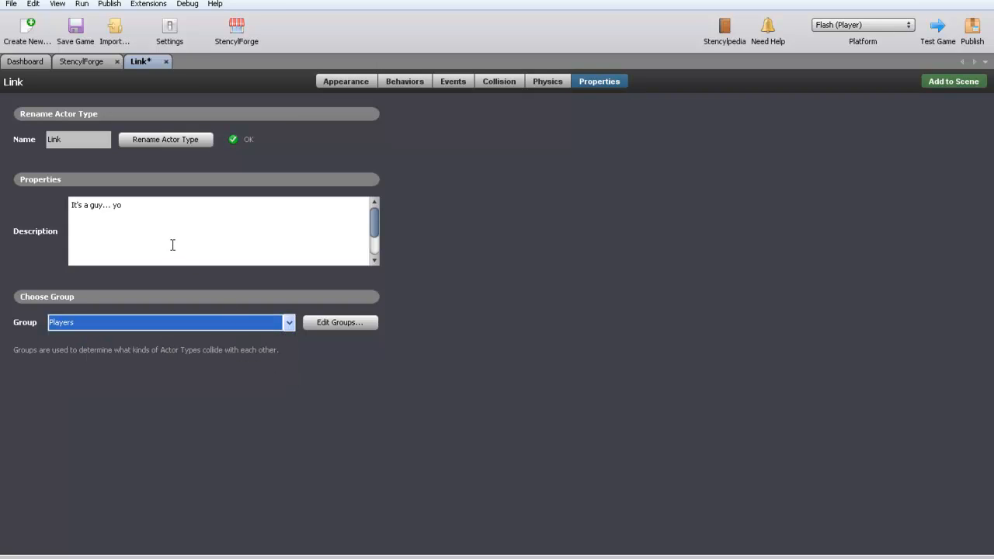
pyautogui.moveTo(94, 9)
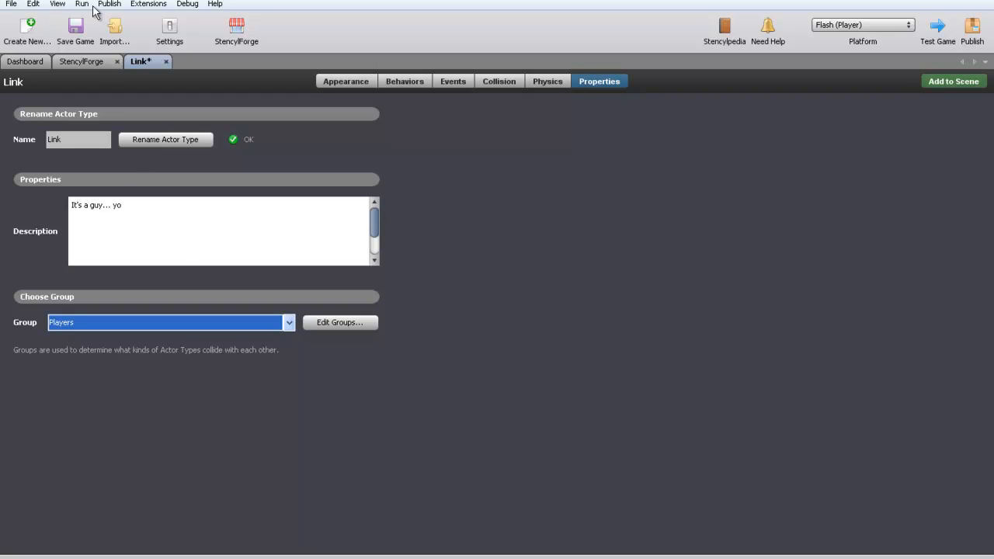
pyautogui.moveTo(89, 99)
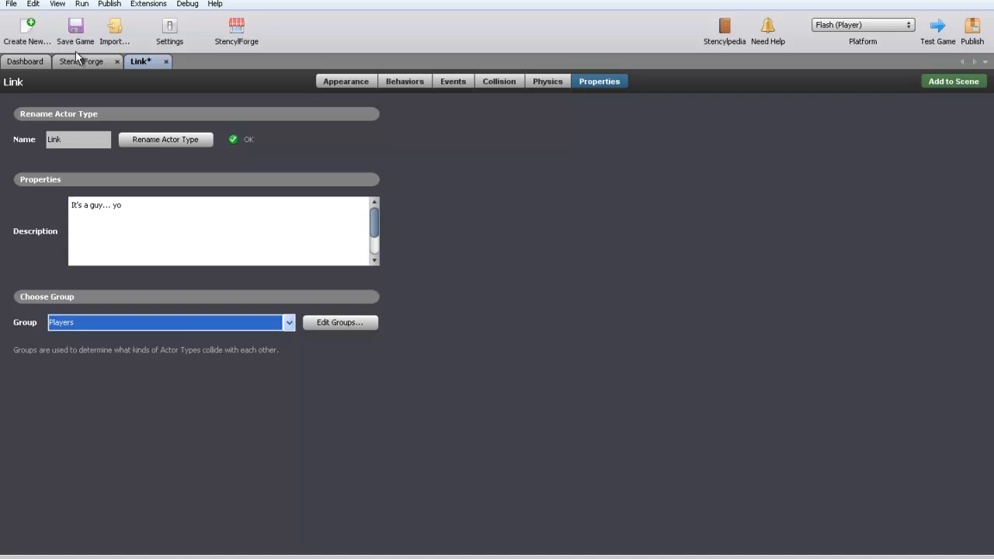
pyautogui.click(84, 62)
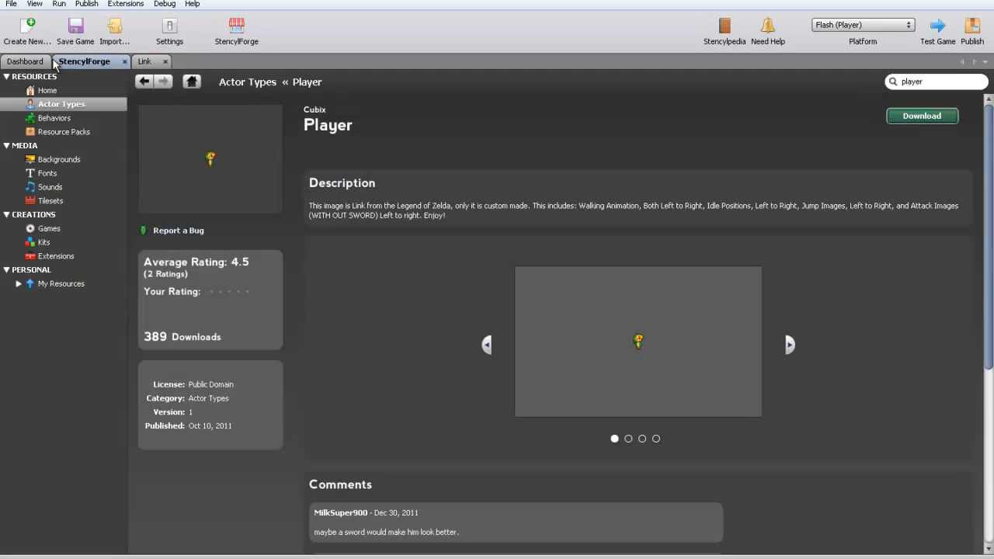
# Step: Review the Motion, Other and Collisions actor behavior folders on the Dashboard
pyautogui.click(25, 61)
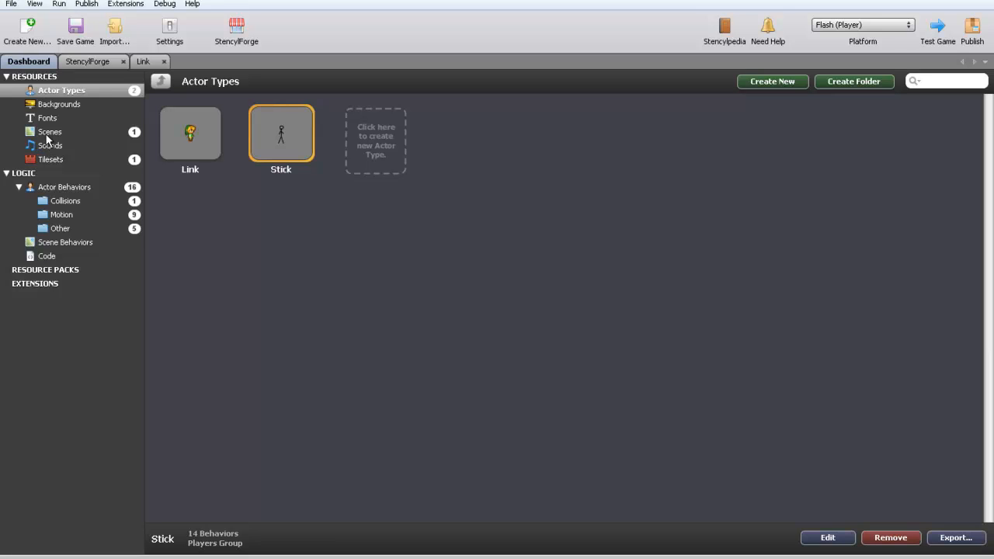
pyautogui.click(62, 214)
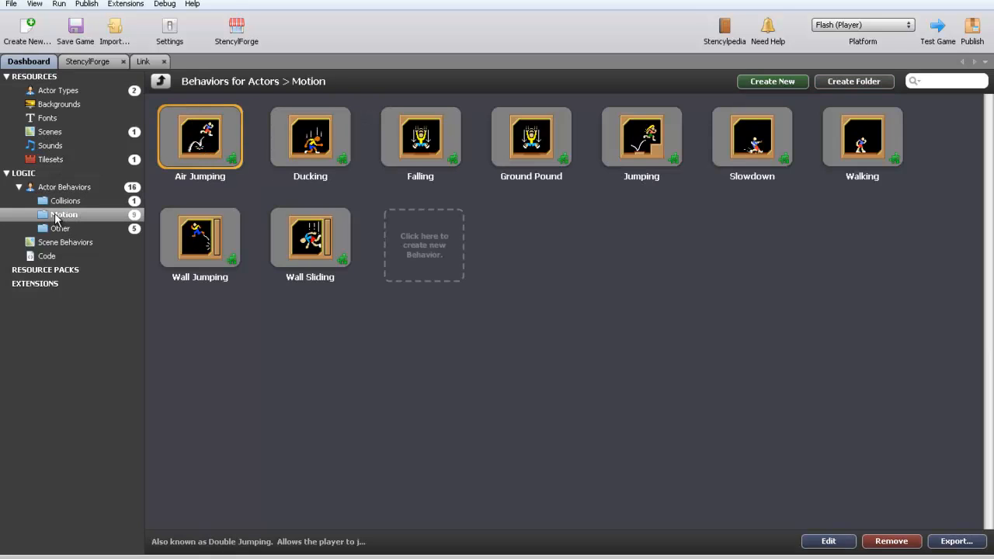
pyautogui.click(60, 227)
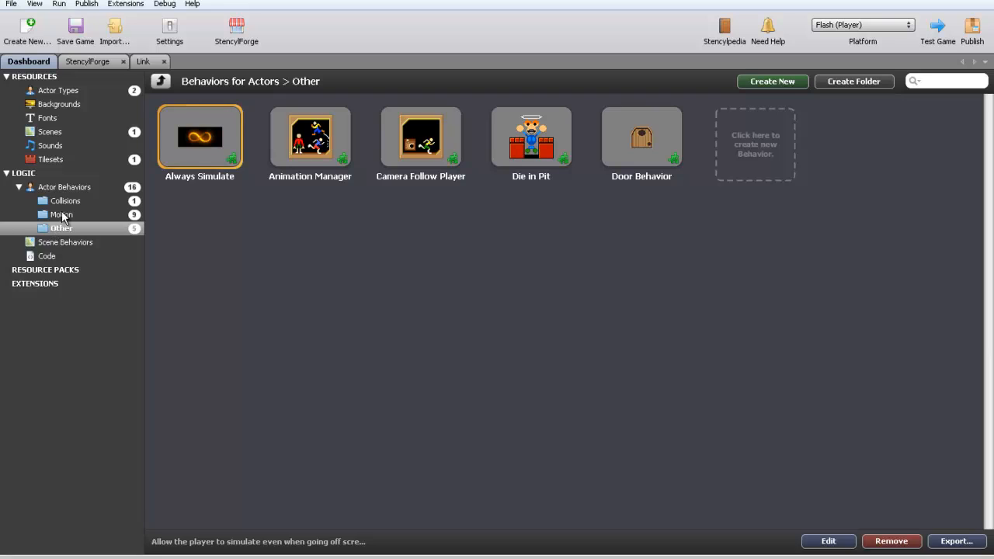
pyautogui.click(64, 201)
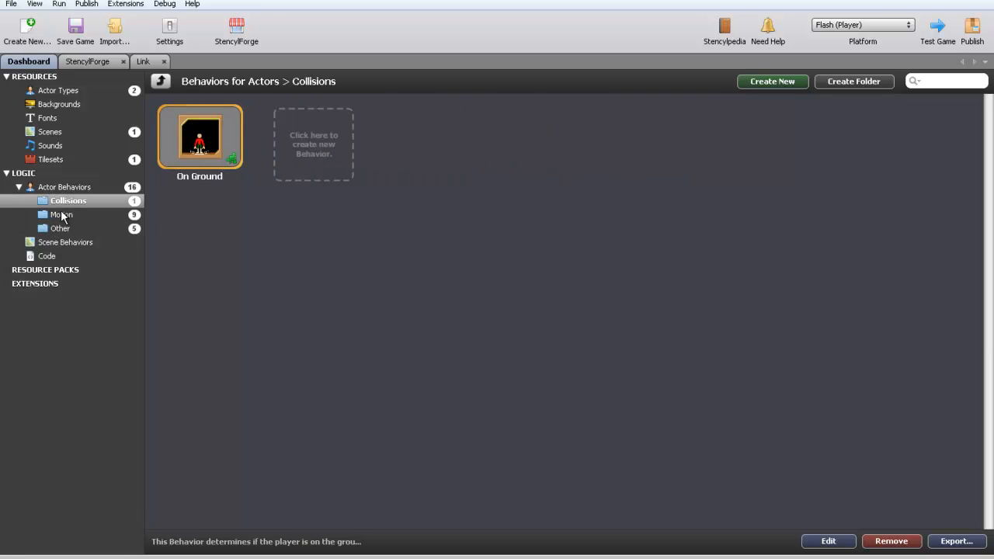
pyautogui.moveTo(70, 174)
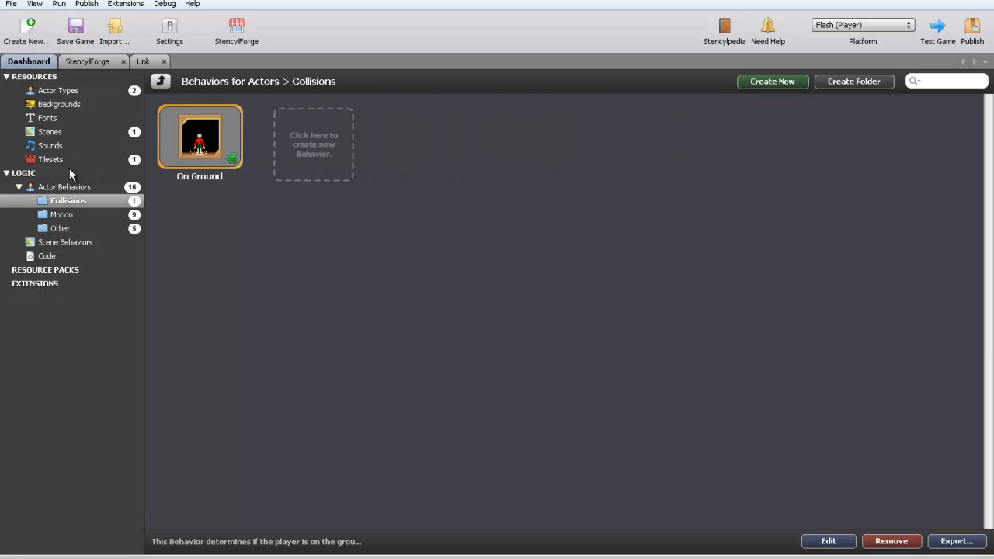
# Step: Switch between Dashboard and StencylForge, then show the featured Resource Packs catalog
pyautogui.click(87, 61)
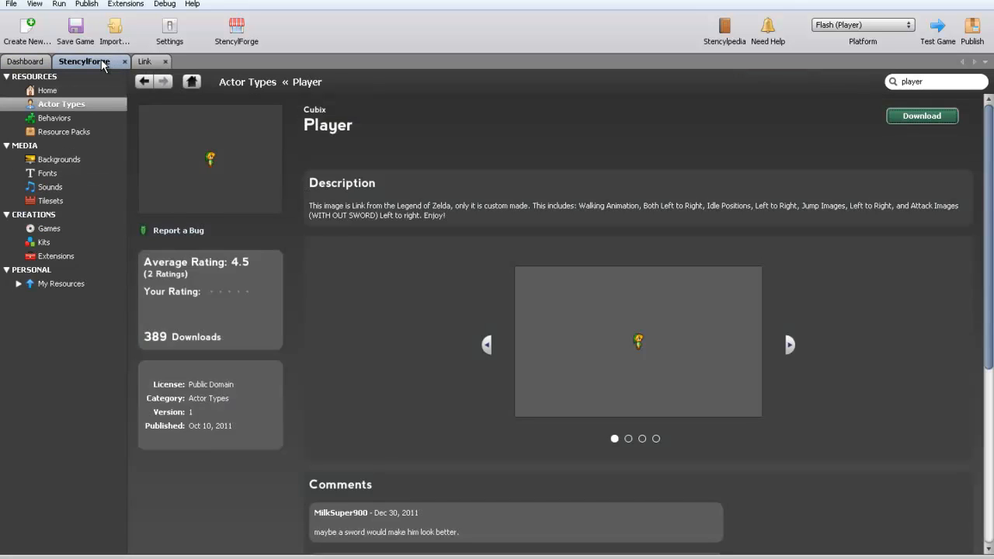
pyautogui.click(26, 61)
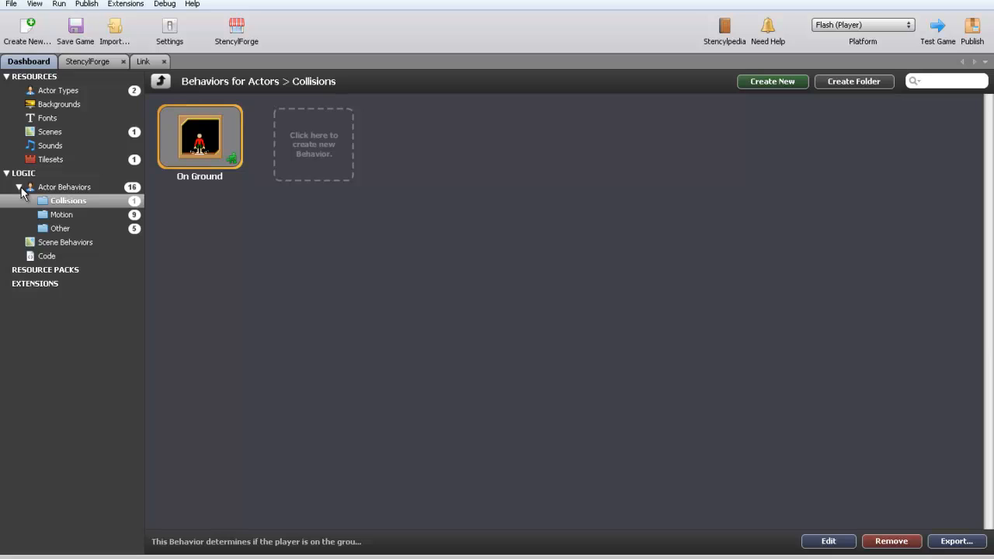
pyautogui.click(84, 62)
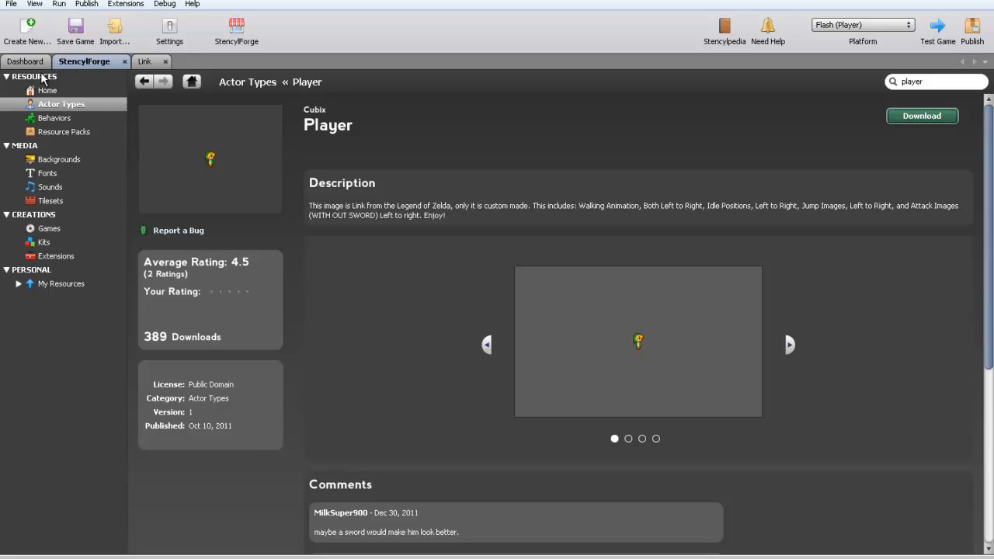
pyautogui.click(64, 131)
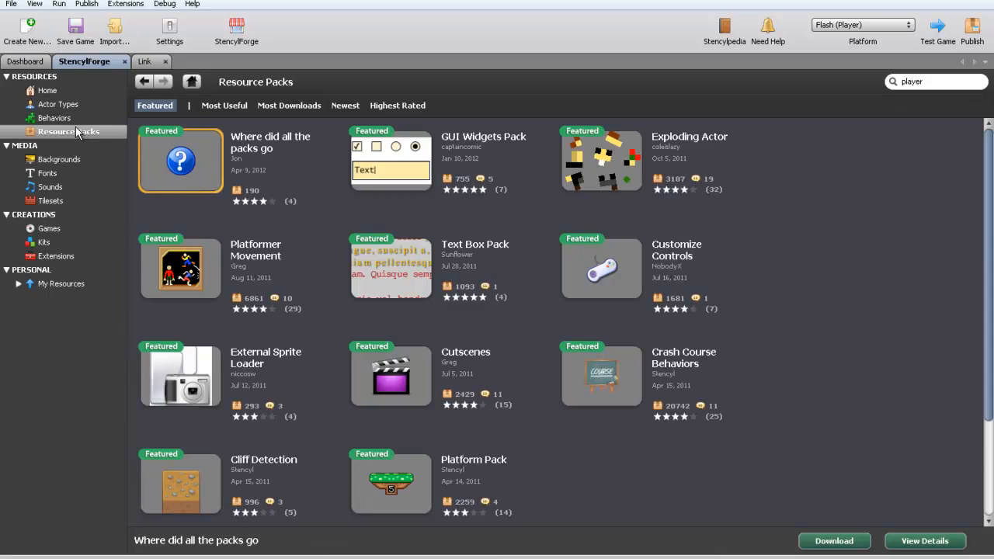
pyautogui.moveTo(303, 204)
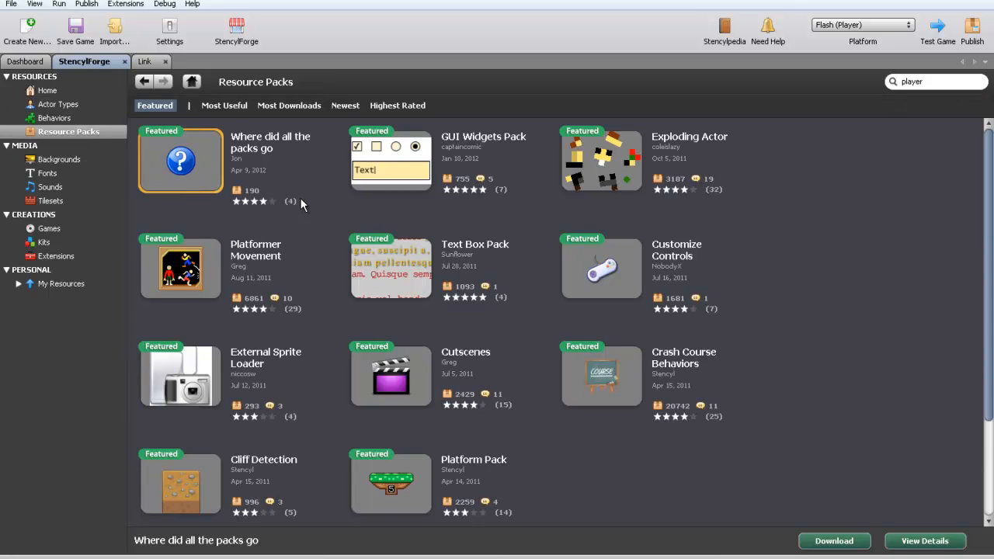
# Step: Sort packs by Most Useful, download Platformer Movement, and view its 12 behaviors
pyautogui.click(222, 105)
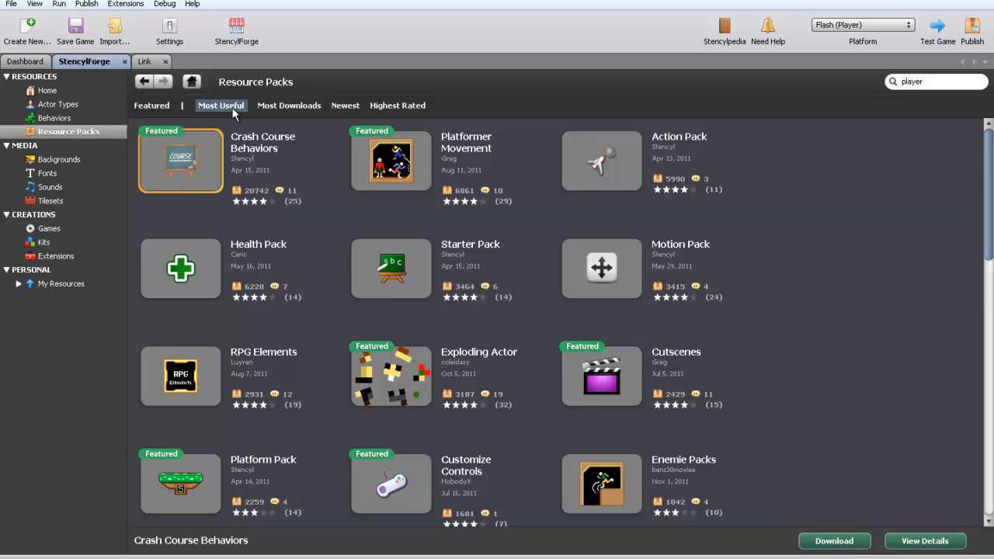
pyautogui.moveTo(476, 156)
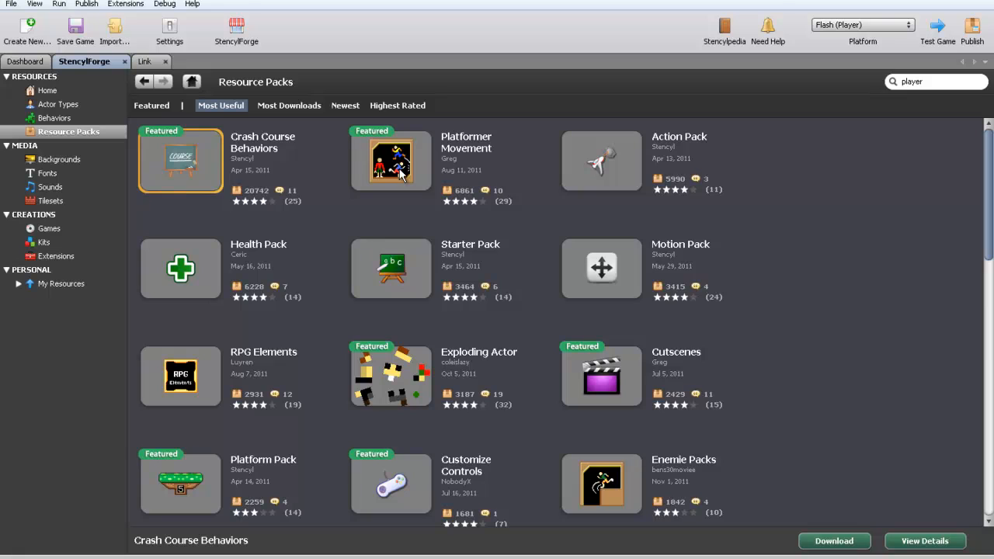
pyautogui.click(390, 160)
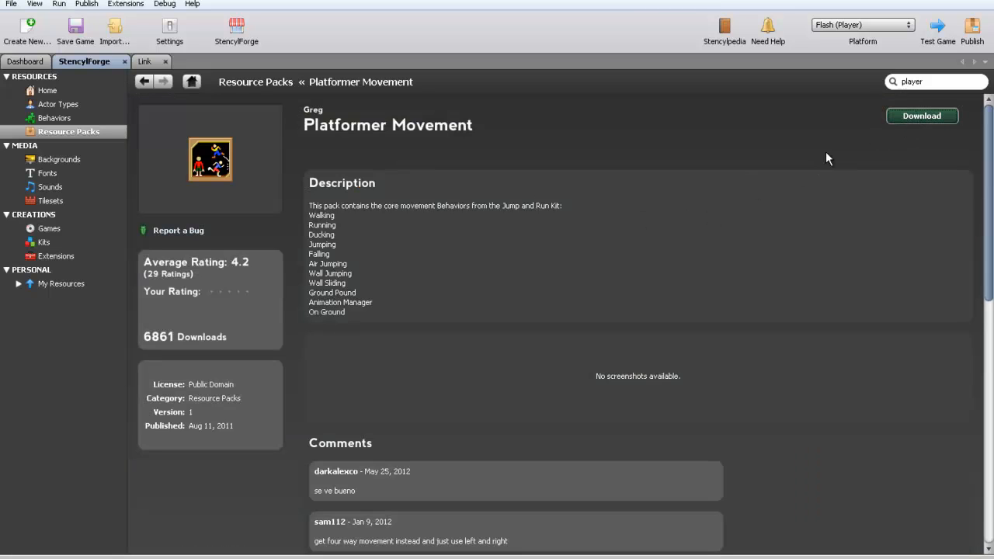
pyautogui.moveTo(631, 212)
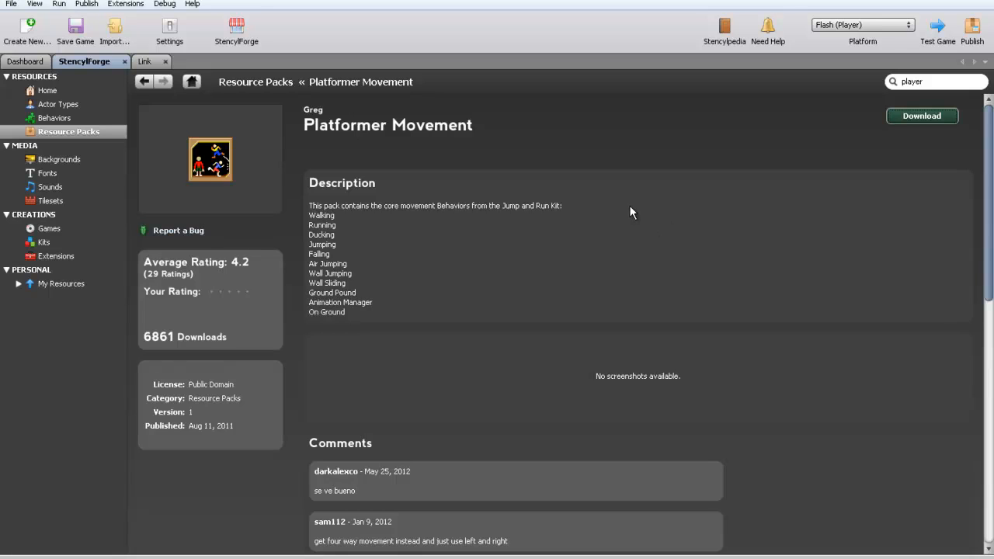
pyautogui.click(29, 61)
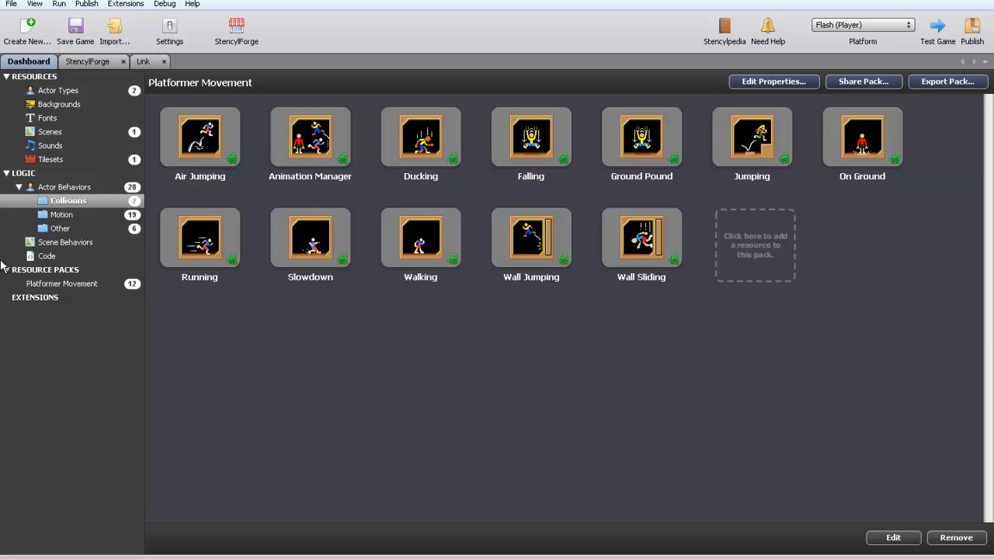
pyautogui.click(642, 238)
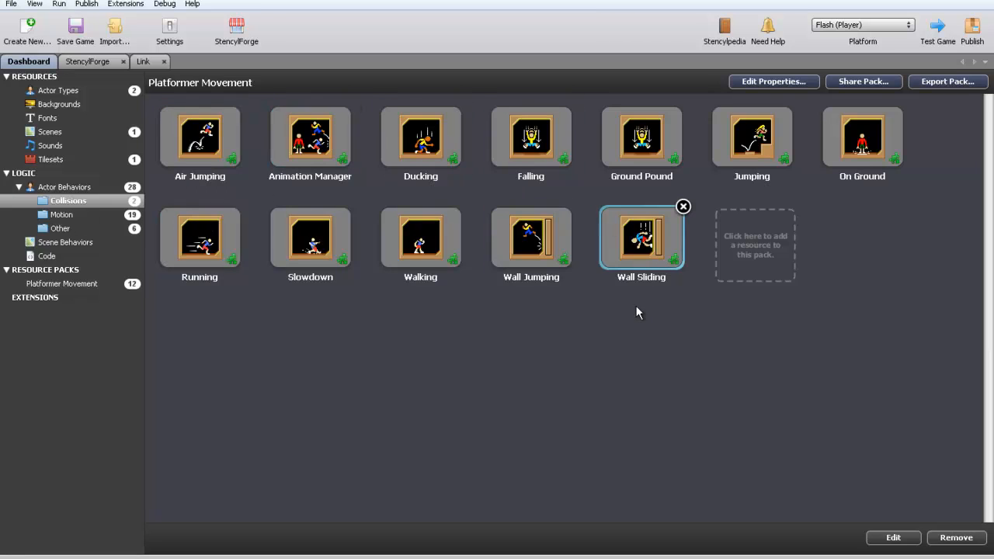
pyautogui.doubleClick(862, 138)
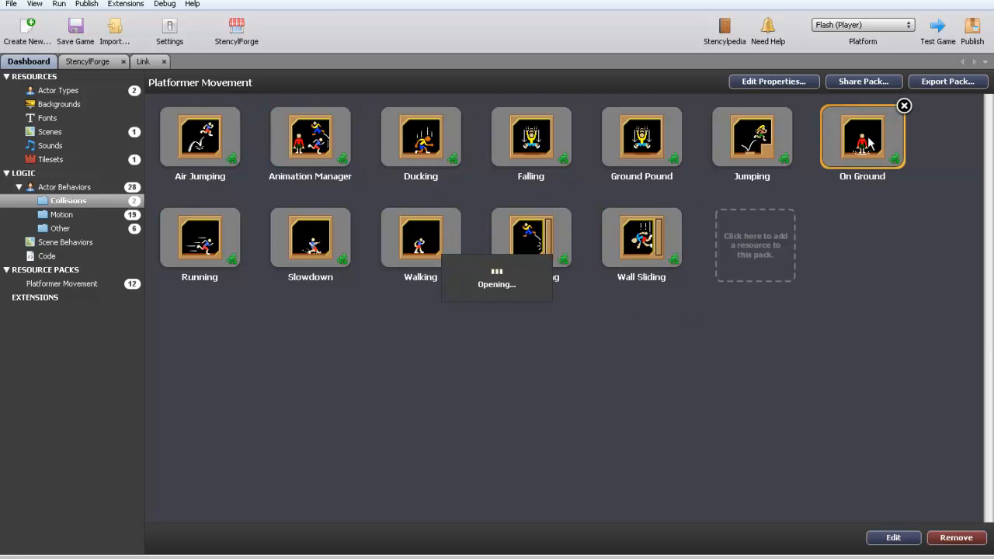
# Step: Attach the On Ground behavior to the Link actor type and check Link's Behaviors
pyautogui.doubleClick(863, 136)
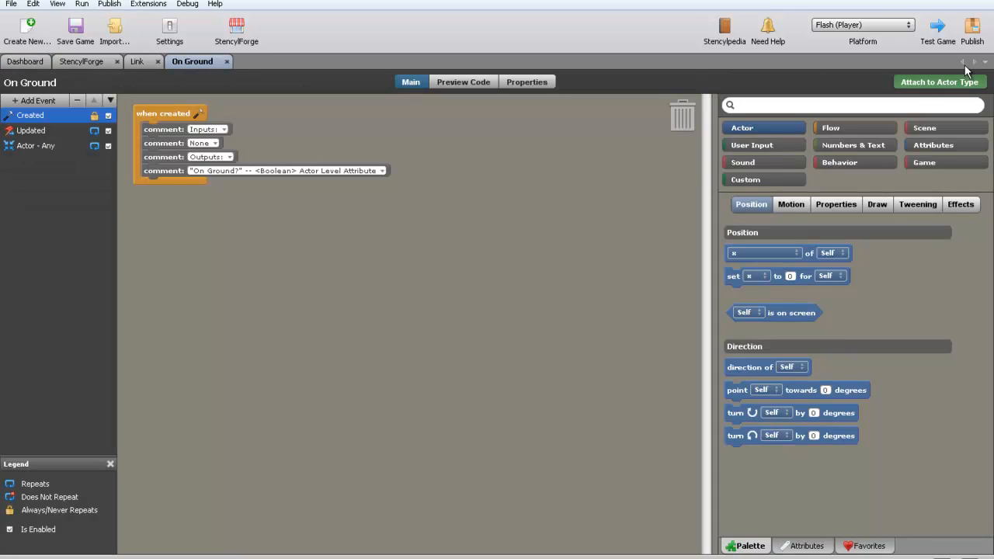
pyautogui.click(939, 82)
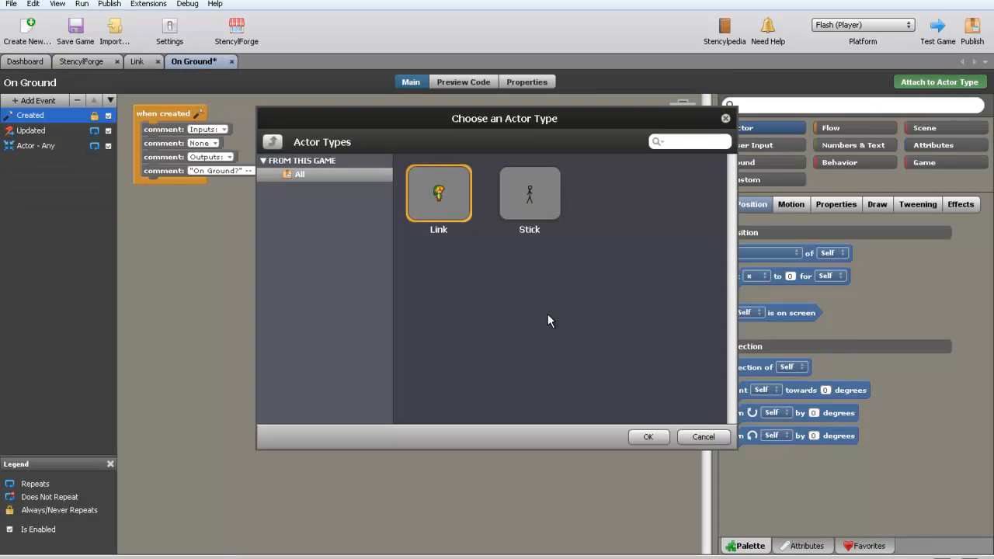
pyautogui.click(647, 437)
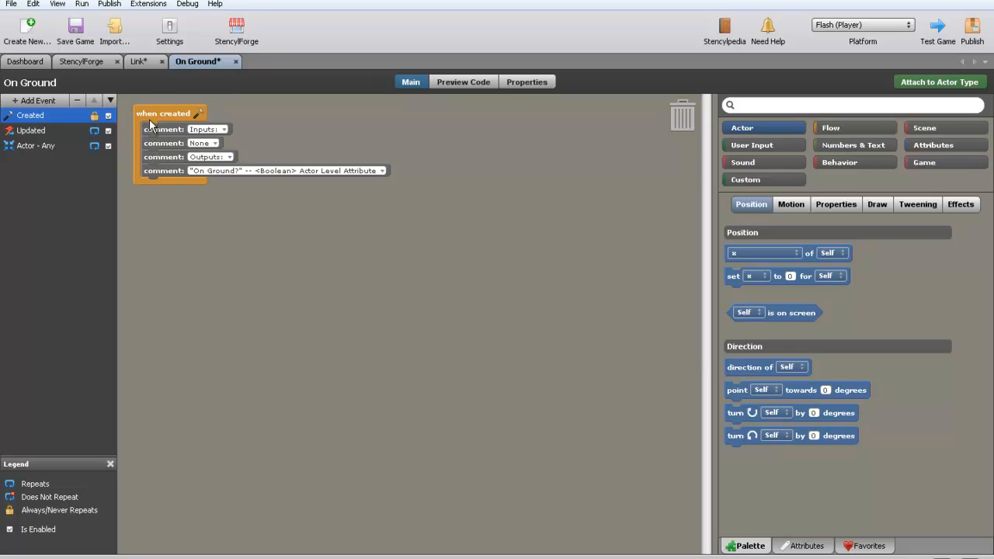
pyautogui.moveTo(137, 98)
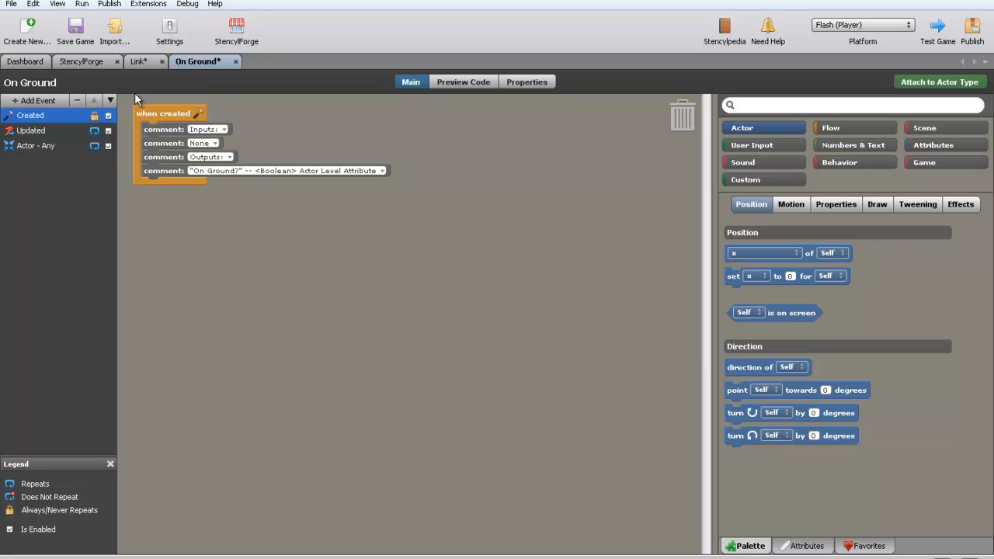
pyautogui.click(138, 61)
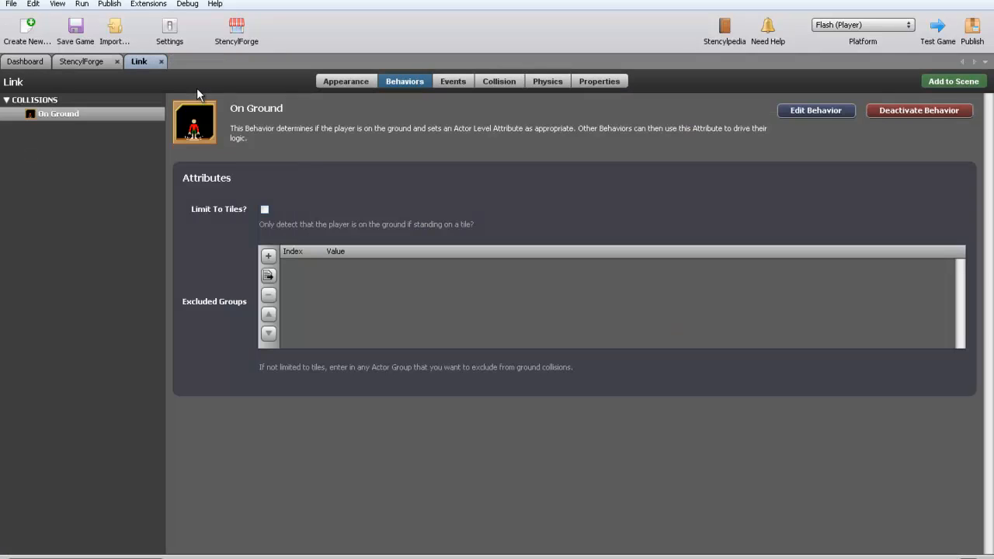
pyautogui.moveTo(614, 302)
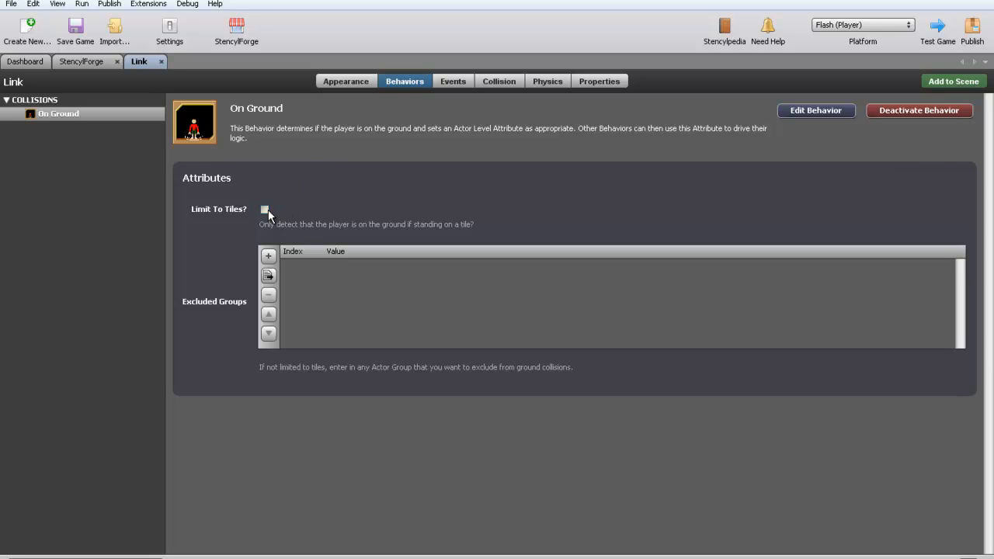
pyautogui.click(264, 209)
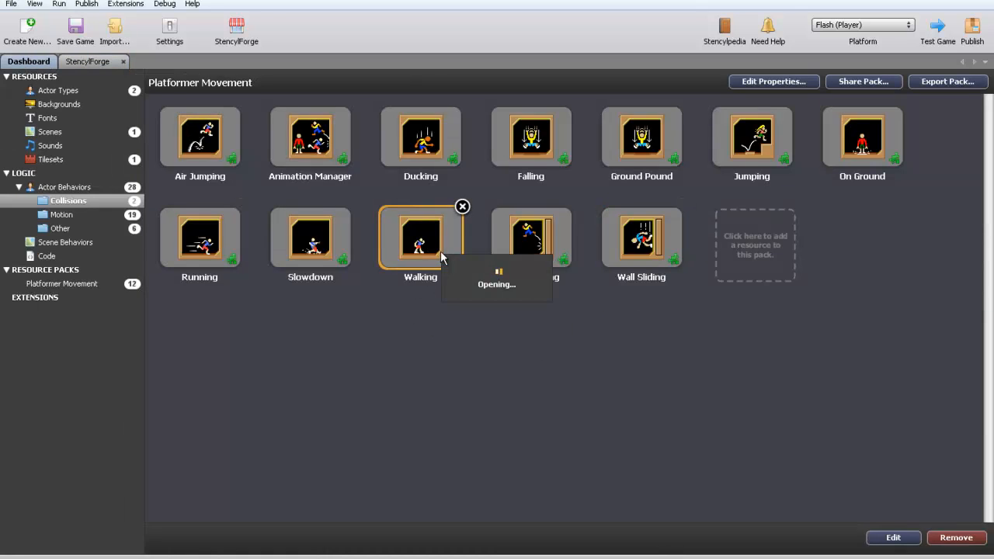
# Step: Open the Walking behavior from the pack and attach it to Link
pyautogui.doubleClick(420, 238)
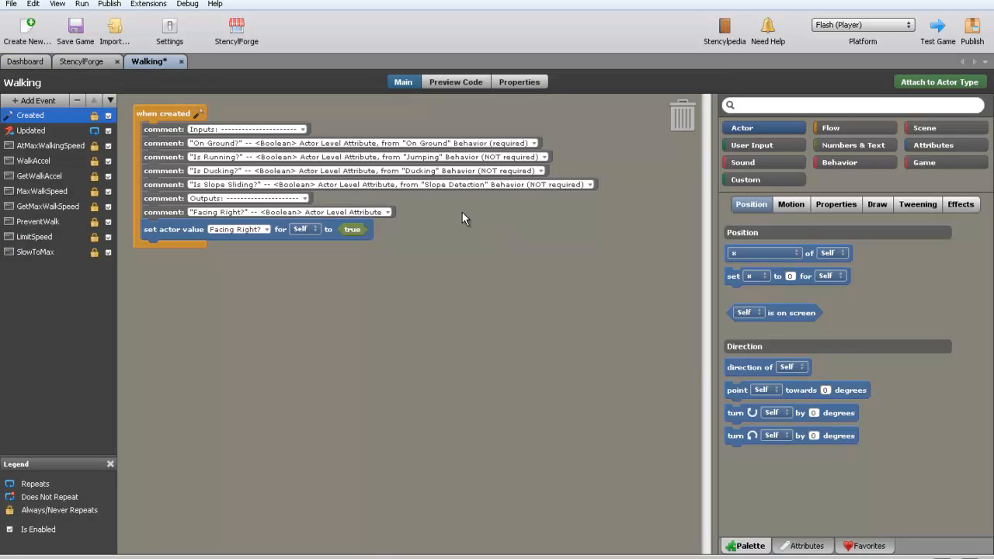
pyautogui.moveTo(312, 181)
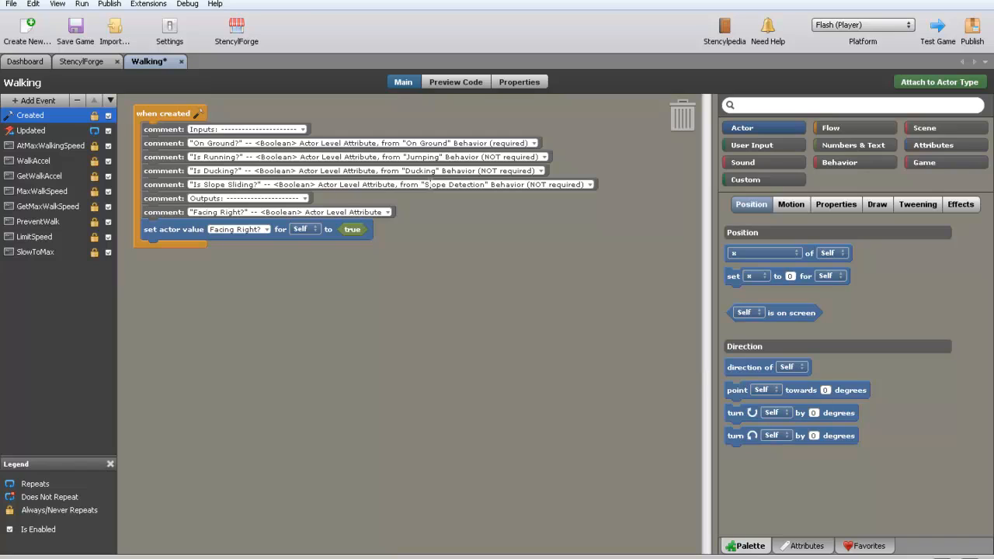
pyautogui.moveTo(728, 159)
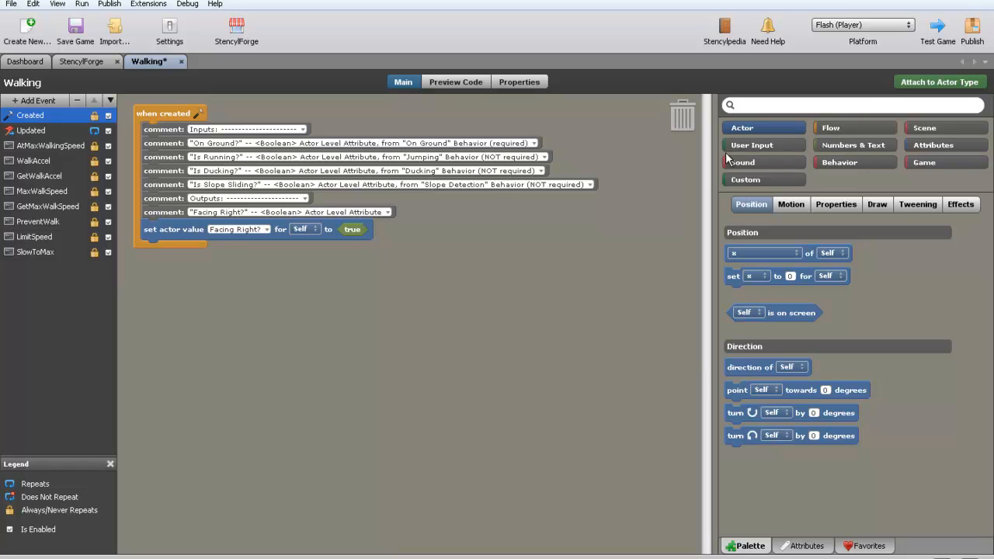
pyautogui.click(939, 82)
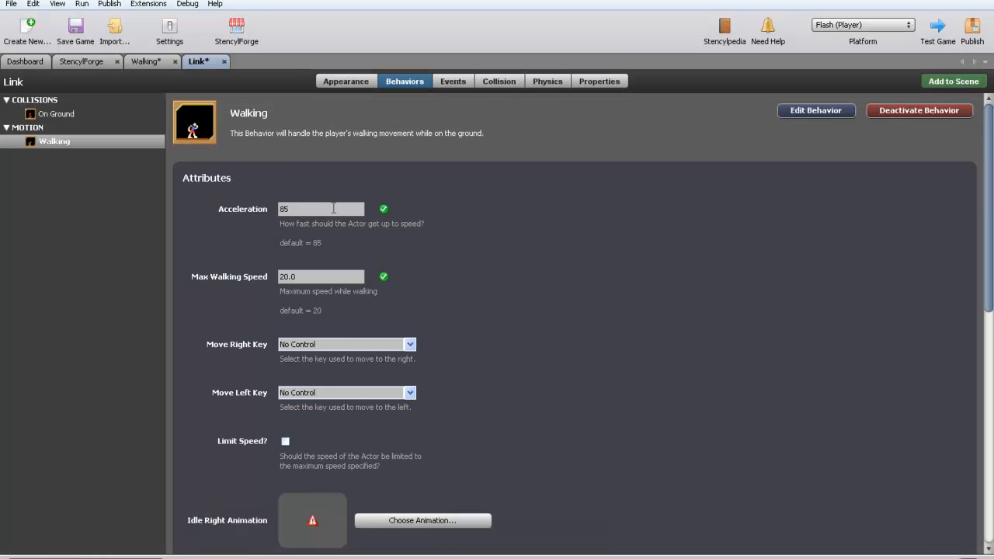
# Step: Set Walking acceleration to 50, max walking speed to 30, and left as the walk-left key
pyautogui.tripleClick(319, 209)
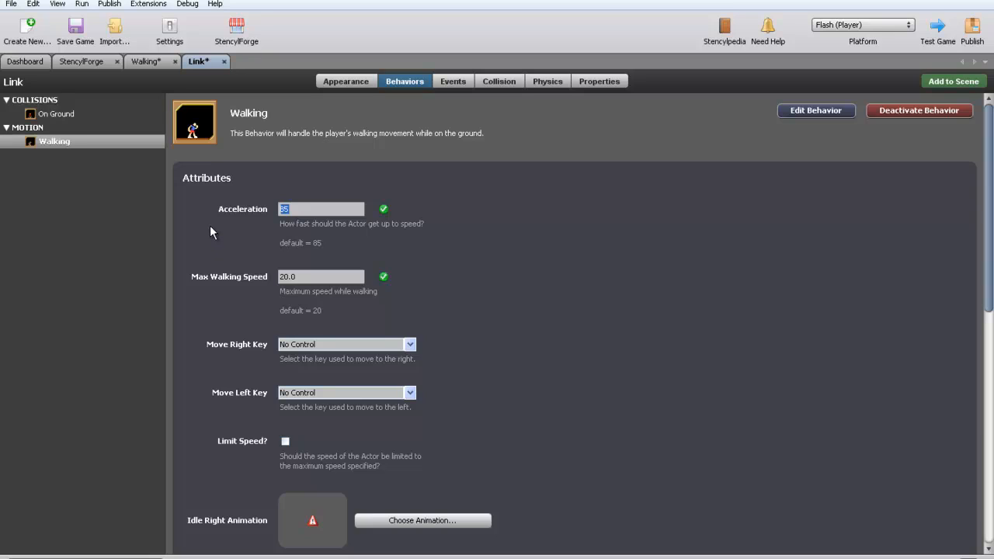
pyautogui.moveTo(264, 250)
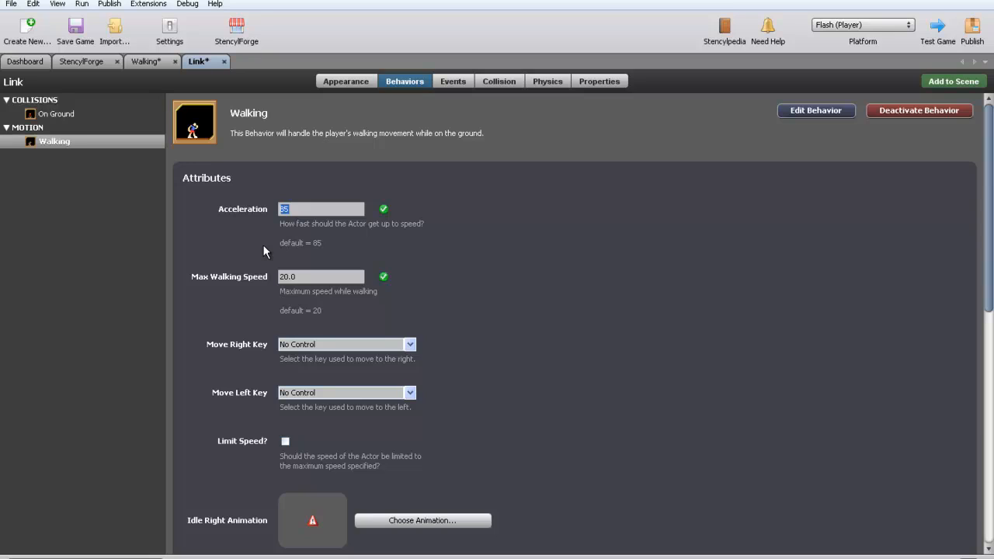
pyautogui.write('5')
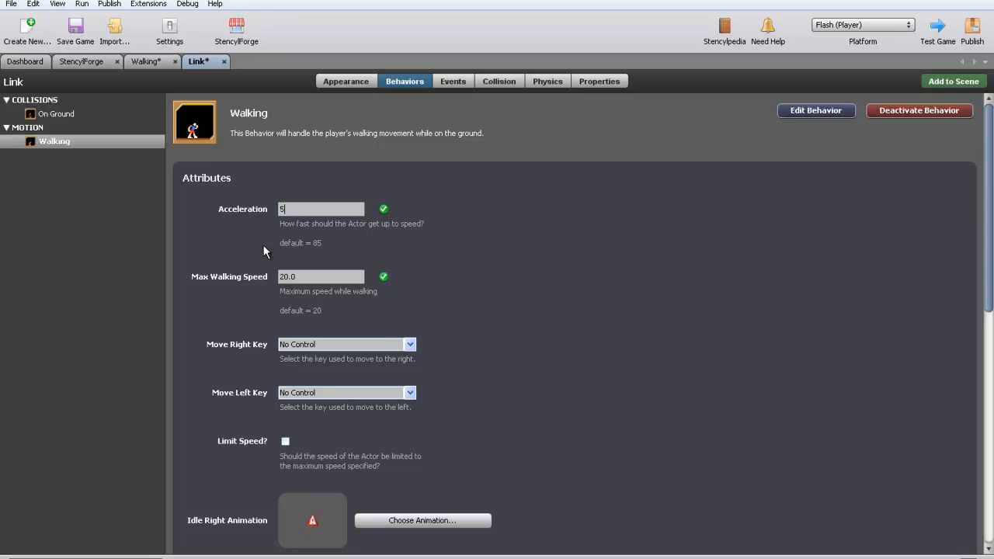
pyautogui.write('0')
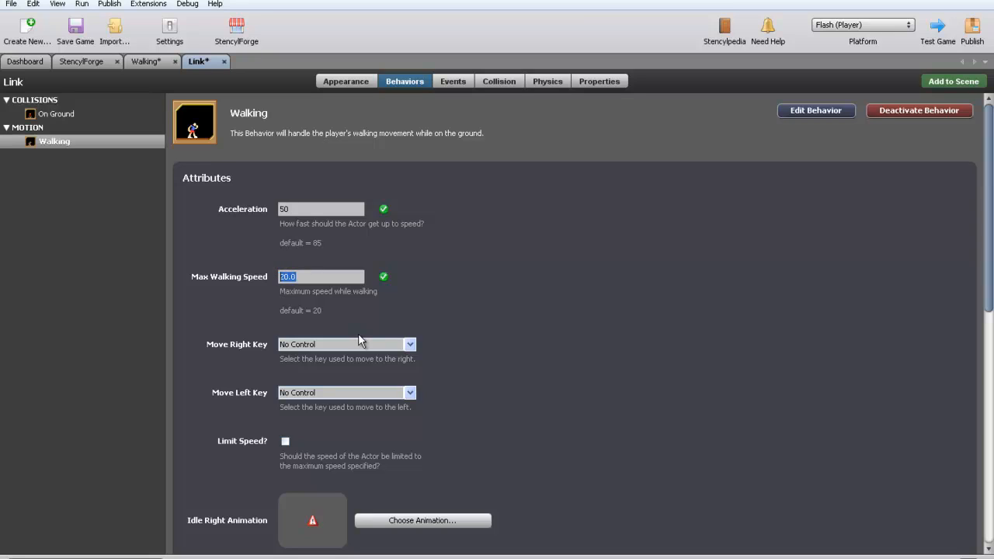
pyautogui.moveTo(340, 324)
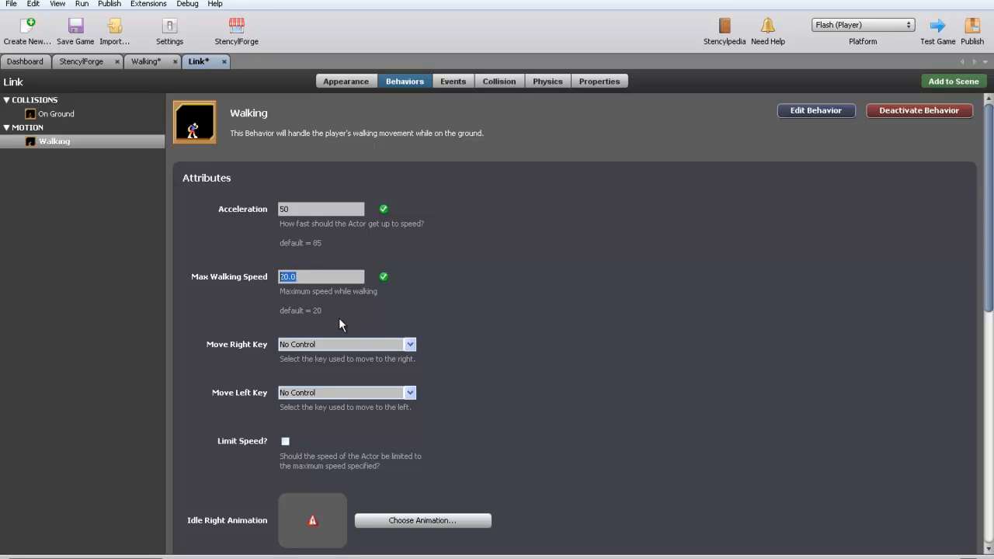
pyautogui.write('30')
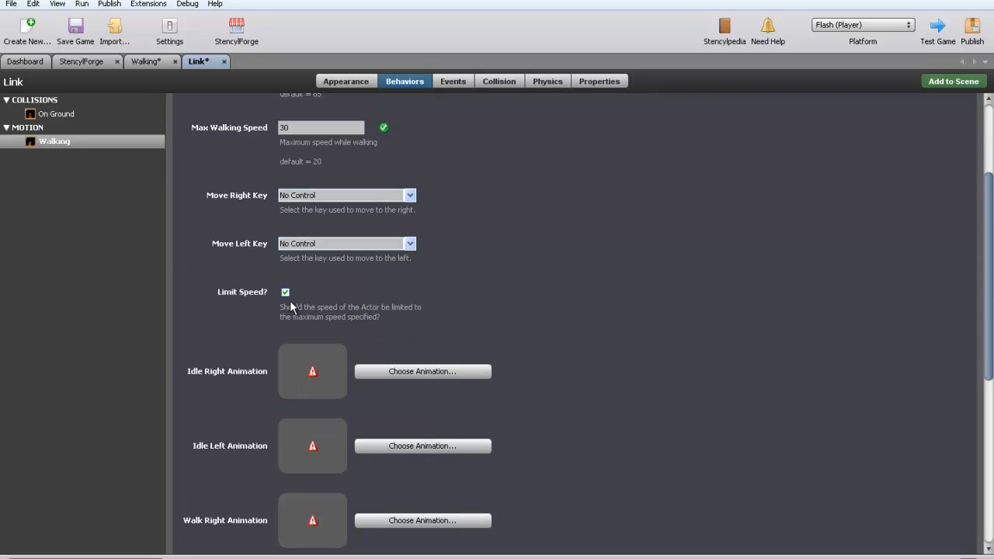
pyautogui.moveTo(316, 315)
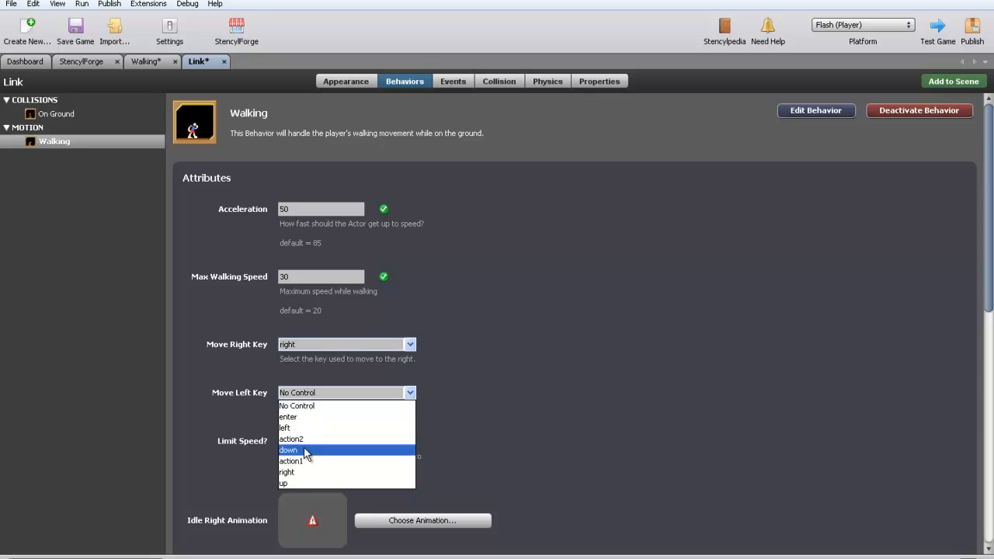
pyautogui.click(284, 428)
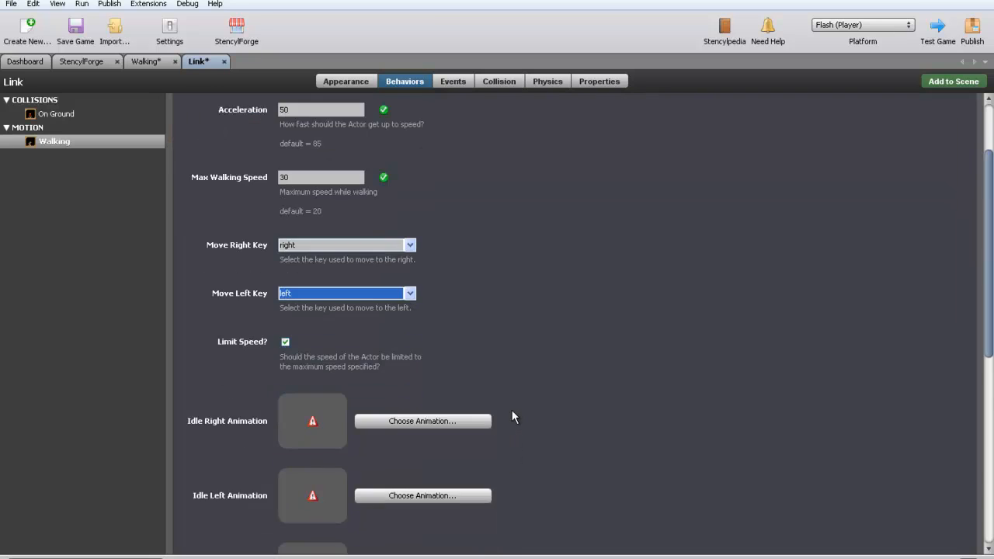
pyautogui.scroll(-3)
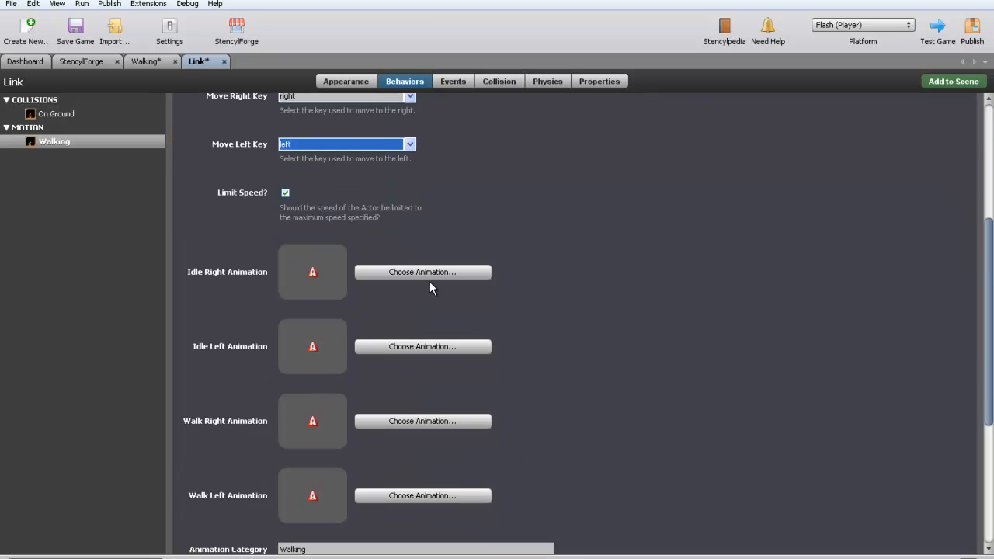
# Step: Assign Link Idle and Link Walk animations to the idle and walk right/left slots
pyautogui.click(423, 272)
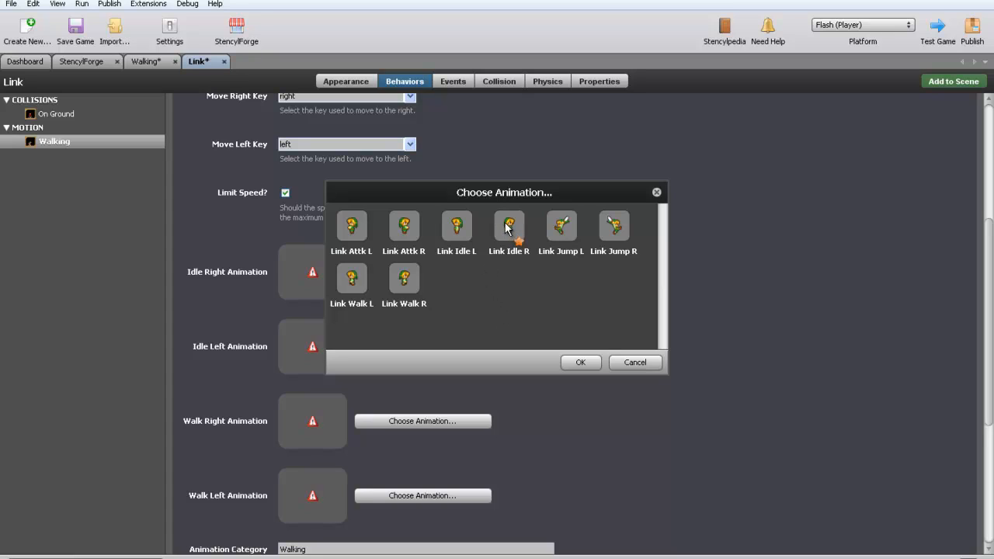
pyautogui.click(509, 227)
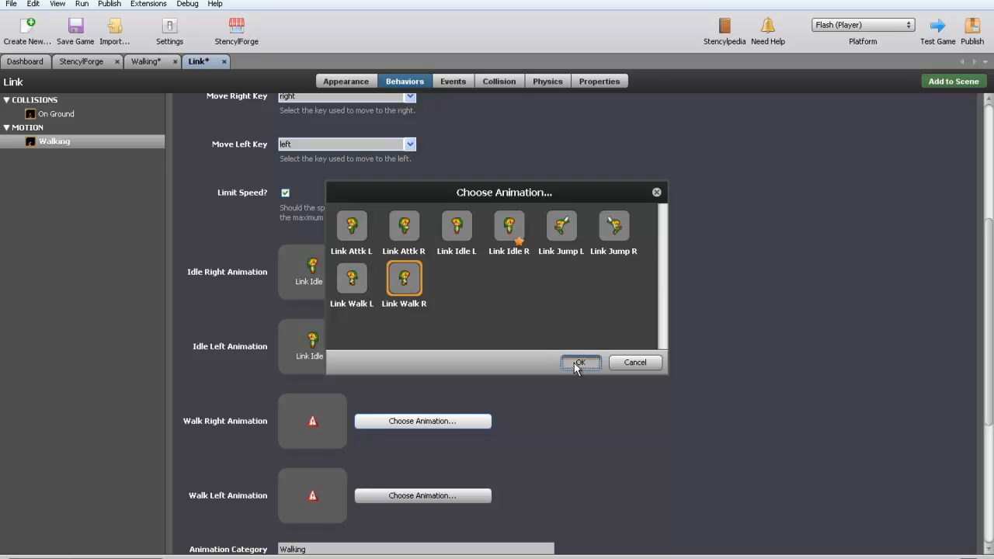
pyautogui.click(581, 362)
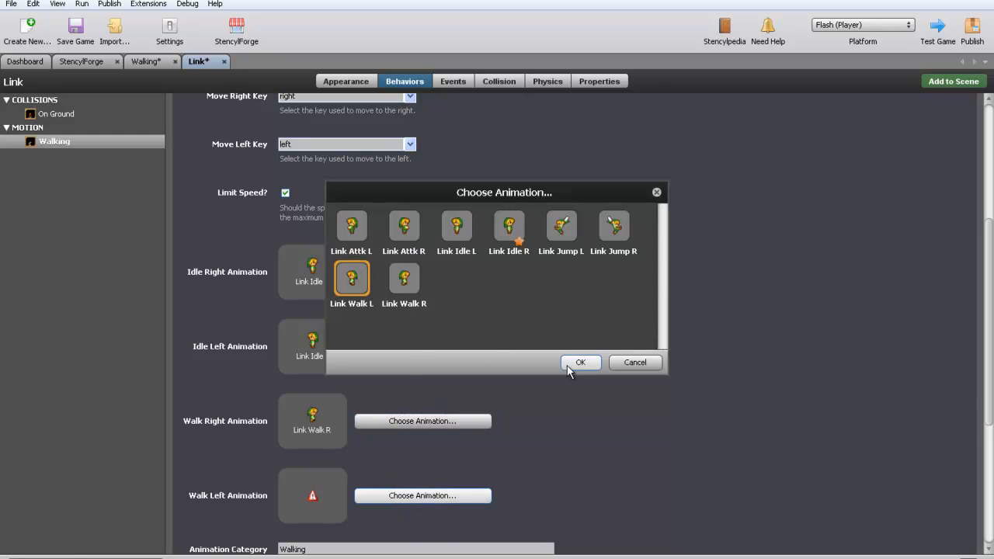
pyautogui.click(580, 362)
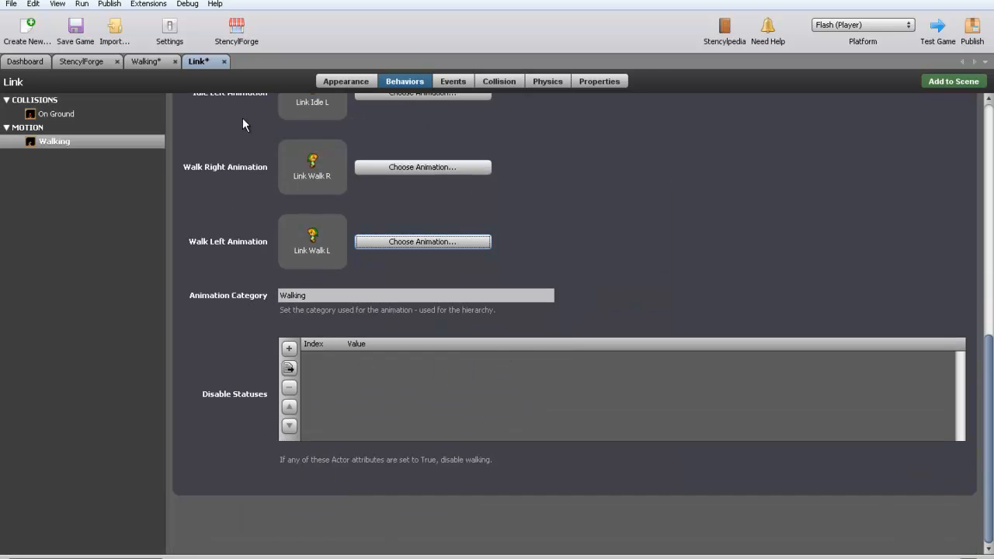
pyautogui.click(147, 61)
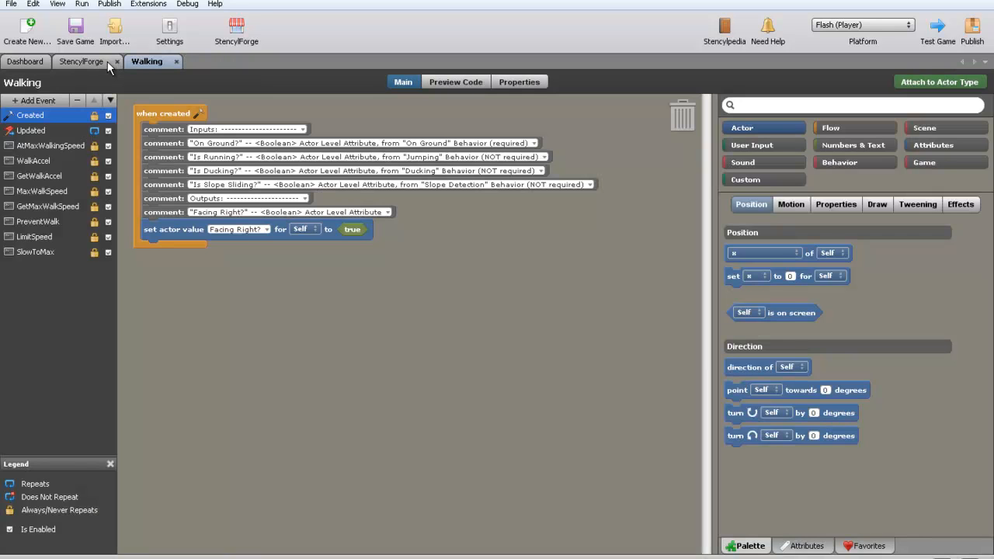
# Step: Open Platformer Movement's Jumping behavior, note that it requires On Ground, and attach it to Link
pyautogui.click(29, 61)
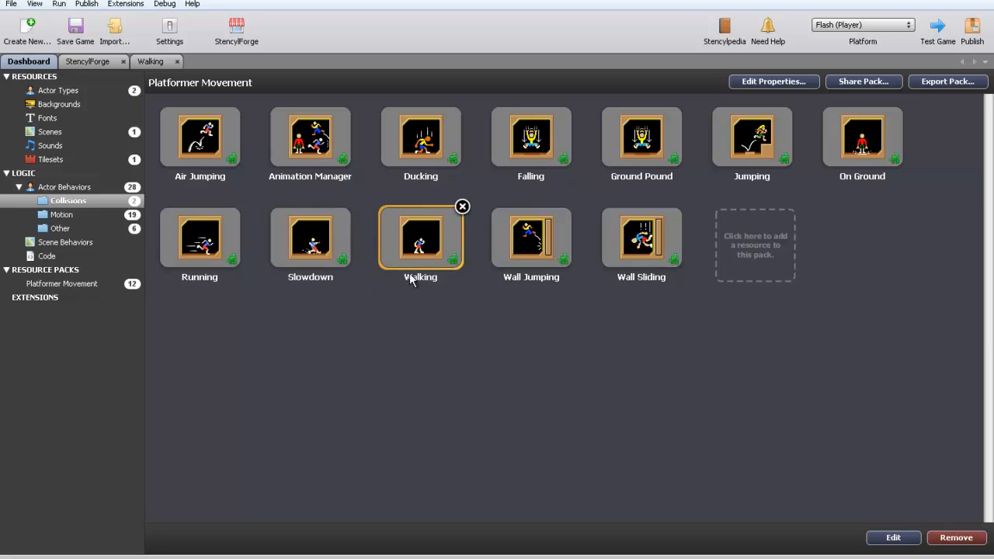
pyautogui.click(531, 237)
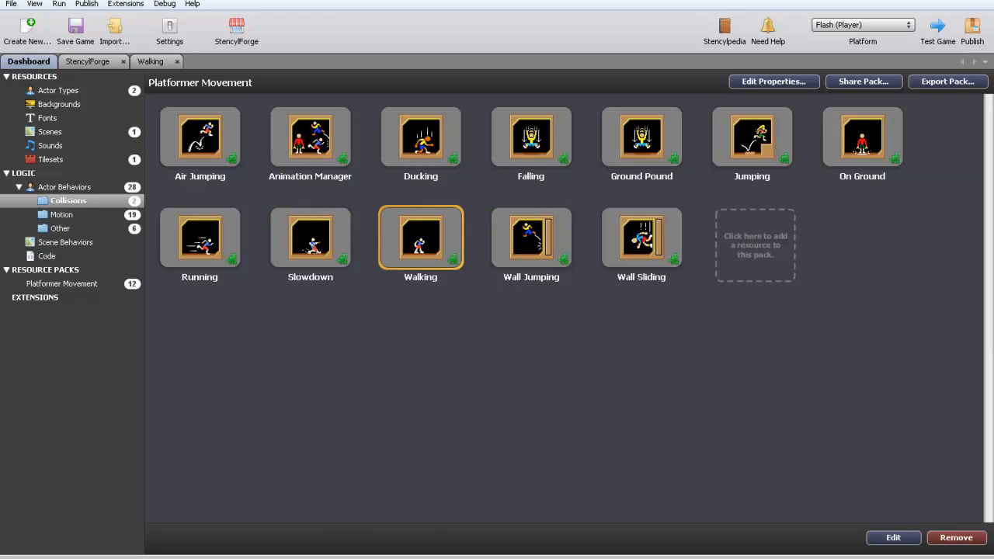
pyautogui.moveTo(860, 284)
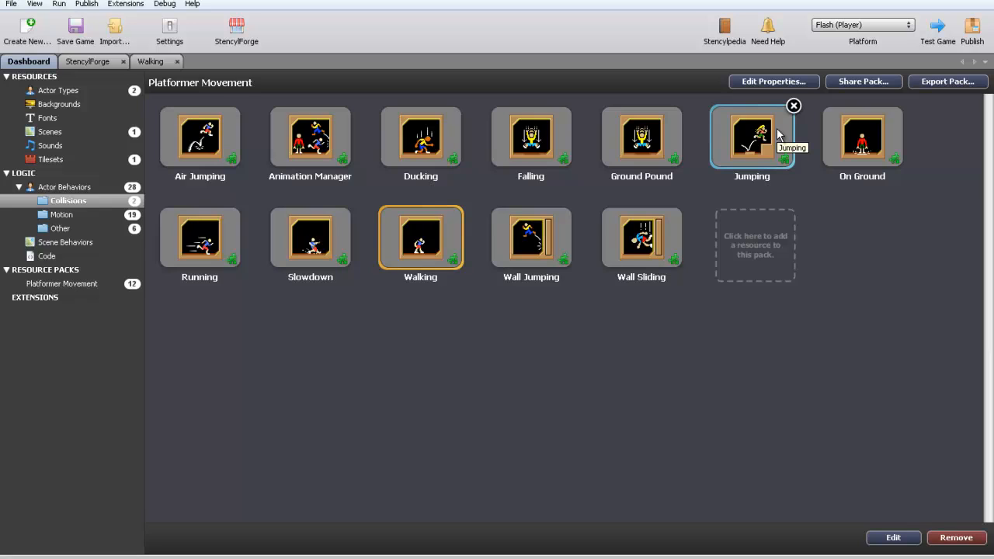
pyautogui.doubleClick(752, 138)
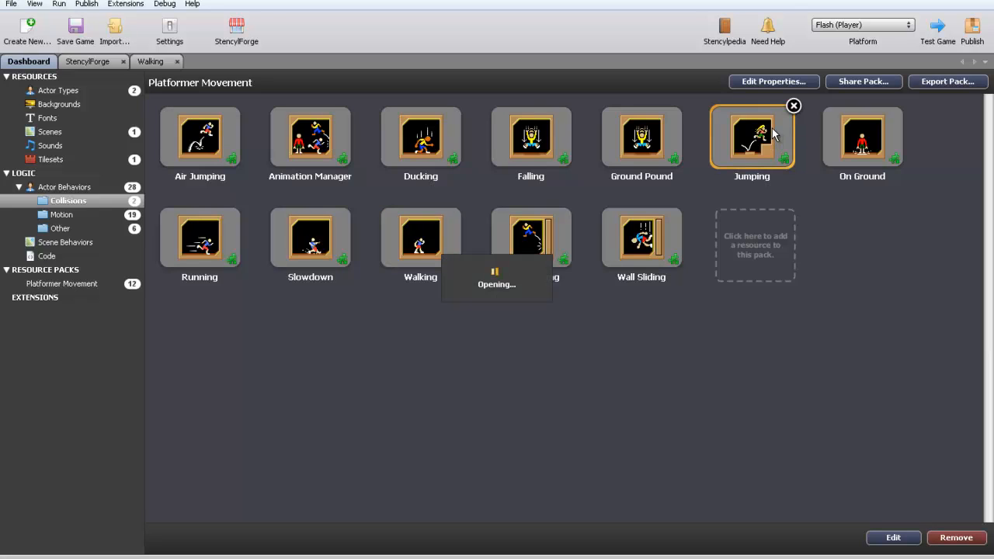
pyautogui.doubleClick(751, 136)
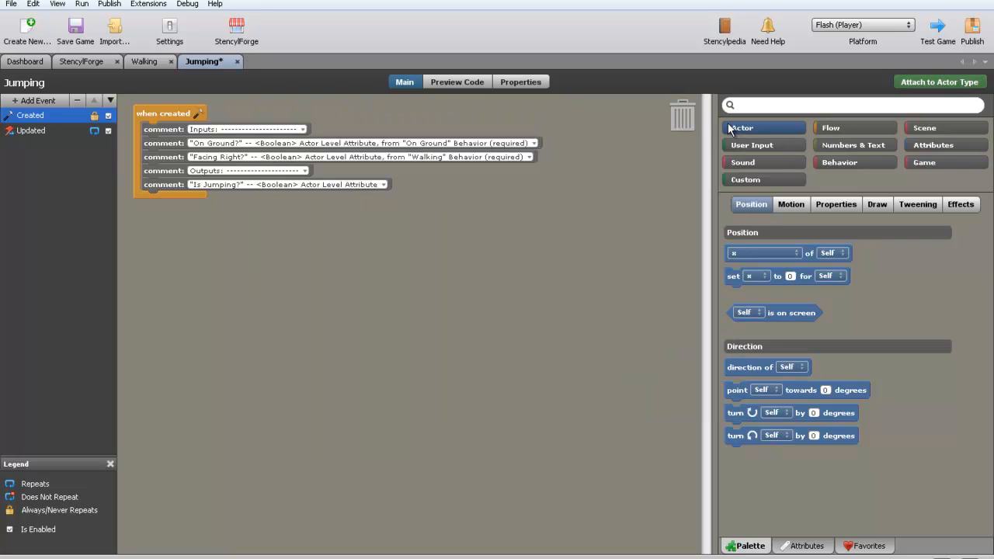
pyautogui.moveTo(229, 207)
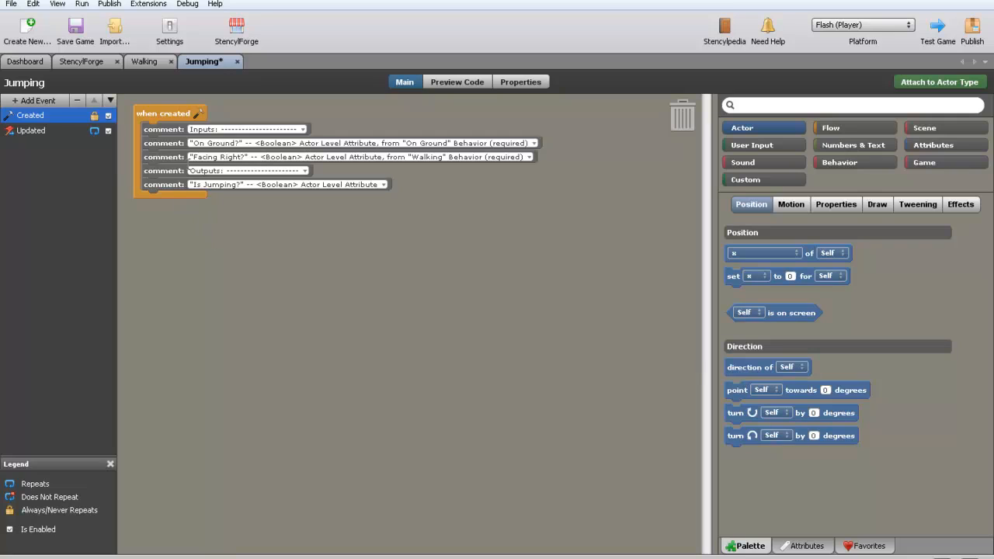
pyautogui.doubleClick(215, 143)
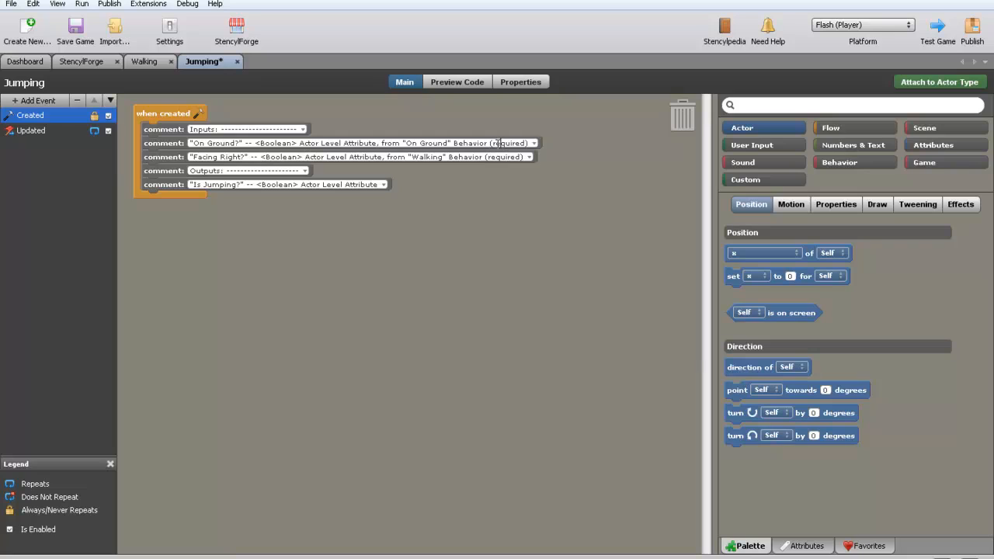
pyautogui.doubleClick(508, 143)
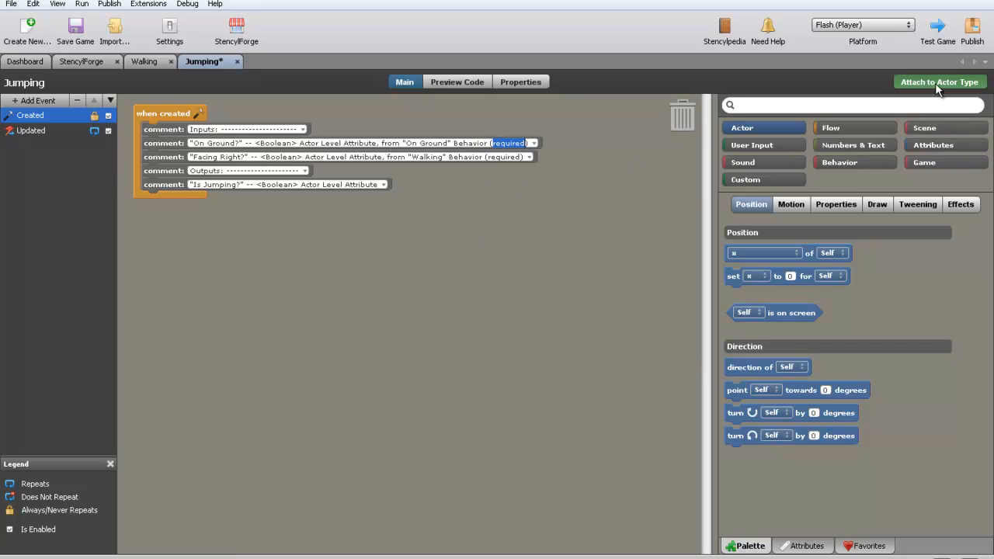
pyautogui.click(939, 82)
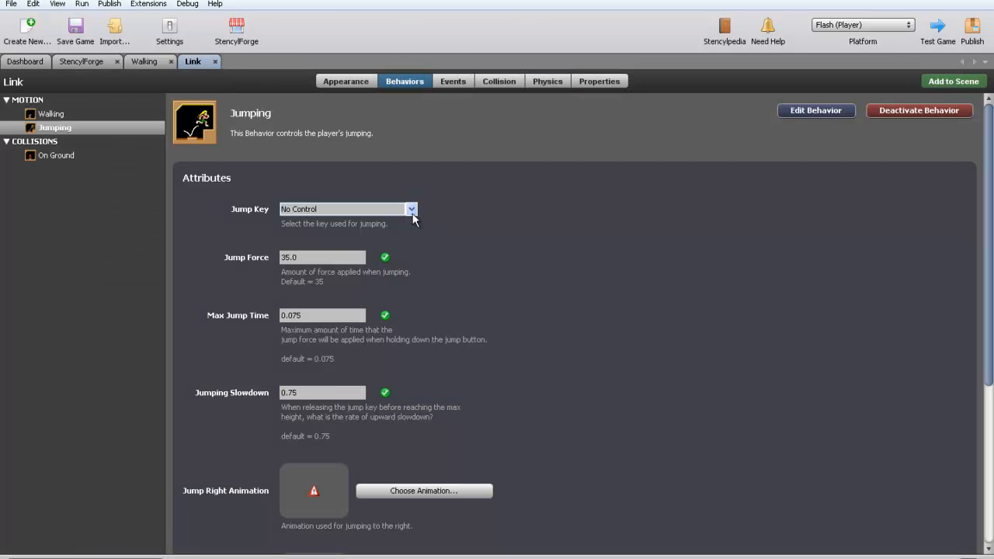
# Step: Set Link's jump key to action1 and its jump animations to Link Jump R and Link Walk R
pyautogui.click(411, 209)
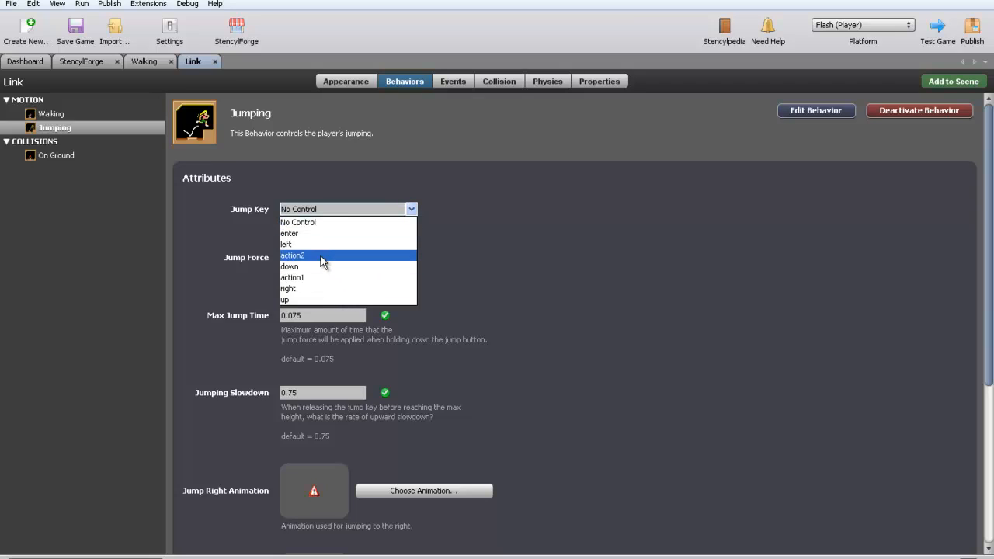
pyautogui.click(292, 277)
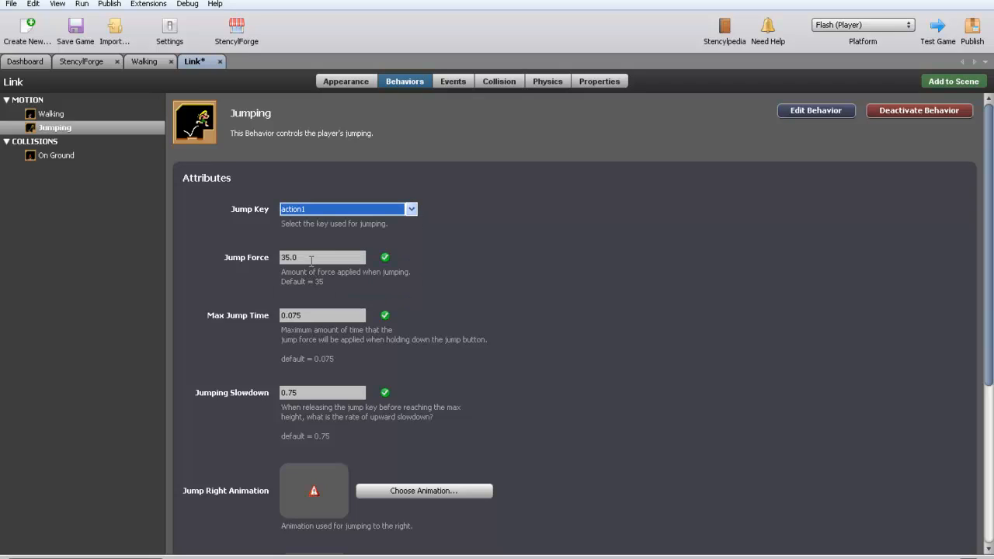
pyautogui.moveTo(314, 241)
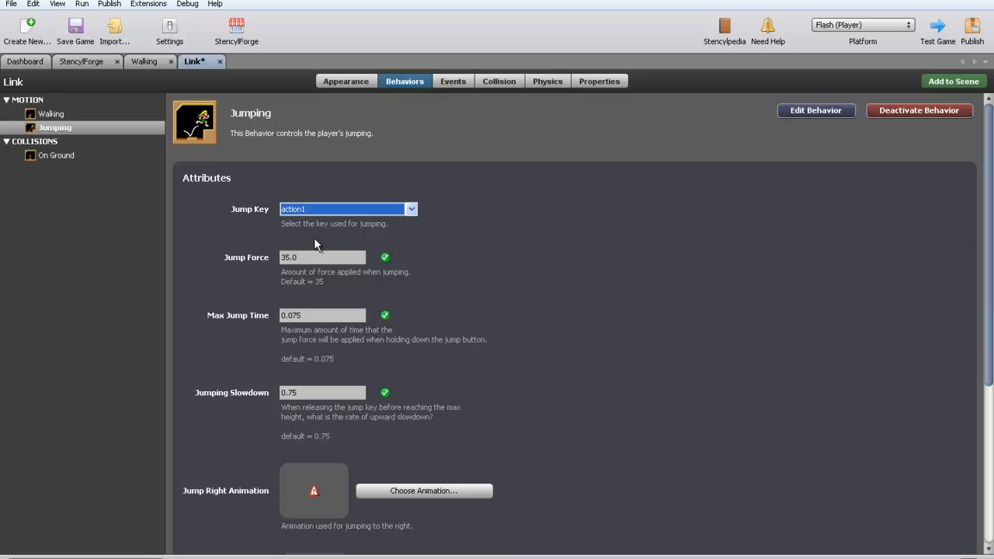
pyautogui.scroll(-3)
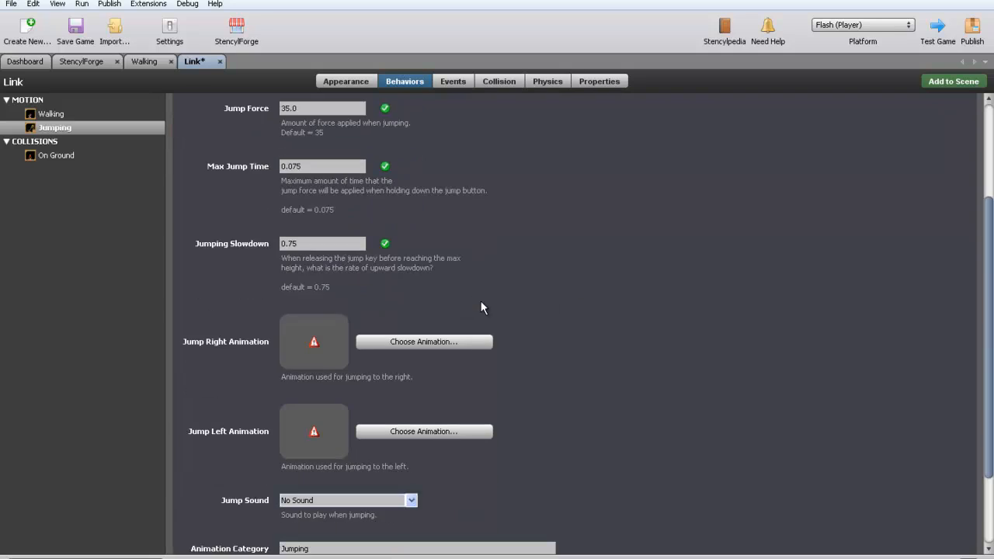
pyautogui.click(424, 342)
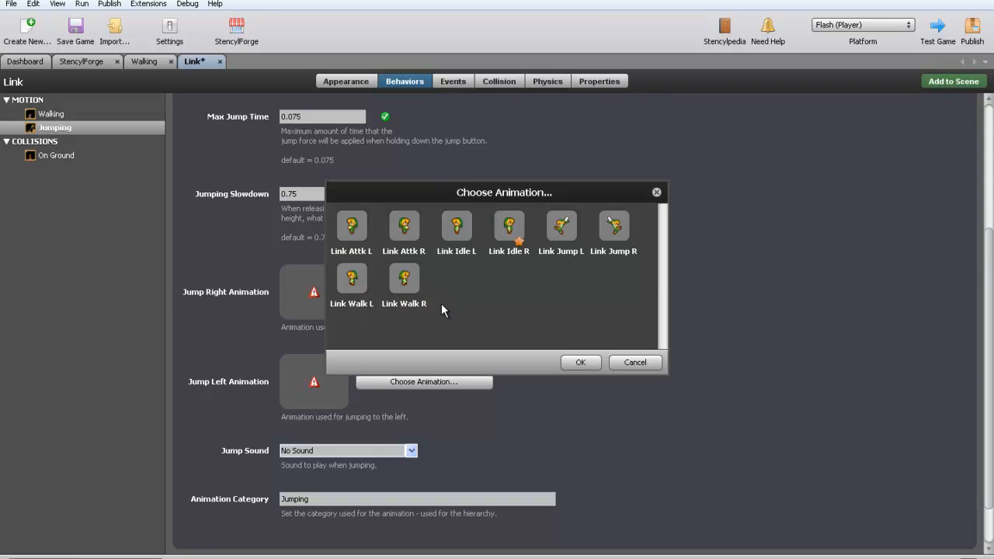
pyautogui.click(581, 362)
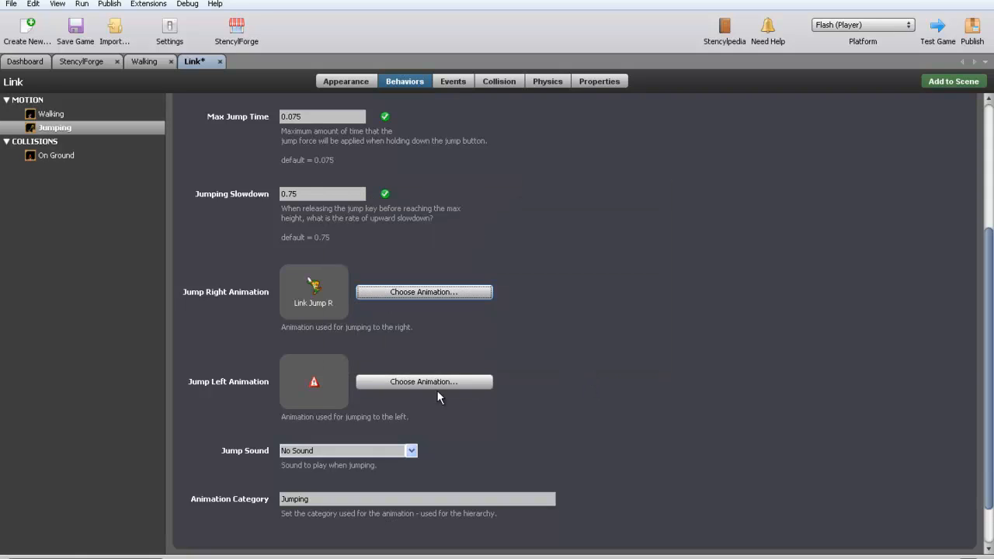
pyautogui.click(423, 381)
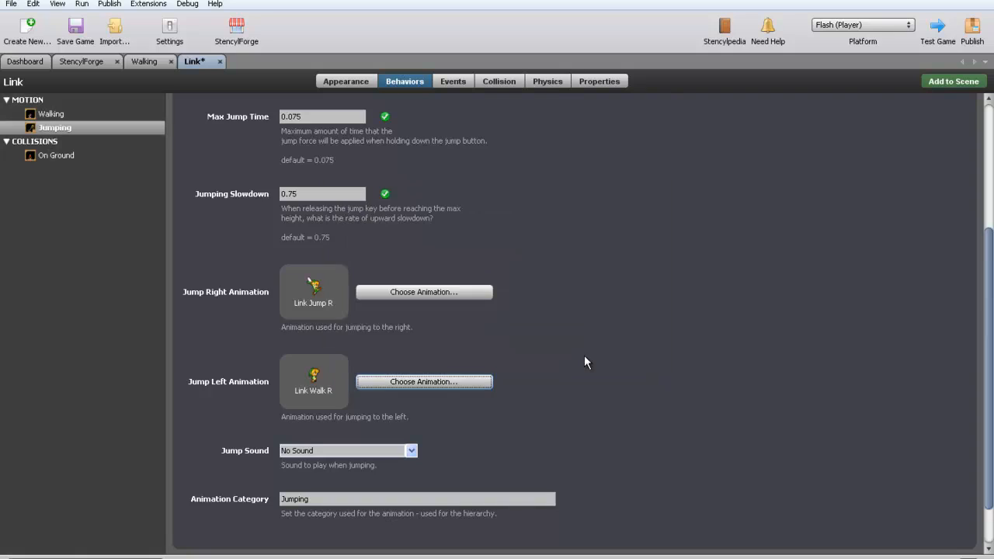
pyautogui.scroll(-3)
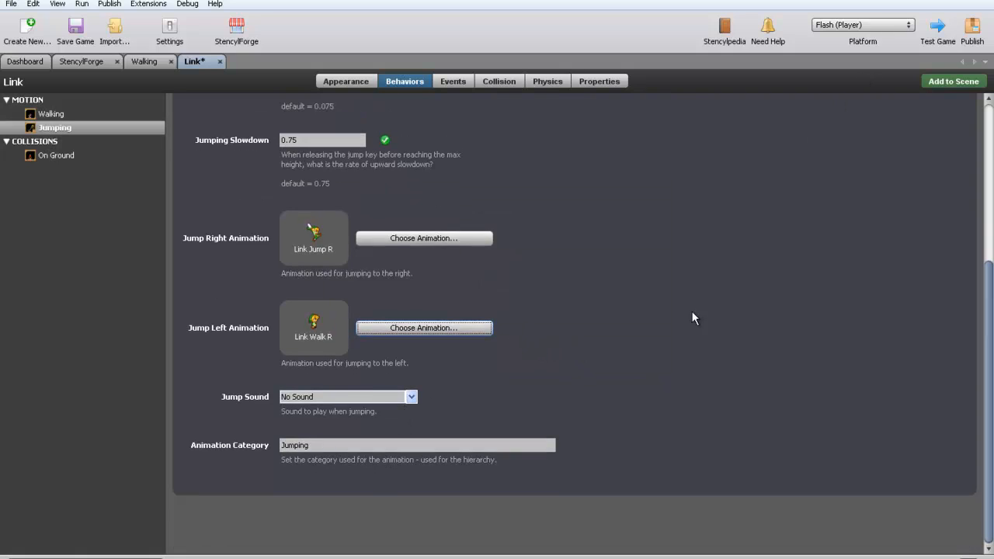
pyautogui.click(81, 62)
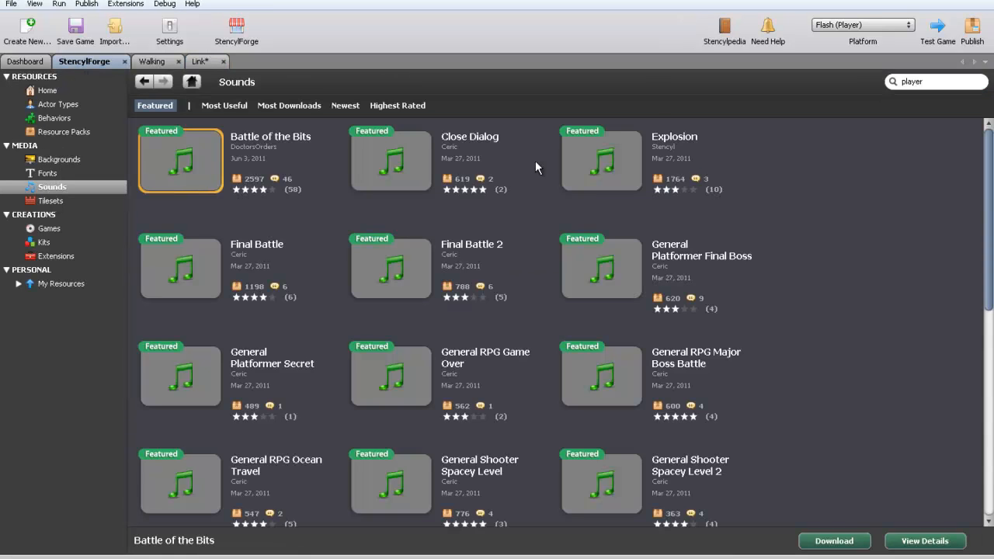
pyautogui.moveTo(803, 113)
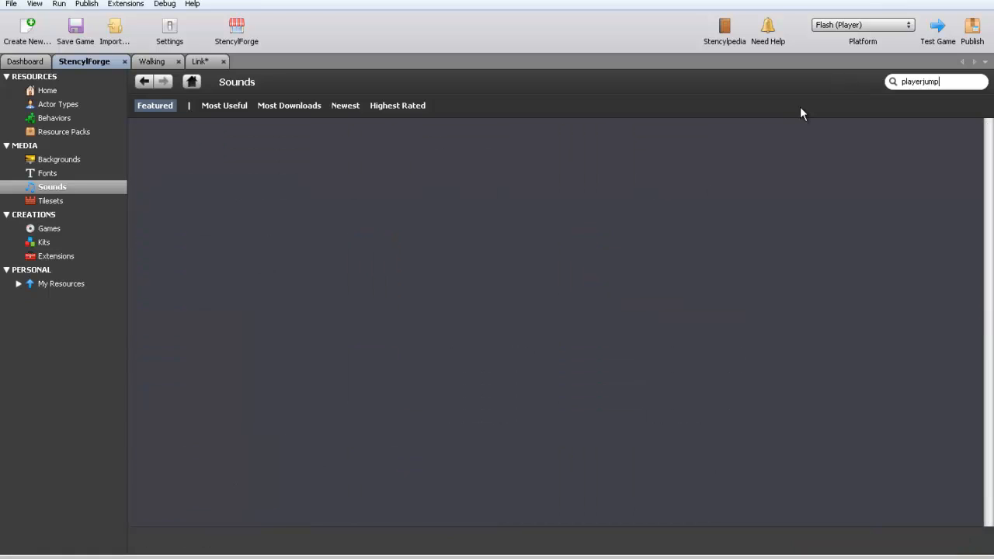
# Step: Search StencylForge for 'jump', download and preview the mario jump sound, then close its tab
pyautogui.write('jump')
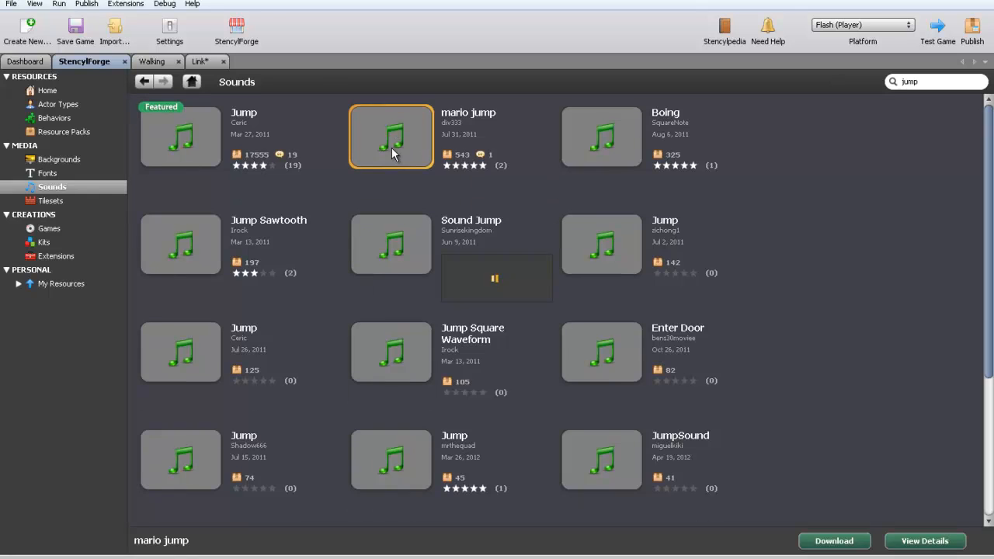
pyautogui.click(924, 116)
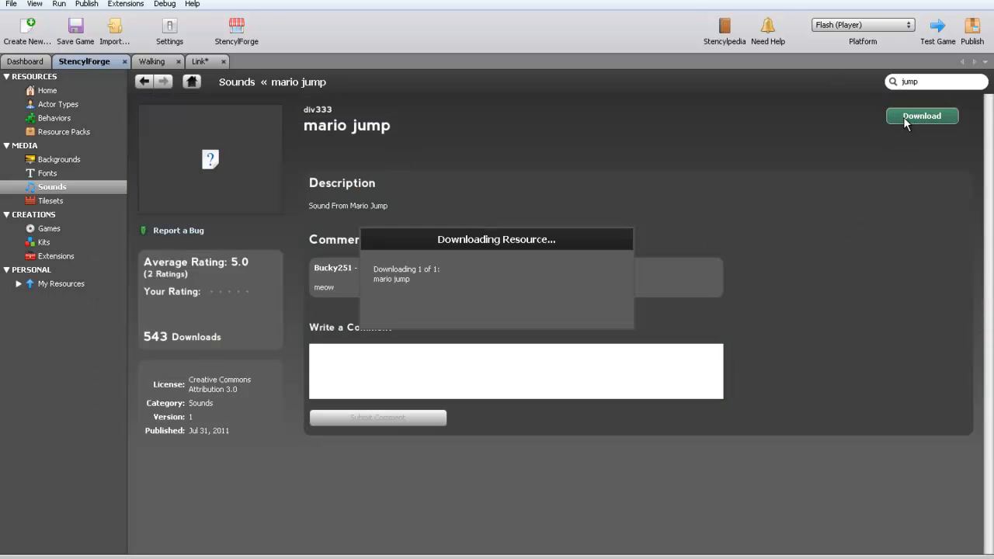
pyautogui.click(922, 116)
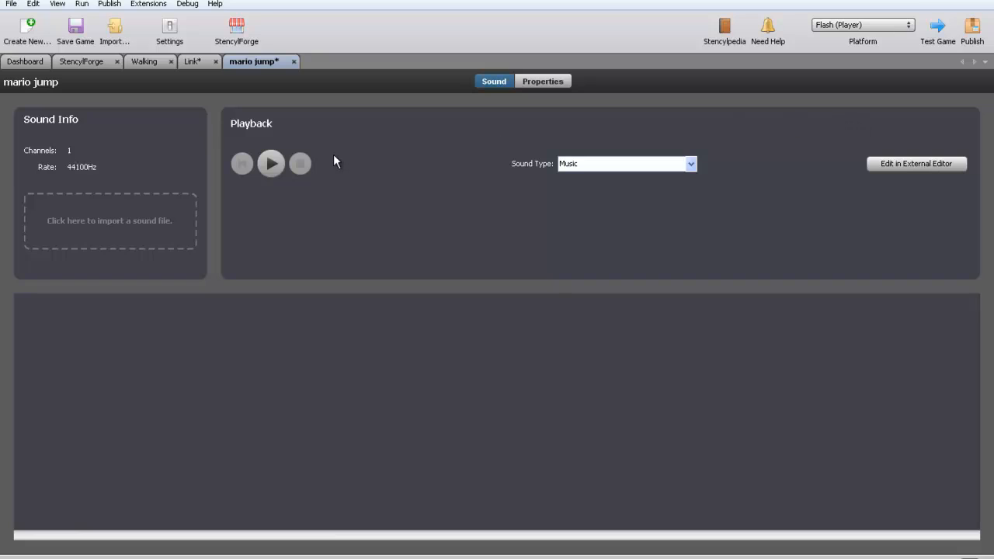
pyautogui.click(271, 163)
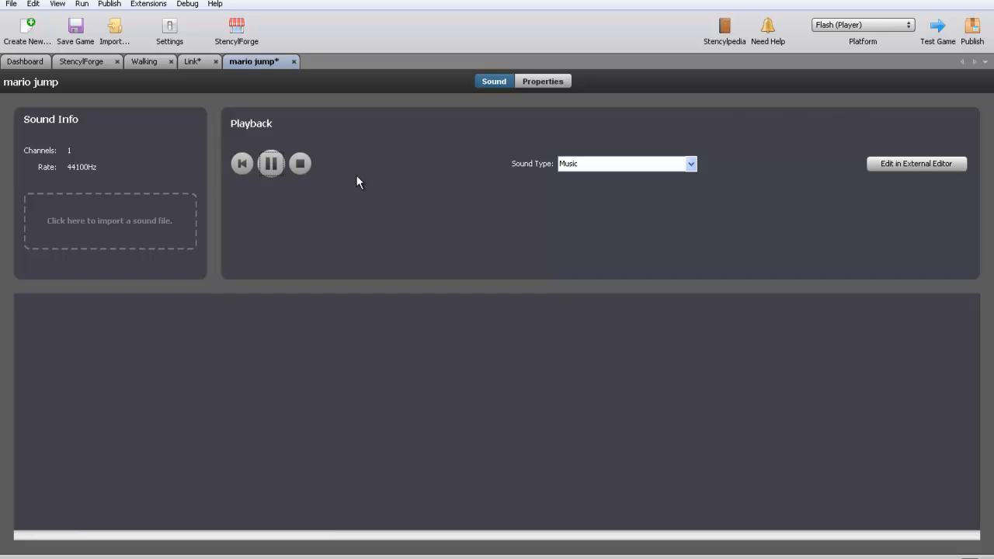
pyautogui.moveTo(372, 78)
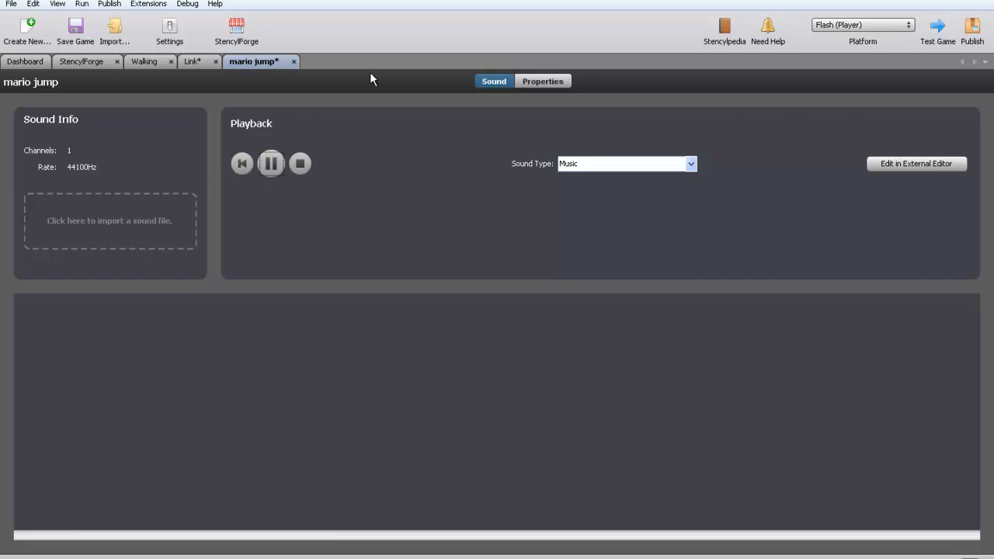
pyautogui.click(193, 61)
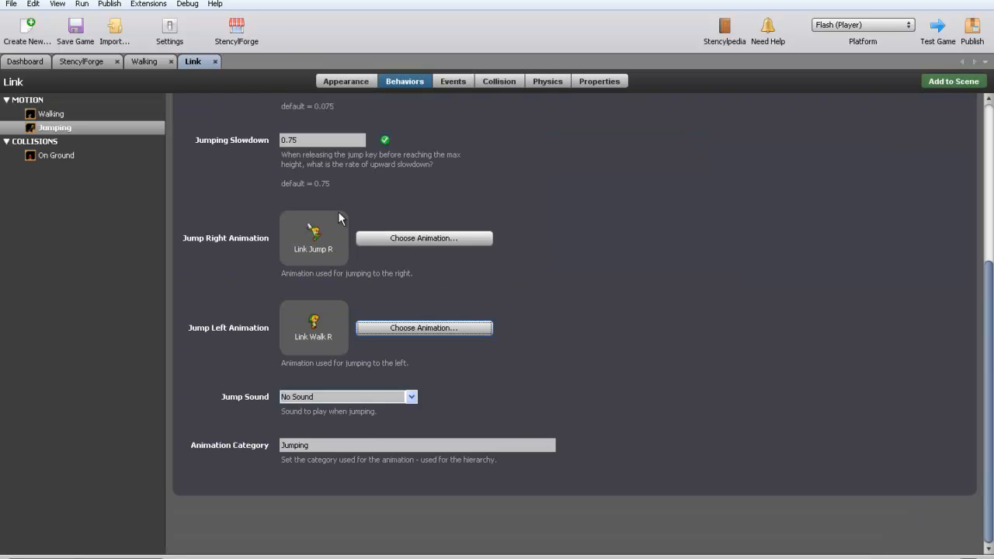
# Step: Look for the mario jump sound in the jump sound list and the Dashboard's sounds
pyautogui.click(345, 397)
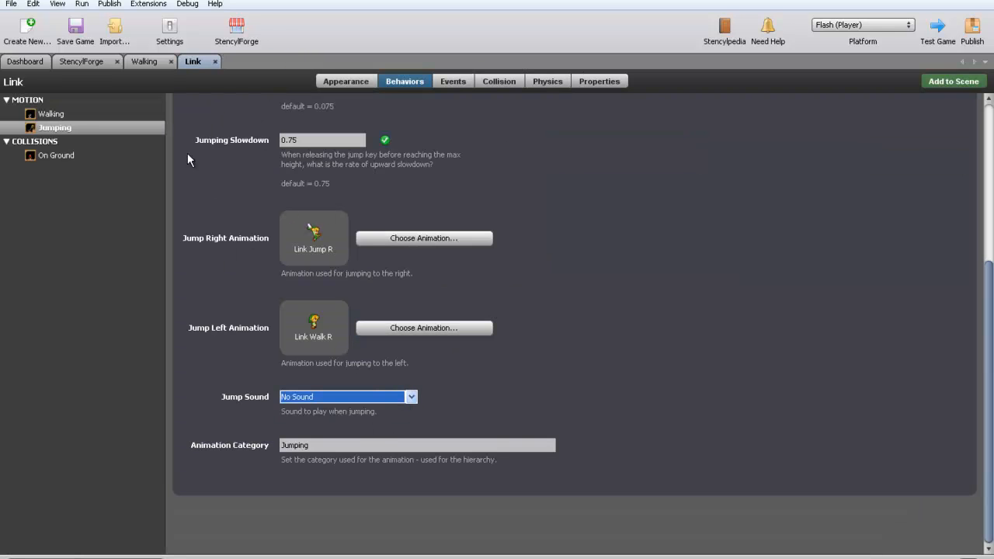
pyautogui.click(29, 61)
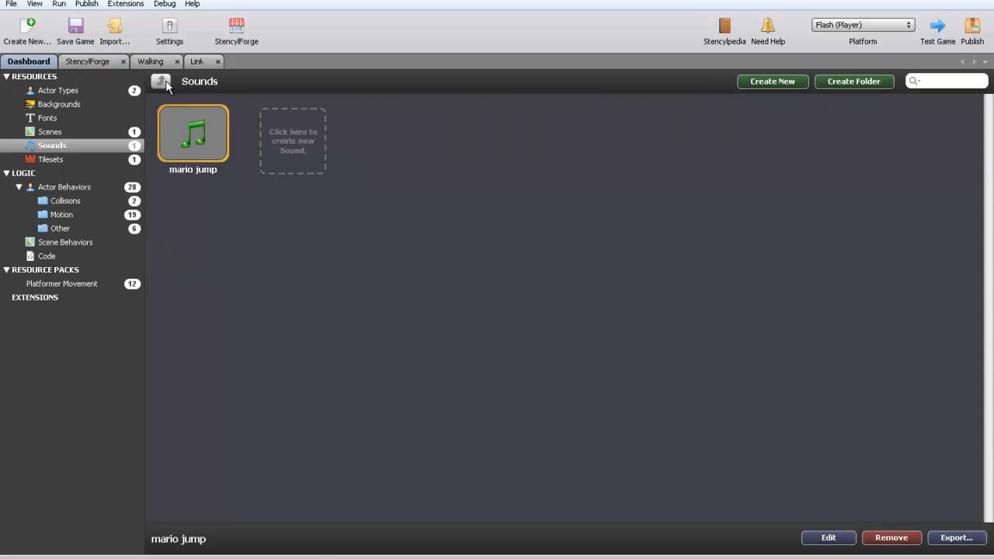
pyautogui.click(192, 61)
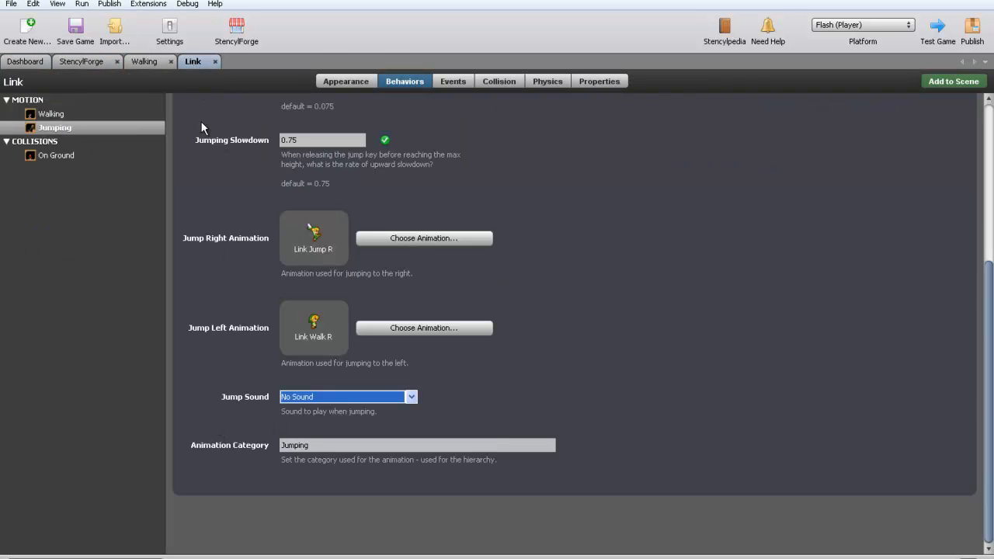
# Step: Close and reopen the Link actor from Actor Types, showing its Jumping behavior settings
pyautogui.click(147, 61)
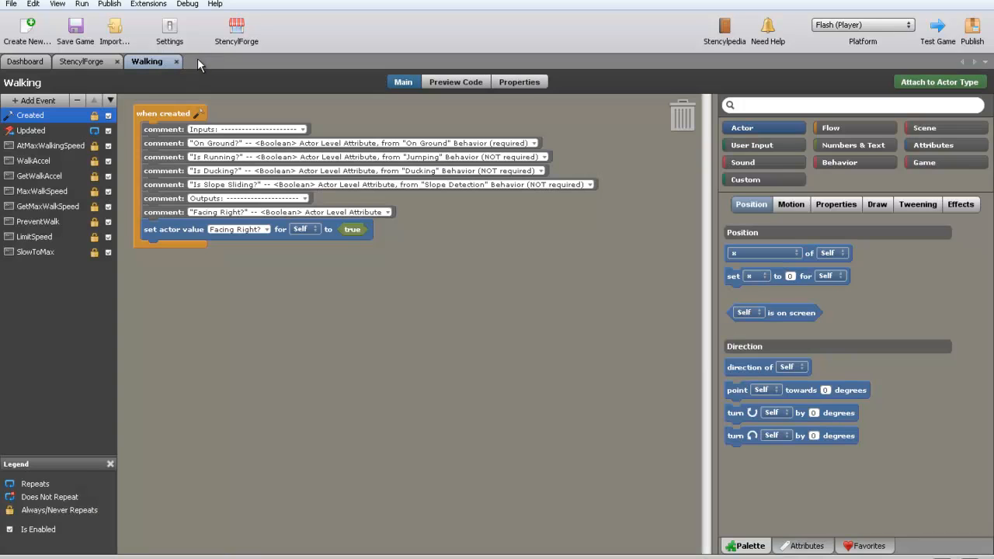
pyautogui.click(29, 61)
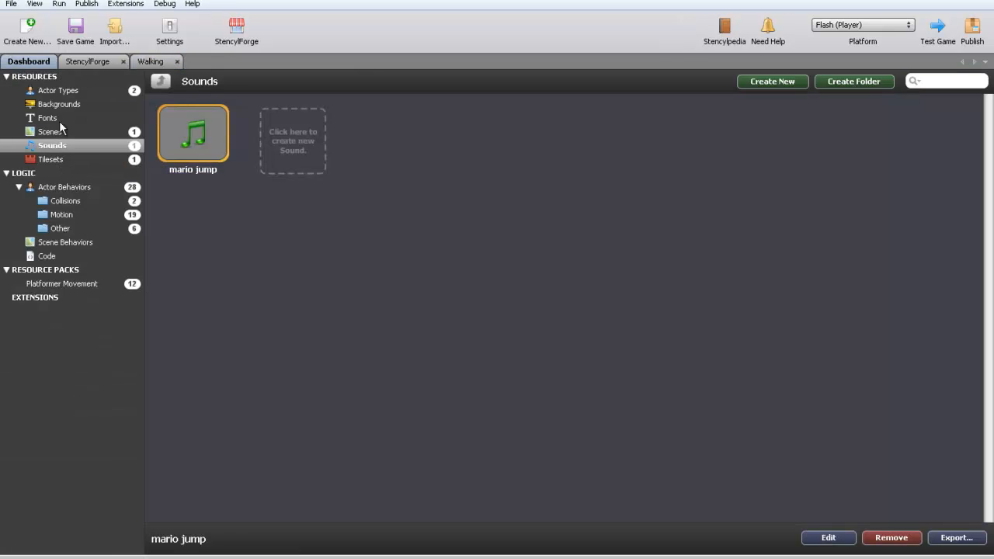
pyautogui.click(59, 90)
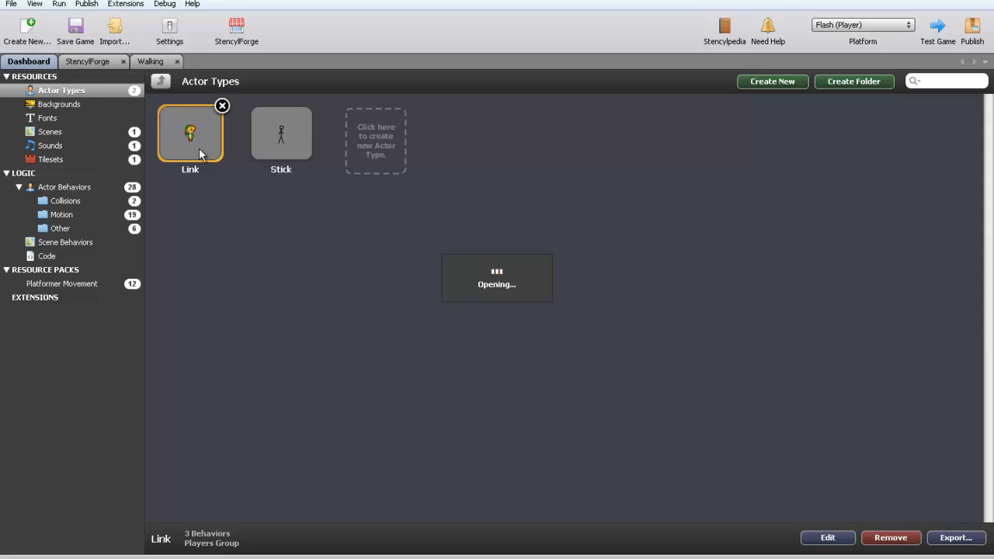
pyautogui.doubleClick(191, 134)
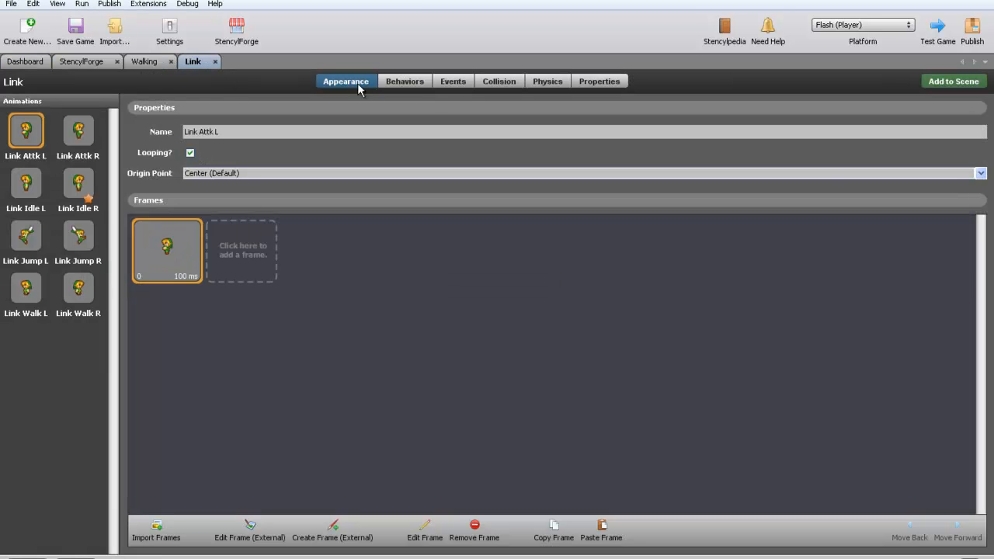
pyautogui.click(405, 80)
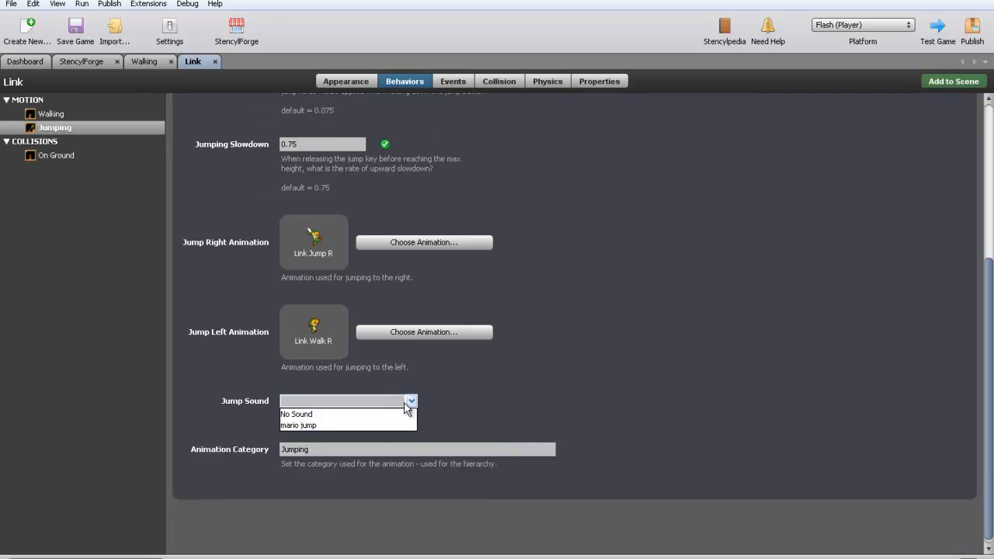
# Step: Choose mario jump as Link's jump sound
pyautogui.click(317, 425)
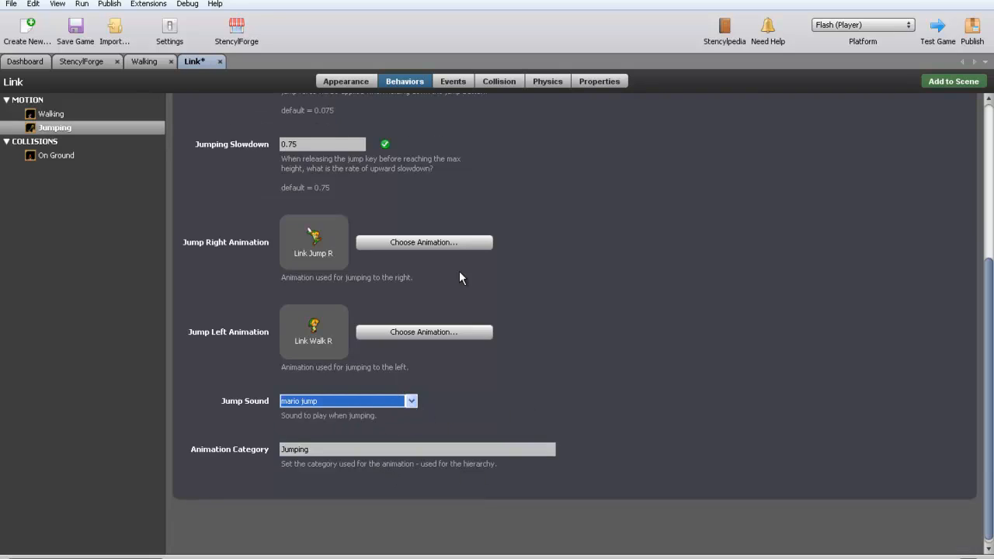
pyautogui.moveTo(707, 280)
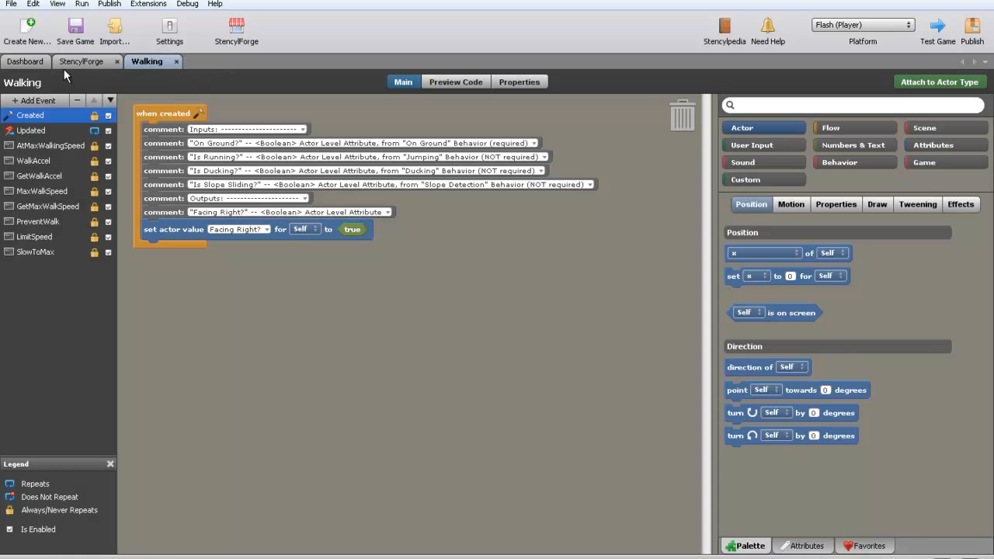
# Step: Open Air Jumping from the Dashboard's Actor Behaviors > Motion list in its event editor
pyautogui.click(25, 61)
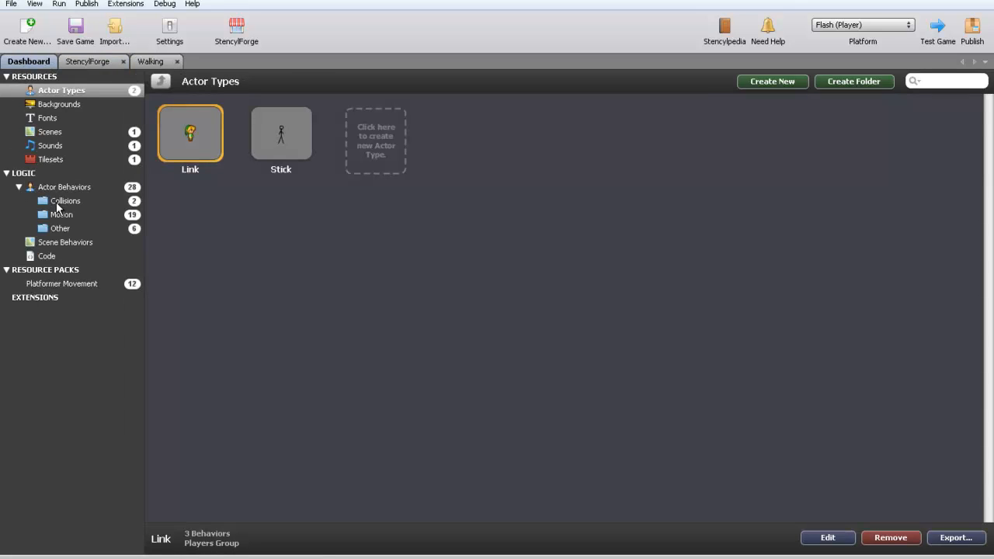
pyautogui.click(62, 214)
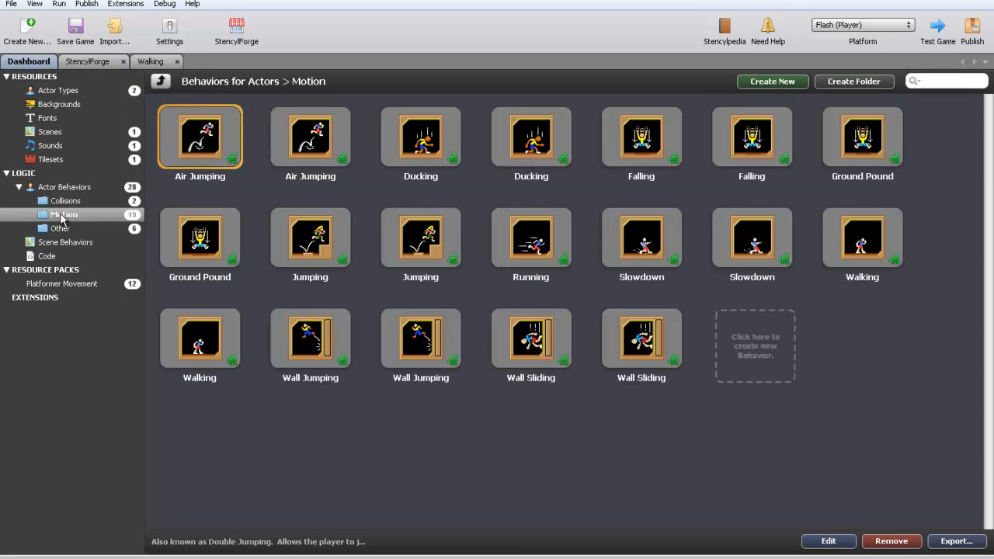
pyautogui.moveTo(242, 105)
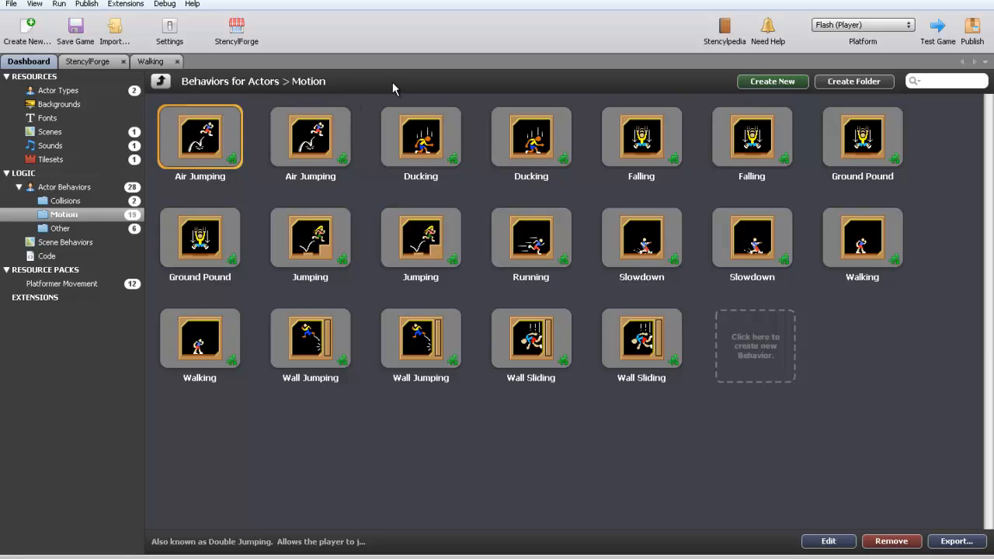
pyautogui.moveTo(390, 81)
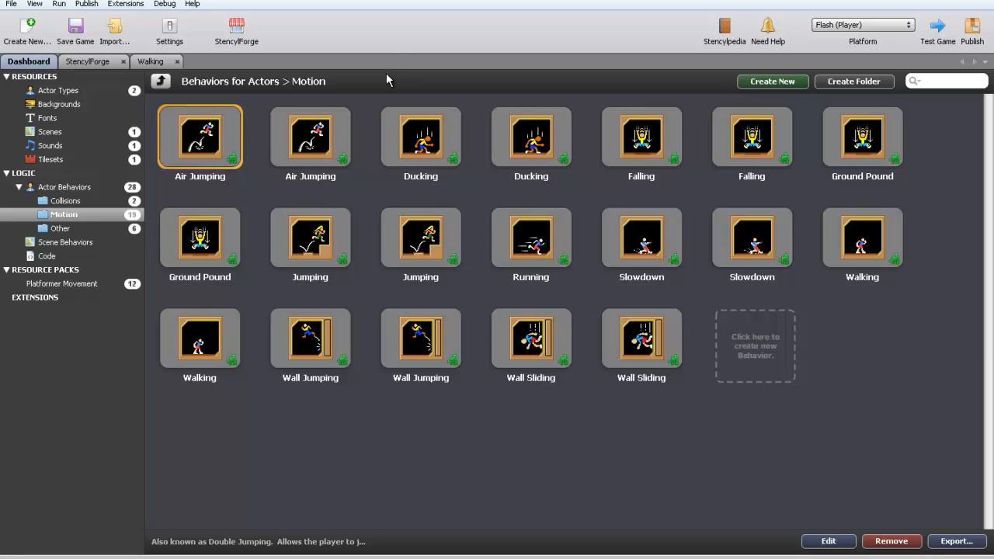
pyautogui.moveTo(270, 35)
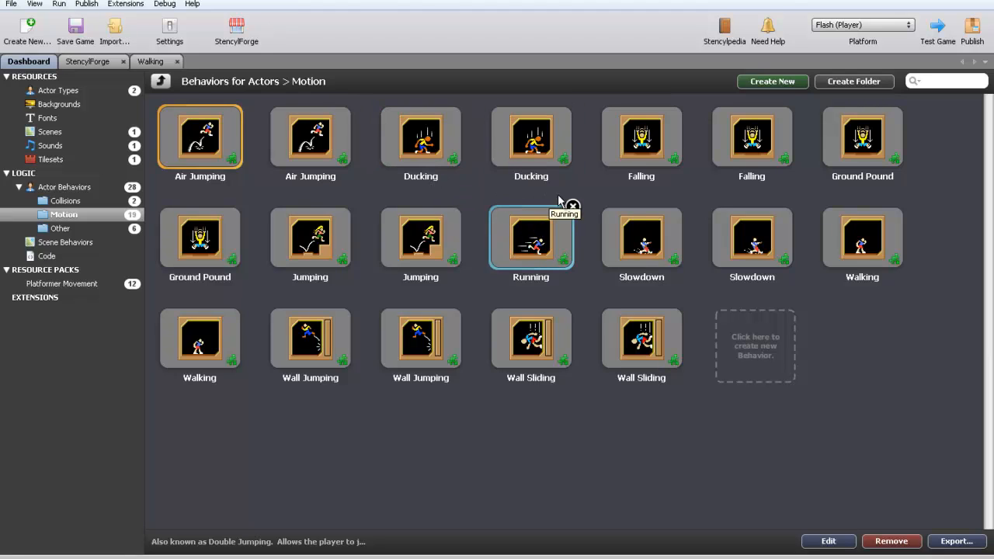
pyautogui.moveTo(228, 150)
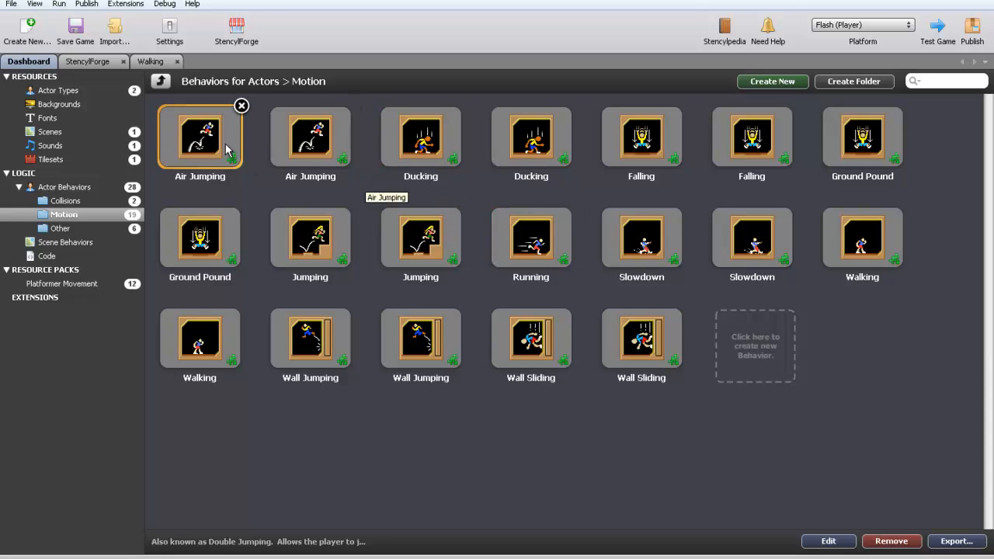
pyautogui.doubleClick(530, 241)
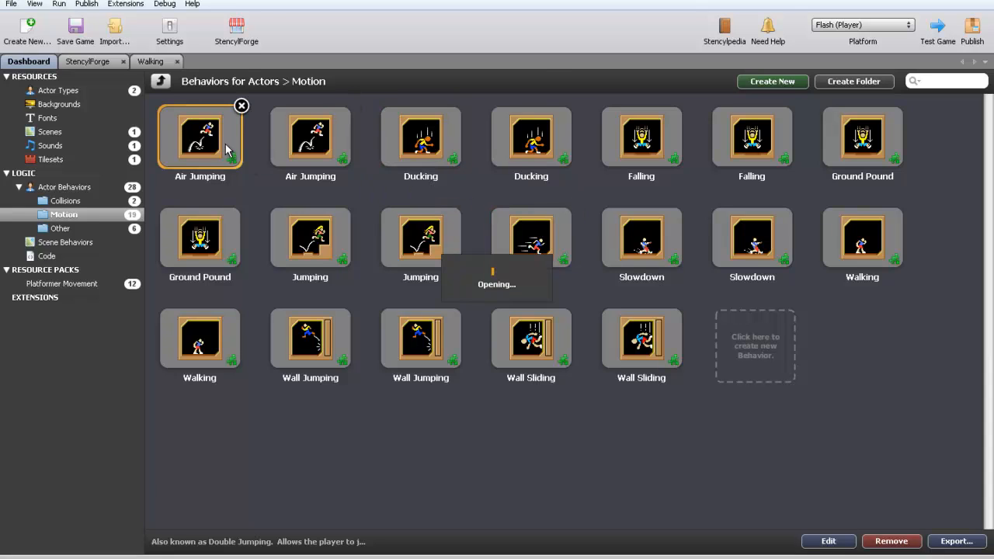
pyautogui.doubleClick(200, 137)
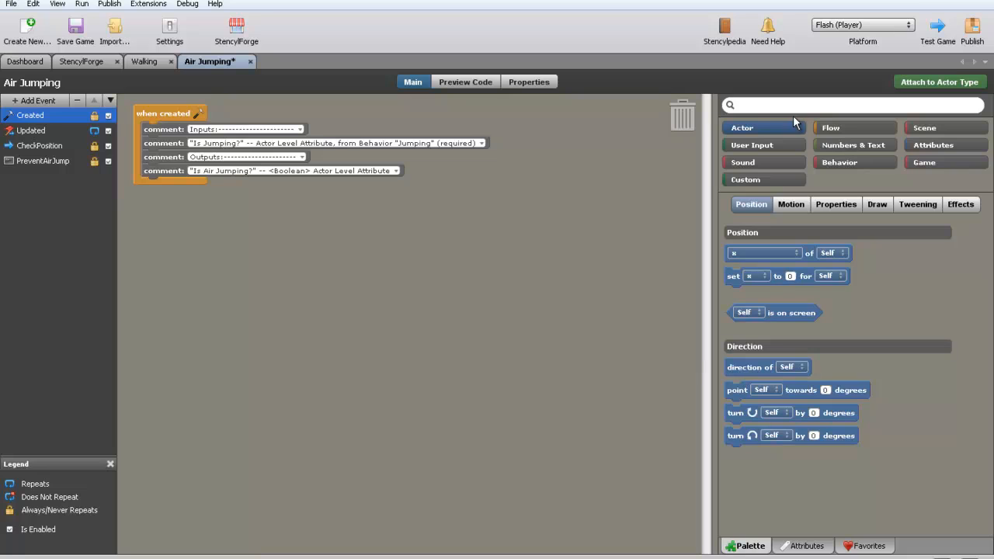
# Step: Attach Air Jumping to Link with max jumps 2, action1 key, and Link Jump R/L animations
pyautogui.click(939, 81)
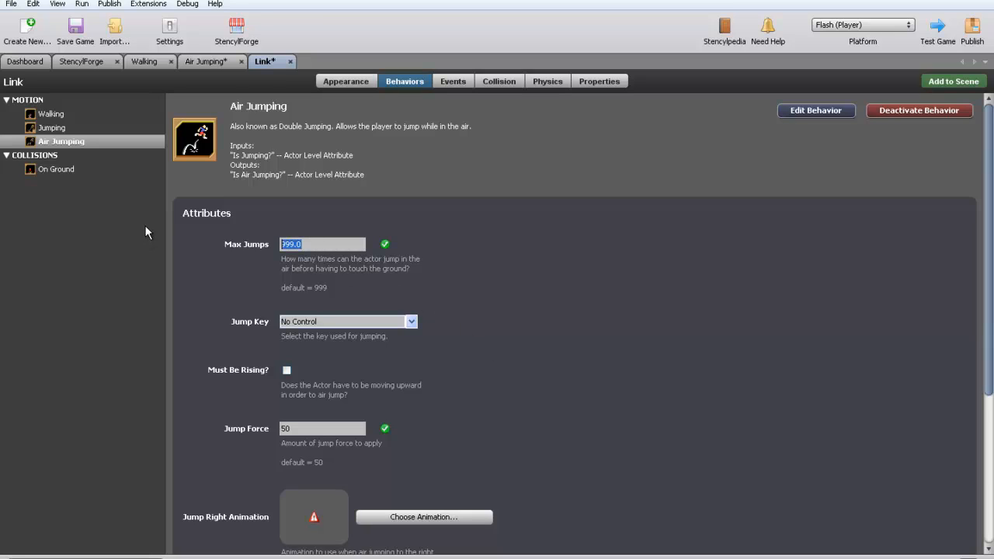
pyautogui.moveTo(157, 229)
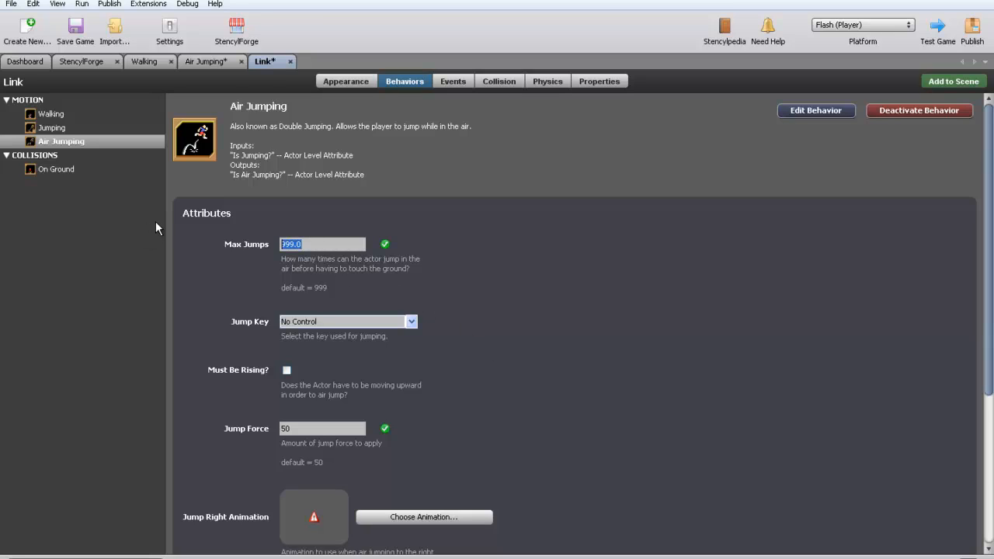
pyautogui.write('2')
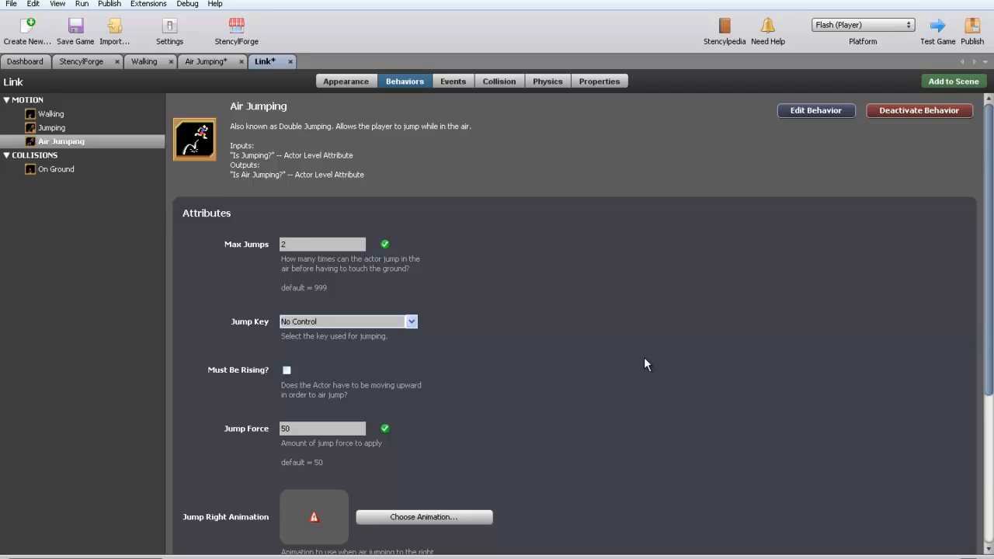
pyautogui.scroll(-3)
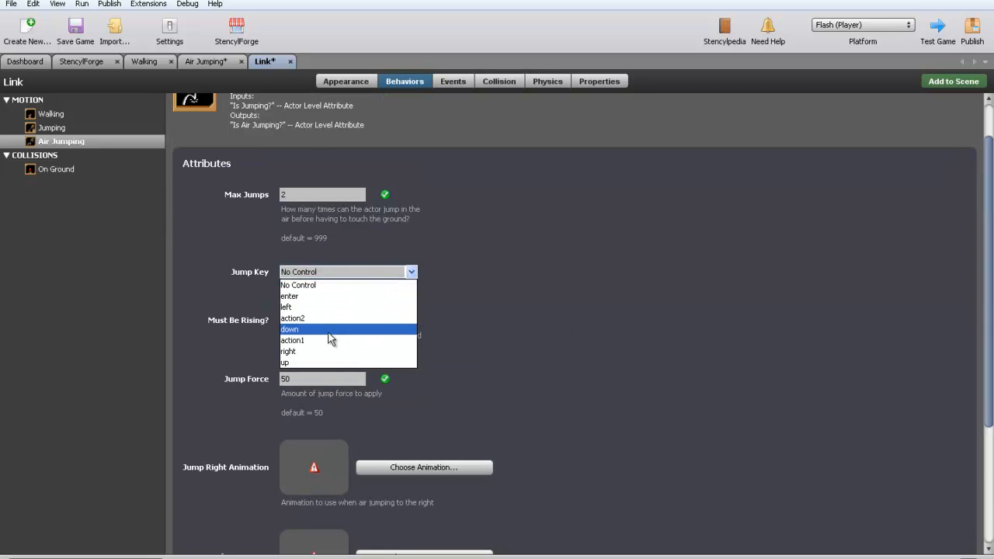
pyautogui.click(292, 340)
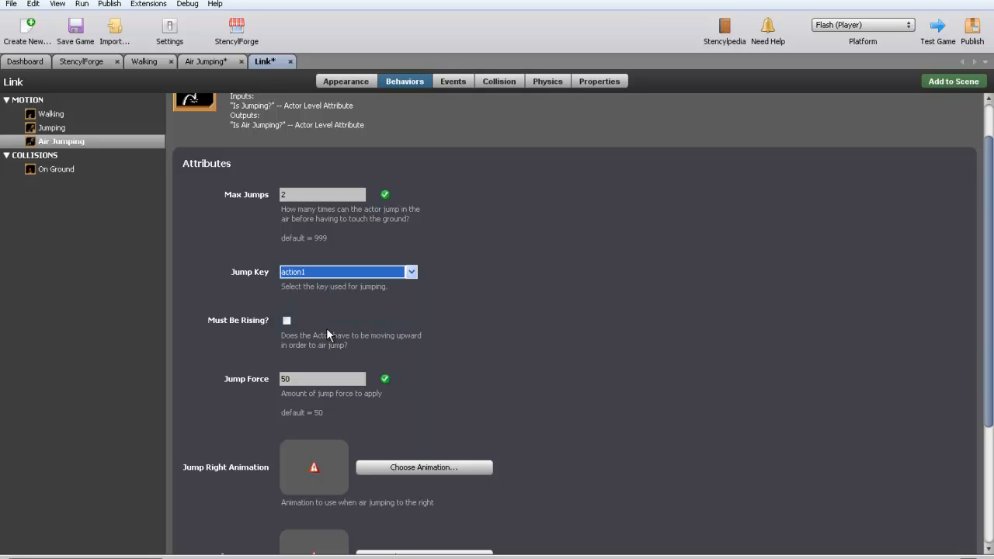
pyautogui.click(287, 320)
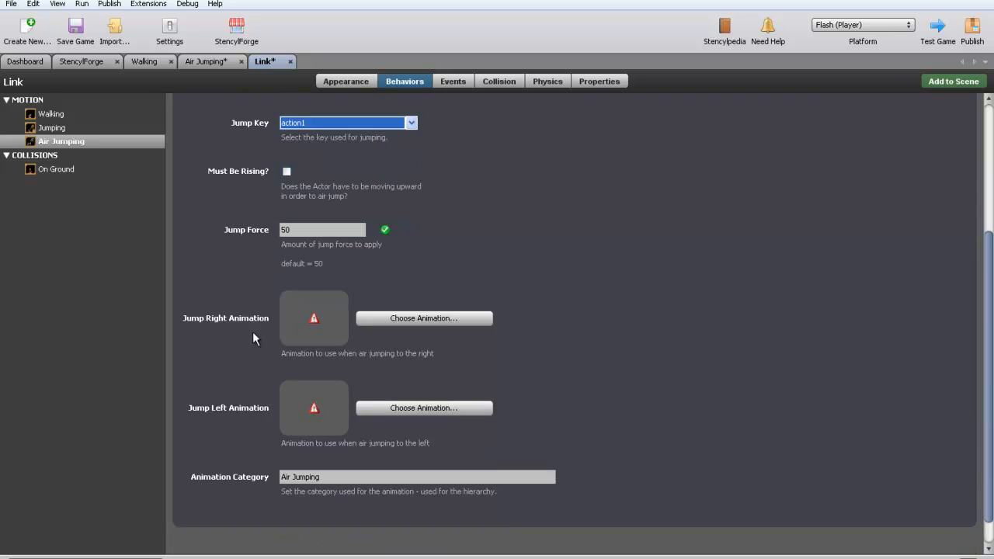
pyautogui.click(423, 318)
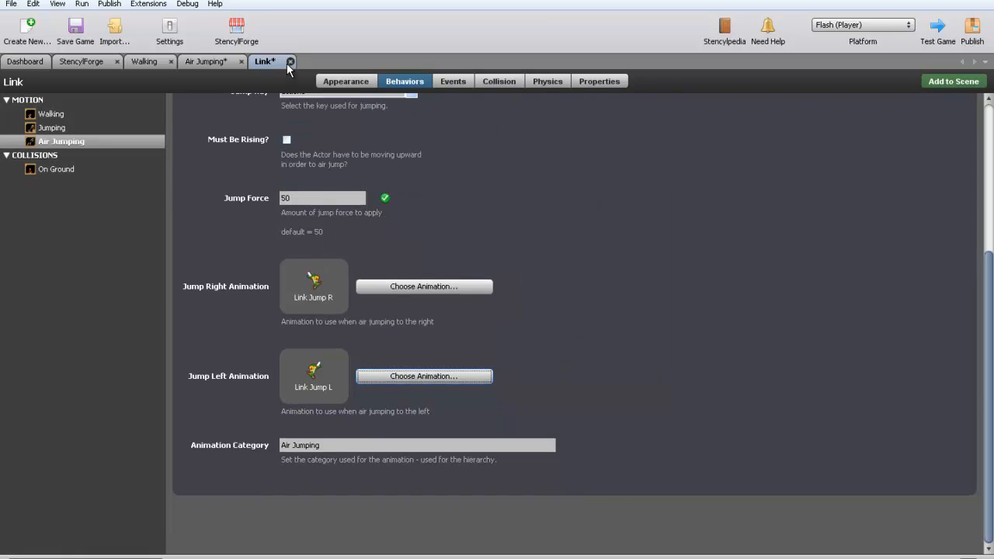
pyautogui.moveTo(291, 62)
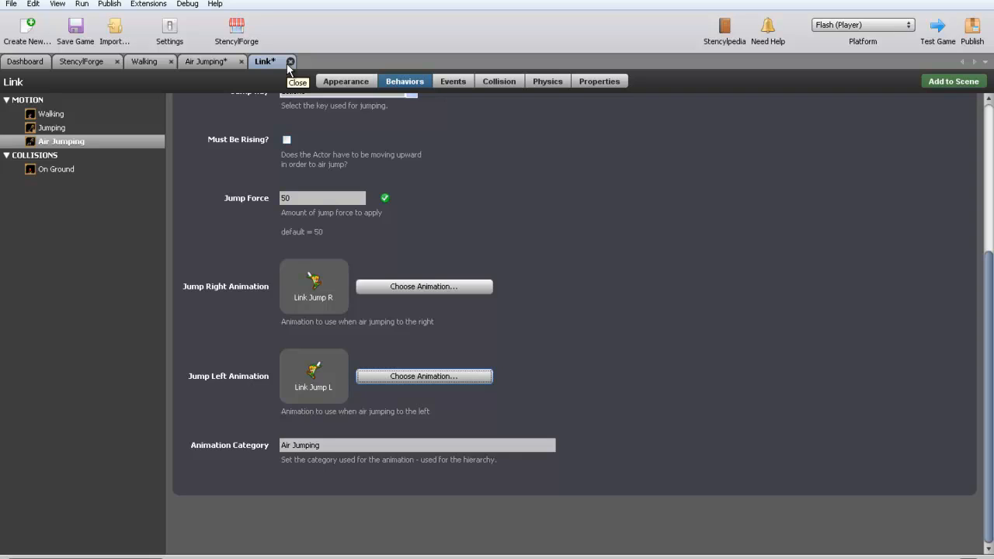
pyautogui.click(291, 61)
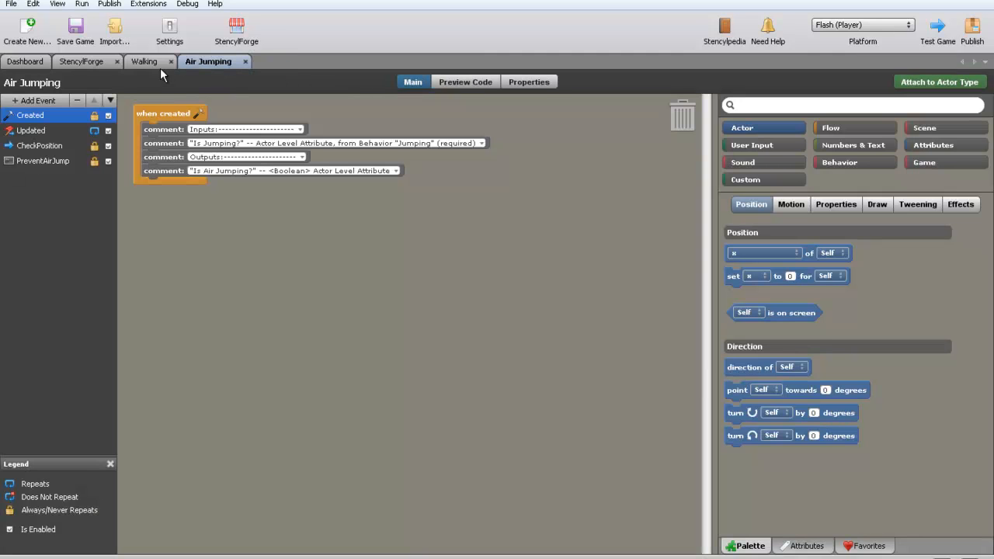
# Step: Search StencylForge home for 'follow' and open the Camera Follow Player behavior page
pyautogui.click(81, 62)
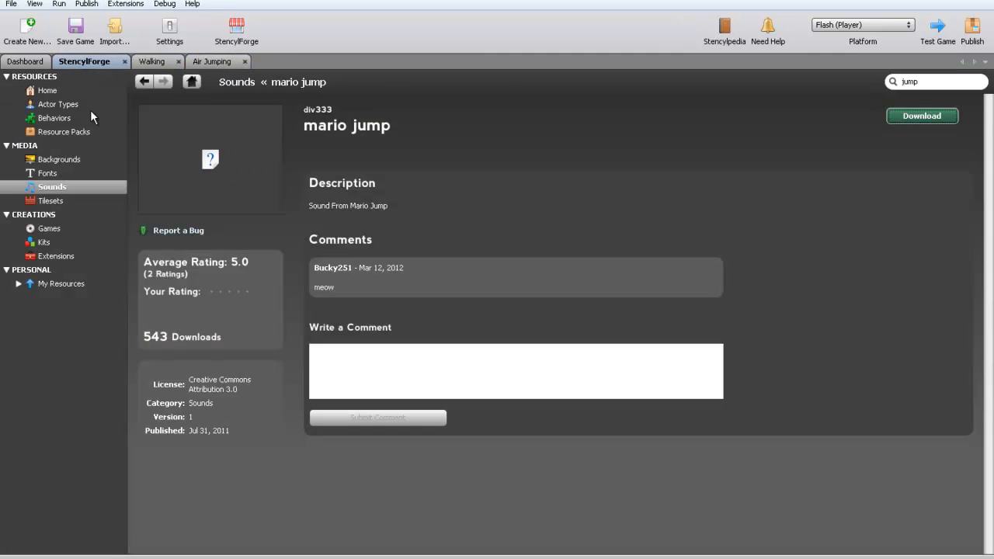
pyautogui.click(48, 90)
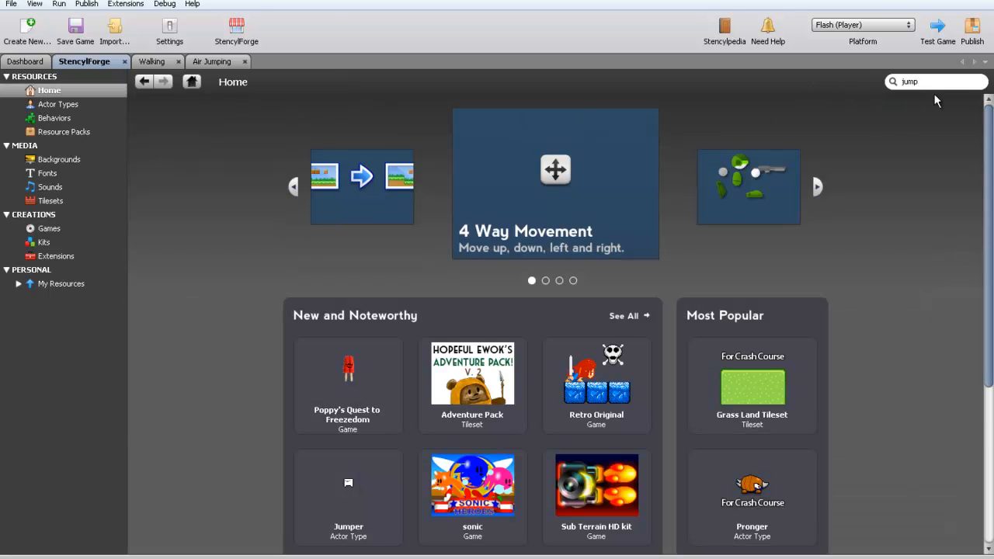
pyautogui.click(932, 81)
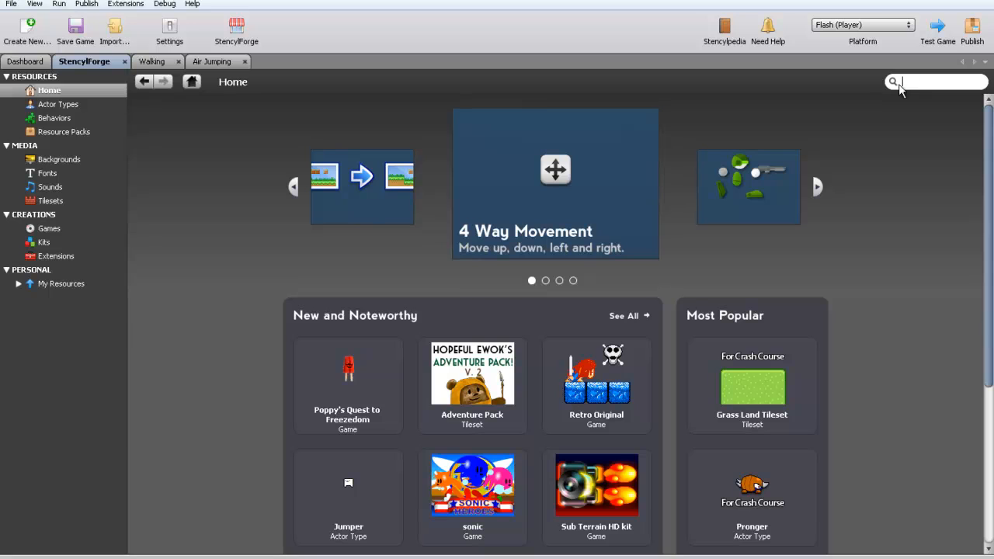
pyautogui.write('follow')
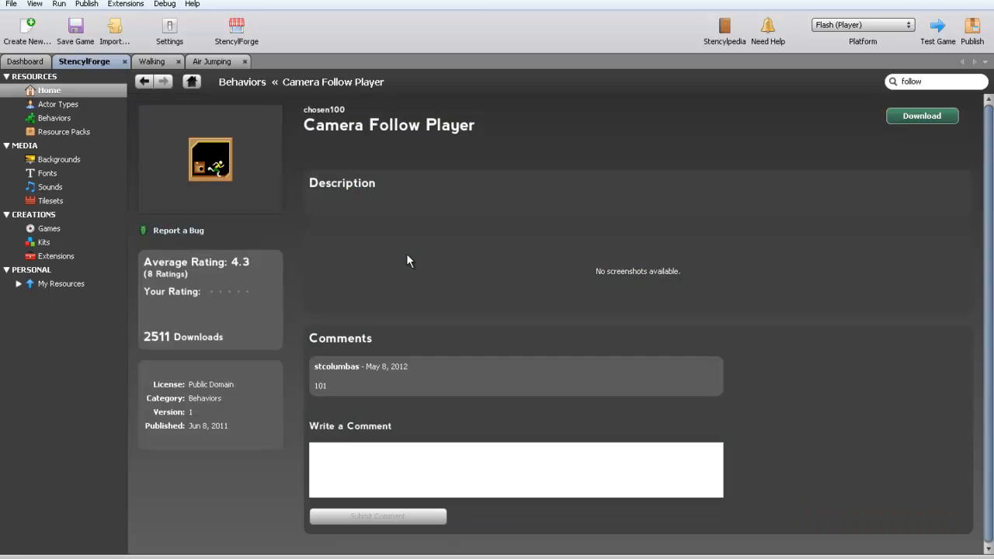
pyautogui.click(922, 116)
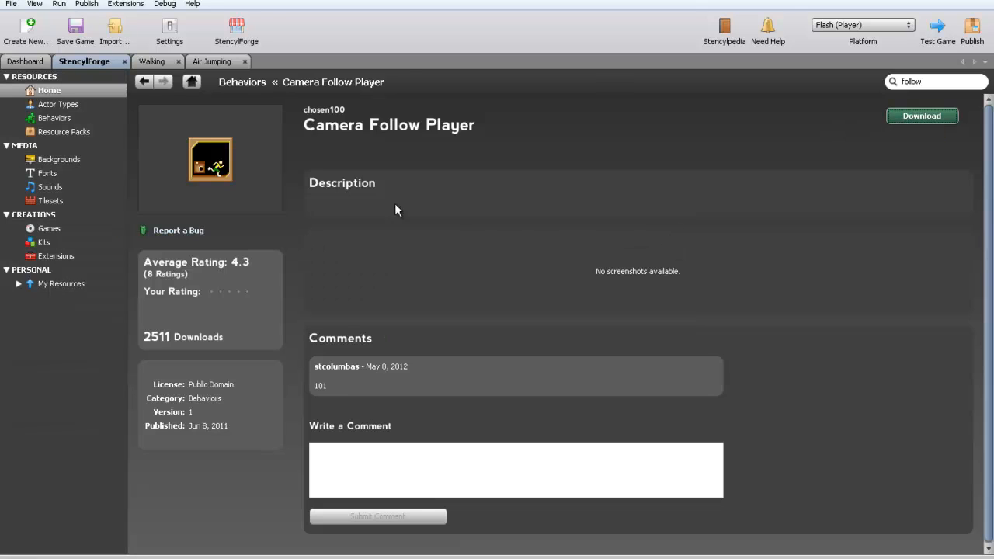
pyautogui.moveTo(132, 169)
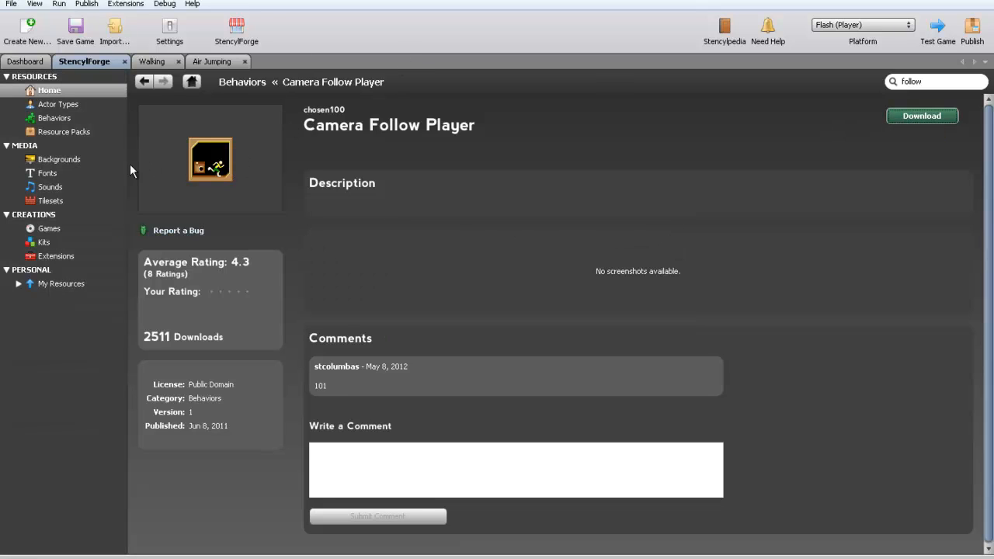
pyautogui.moveTo(141, 174)
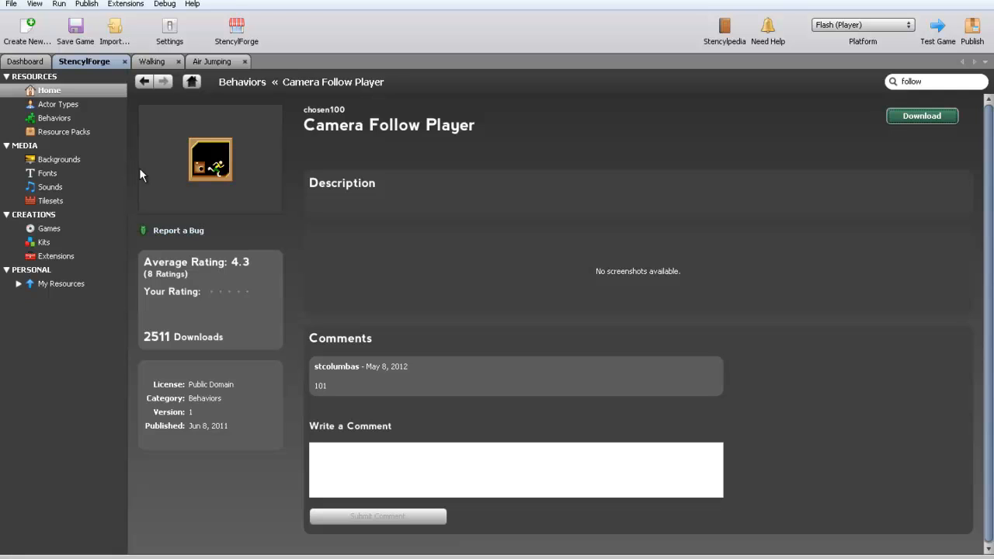
pyautogui.moveTo(4, 200)
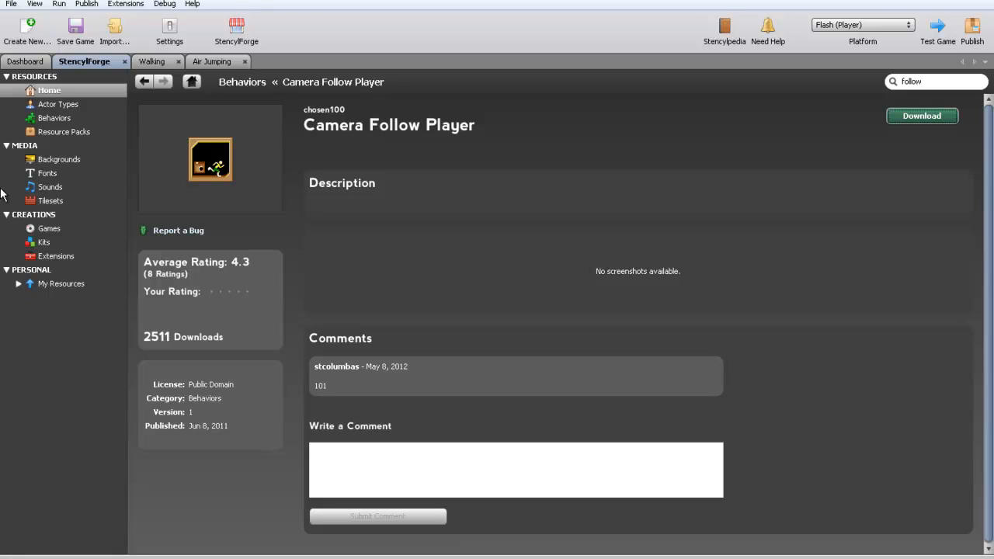
pyautogui.moveTo(50, 188)
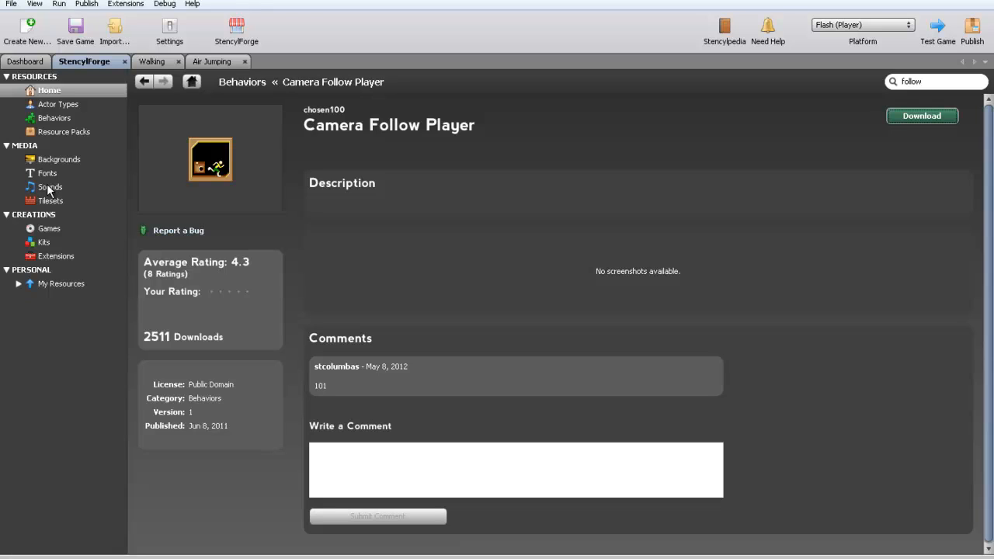
pyautogui.moveTo(42, 148)
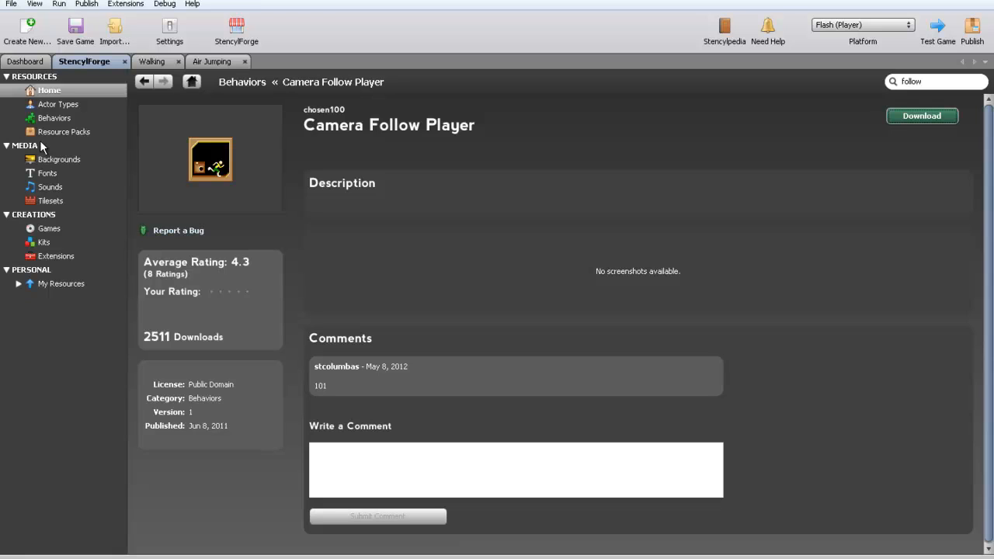
pyautogui.moveTo(48, 227)
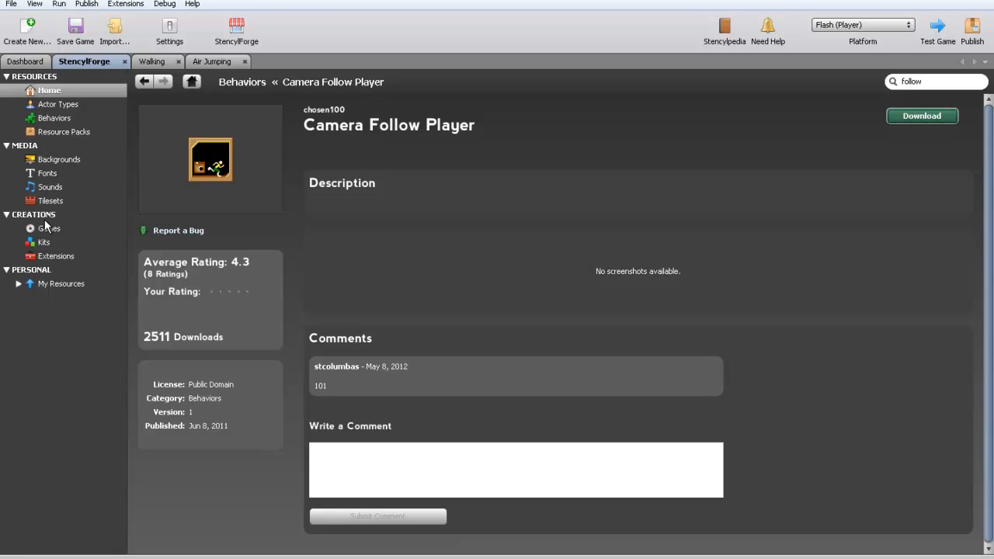
pyautogui.moveTo(62, 159)
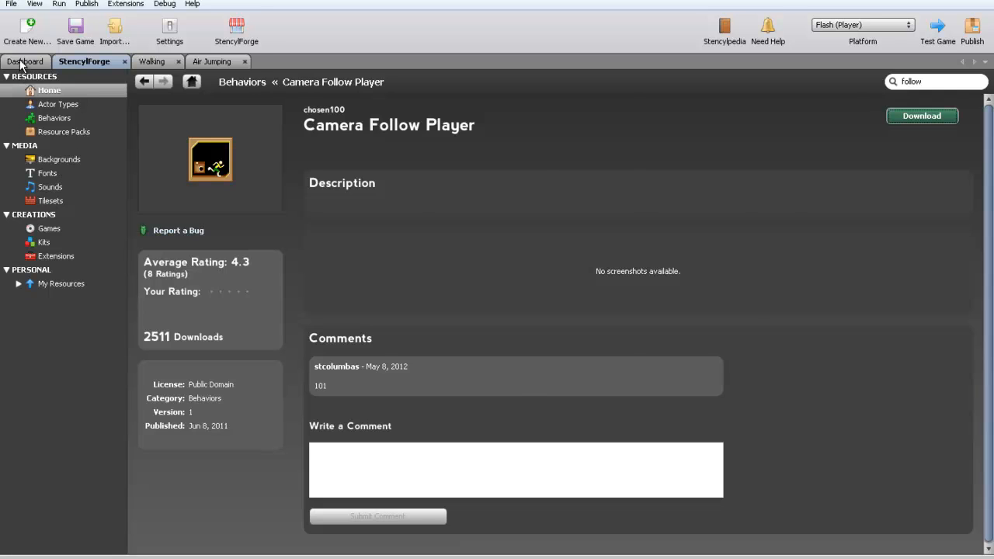
# Step: Attach the Camera Follow Player behavior to the Link actor type
pyautogui.click(26, 62)
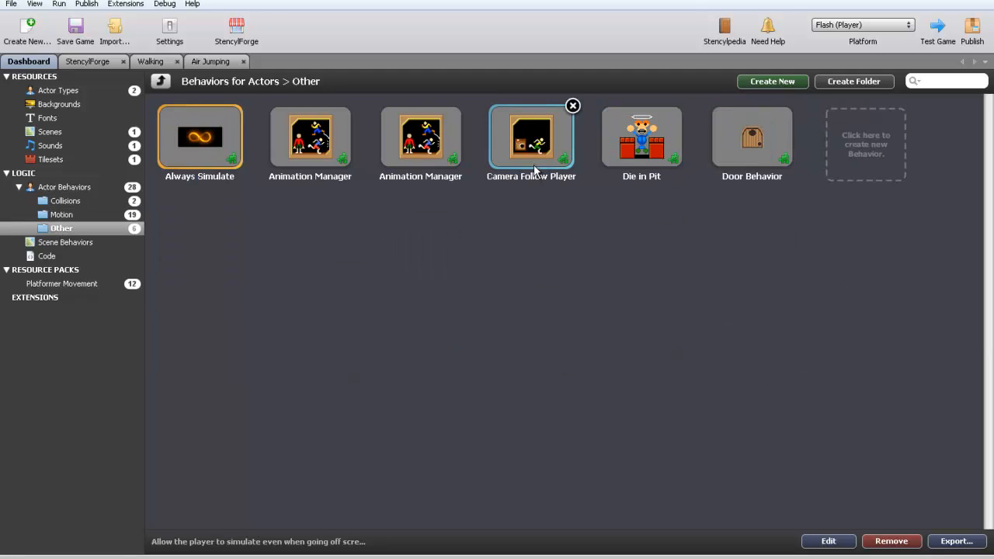
pyautogui.doubleClick(531, 138)
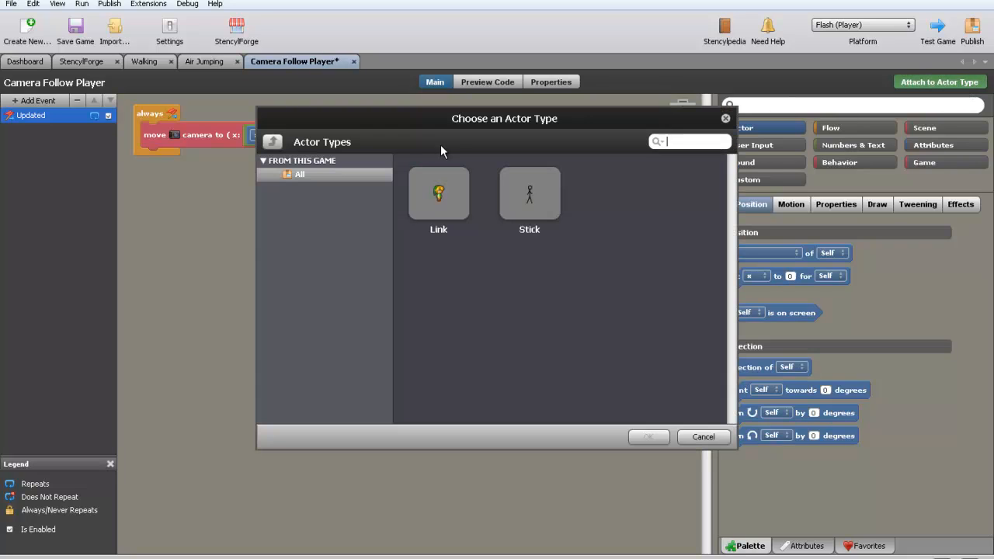
pyautogui.click(529, 194)
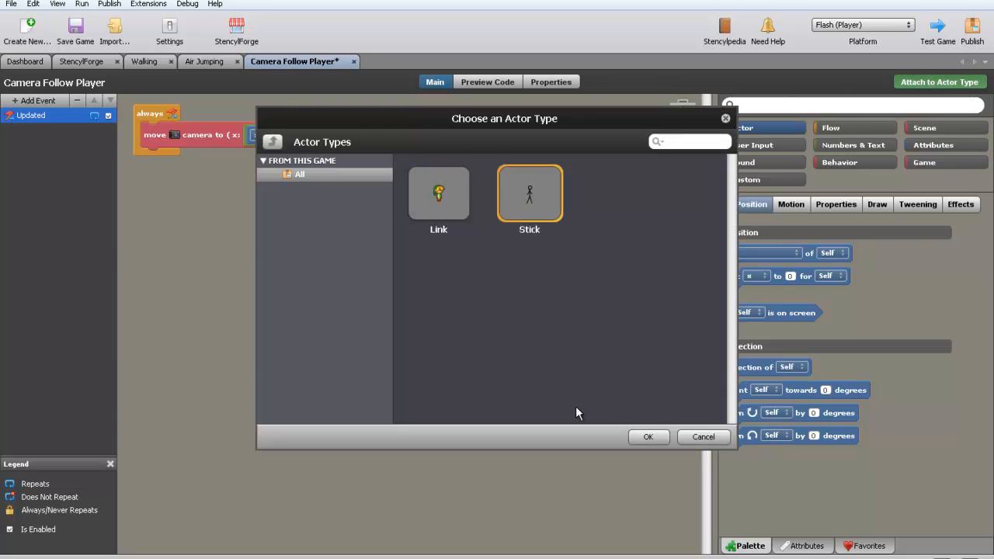
pyautogui.click(438, 193)
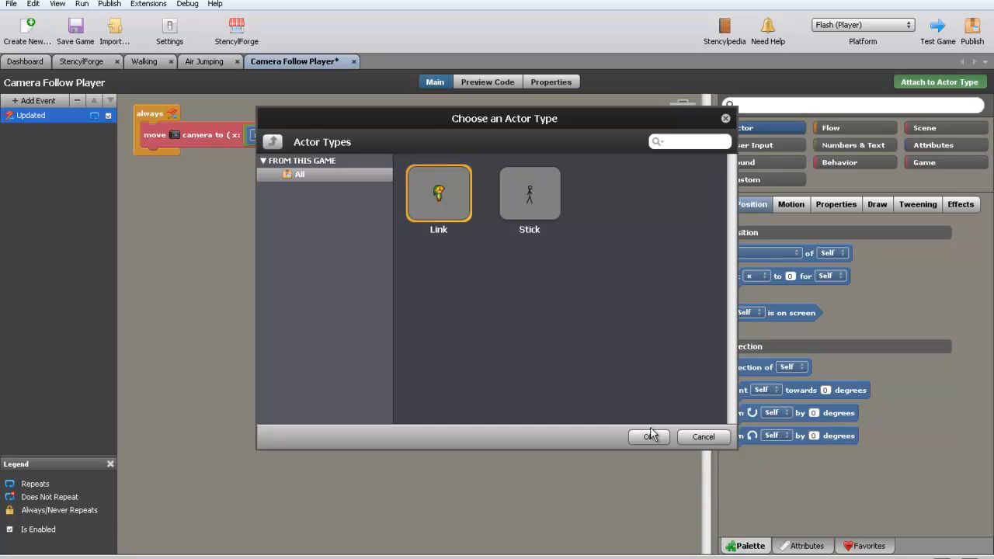
pyautogui.click(649, 437)
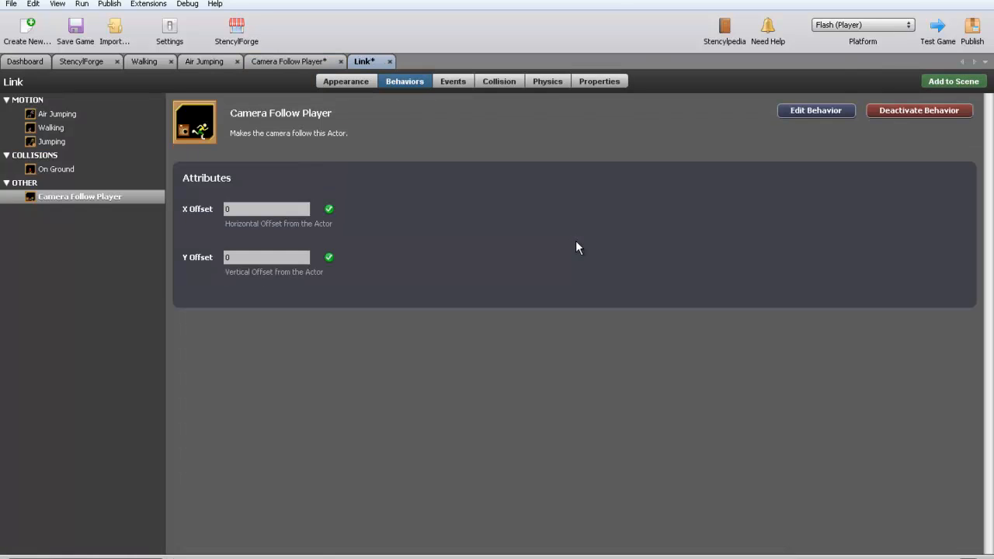
pyautogui.moveTo(248, 194)
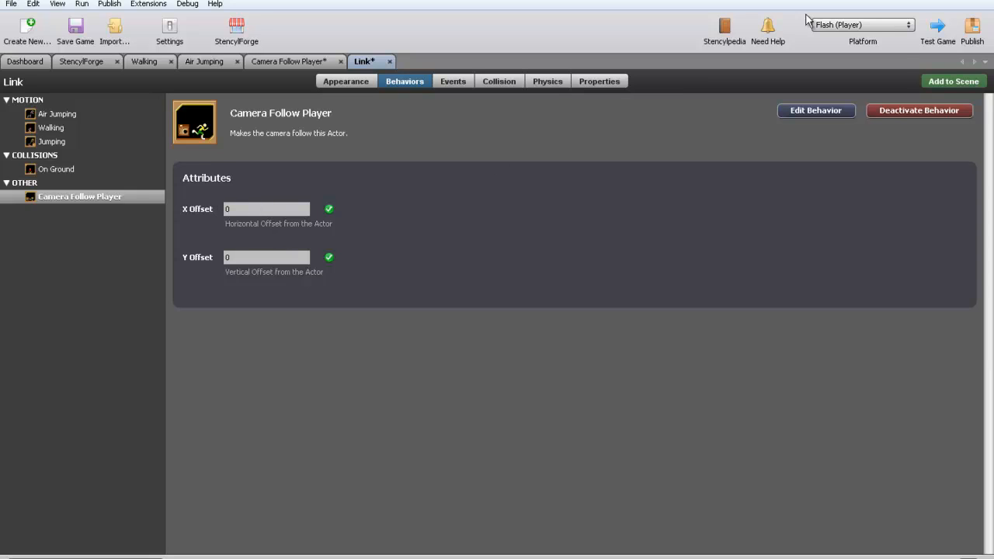
pyautogui.moveTo(940, 35)
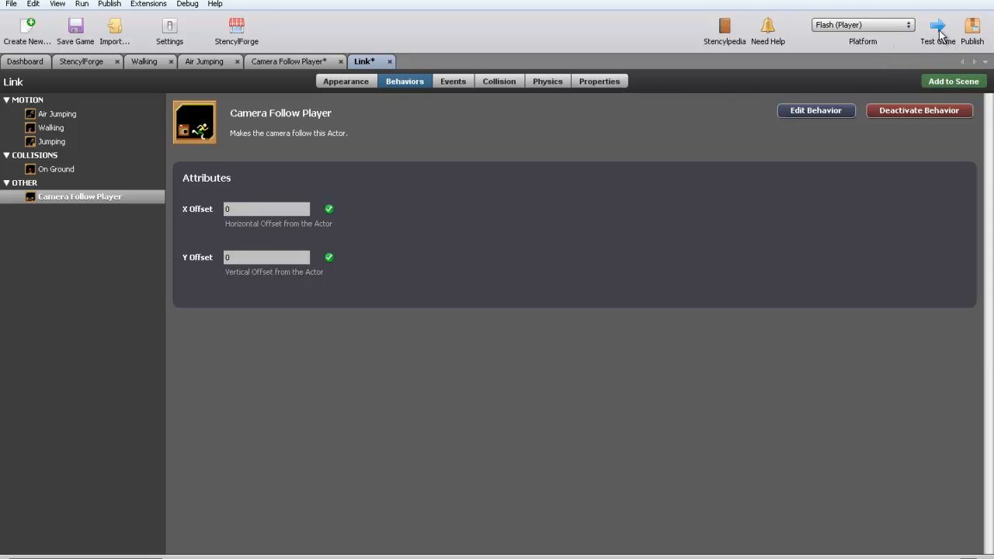
# Step: Run a Flash test of the game and close the test window
pyautogui.click(938, 32)
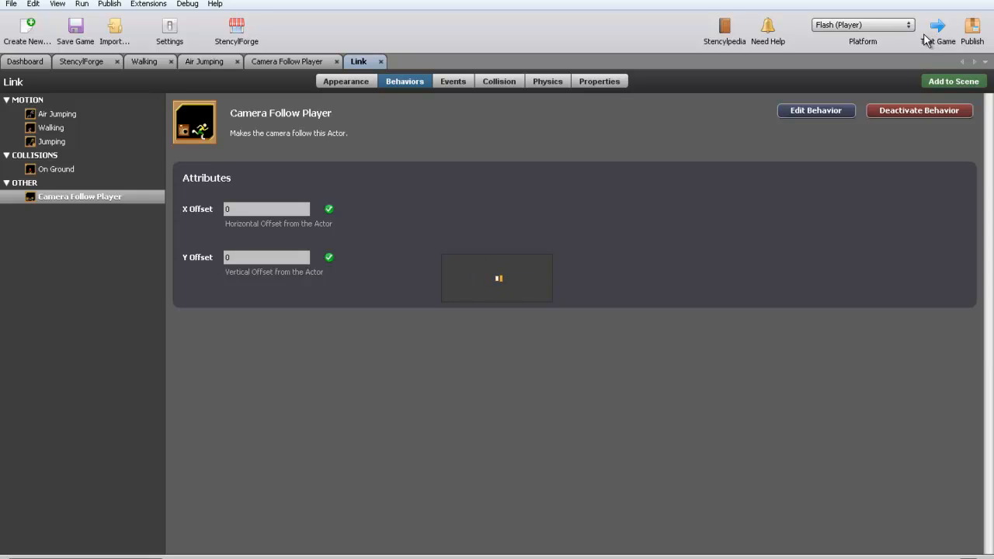
pyautogui.click(937, 27)
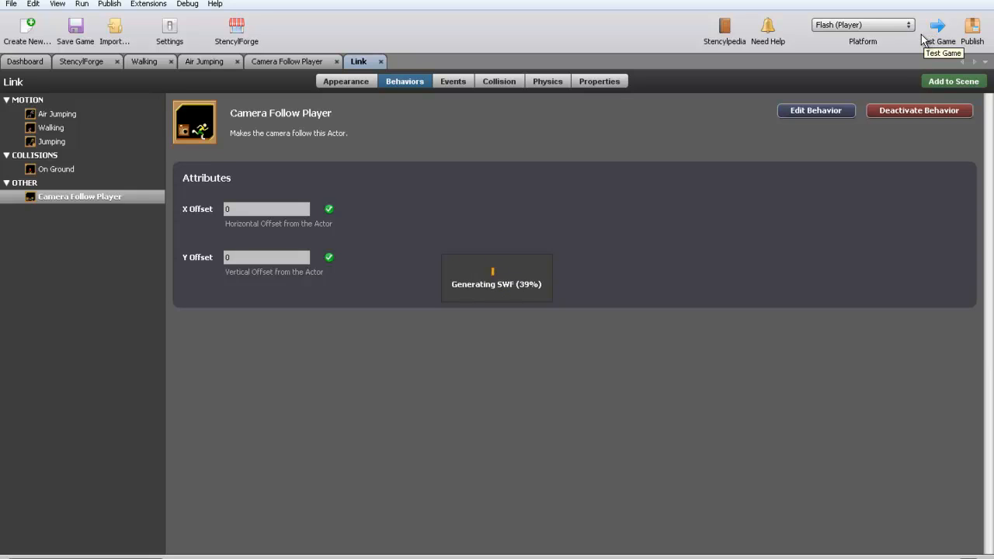
pyautogui.click(938, 26)
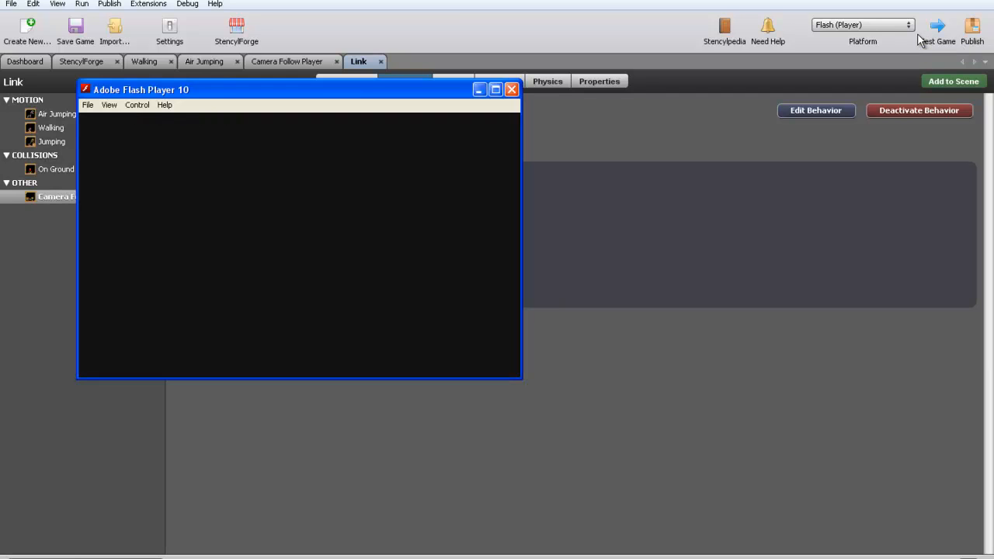
pyautogui.click(512, 88)
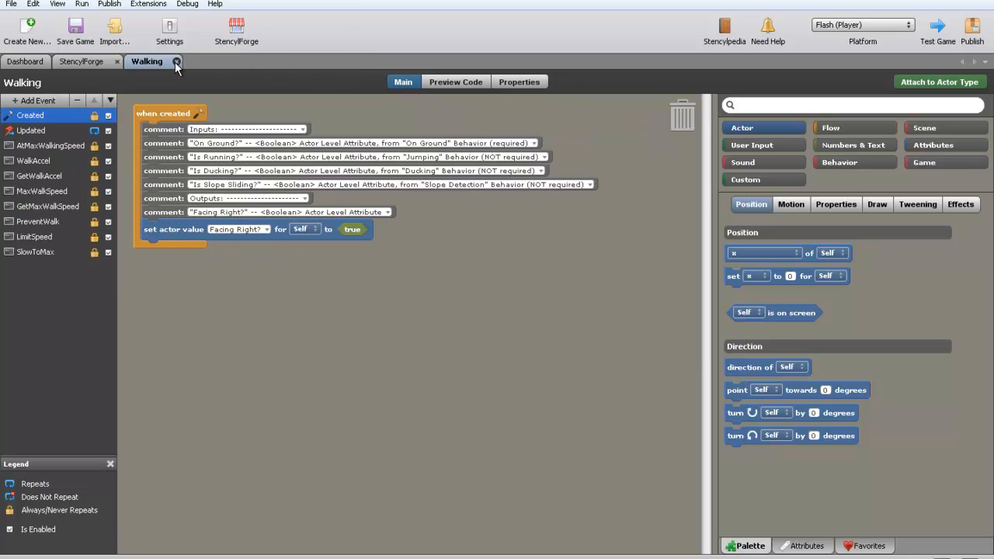
# Step: Open Scene 1 from the Dashboard's Scenes and bring up its Actors palette
pyautogui.click(25, 62)
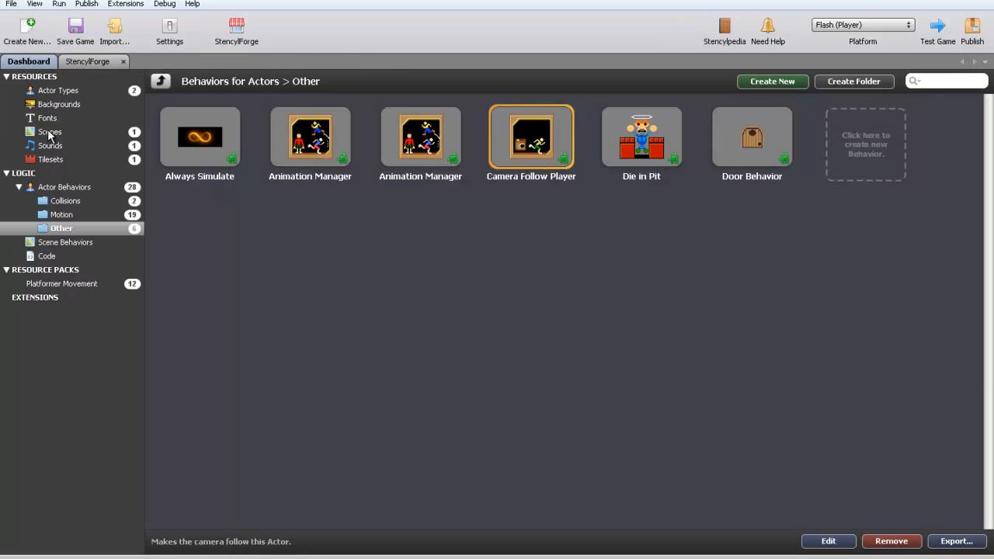
pyautogui.click(50, 131)
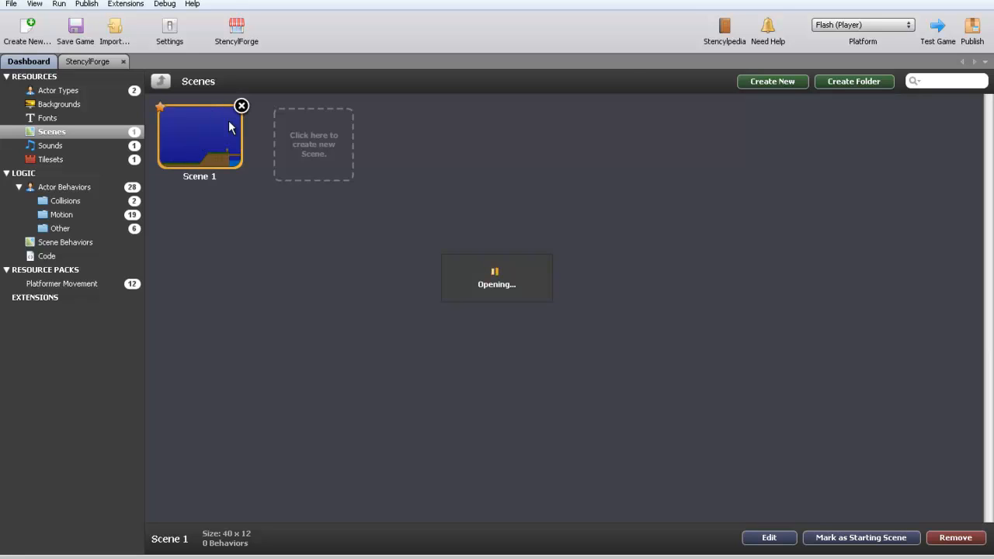
pyautogui.doubleClick(200, 138)
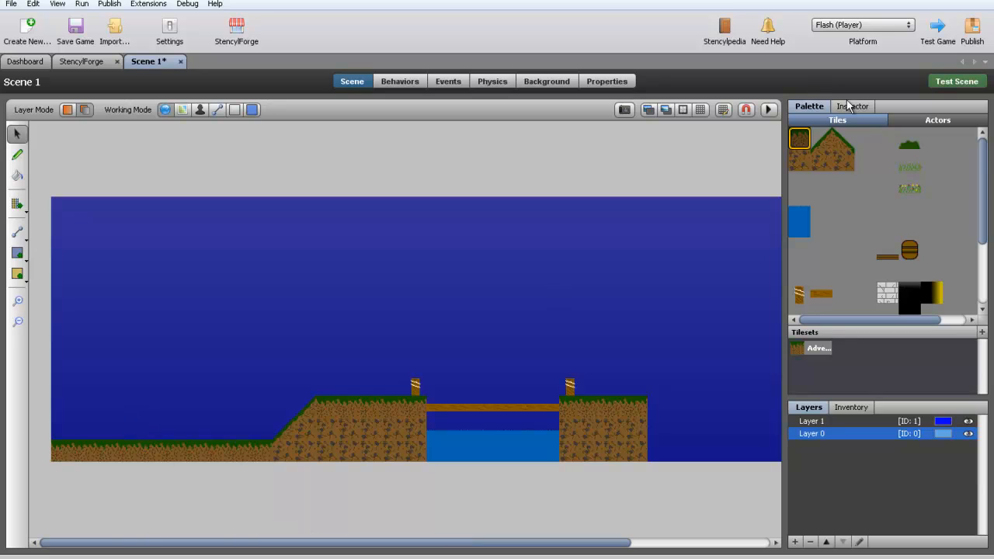
pyautogui.click(938, 119)
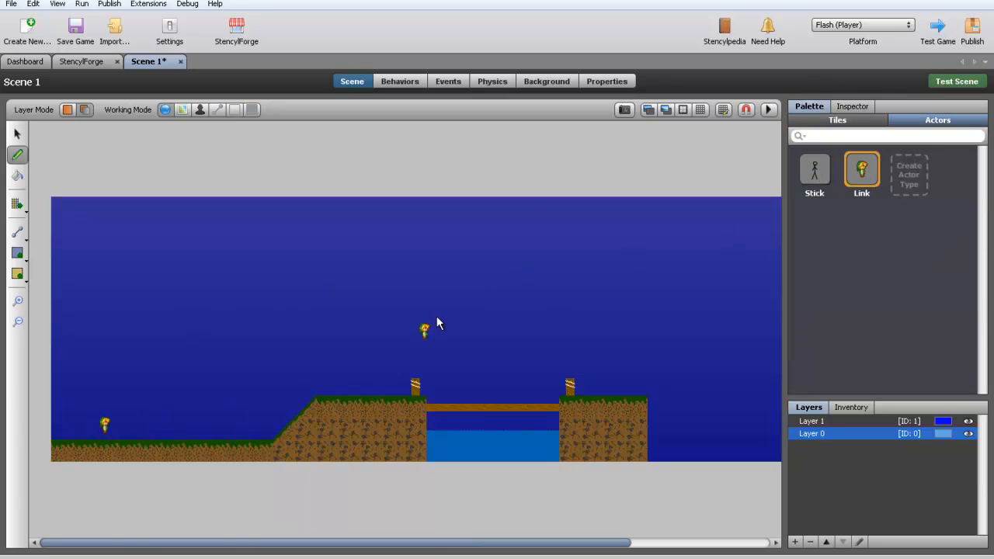
# Step: Test the game in Flash Player, then return to the scene list
pyautogui.click(938, 28)
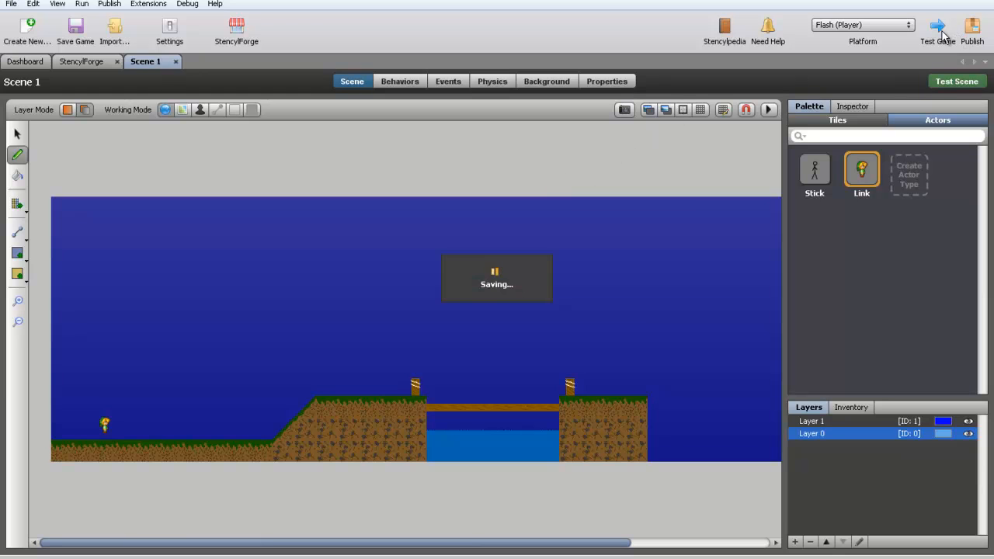
pyautogui.click(938, 28)
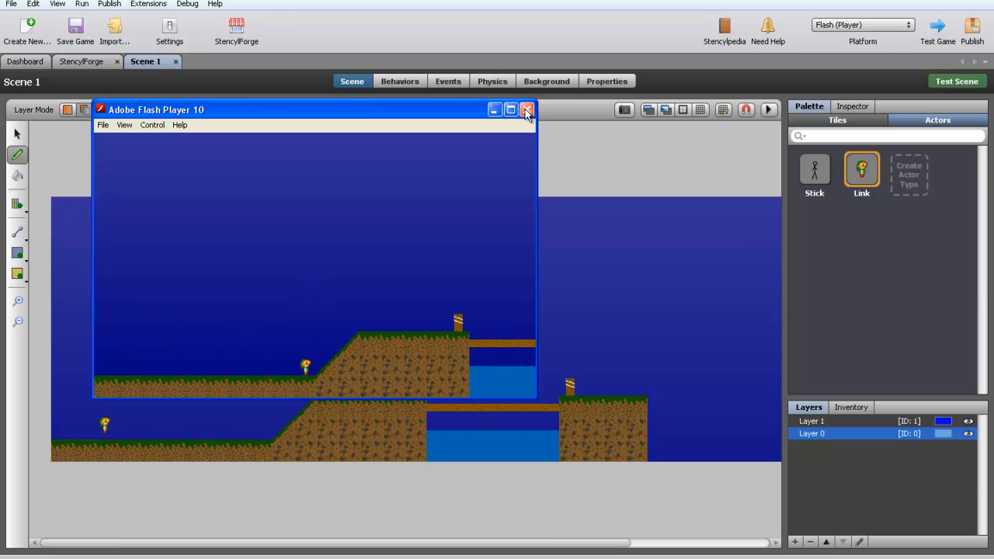
pyautogui.click(527, 109)
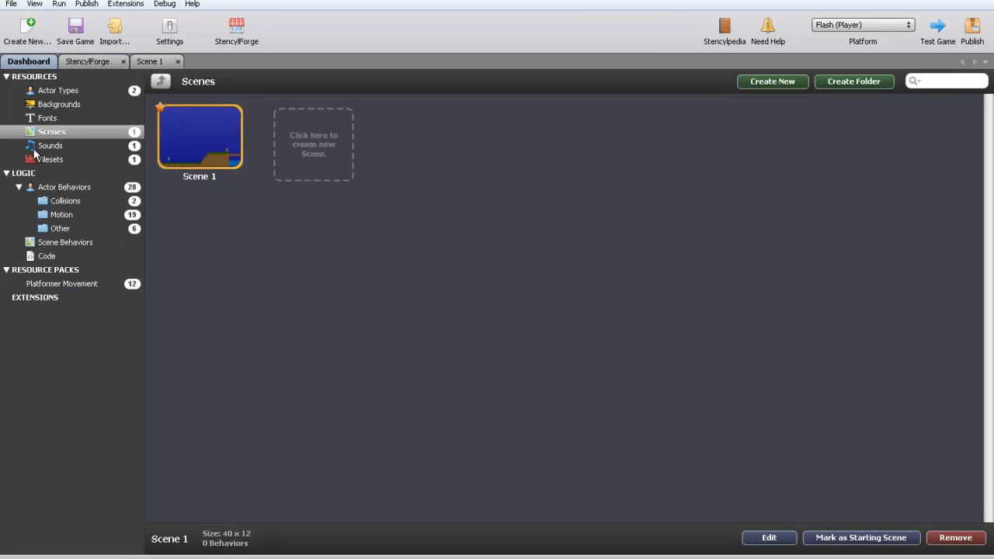
# Step: Find the Animation Manager among Actor Behaviors and attach it to Link
pyautogui.click(62, 214)
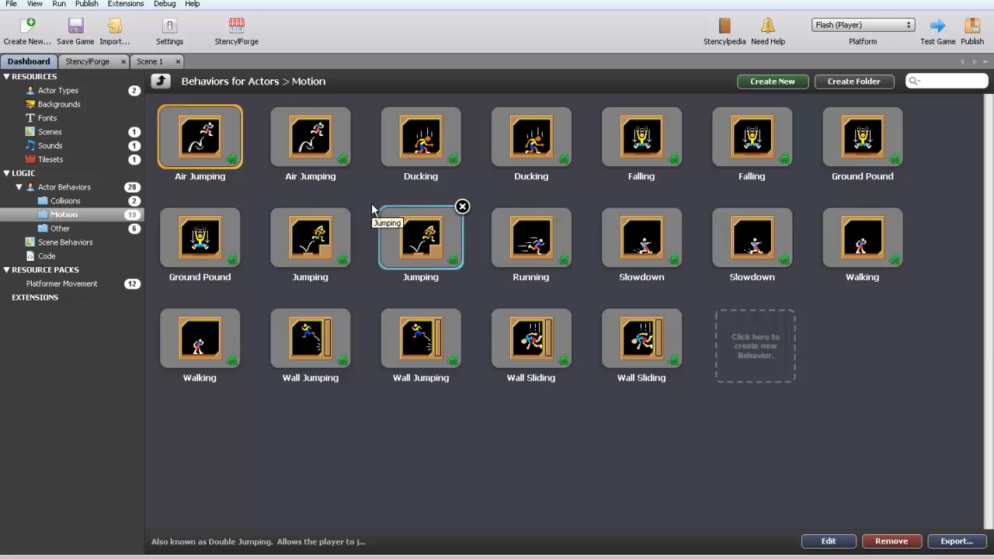
pyautogui.click(65, 200)
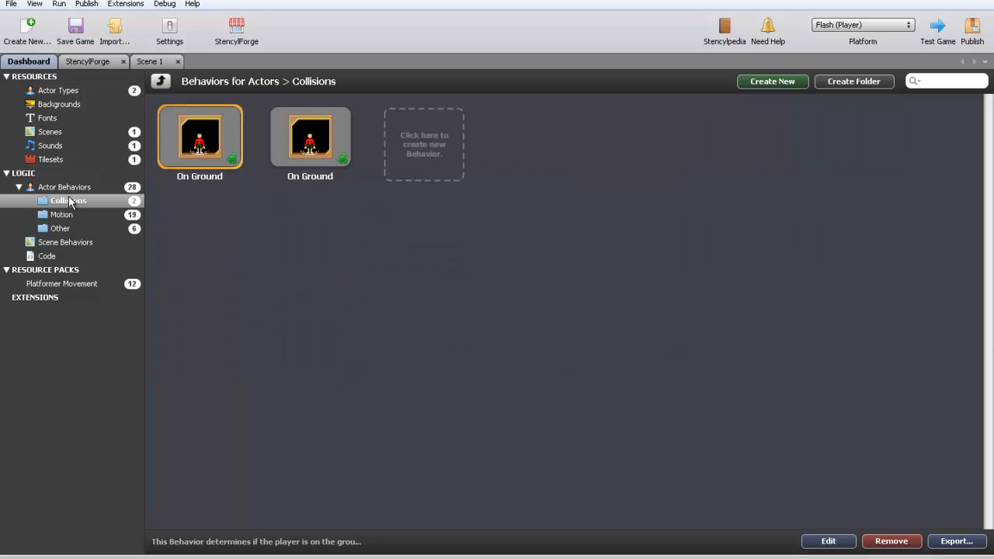
pyautogui.click(60, 228)
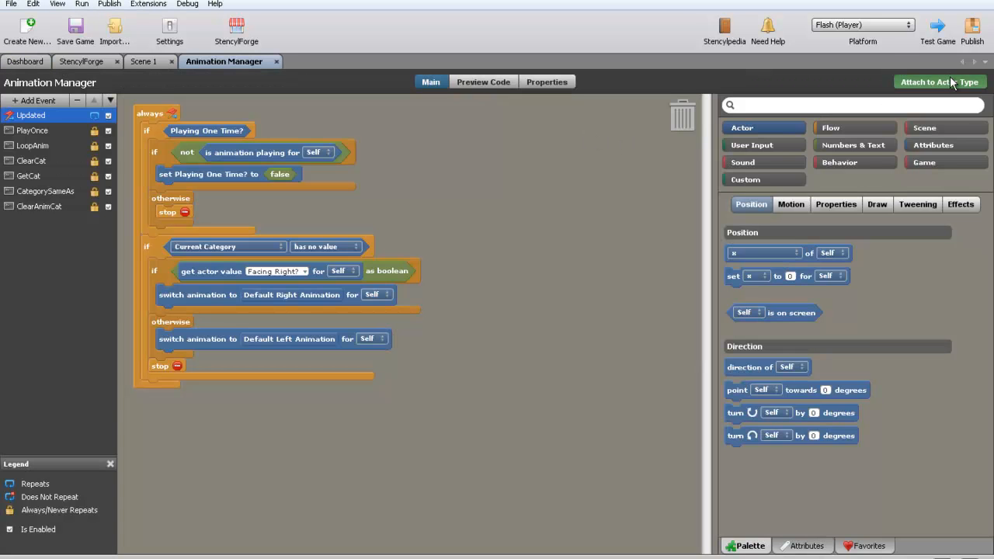
pyautogui.click(939, 82)
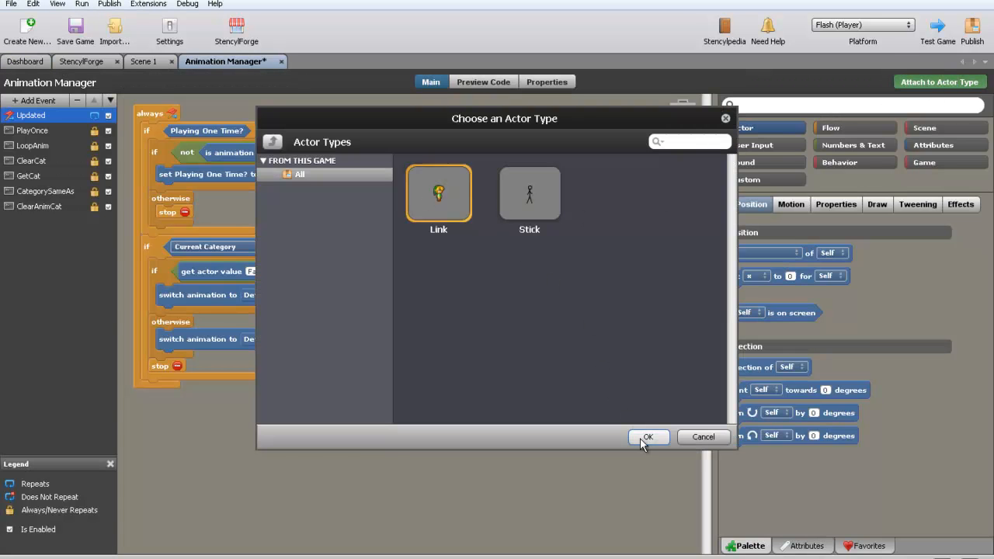
pyautogui.click(648, 437)
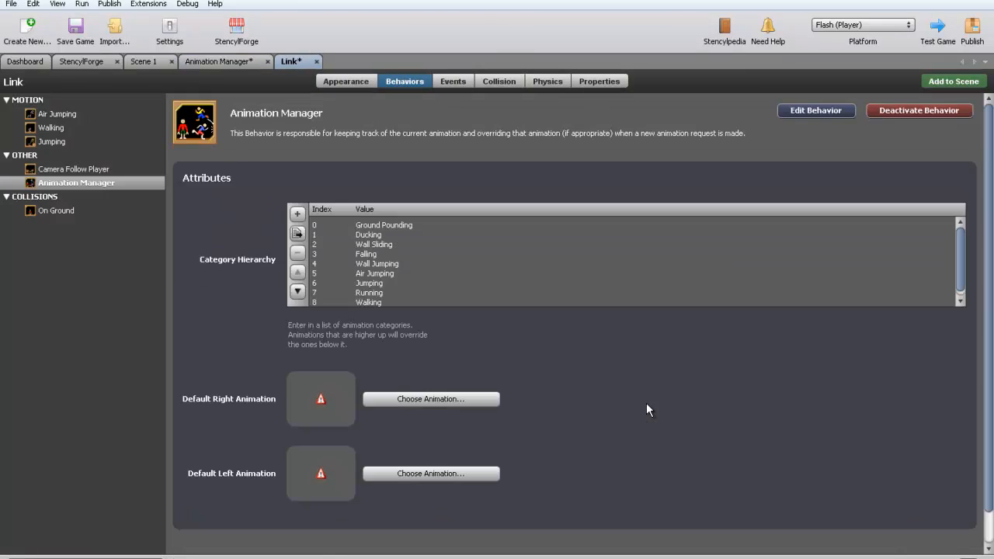
# Step: Default the animations to Link Idle R and Link Idle L, then run a test game
pyautogui.click(432, 398)
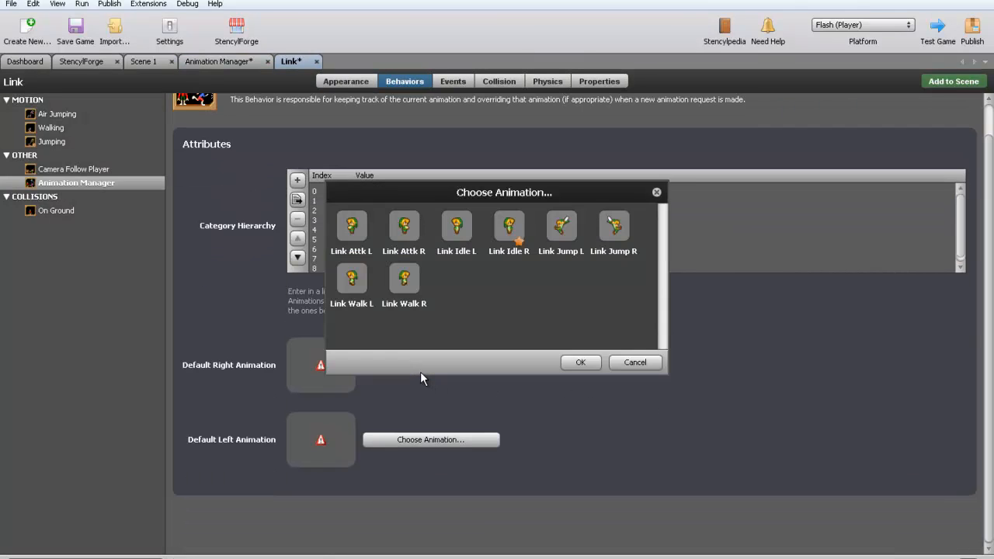
pyautogui.click(509, 226)
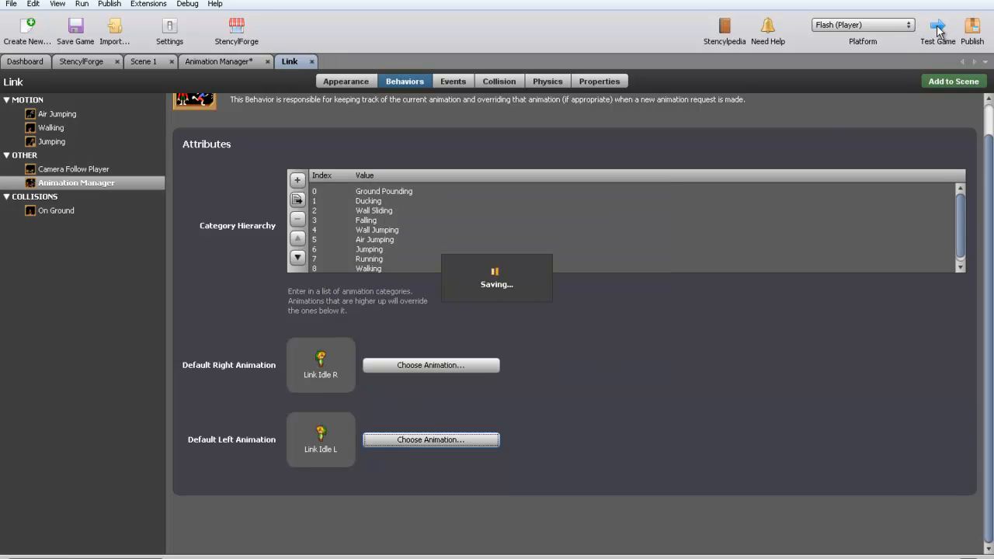
pyautogui.click(938, 31)
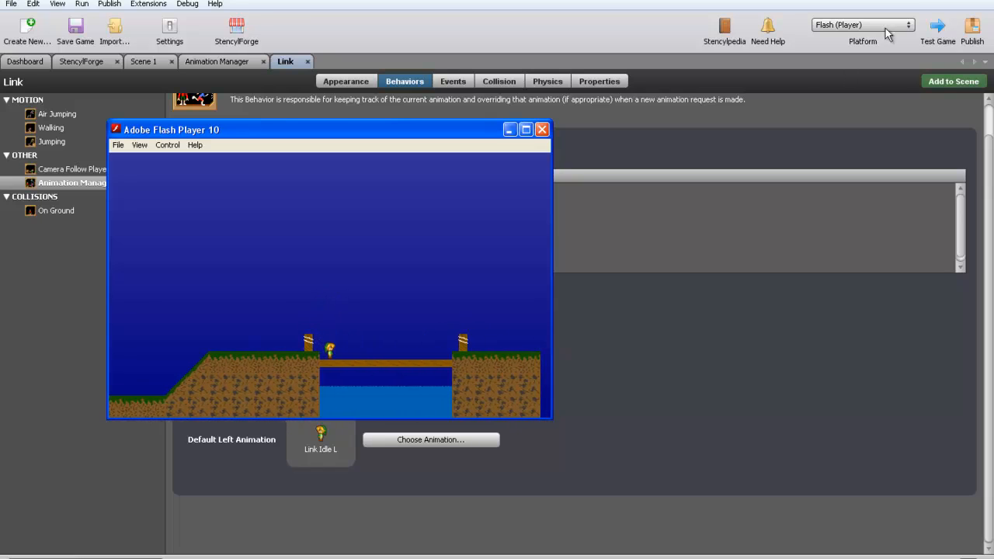
pyautogui.click(526, 129)
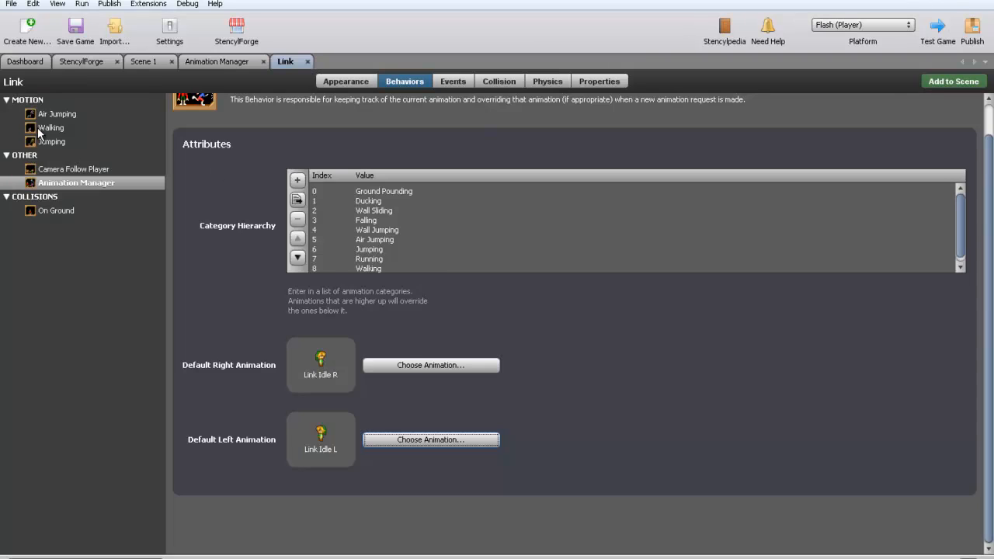
# Step: Give Link's Jumping behavior the Link Jump L left-jump animation and test-play the game
pyautogui.click(52, 141)
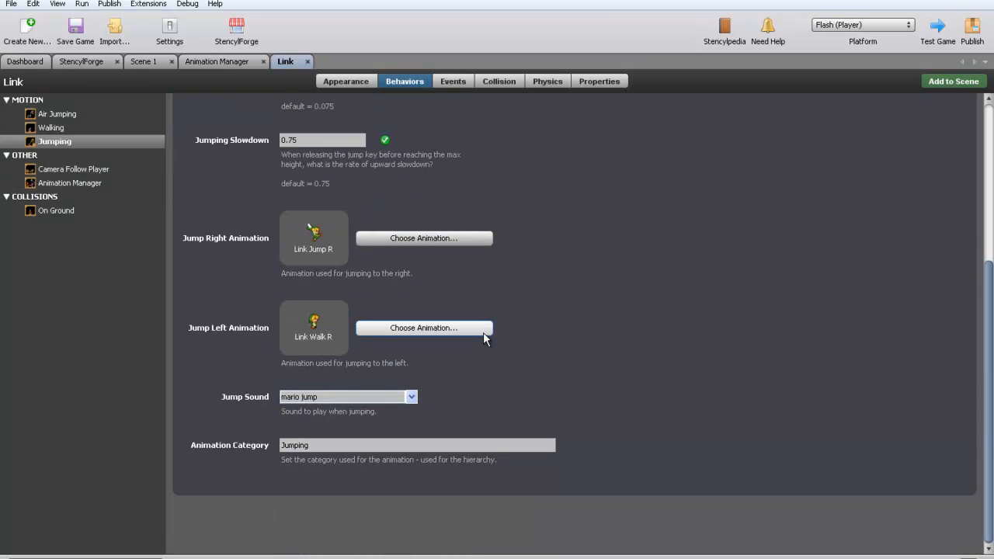
pyautogui.click(424, 327)
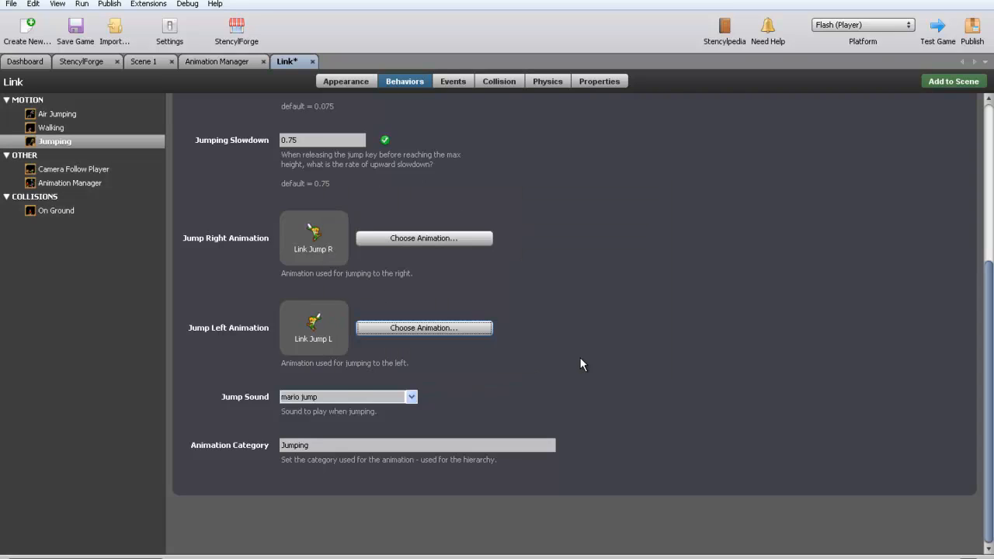
pyautogui.click(937, 28)
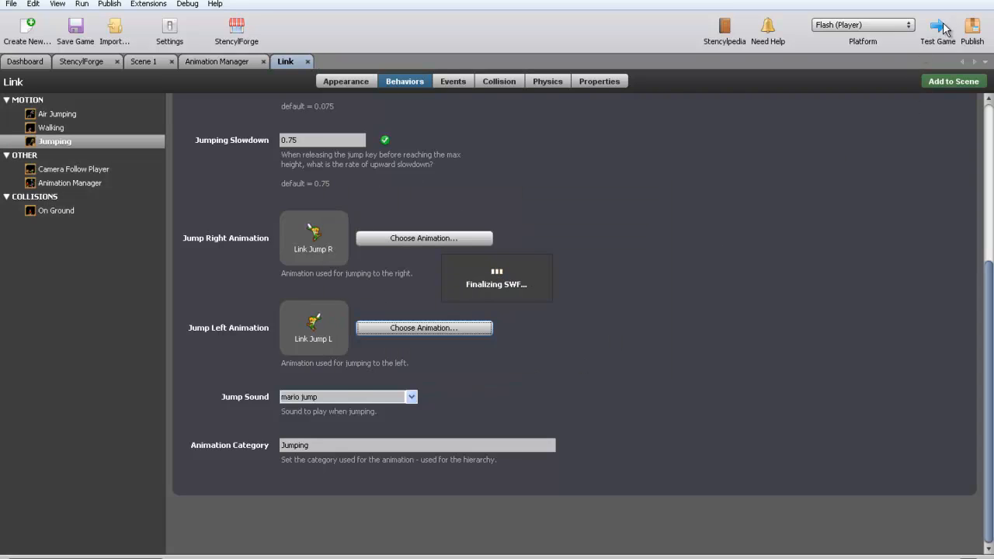
pyautogui.click(937, 31)
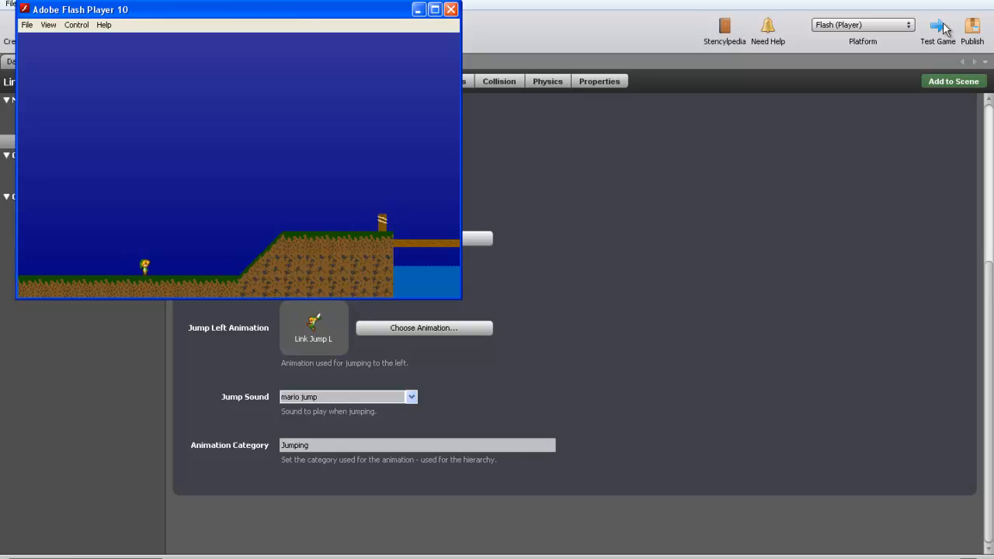
pyautogui.moveTo(850, 17)
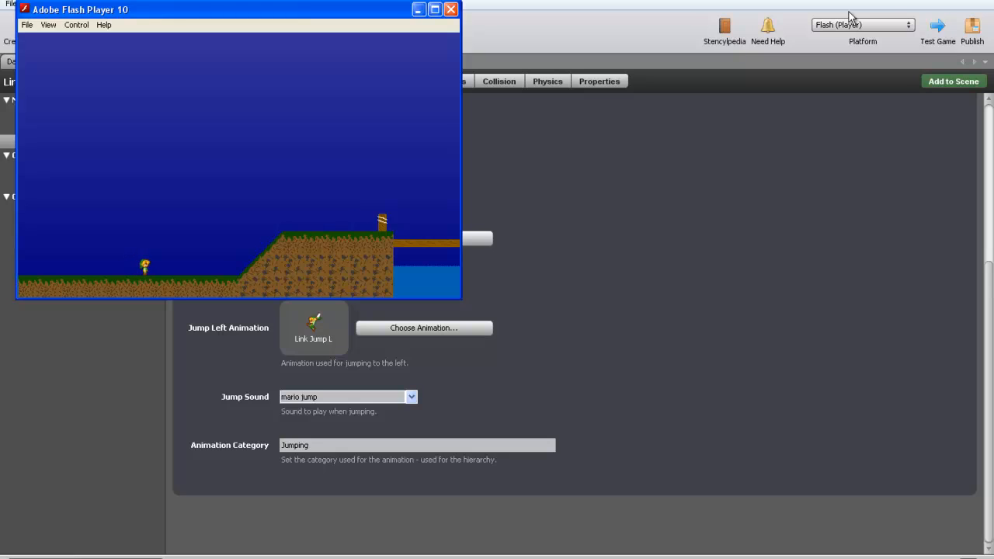
pyautogui.click(451, 9)
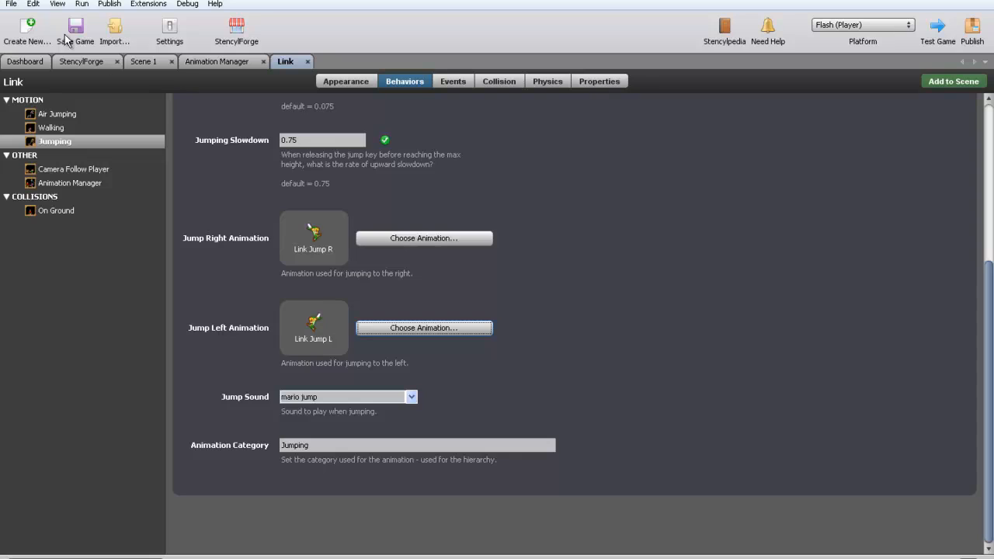
# Step: Search StencylForge for 'hop' and browse the shared actor types
pyautogui.click(29, 61)
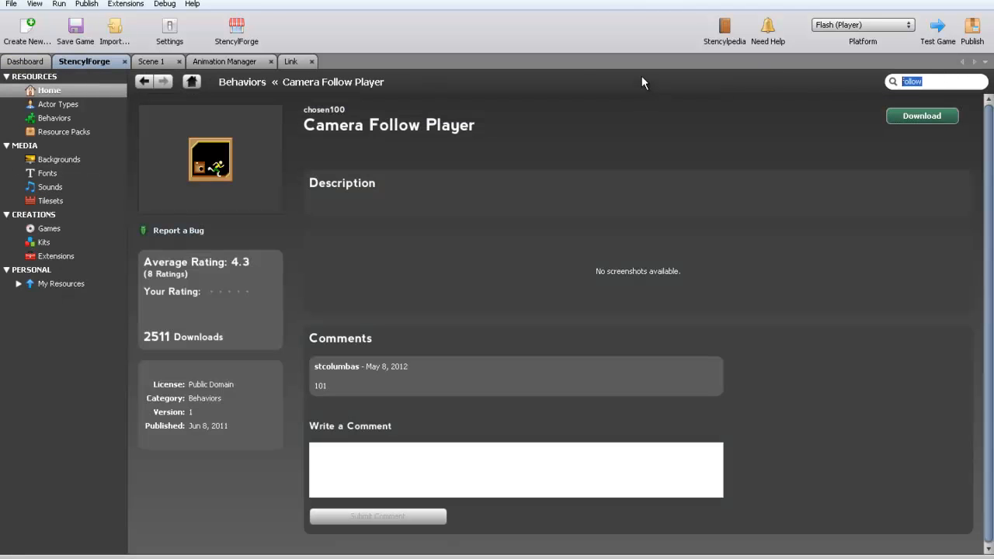
pyautogui.write('hopefulewpko')
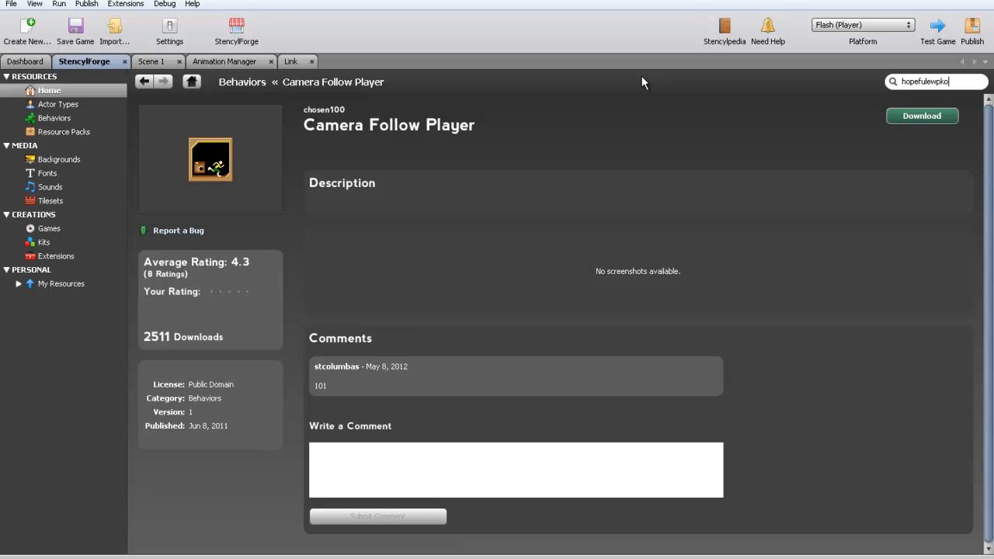
pyautogui.click(144, 82)
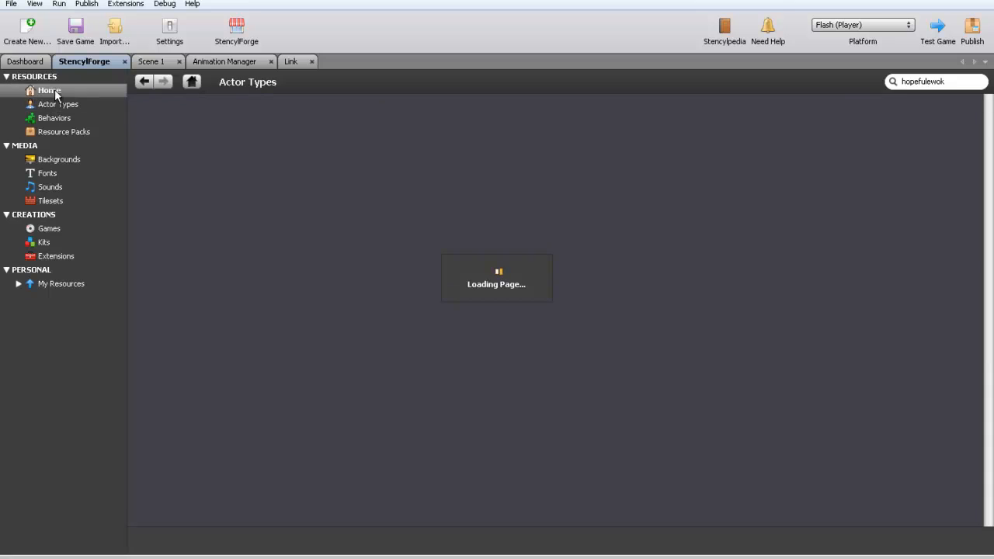
pyautogui.click(49, 90)
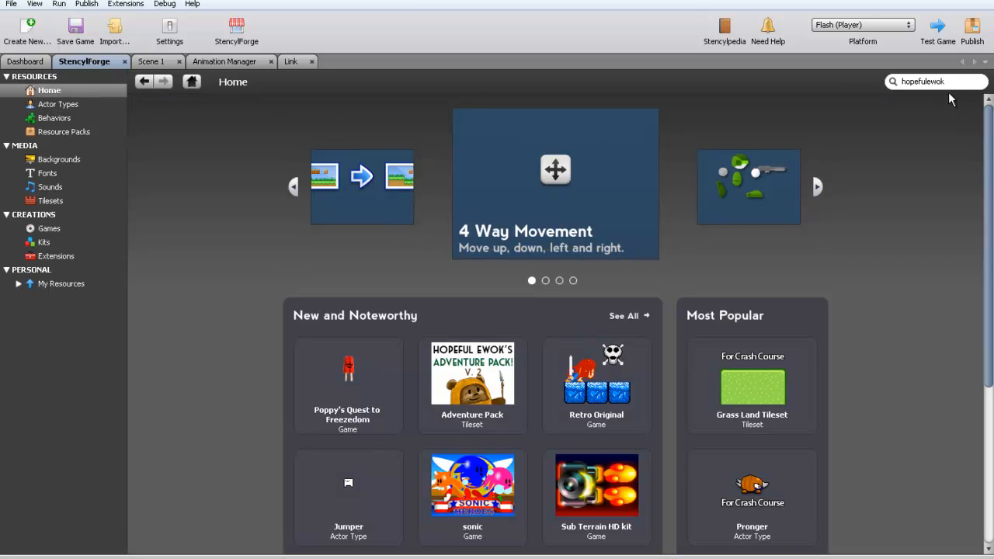
pyautogui.moveTo(557, 358)
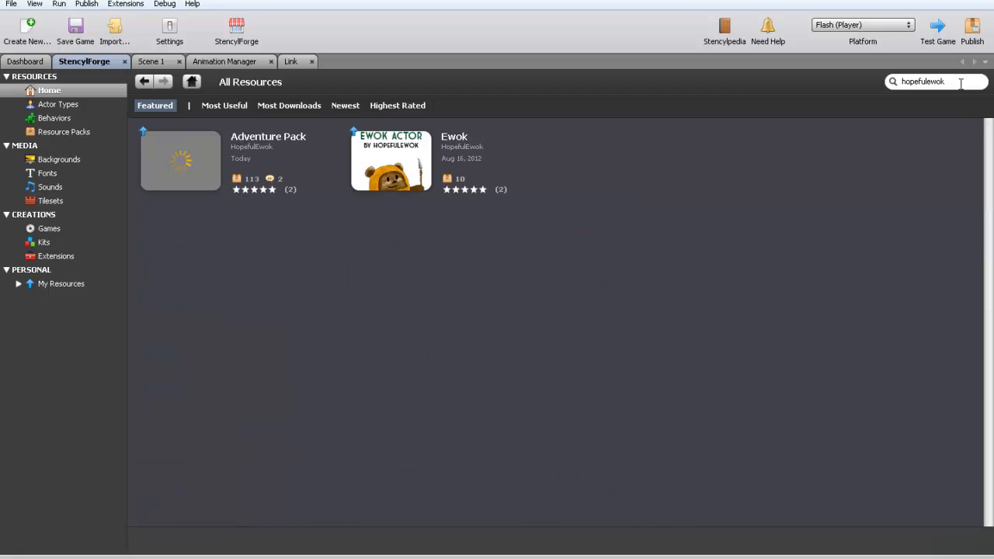
pyautogui.moveTo(195, 161)
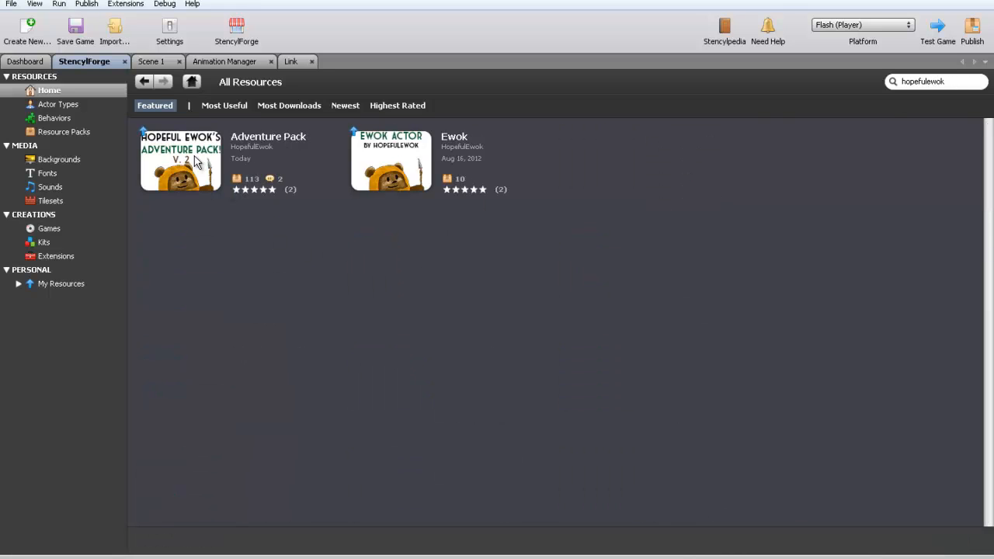
pyautogui.moveTo(171, 177)
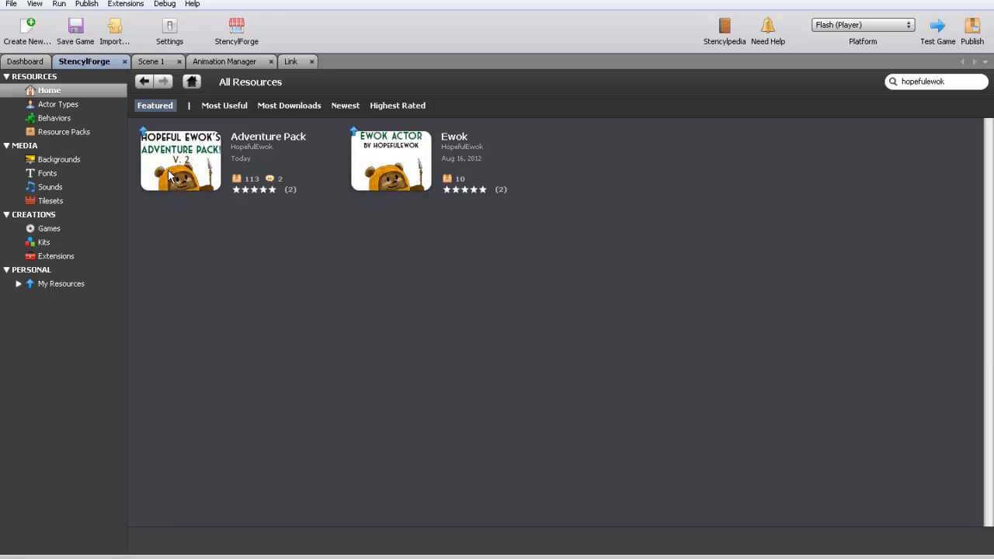
pyautogui.moveTo(411, 184)
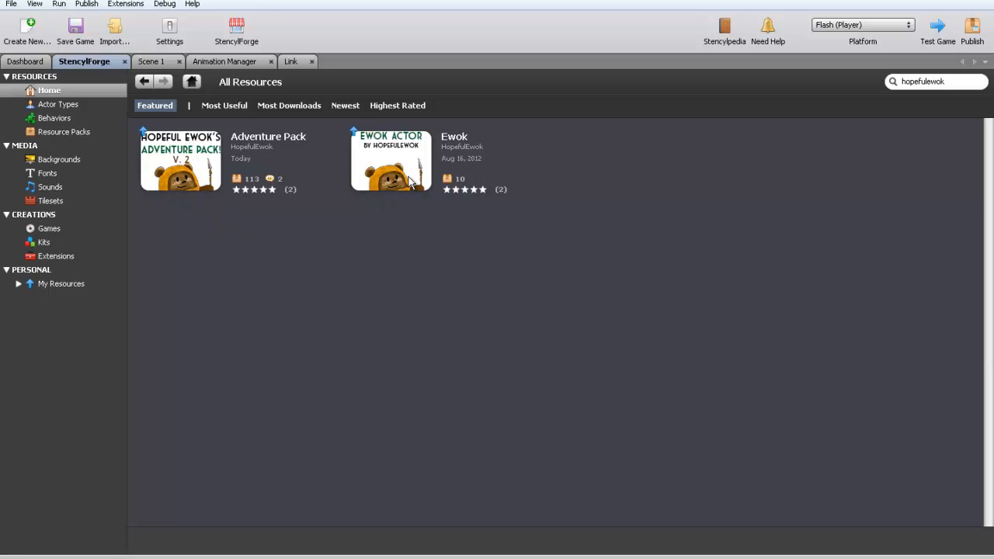
# Step: Open the Adventure Pack resource page and view its tile sheet preview
pyautogui.click(179, 156)
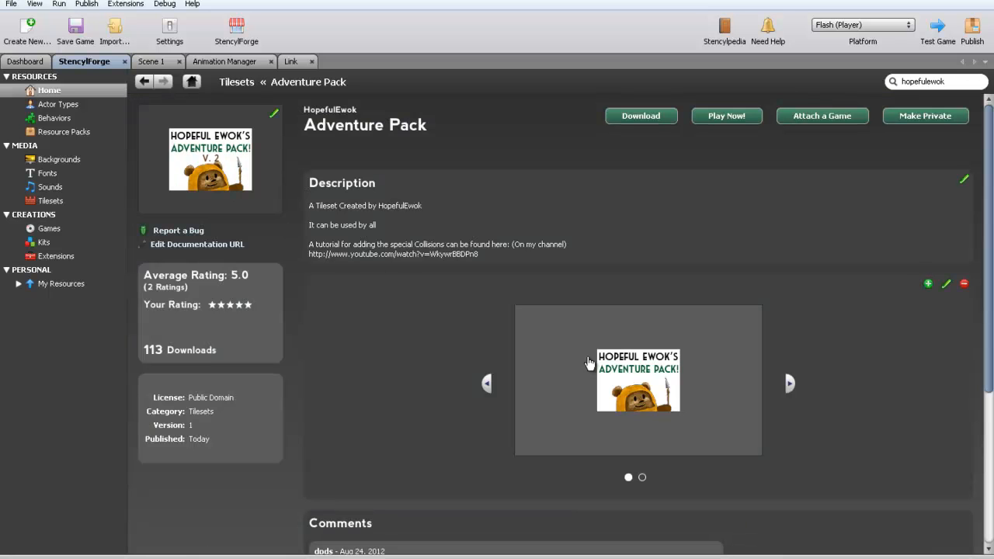
pyautogui.click(790, 384)
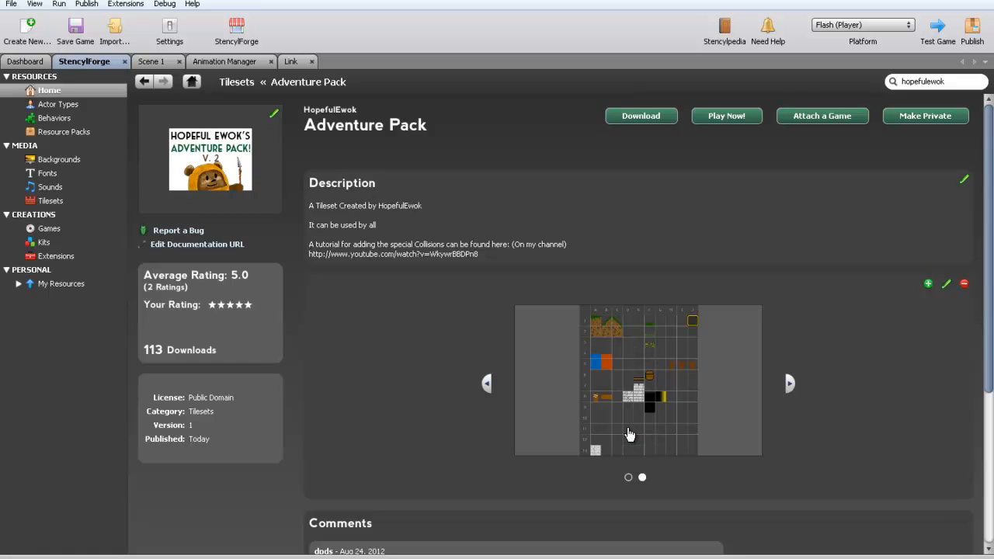
pyautogui.moveTo(604, 336)
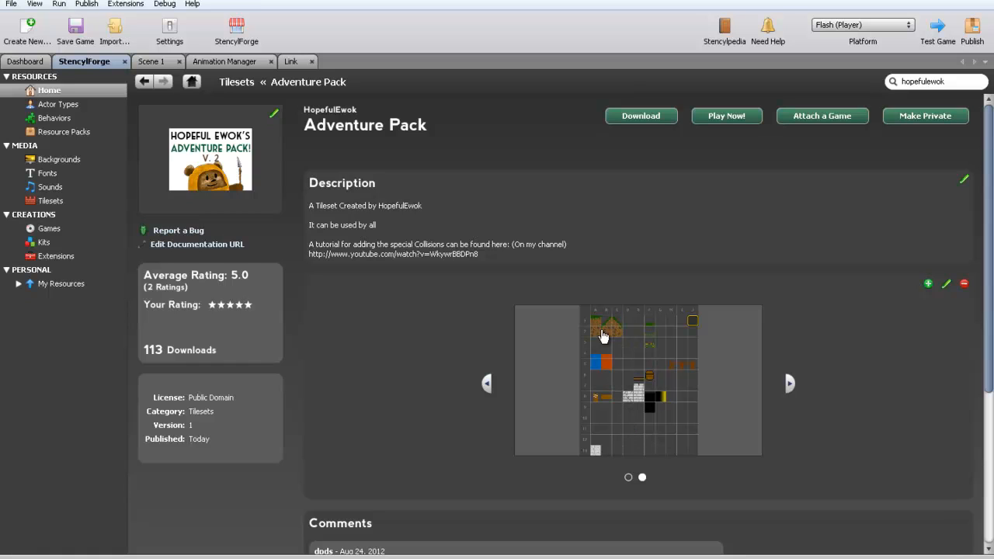
pyautogui.moveTo(631, 412)
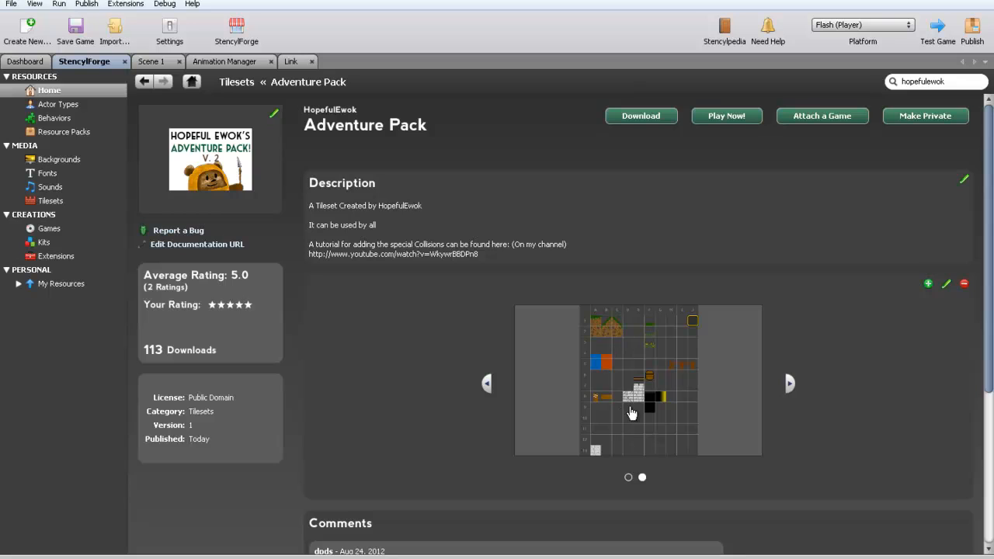
pyautogui.moveTo(674, 373)
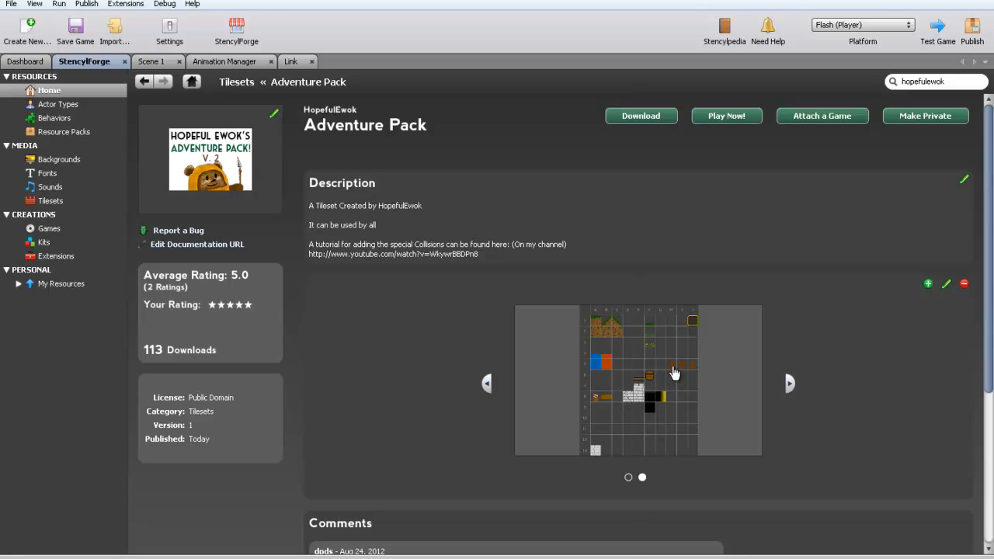
pyautogui.scroll(-3)
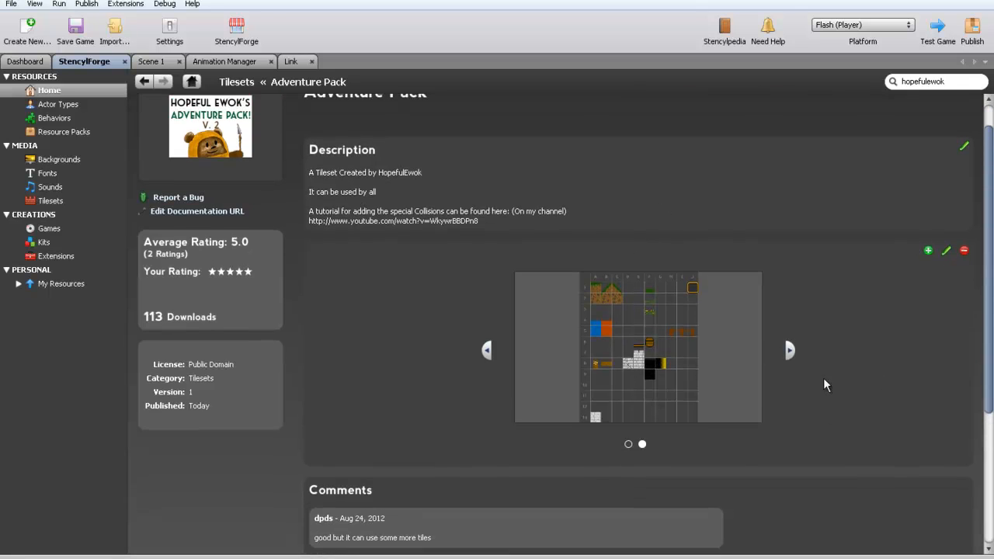